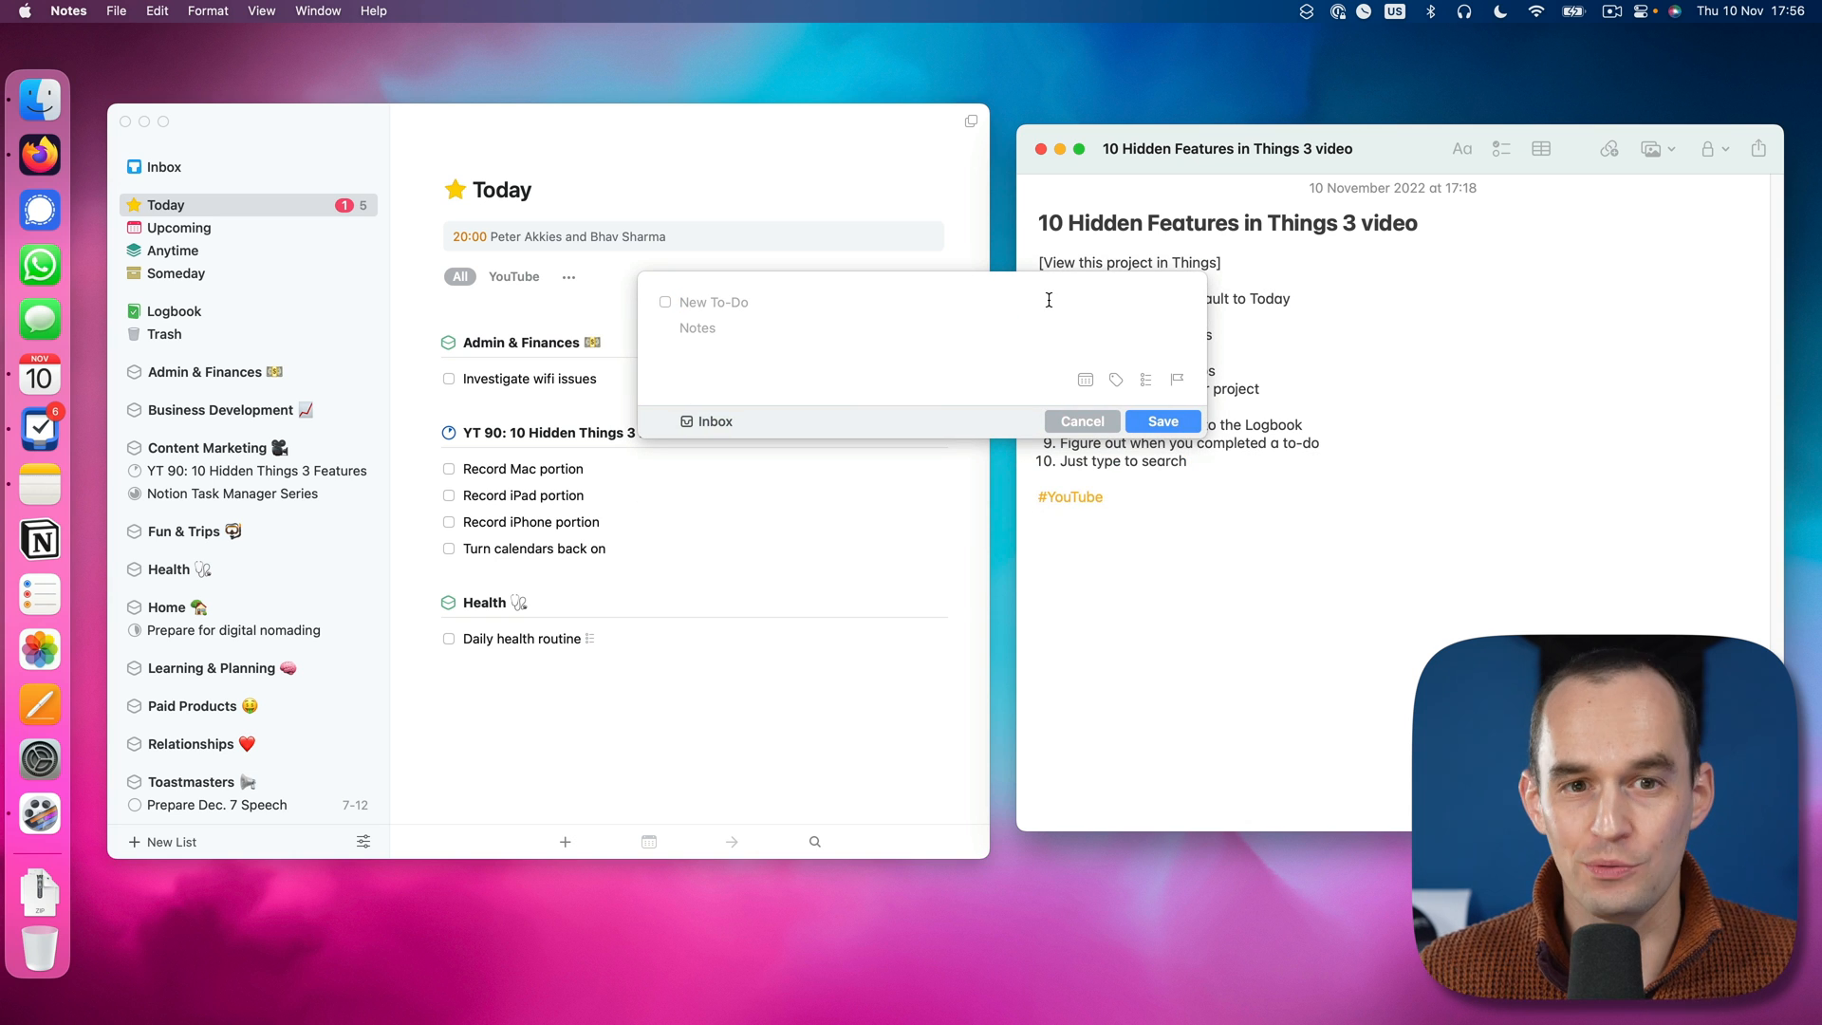
Step: Enter 'Water the plants' as a Quick Entry to-do bound for the Inbox, then head to Things settings
text(Water the)
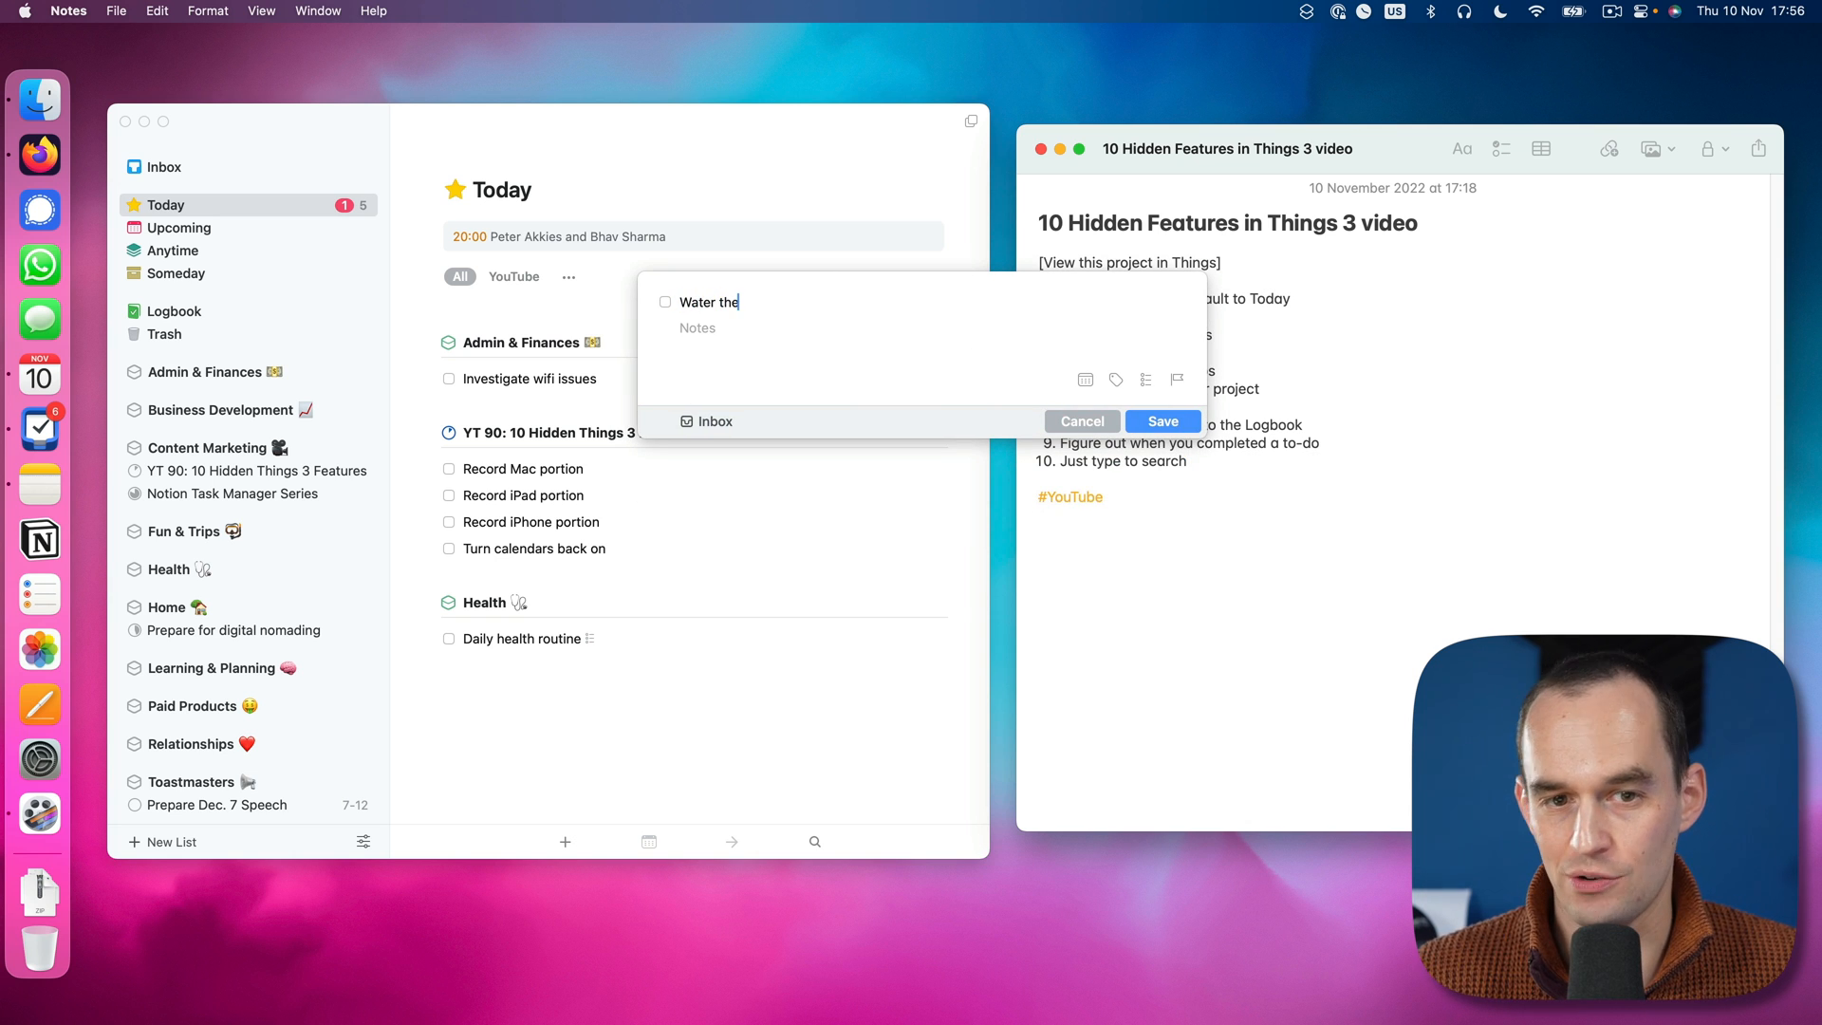
text(plants)
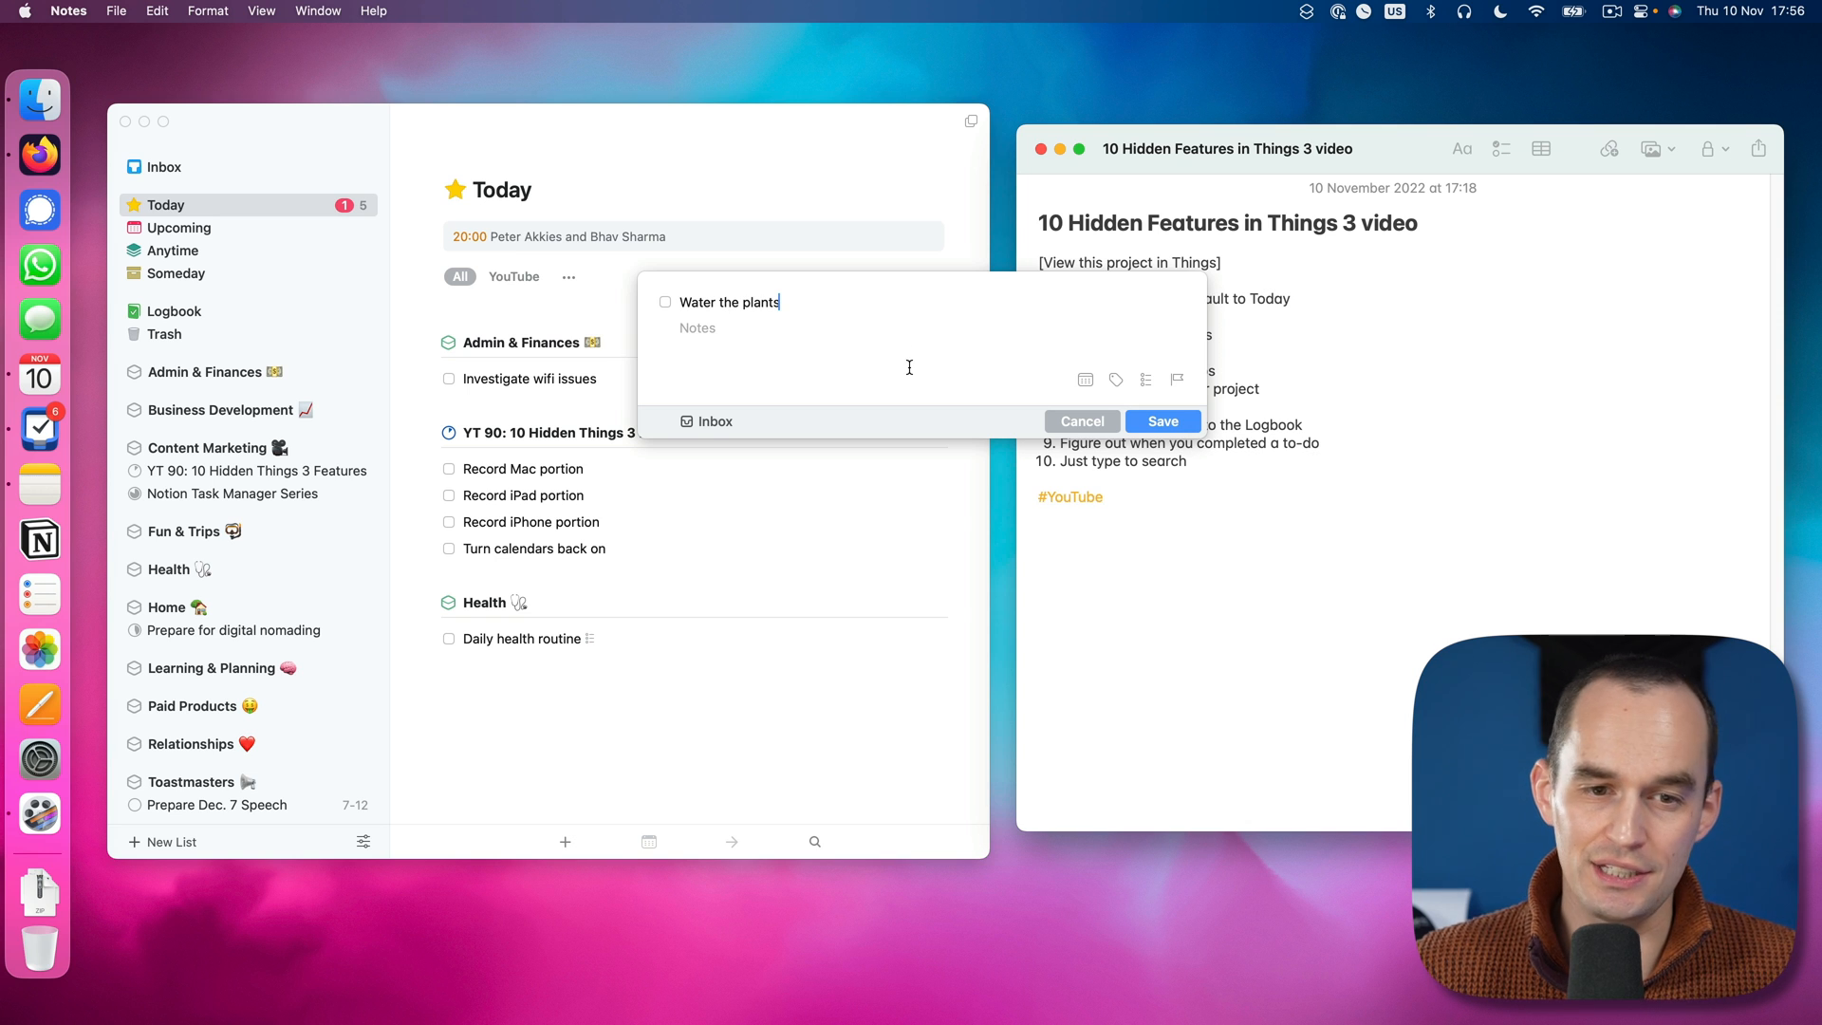
mouse_move(732, 427)
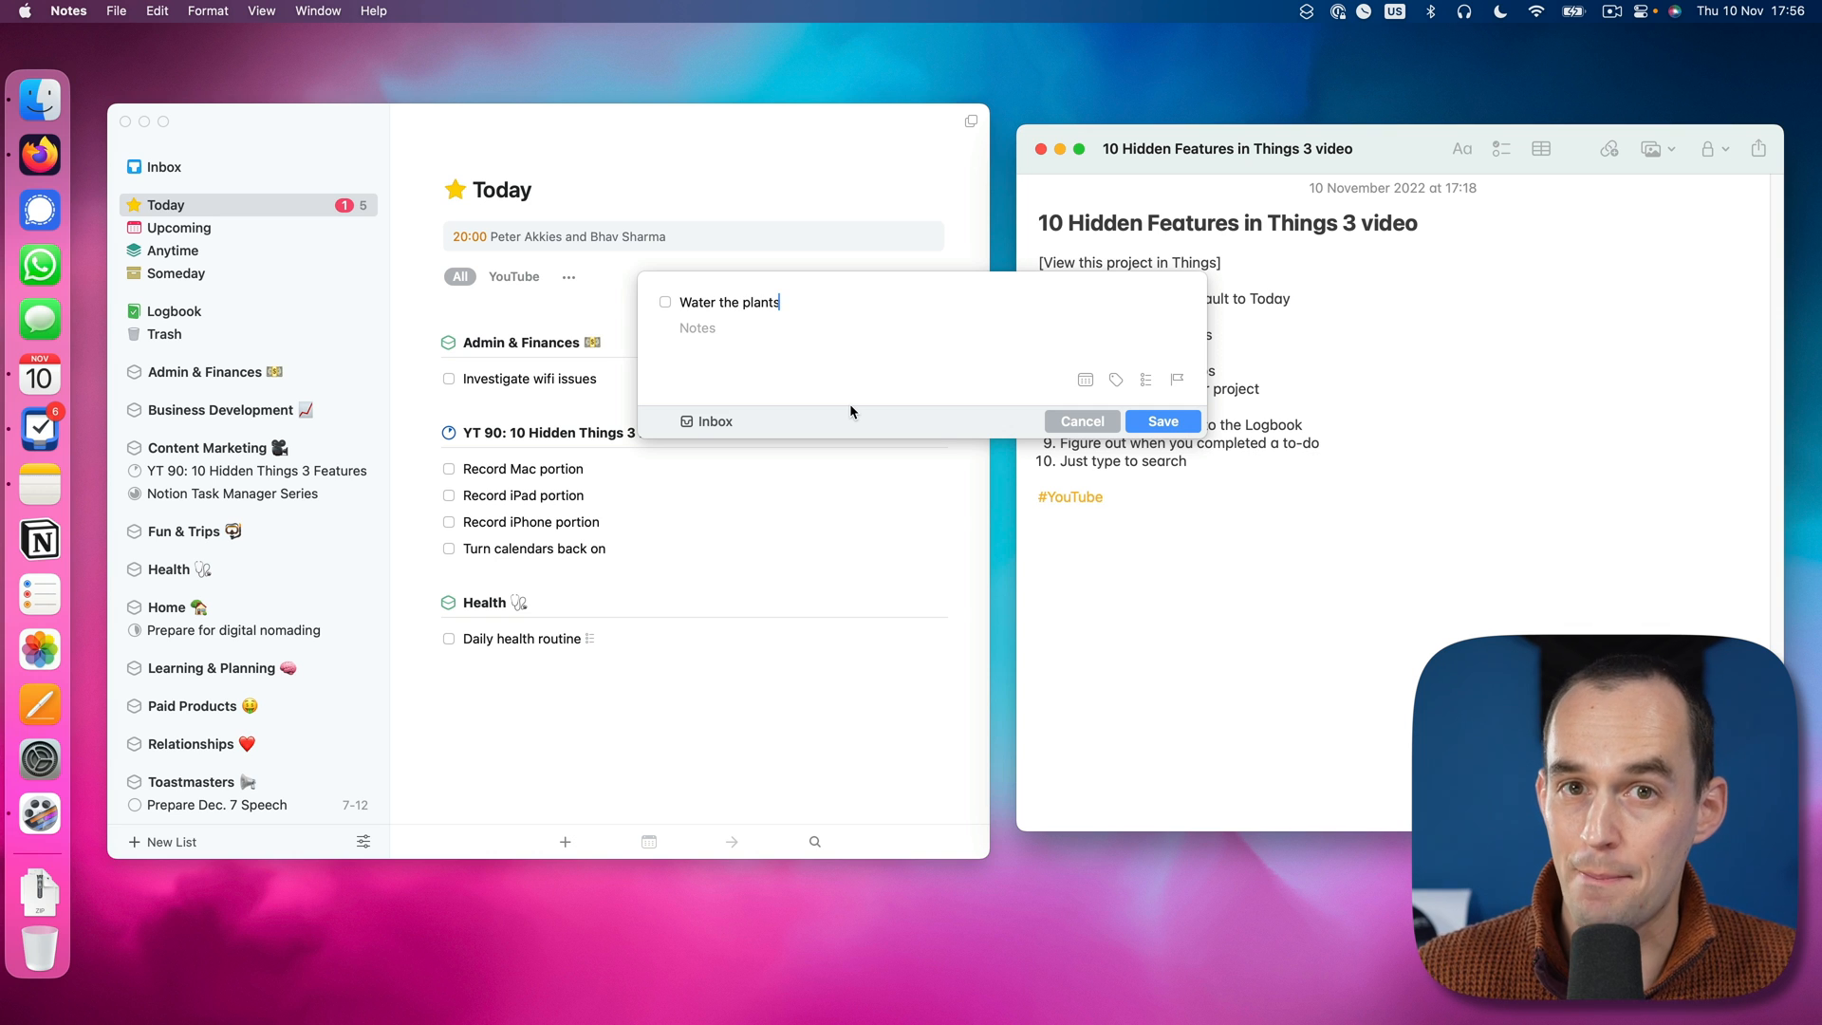
click(707, 421)
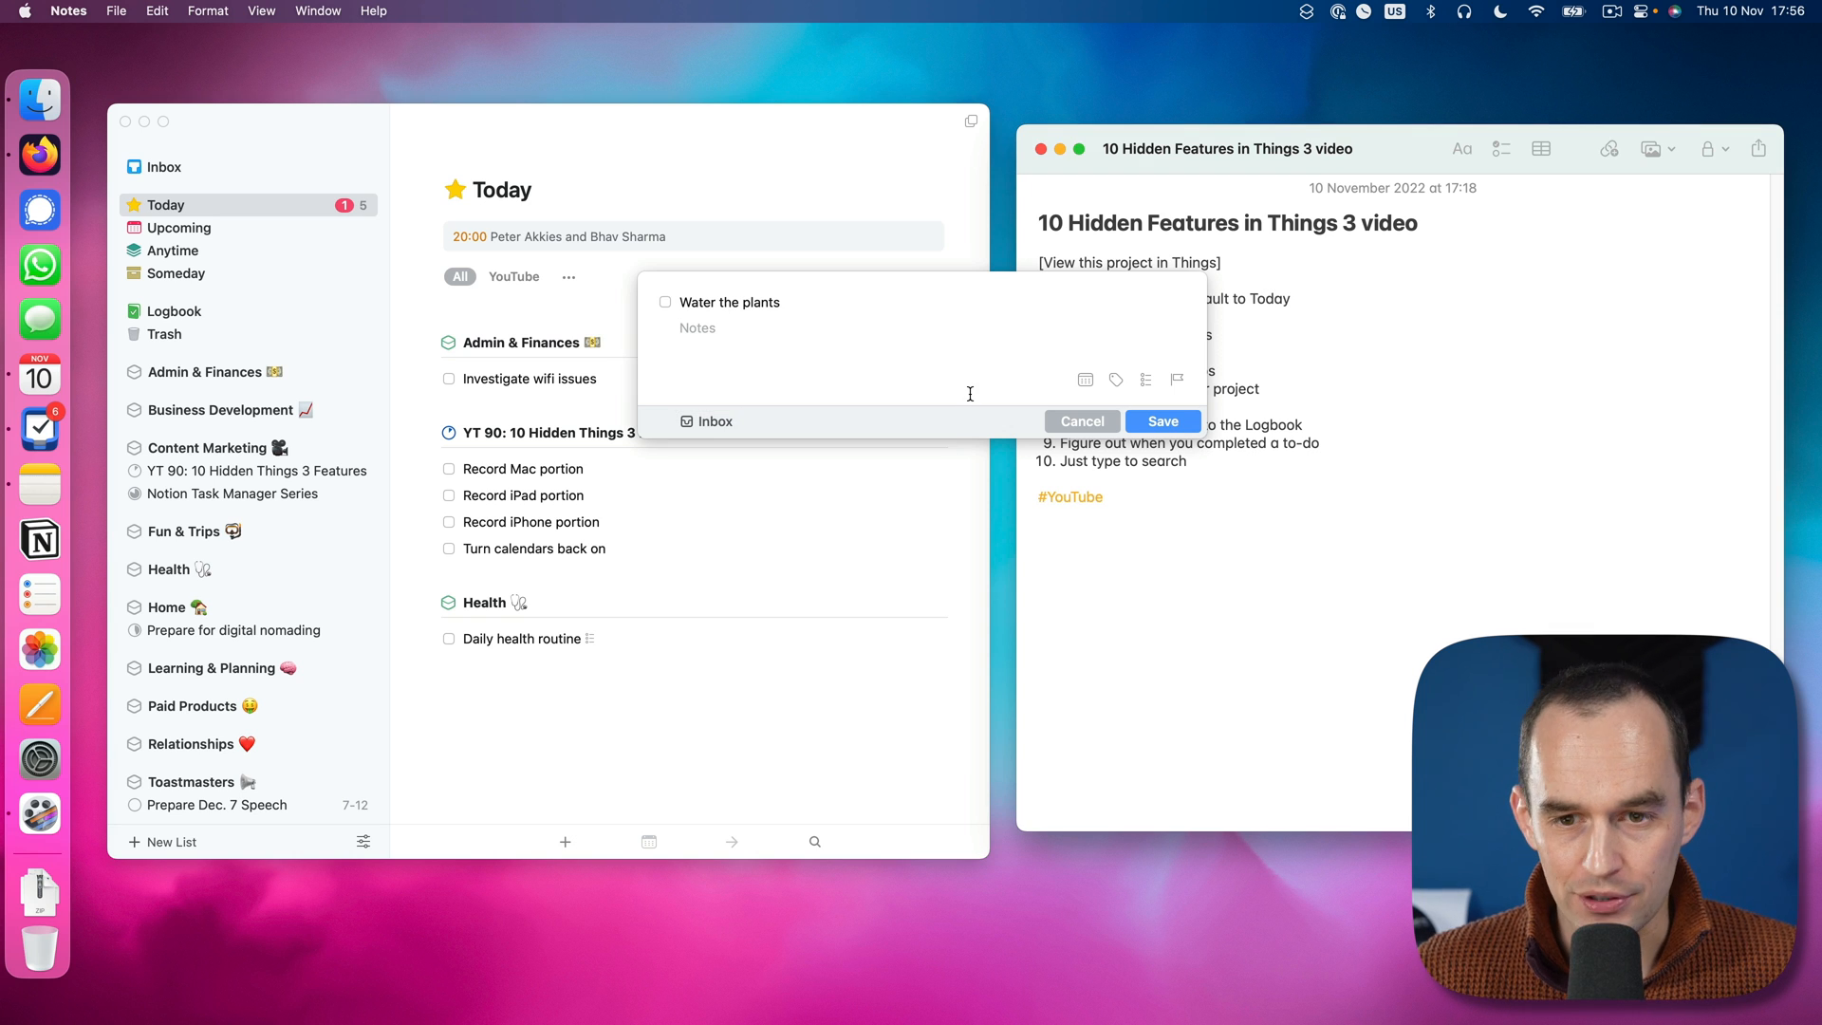
click(66, 11)
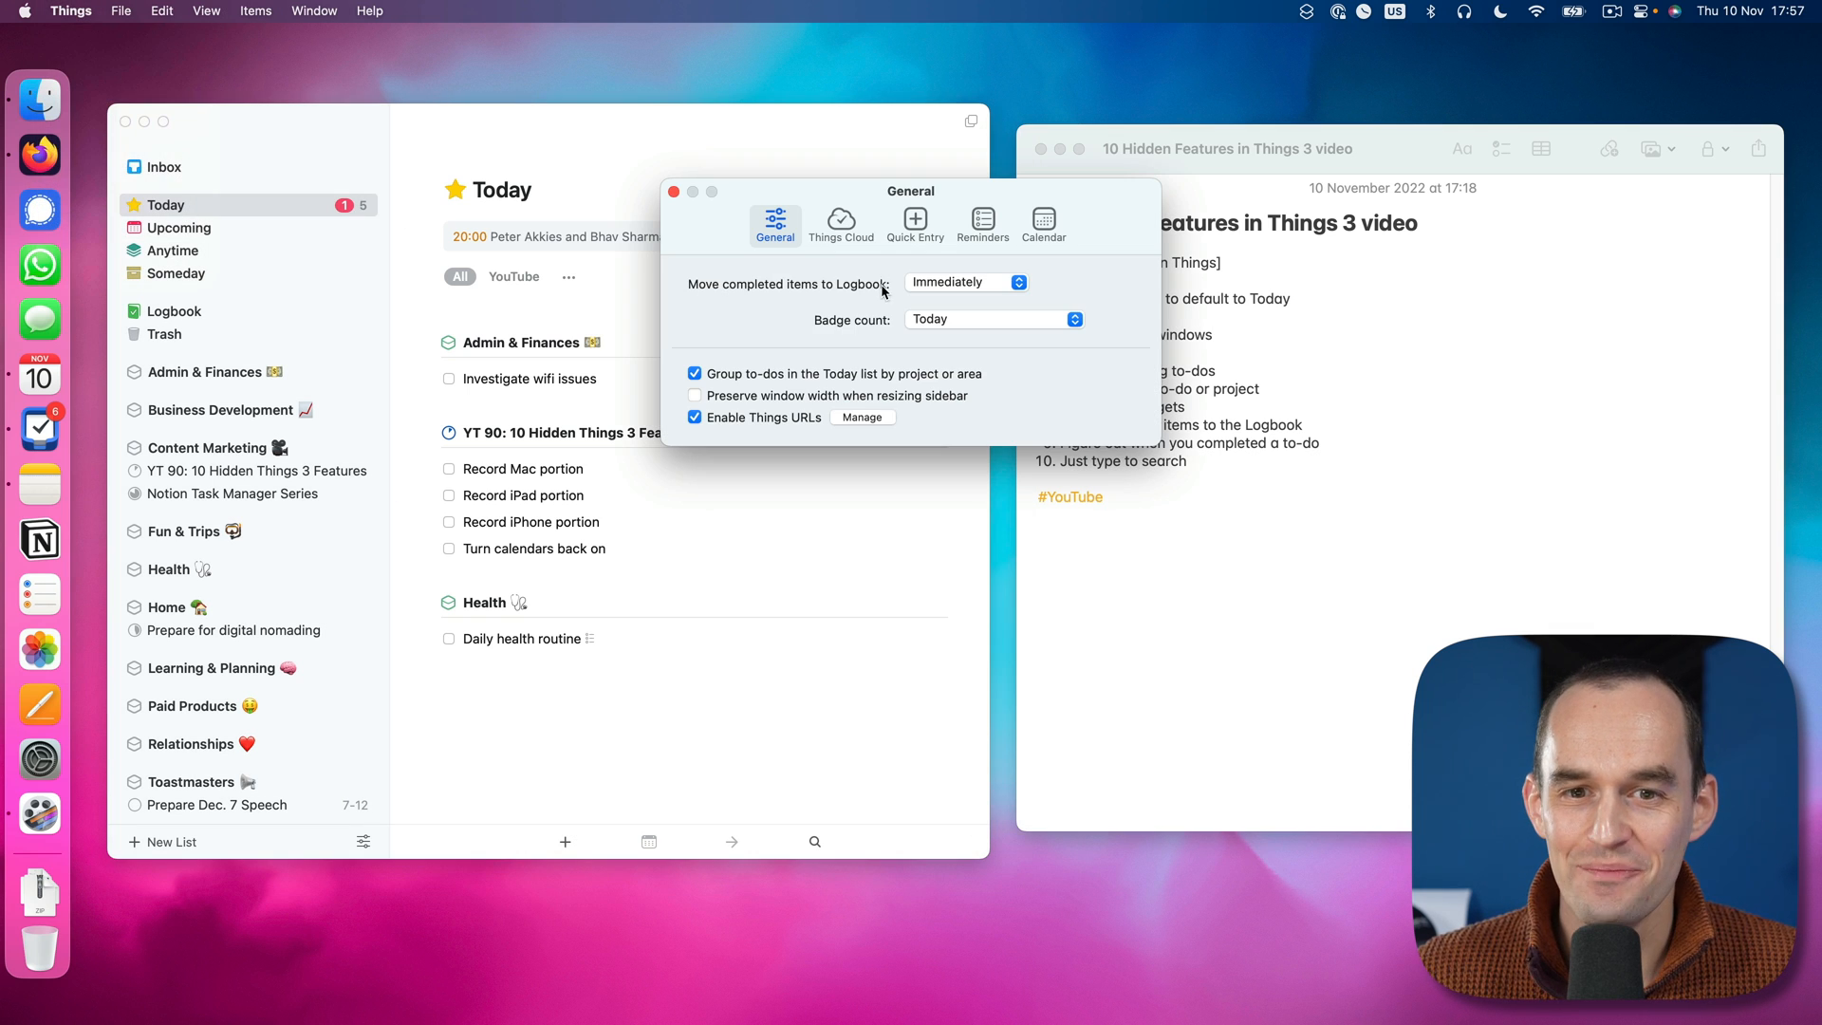
Step: Set Quick Entry to save new to-dos to Today instead of the Inbox and close settings
click(915, 224)
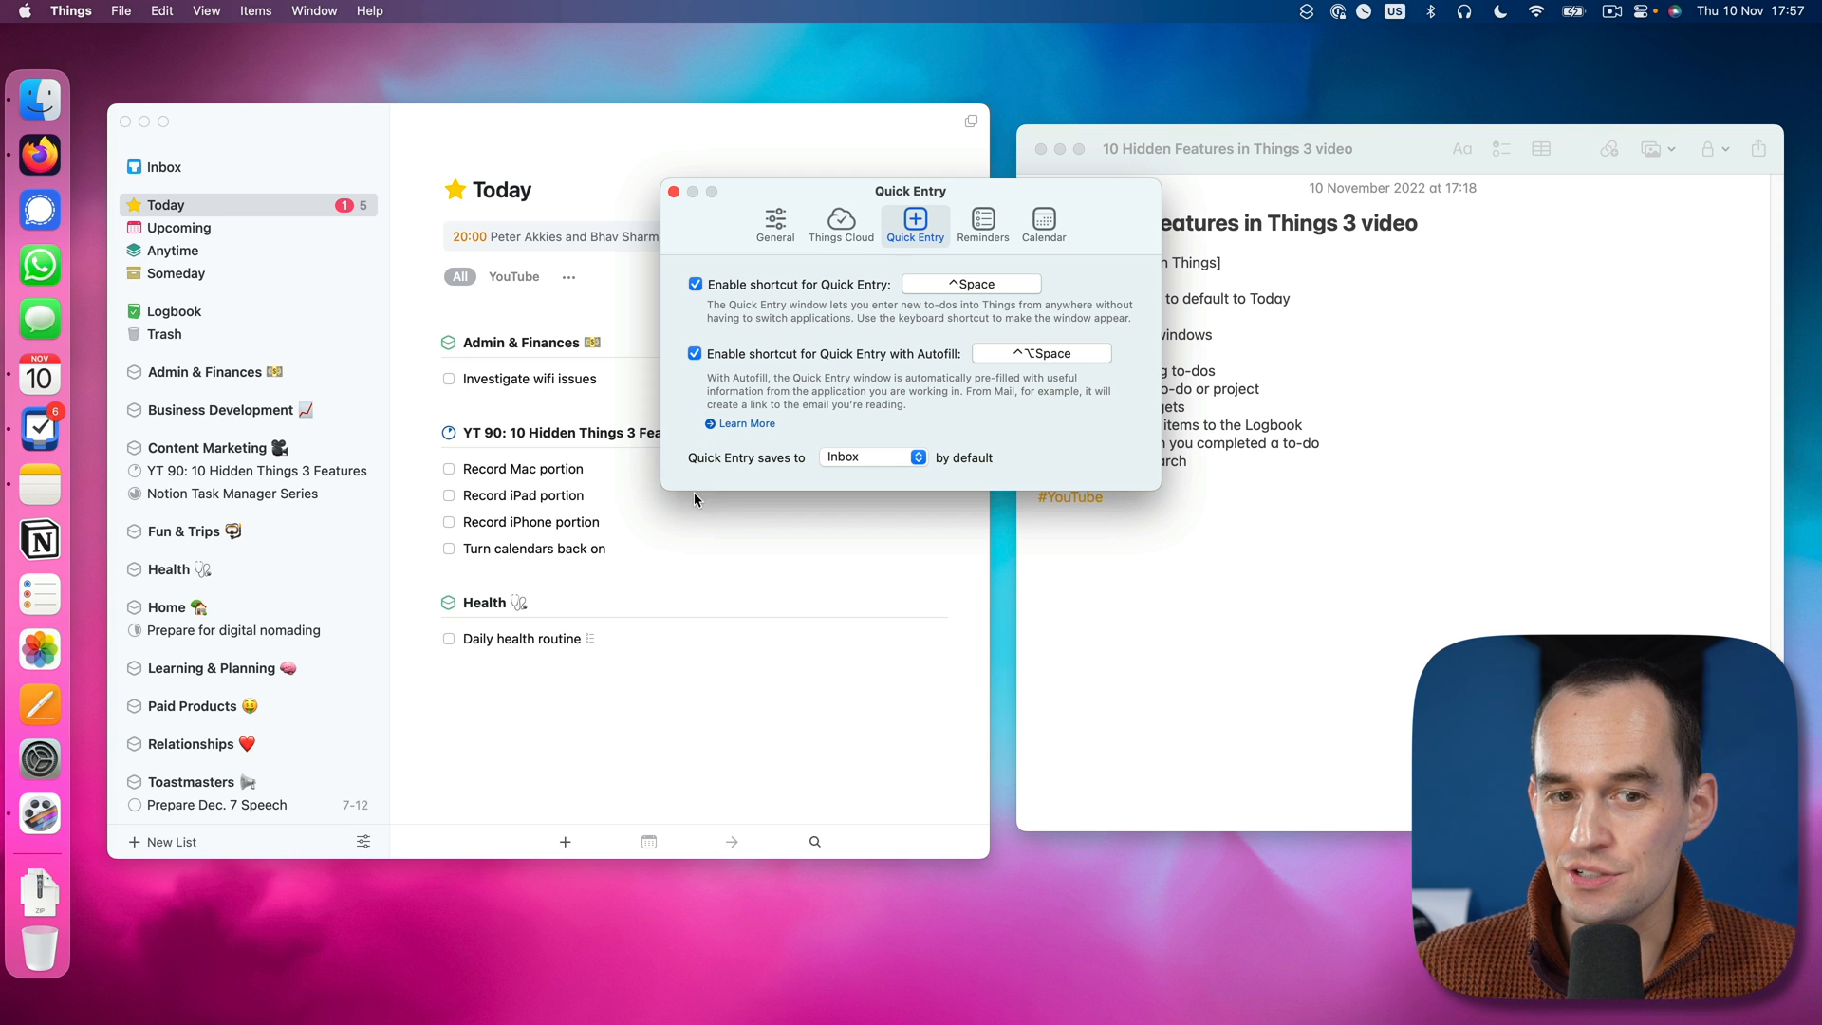
mouse_move(816, 467)
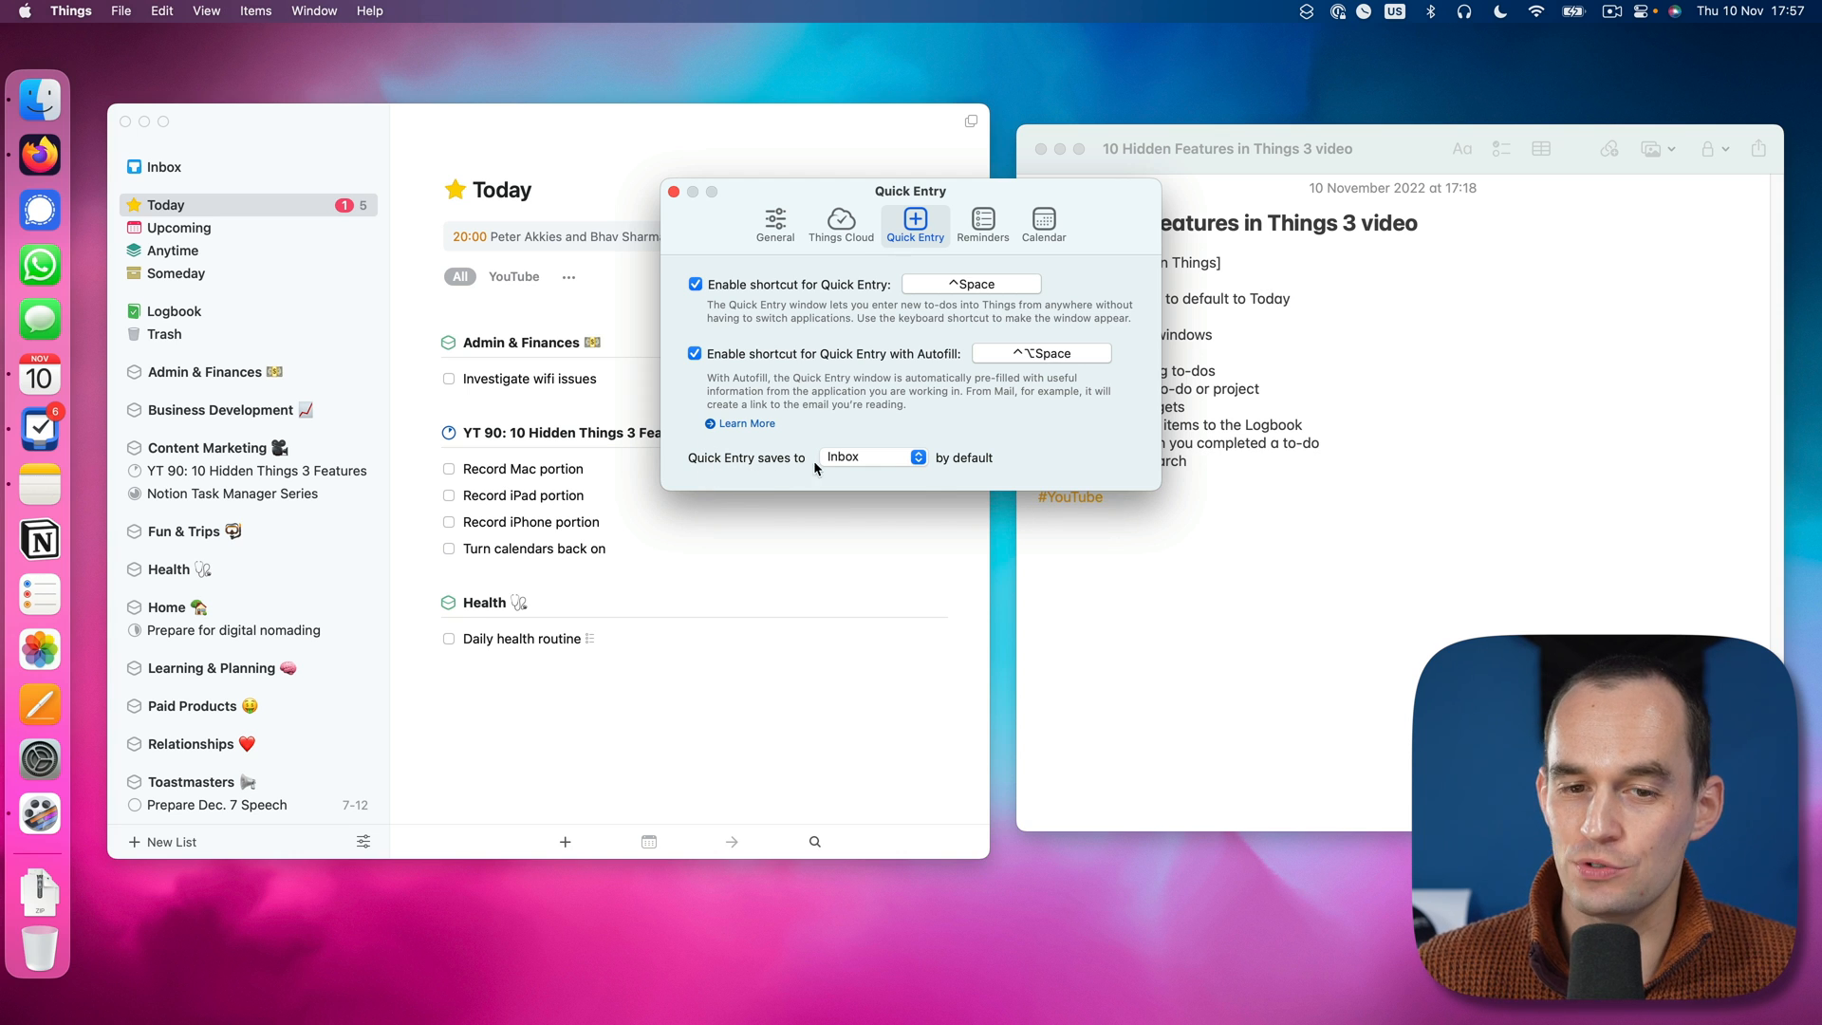
click(873, 456)
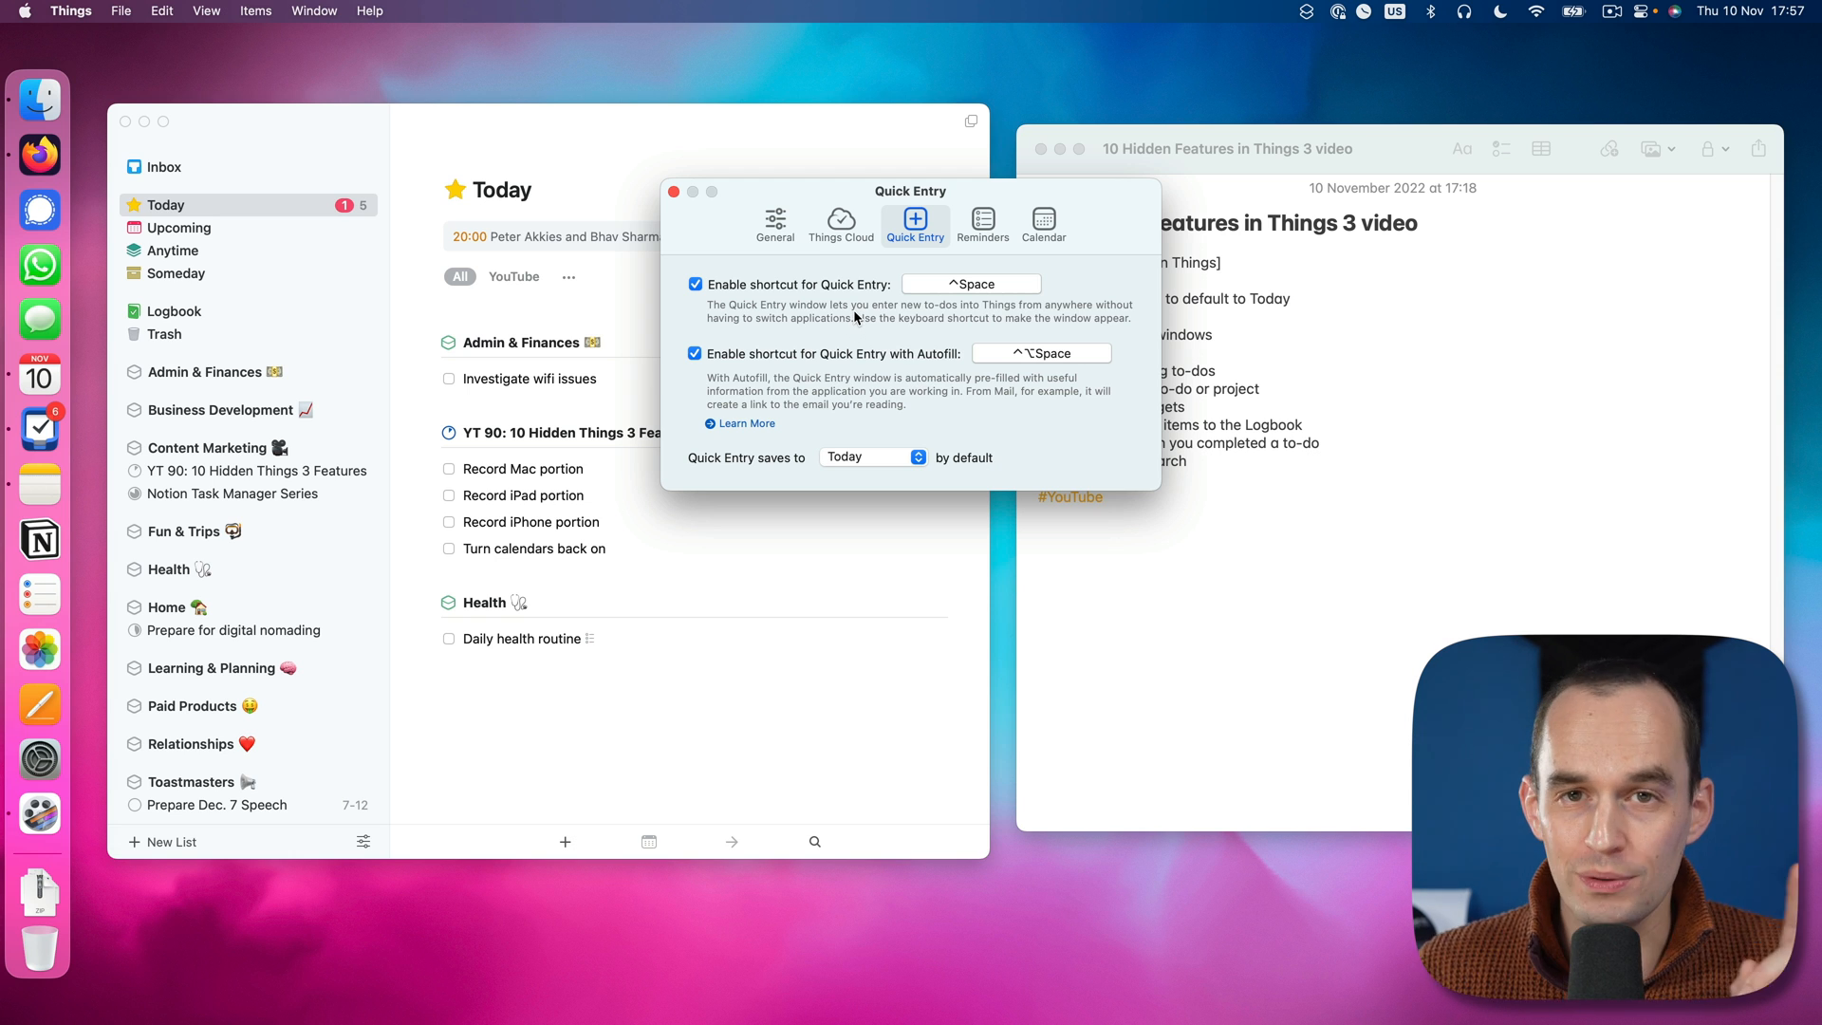
click(674, 192)
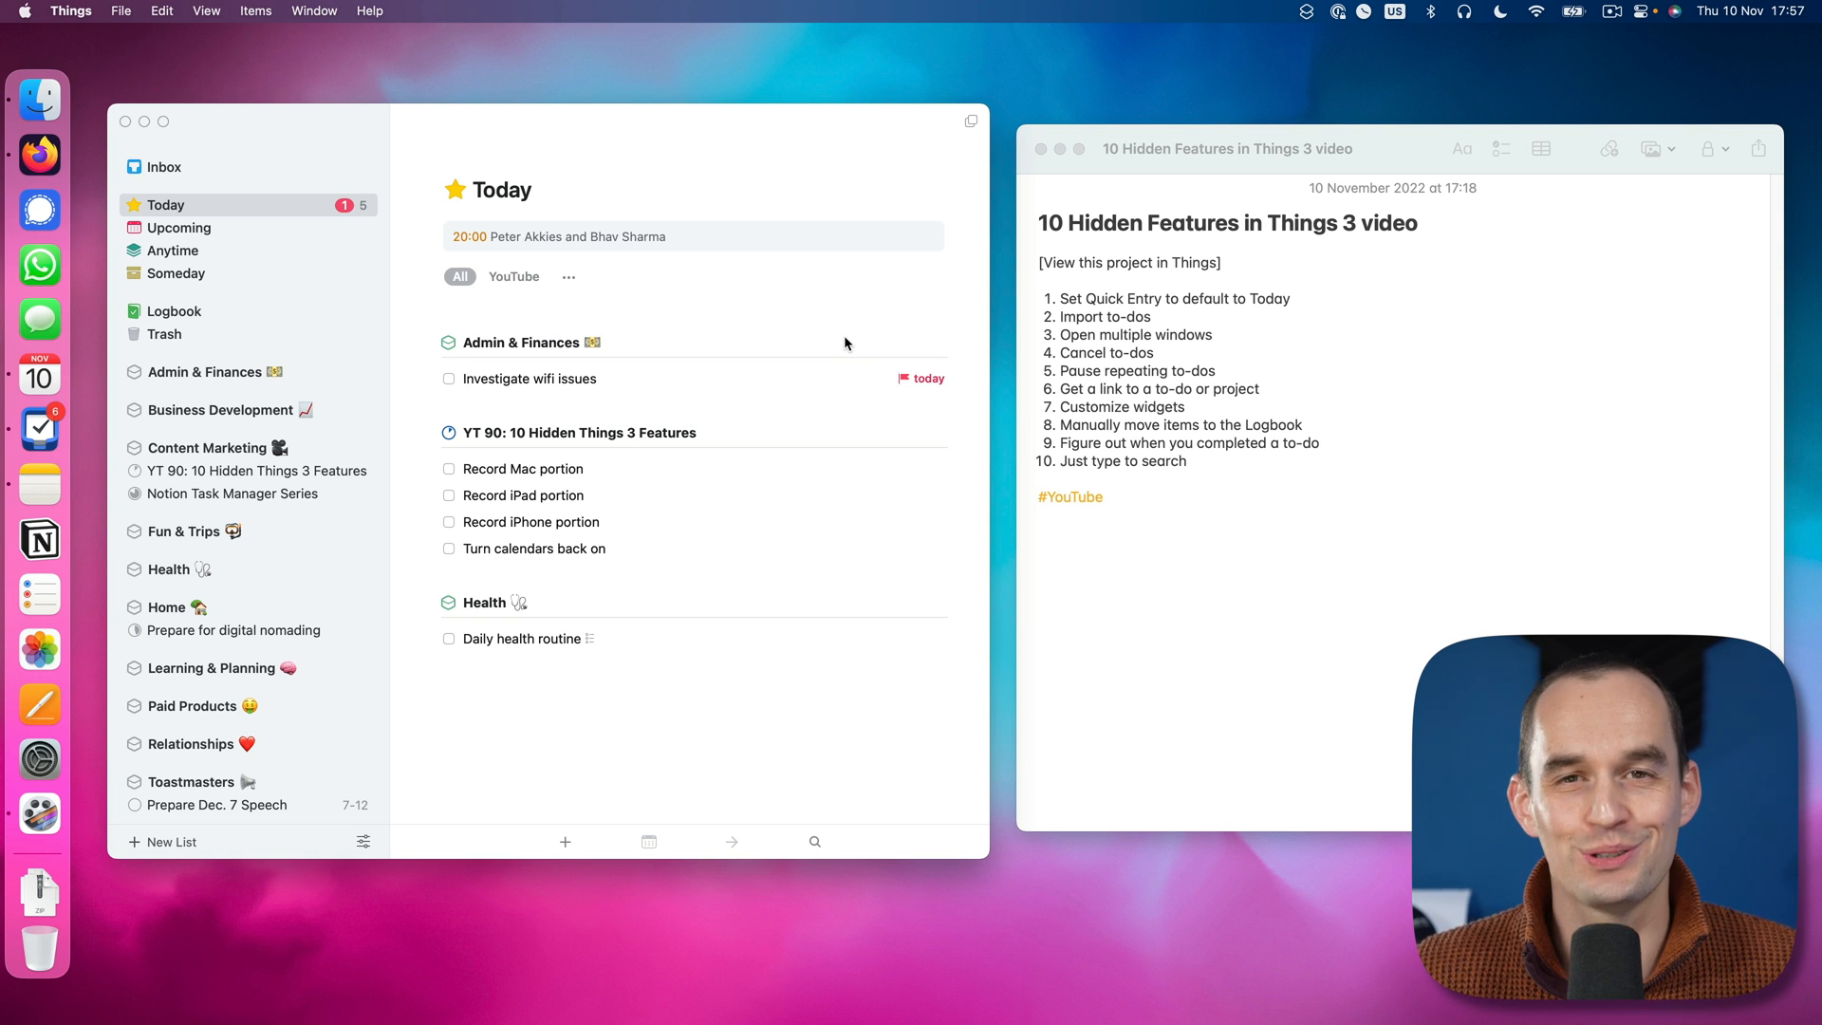
mouse_move(961, 393)
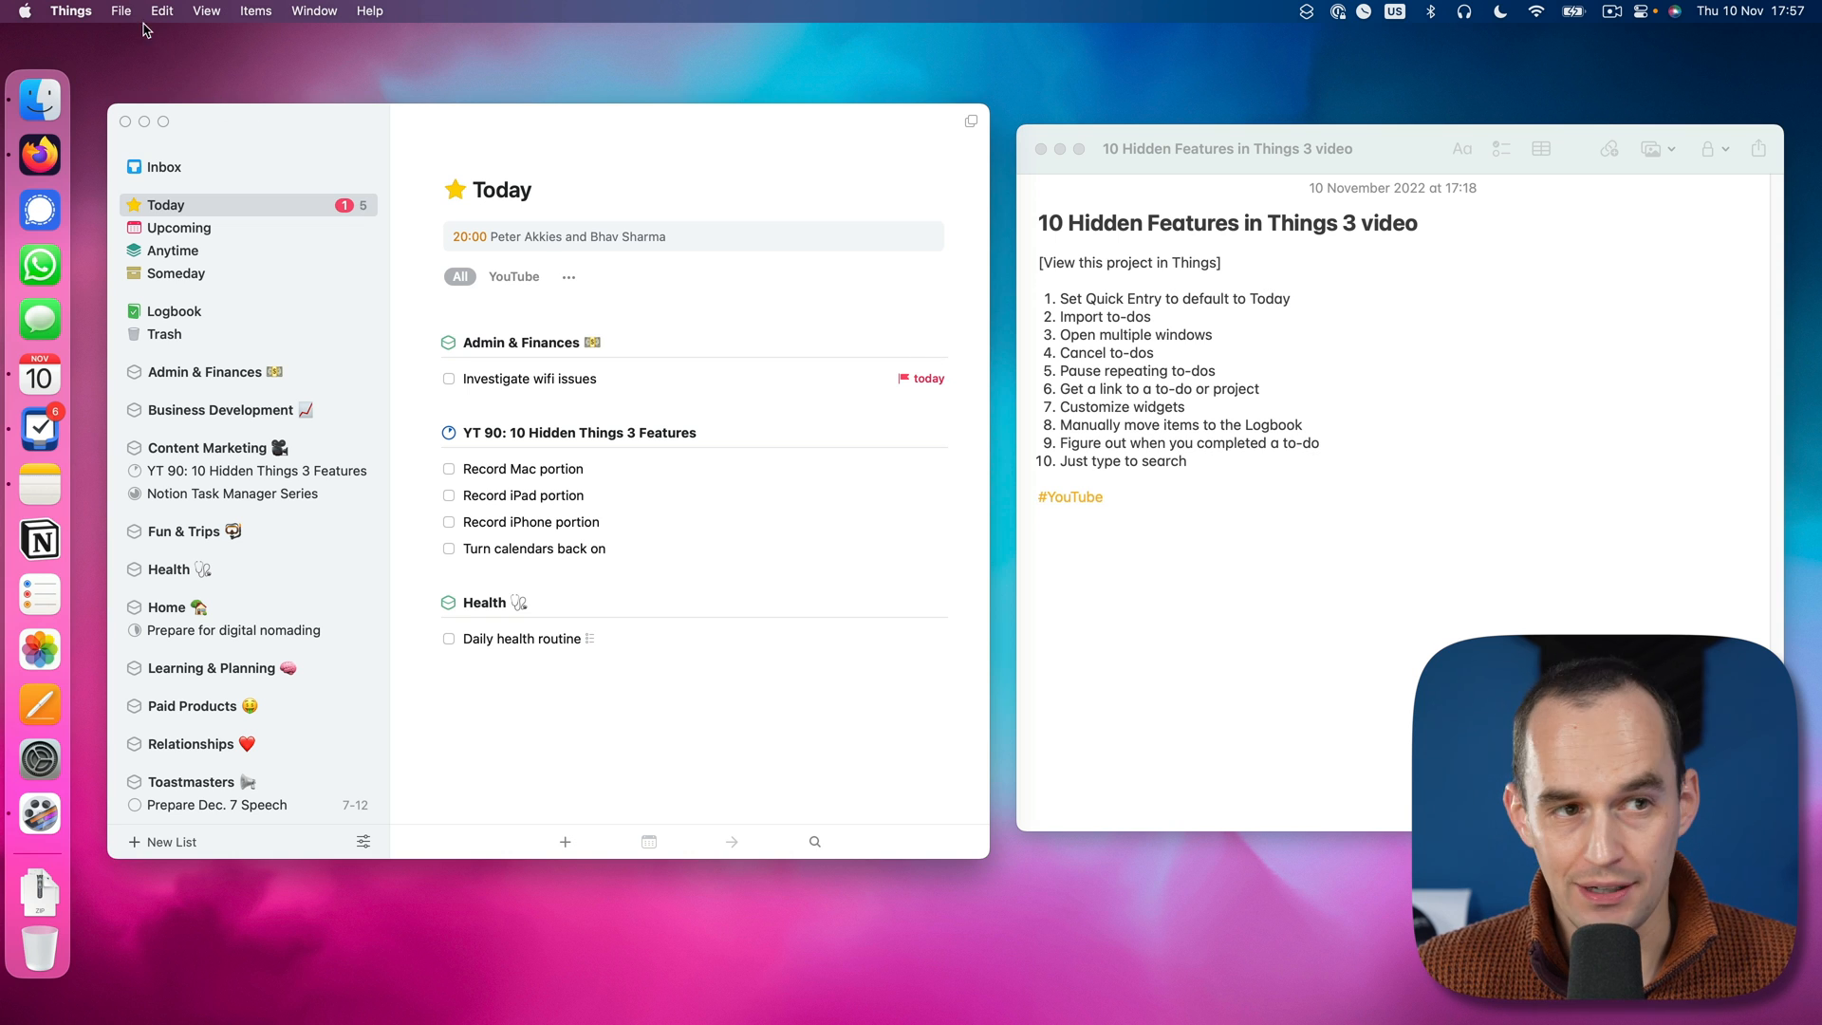
Step: Show the File menu's Import options for Reminders, Todoist and other apps
click(121, 9)
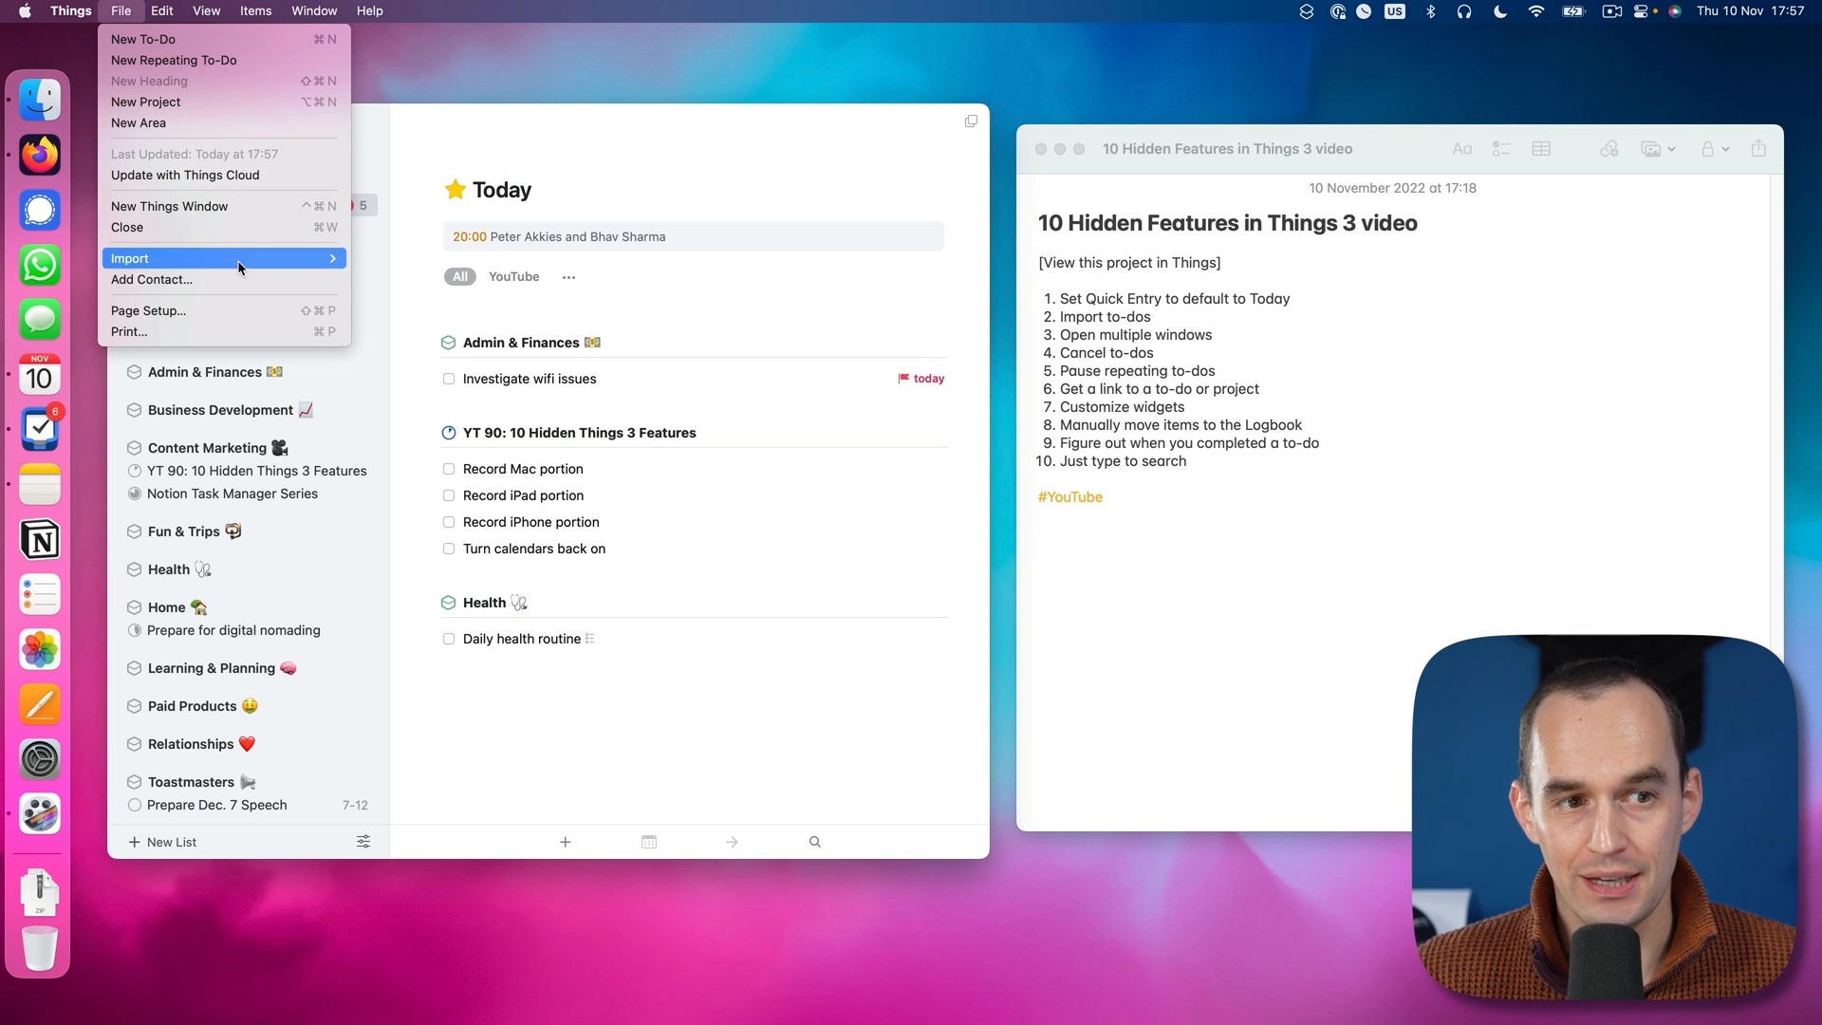
mouse_move(170, 258)
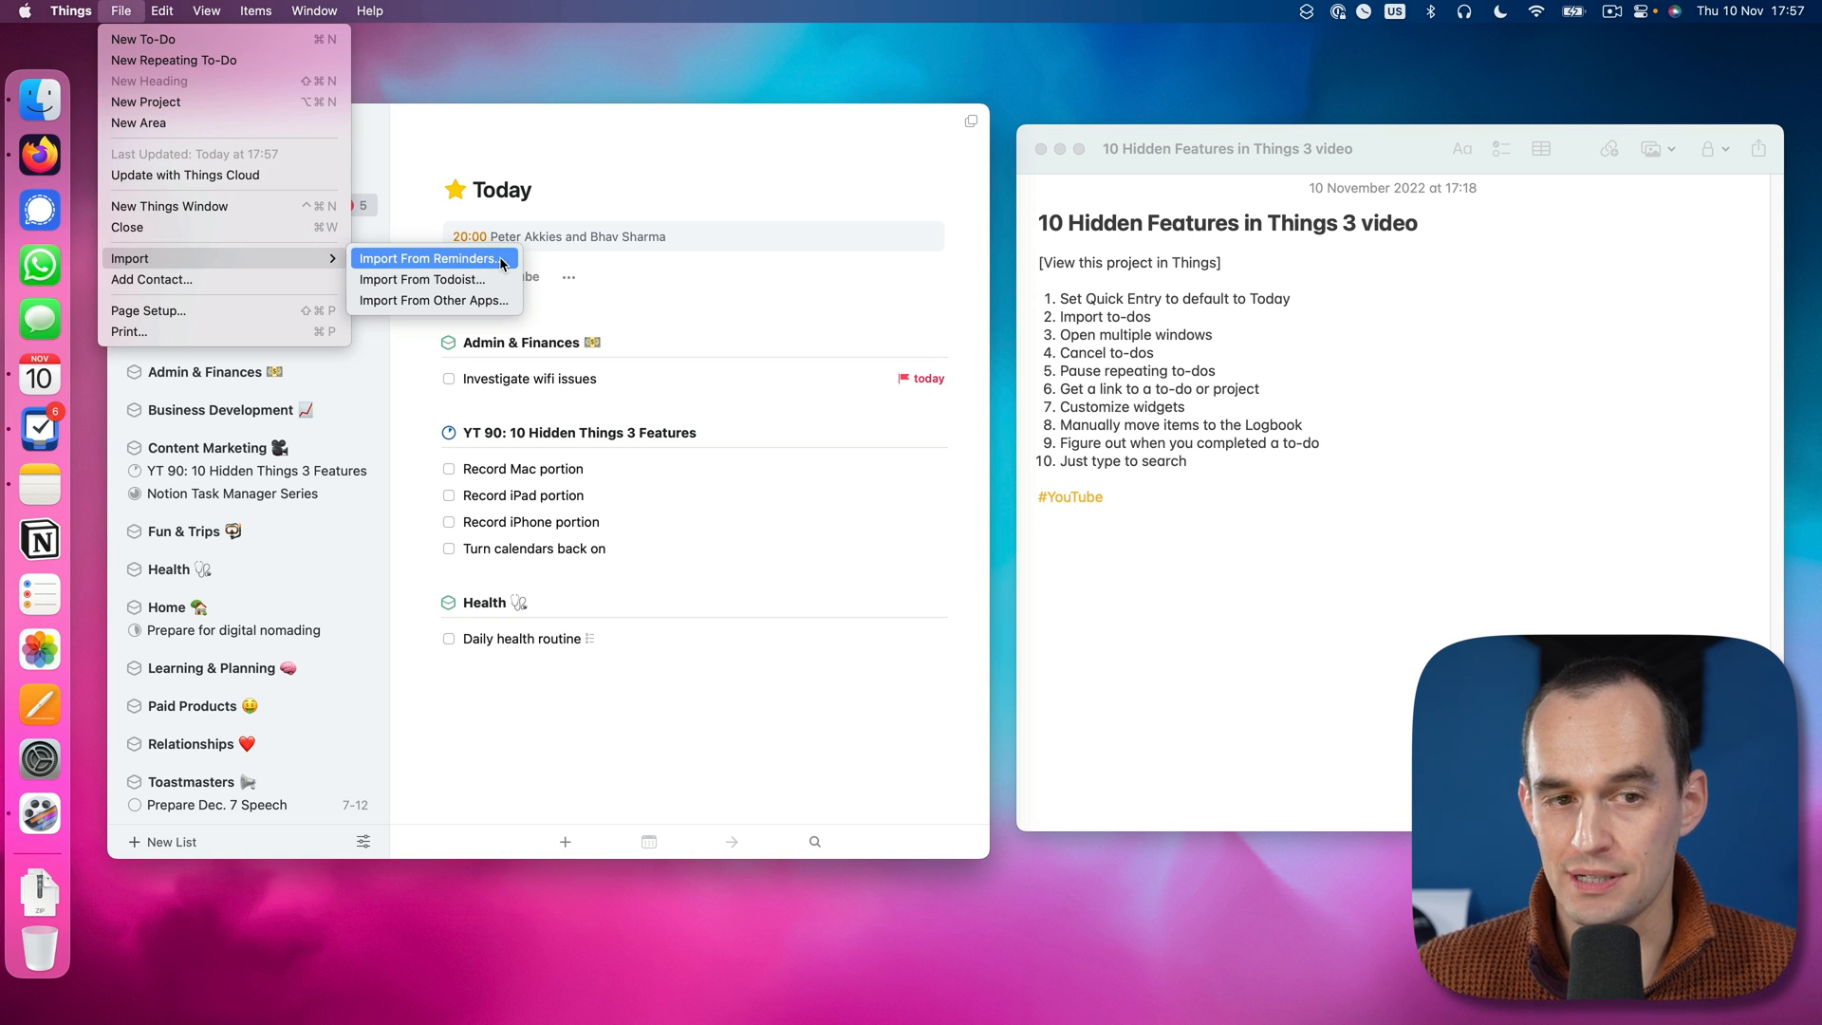
mouse_move(510, 265)
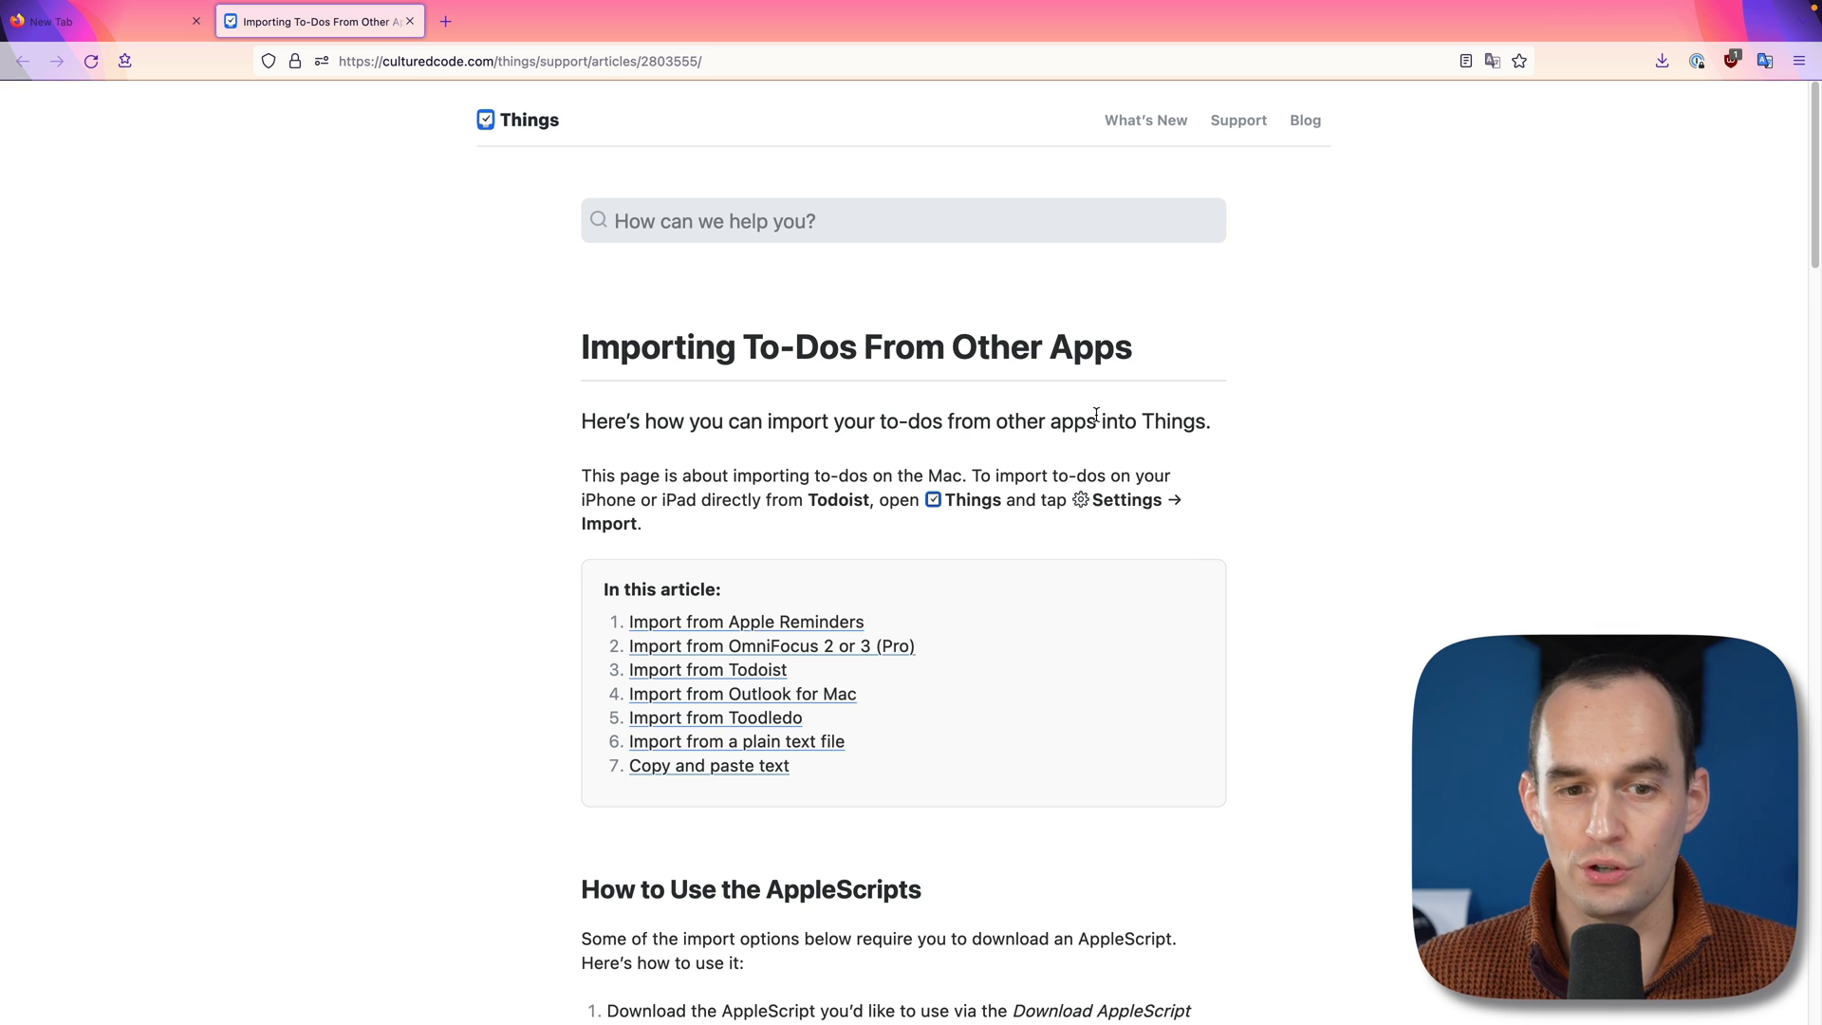
Step: Scroll the culturedcode import article's list of sources, then switch back to Things
scroll(down, 3)
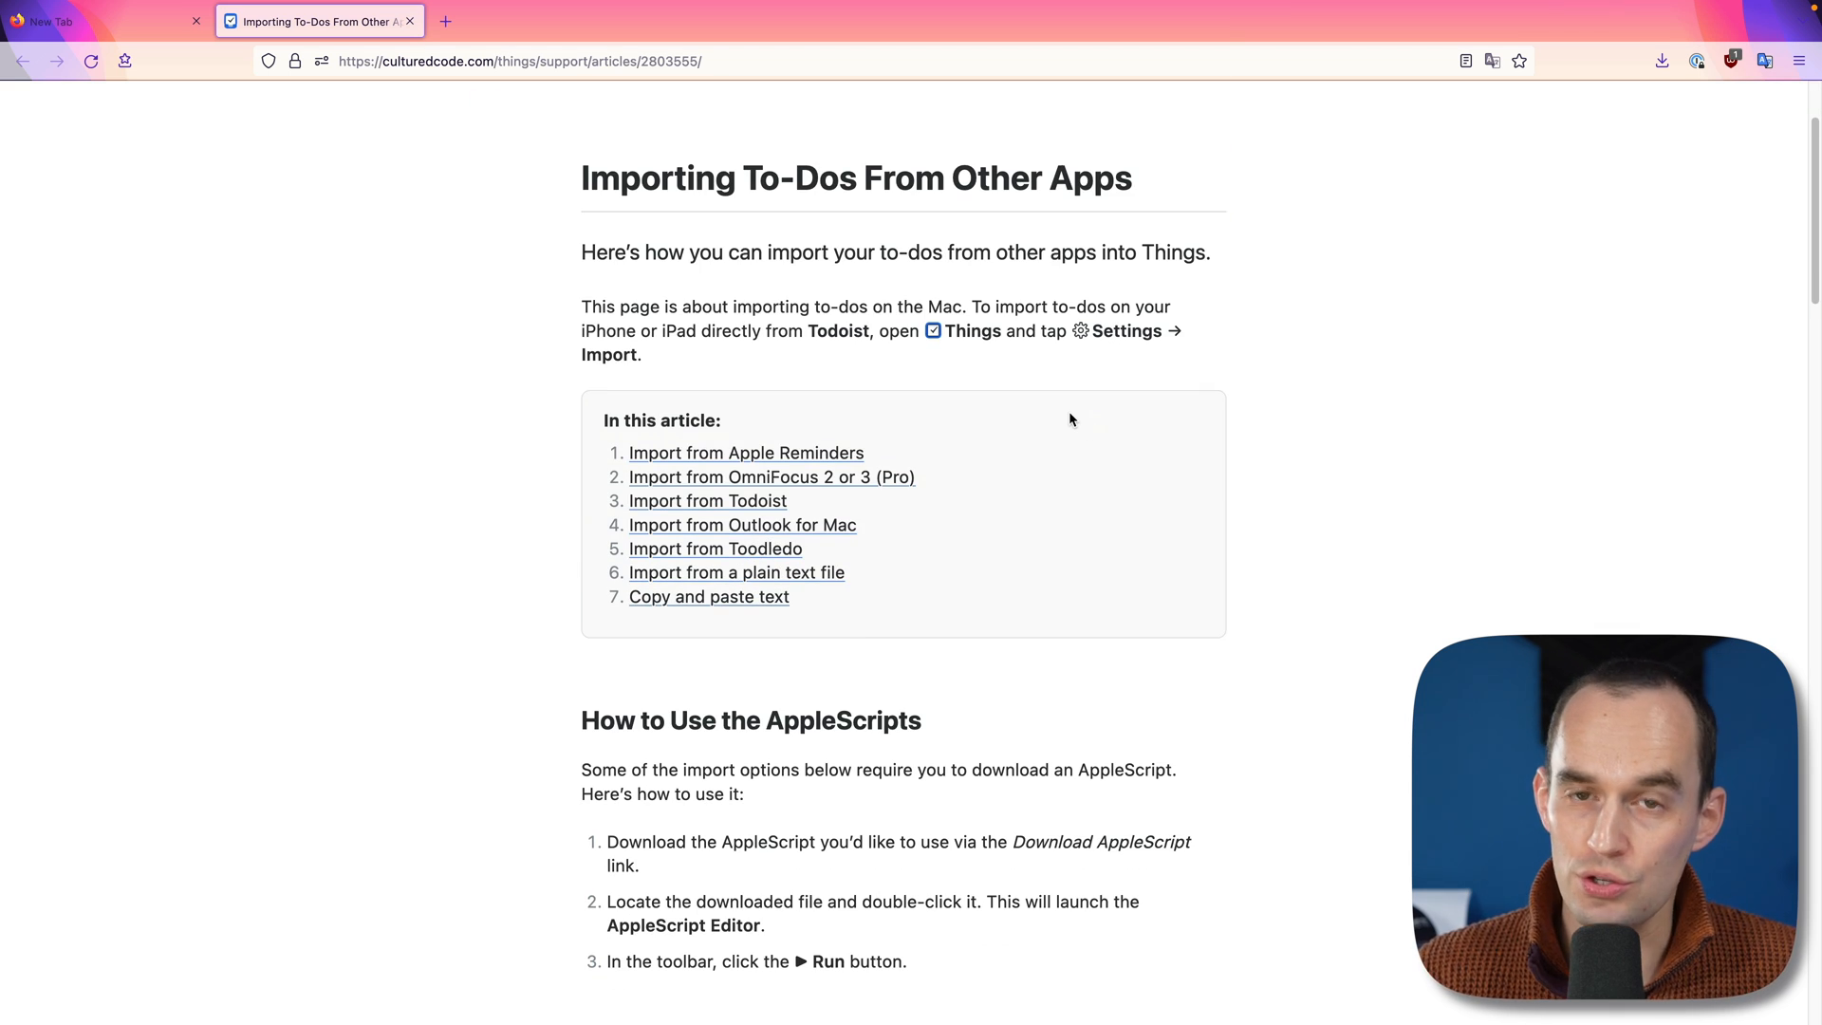
mouse_move(896, 480)
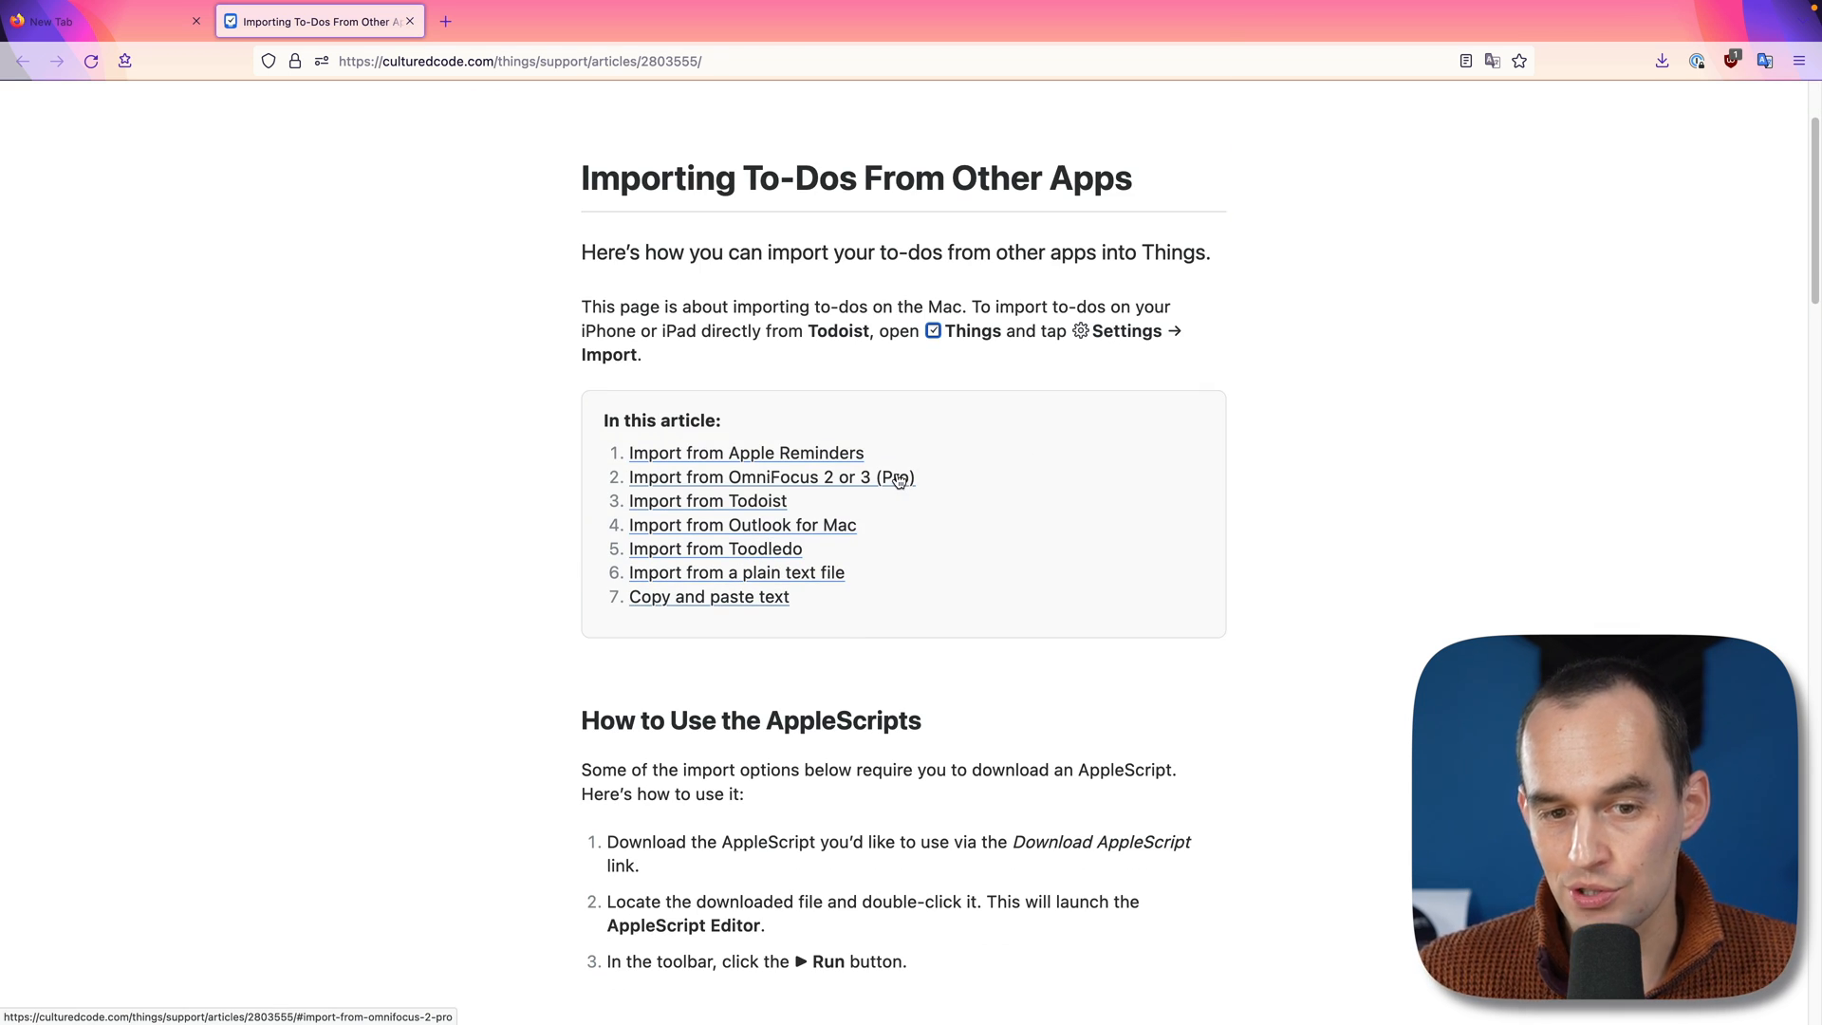
mouse_move(837, 531)
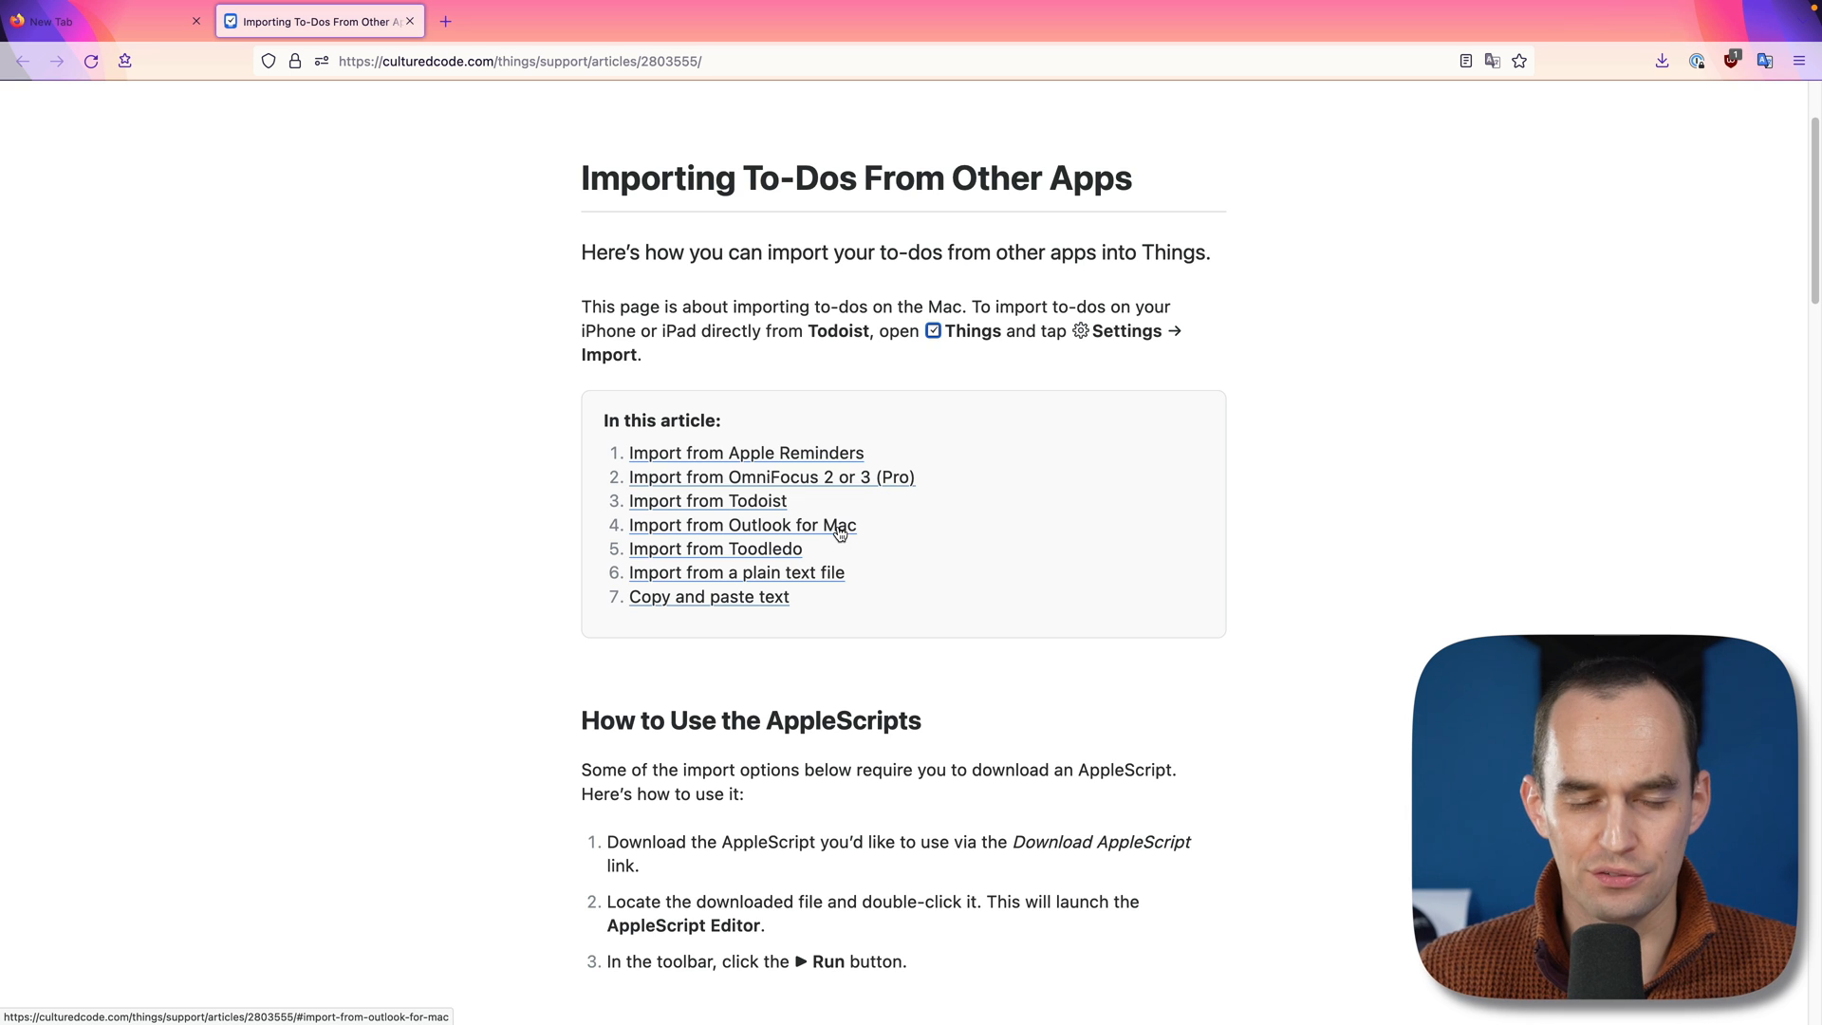
mouse_move(763, 562)
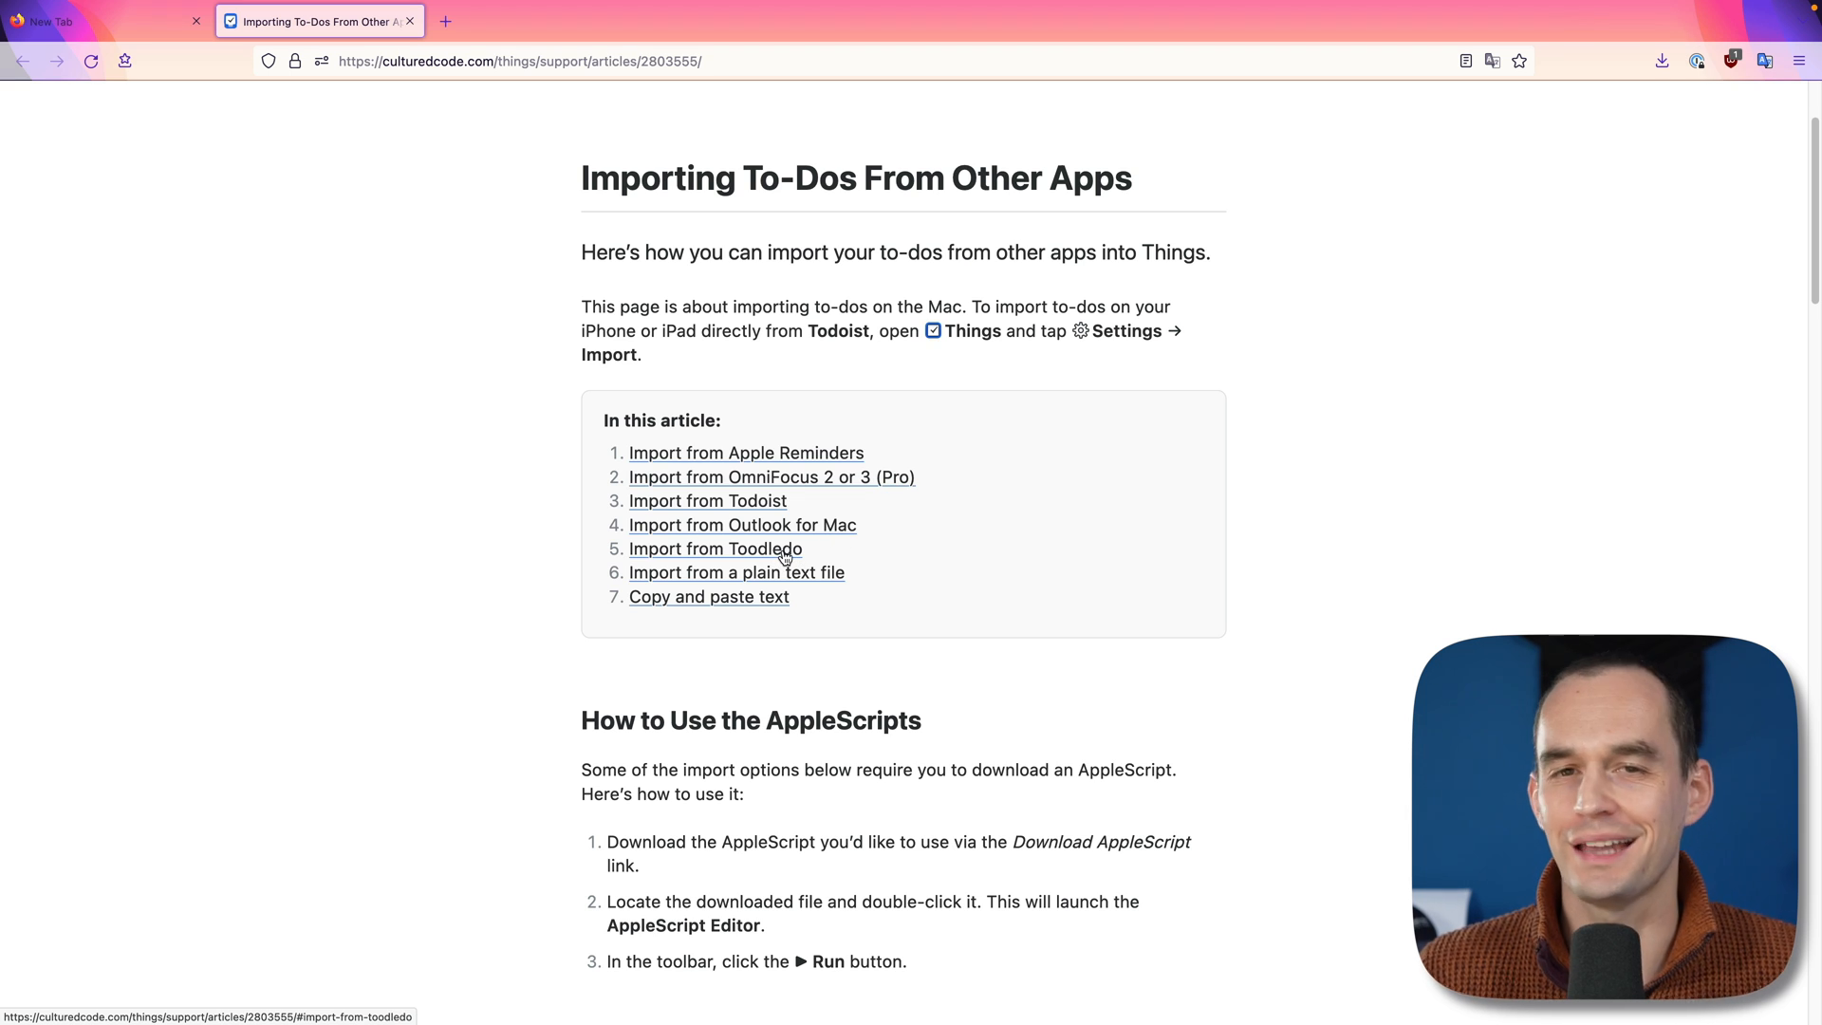
mouse_move(790, 596)
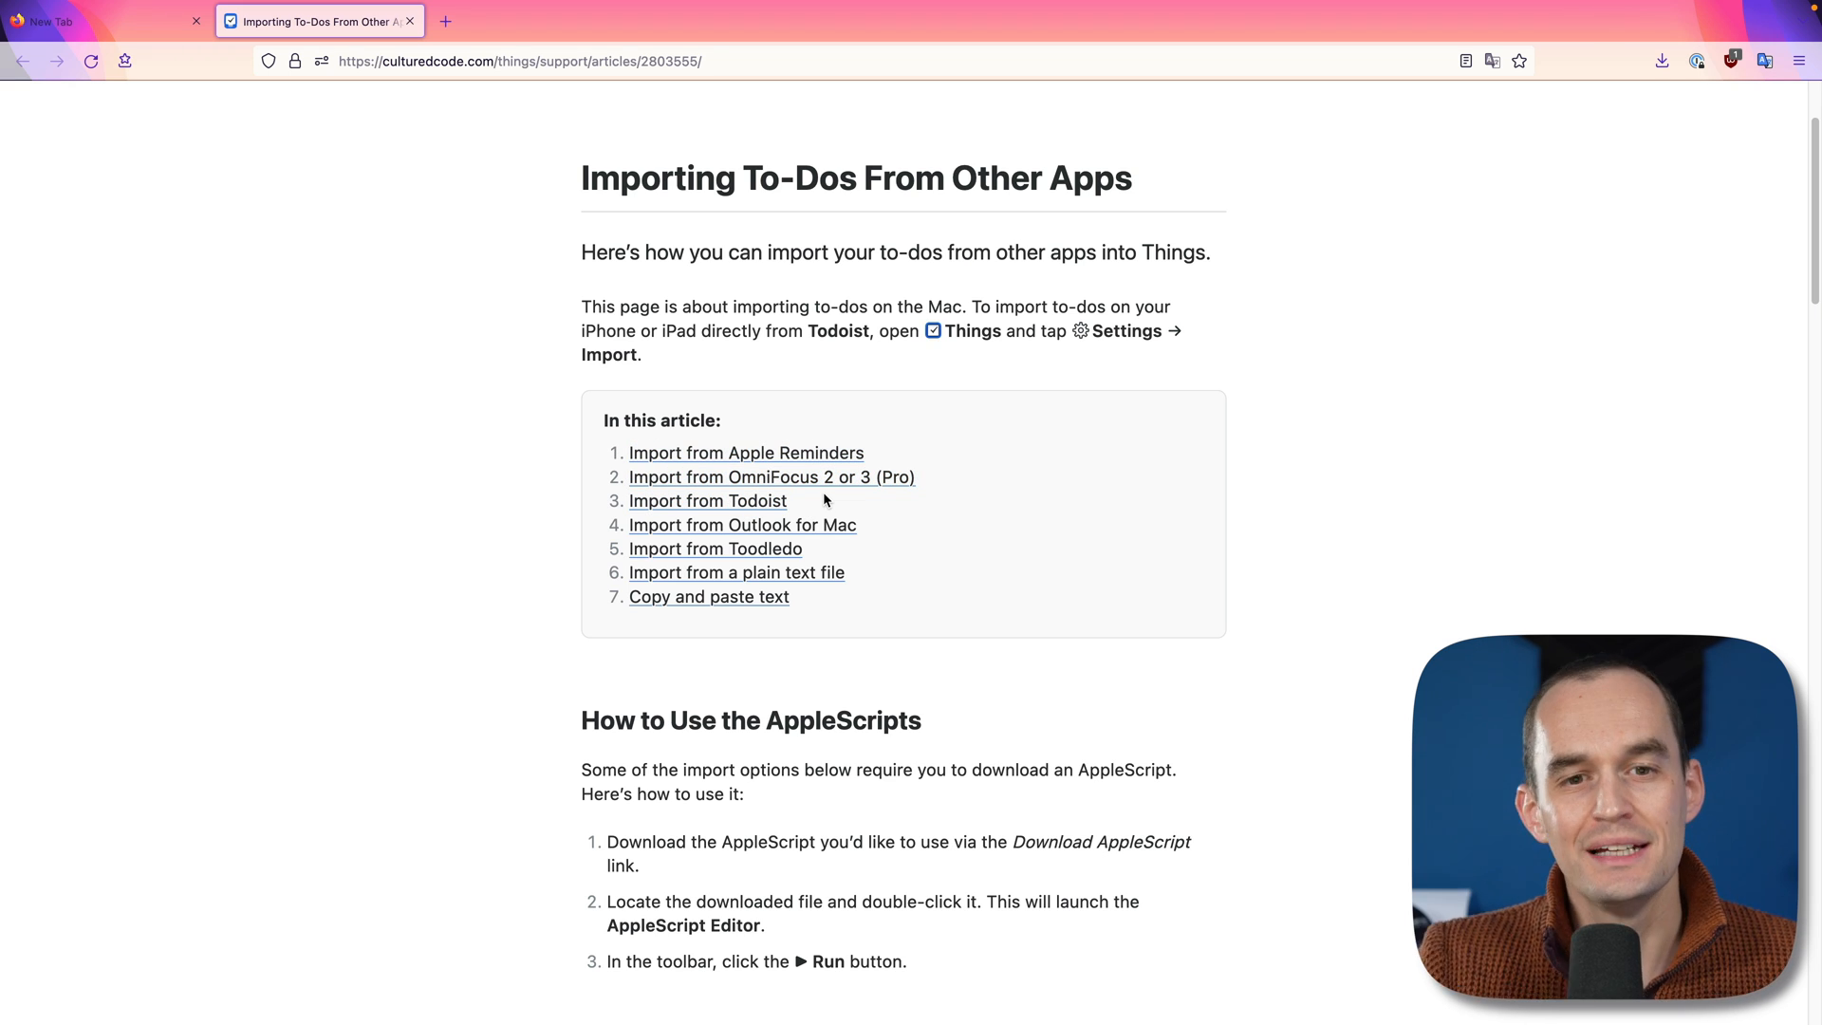
mouse_move(930, 488)
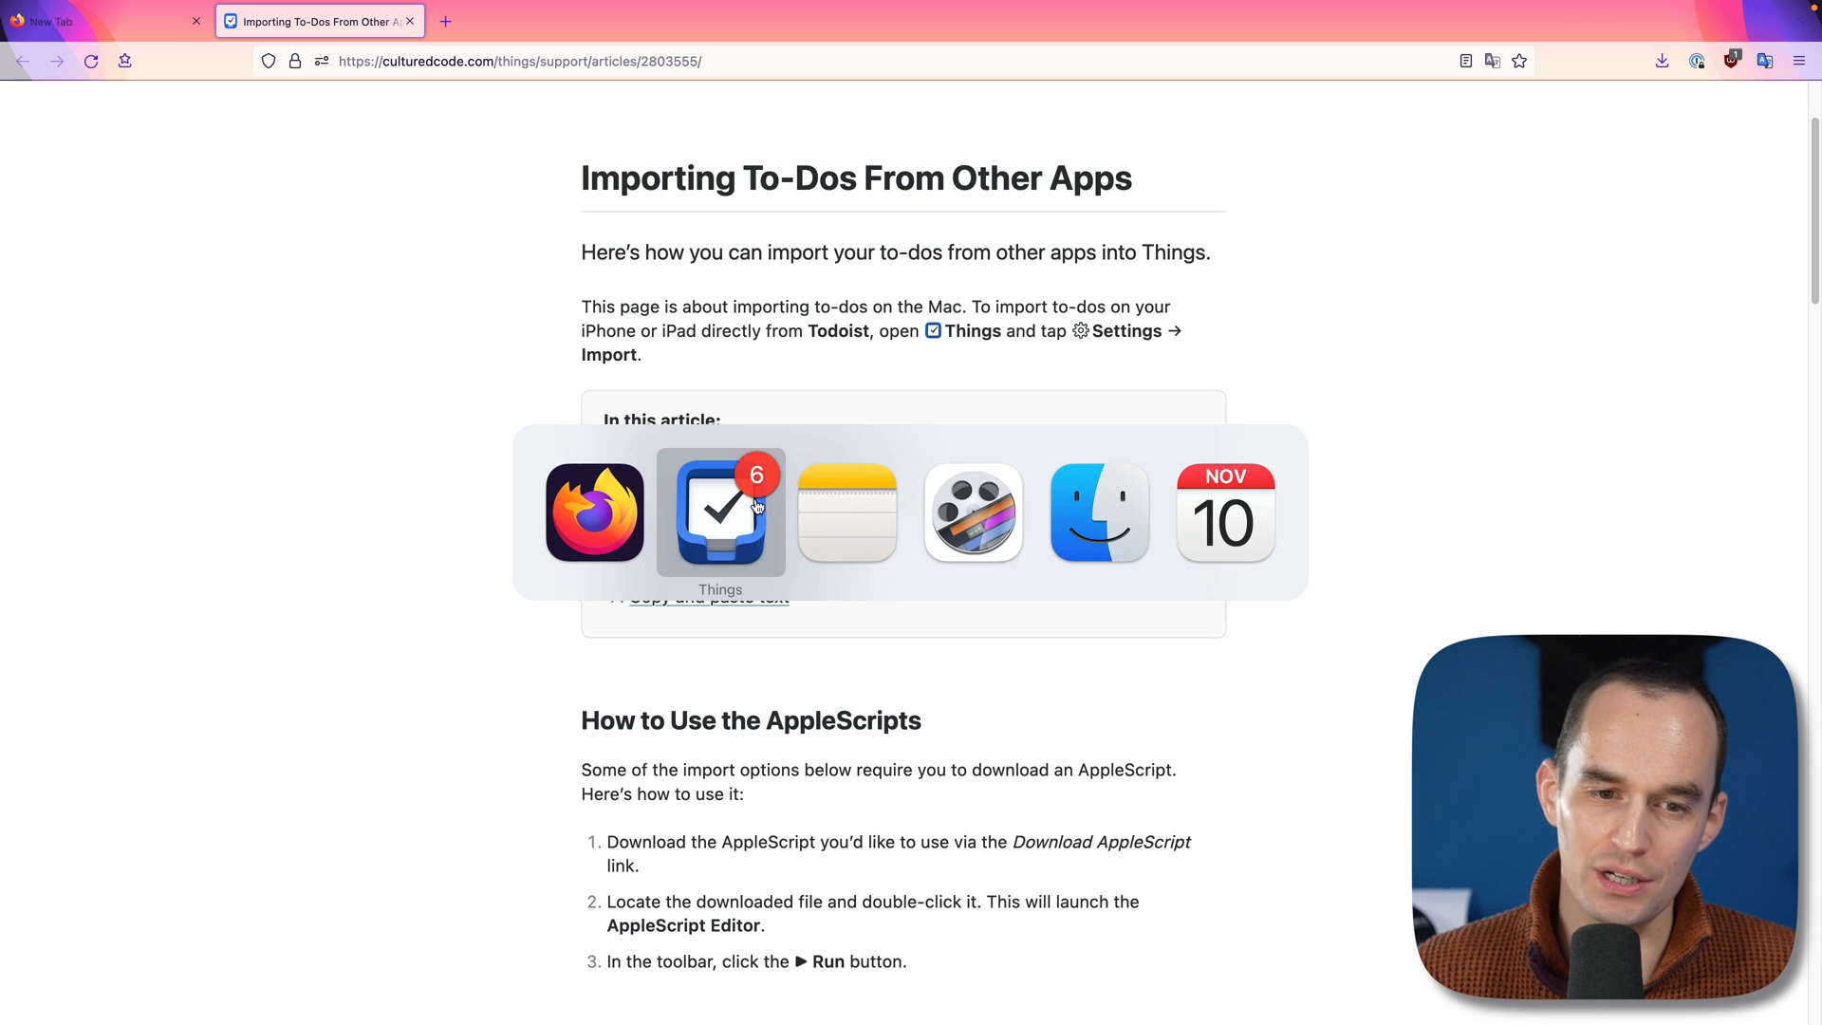
click(720, 512)
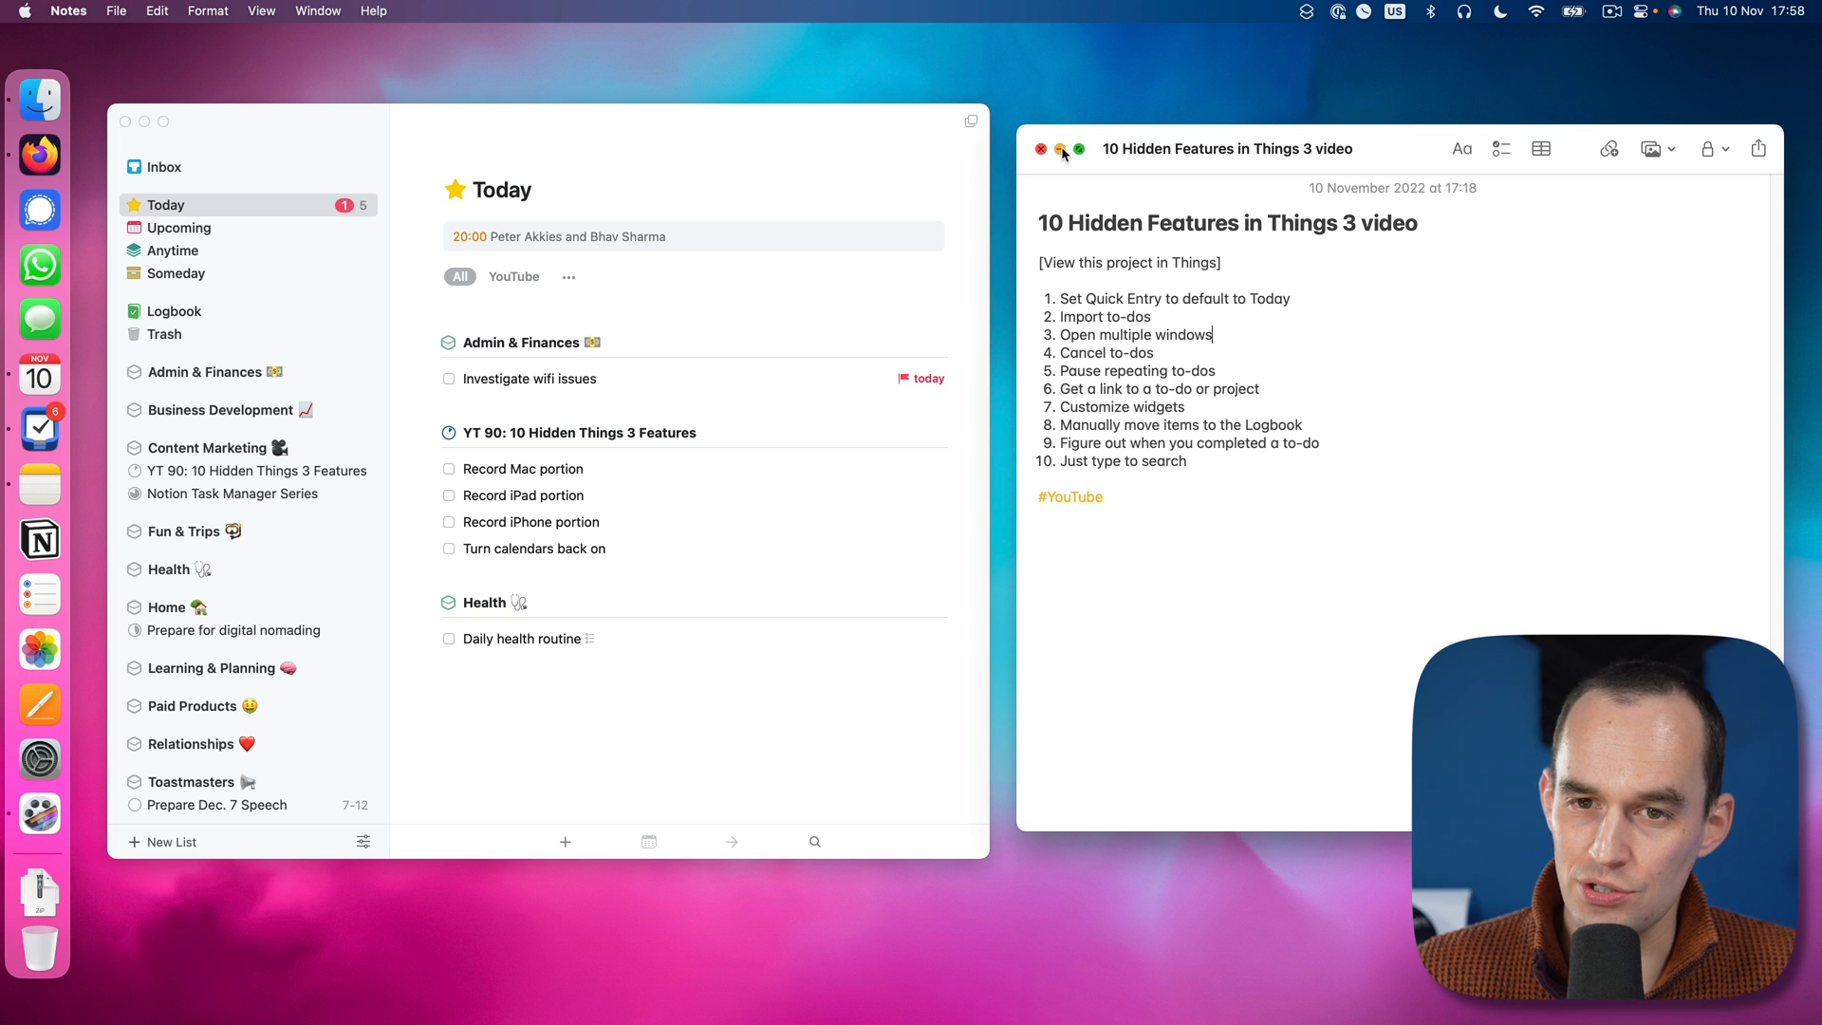
Step: Minimize Notes and place a second Things window showing Weekly review to the right of Today
click(1040, 148)
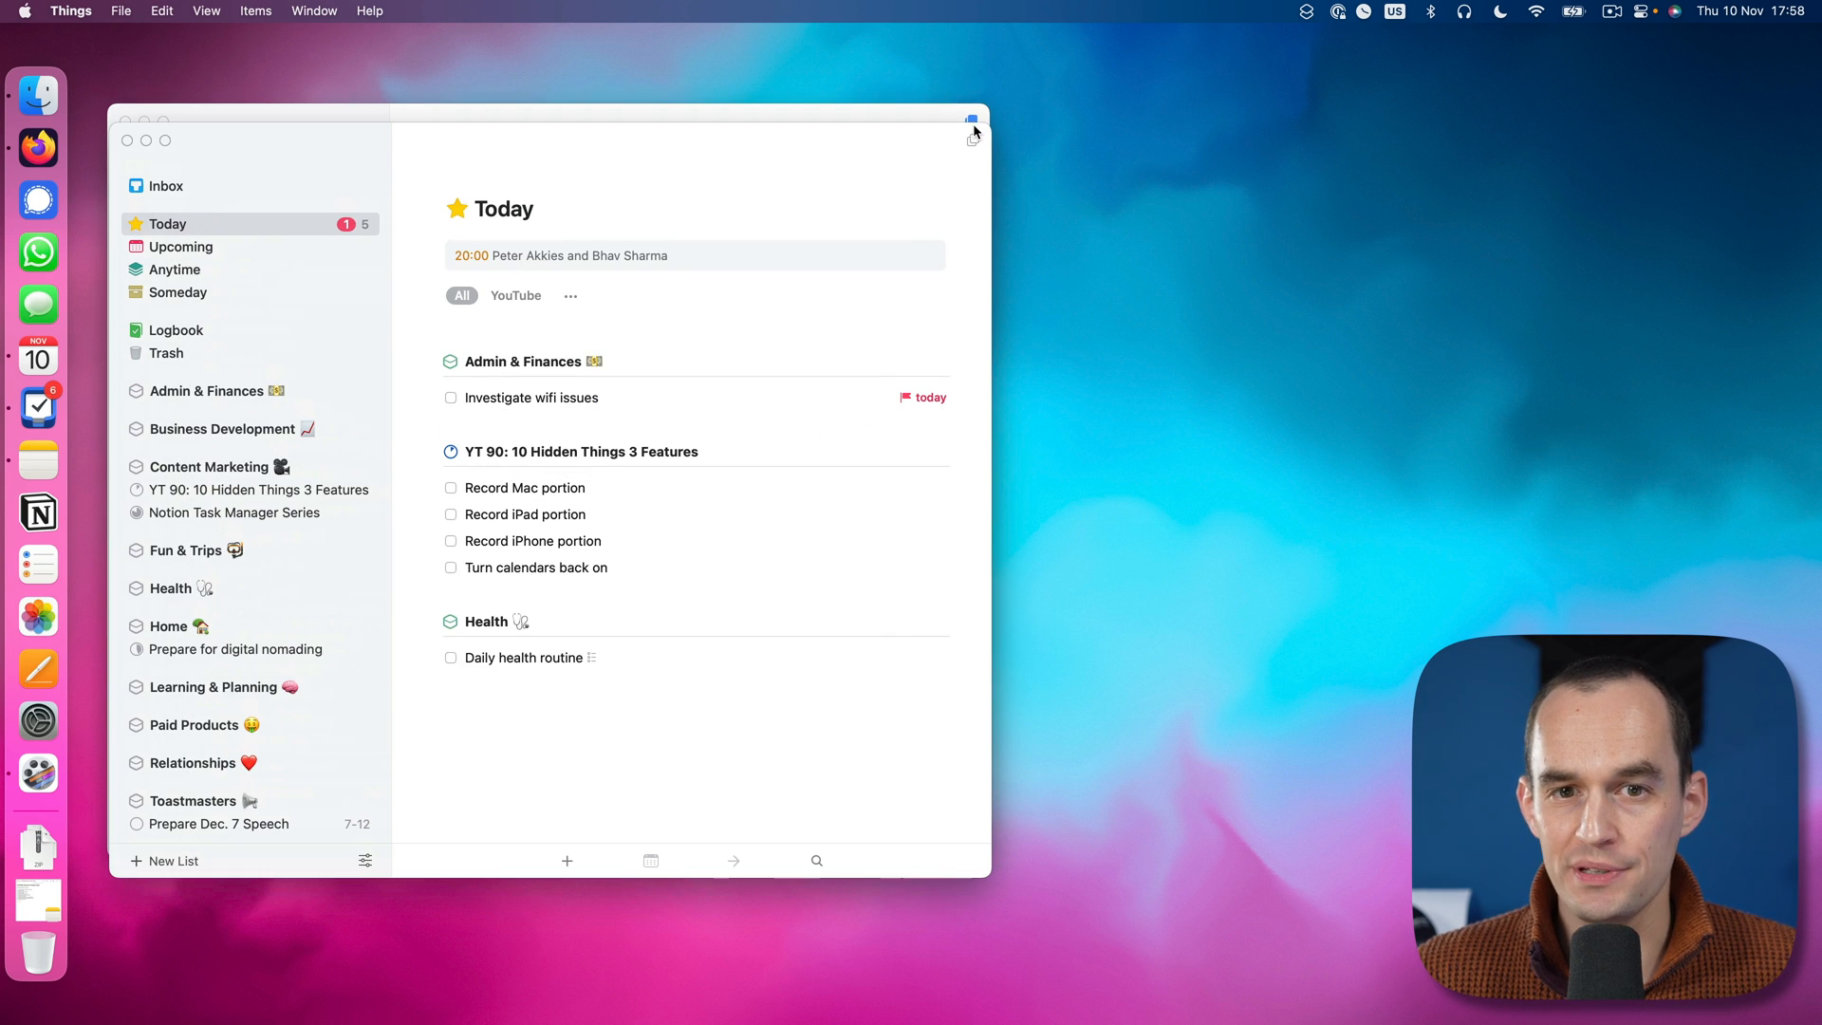
click(971, 118)
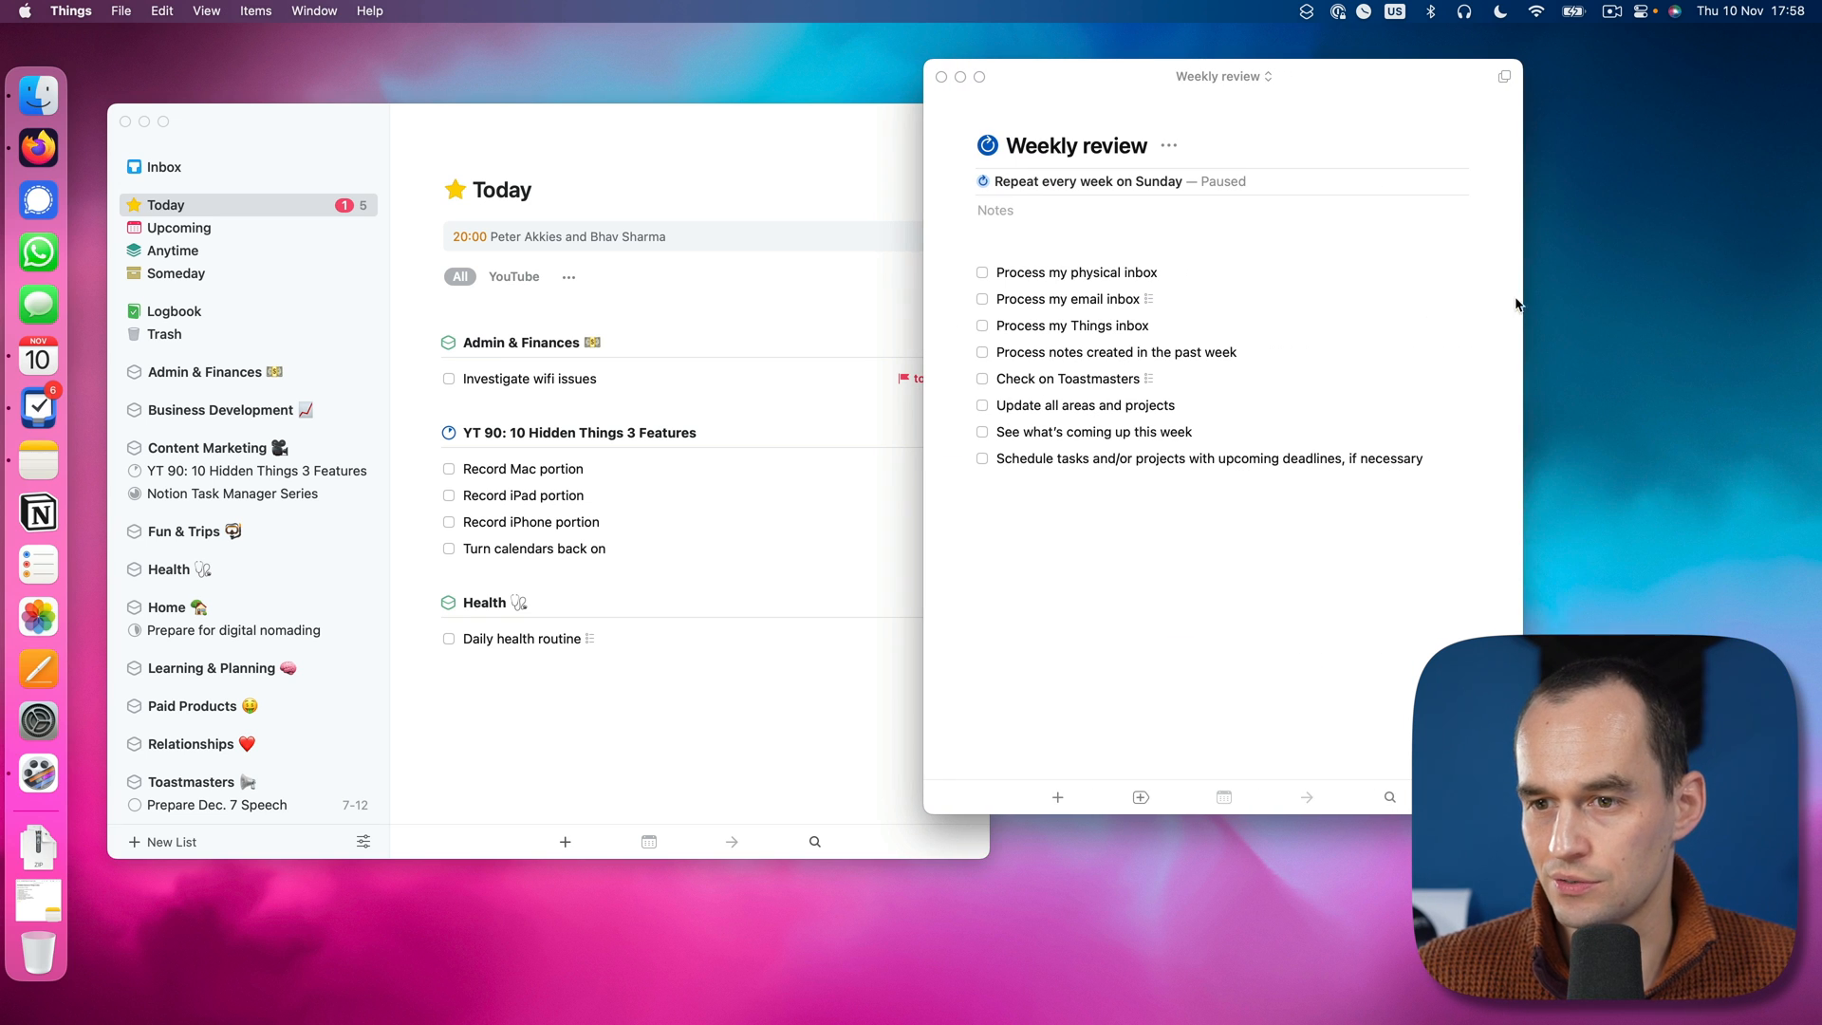
drag(1524, 311, 1359, 311)
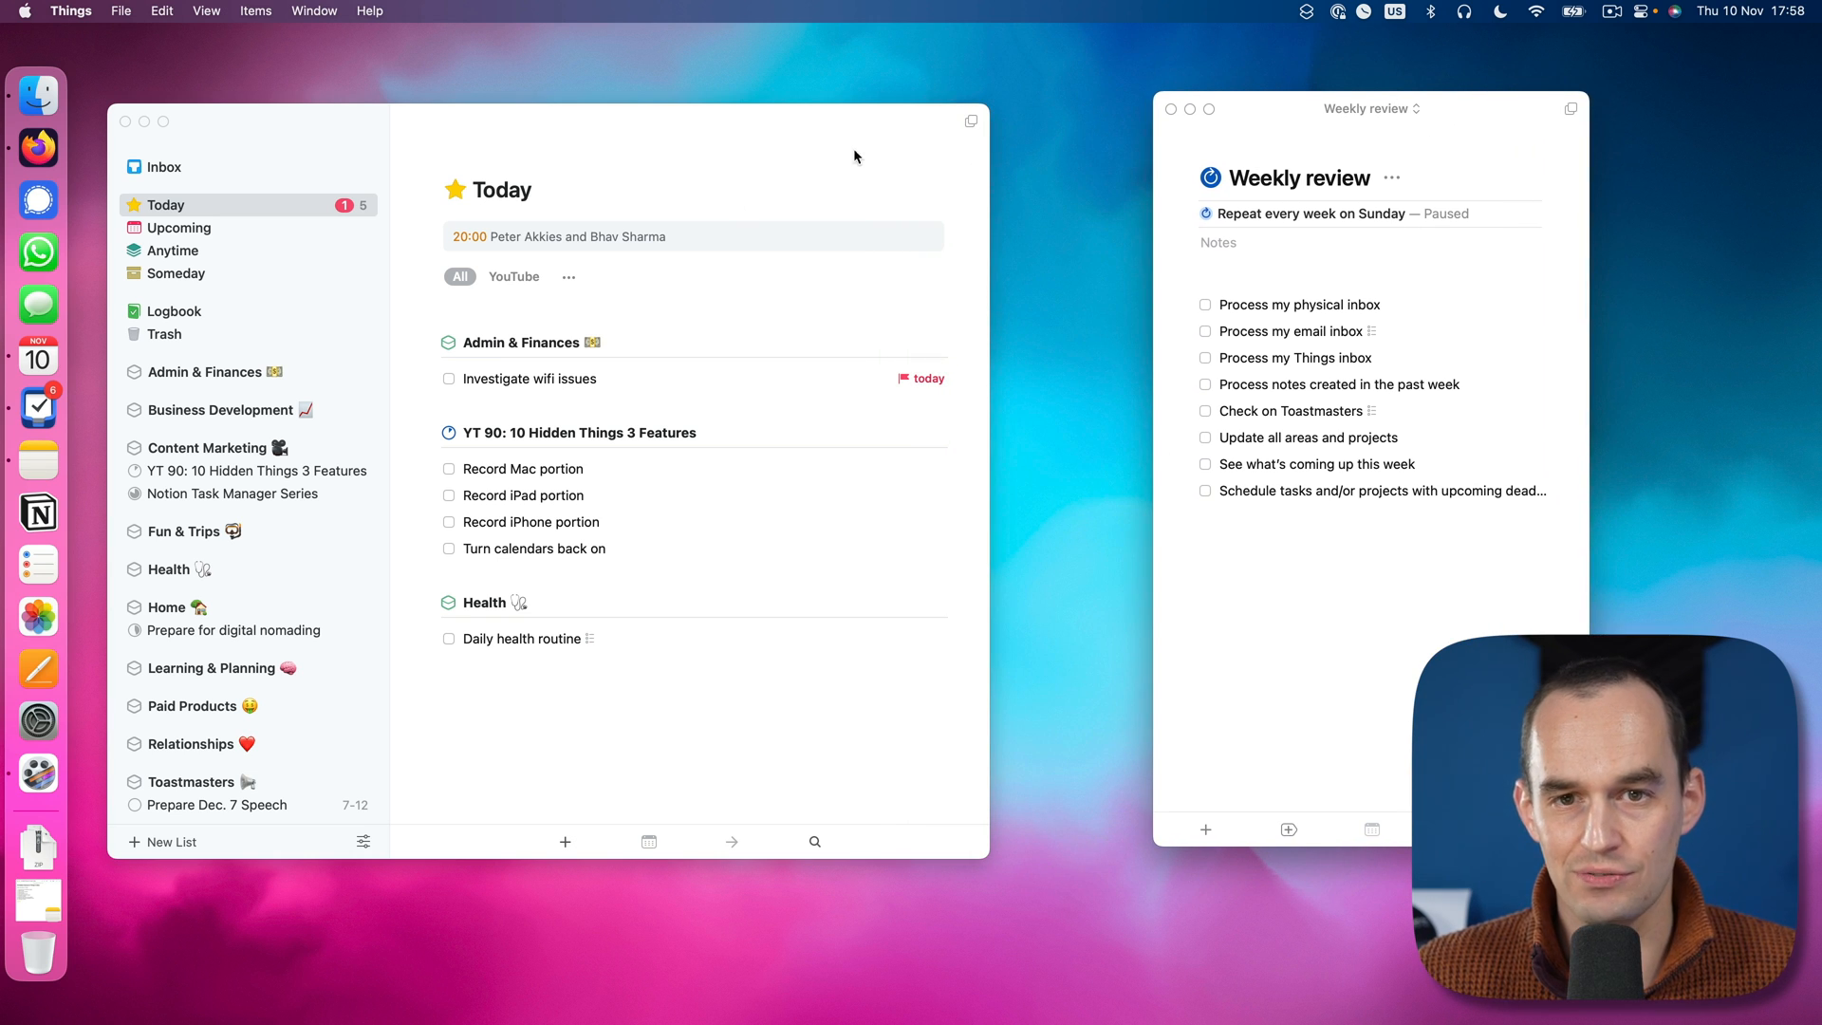
mouse_move(328, 374)
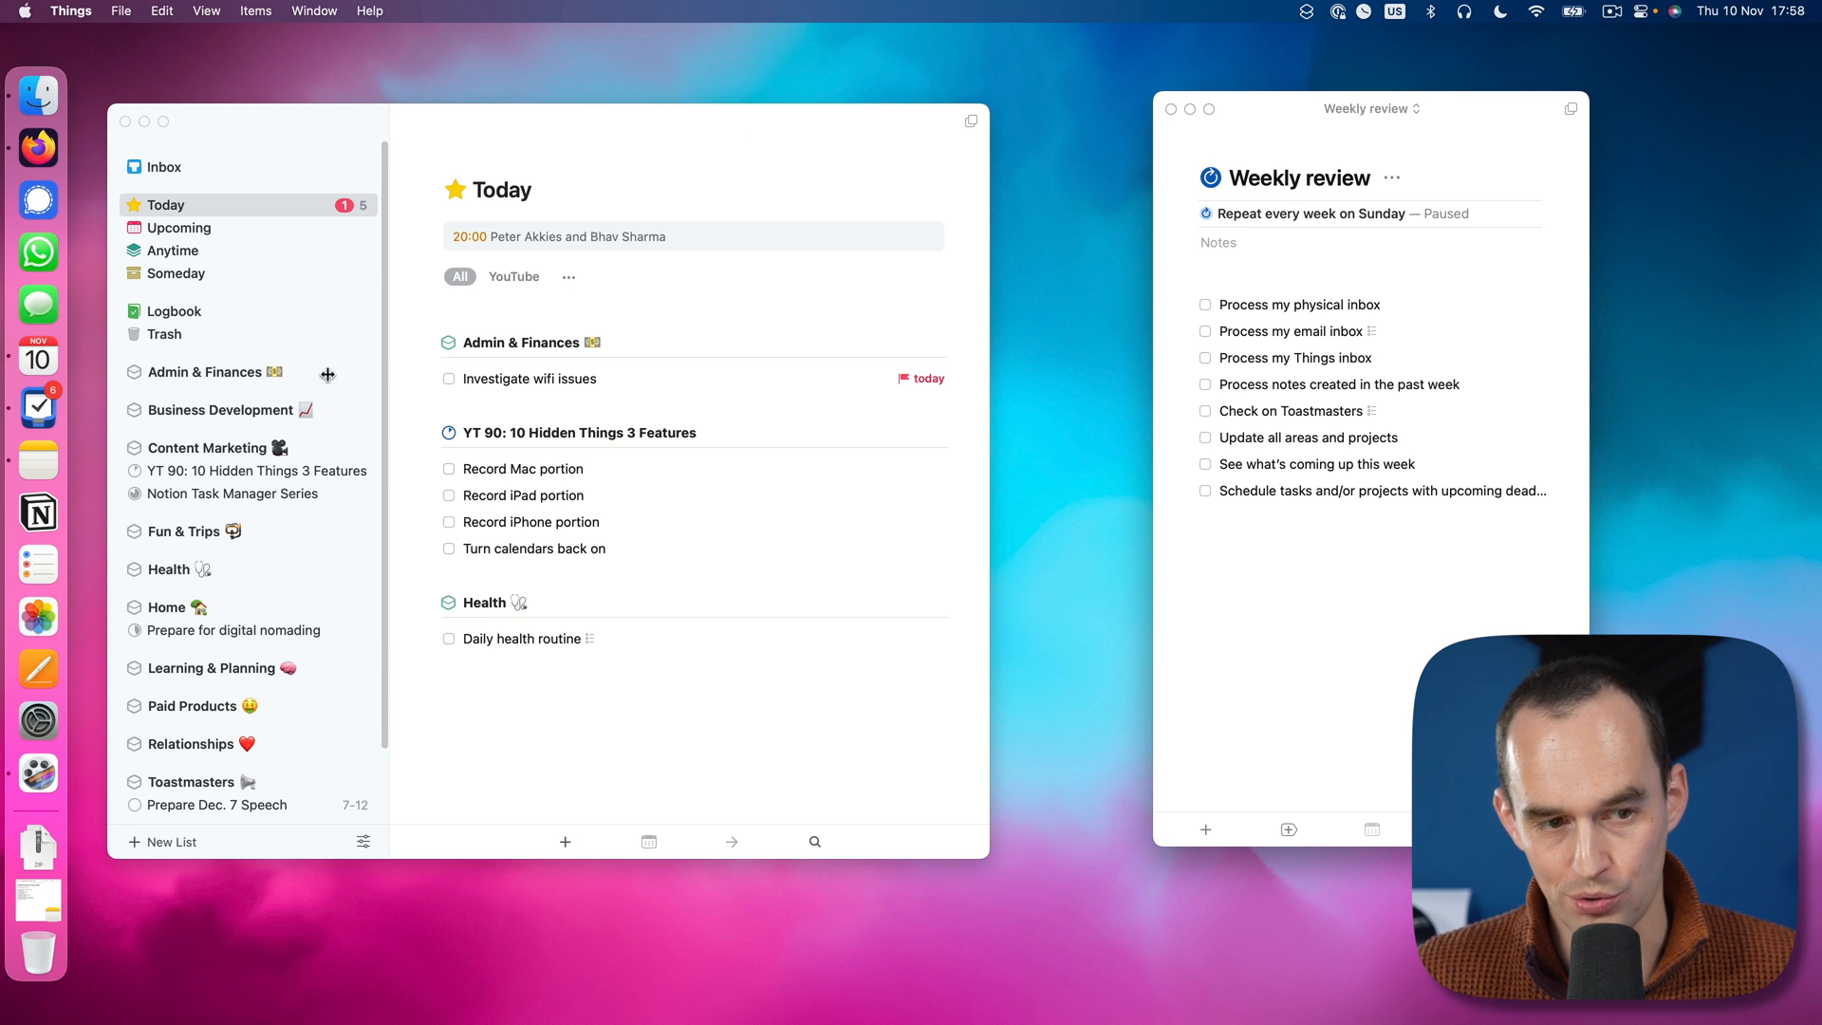
mouse_move(1203, 458)
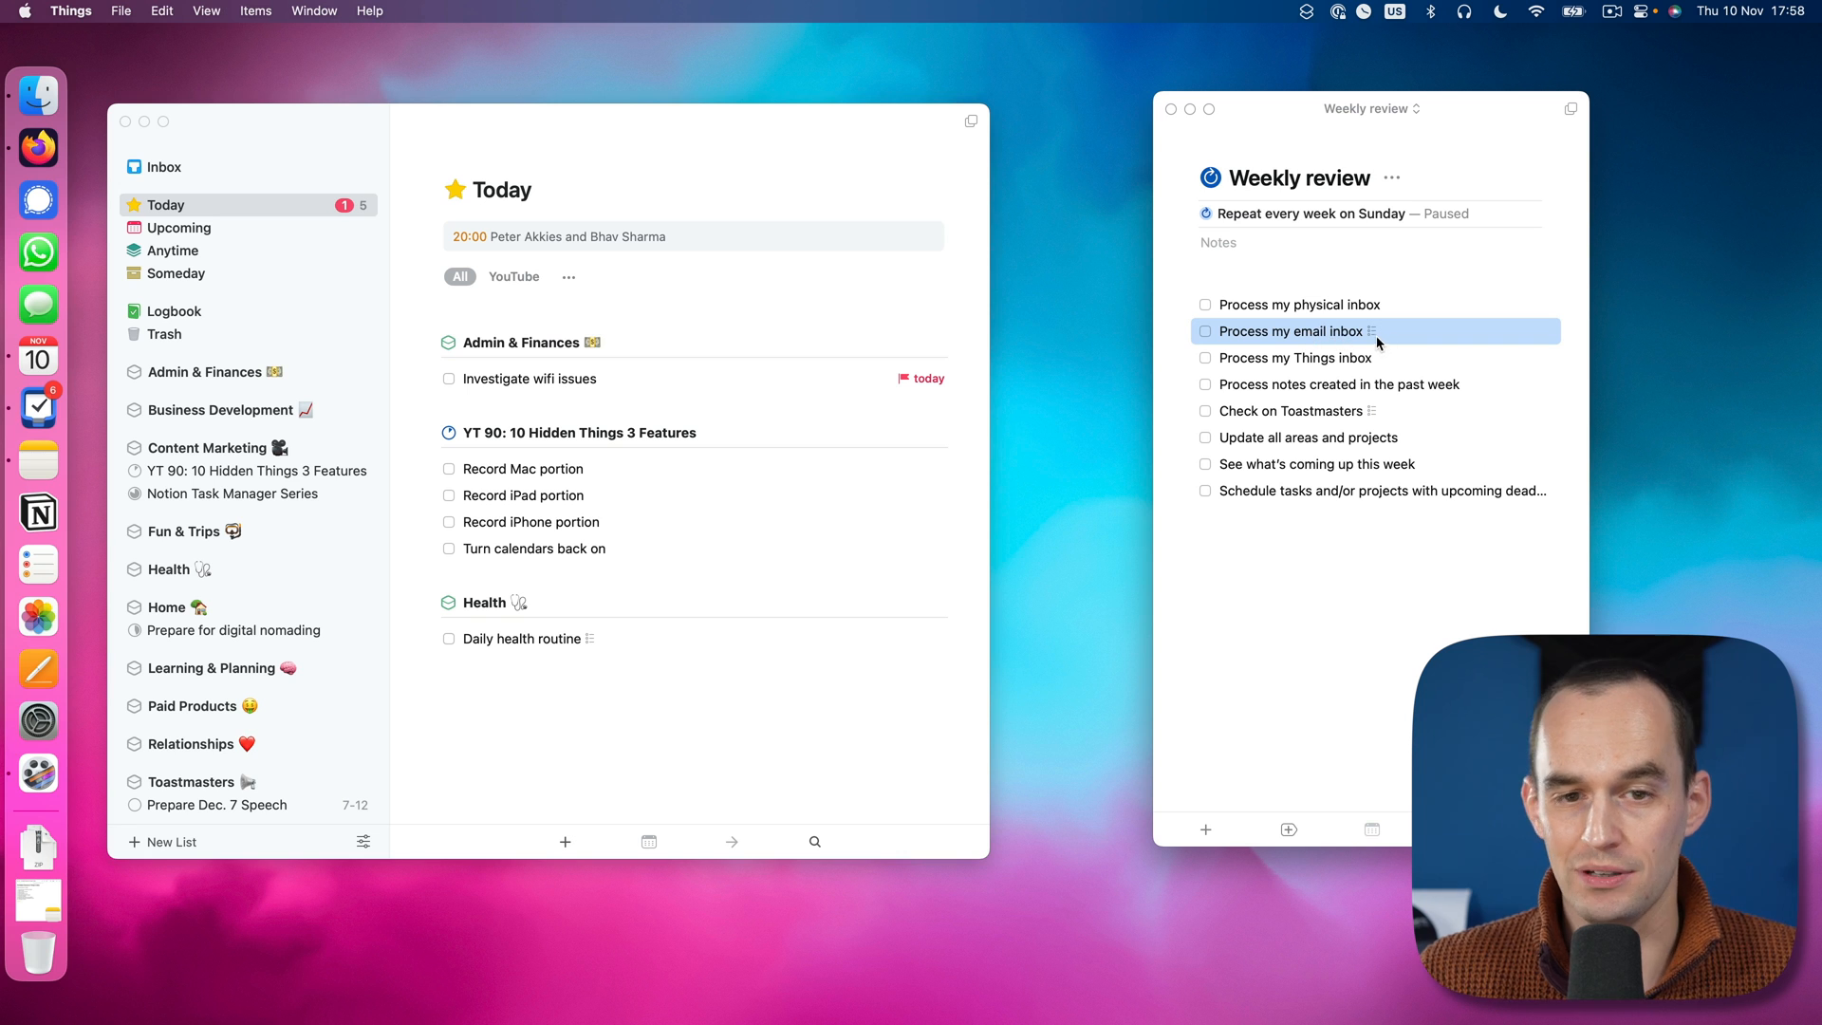
mouse_move(995, 270)
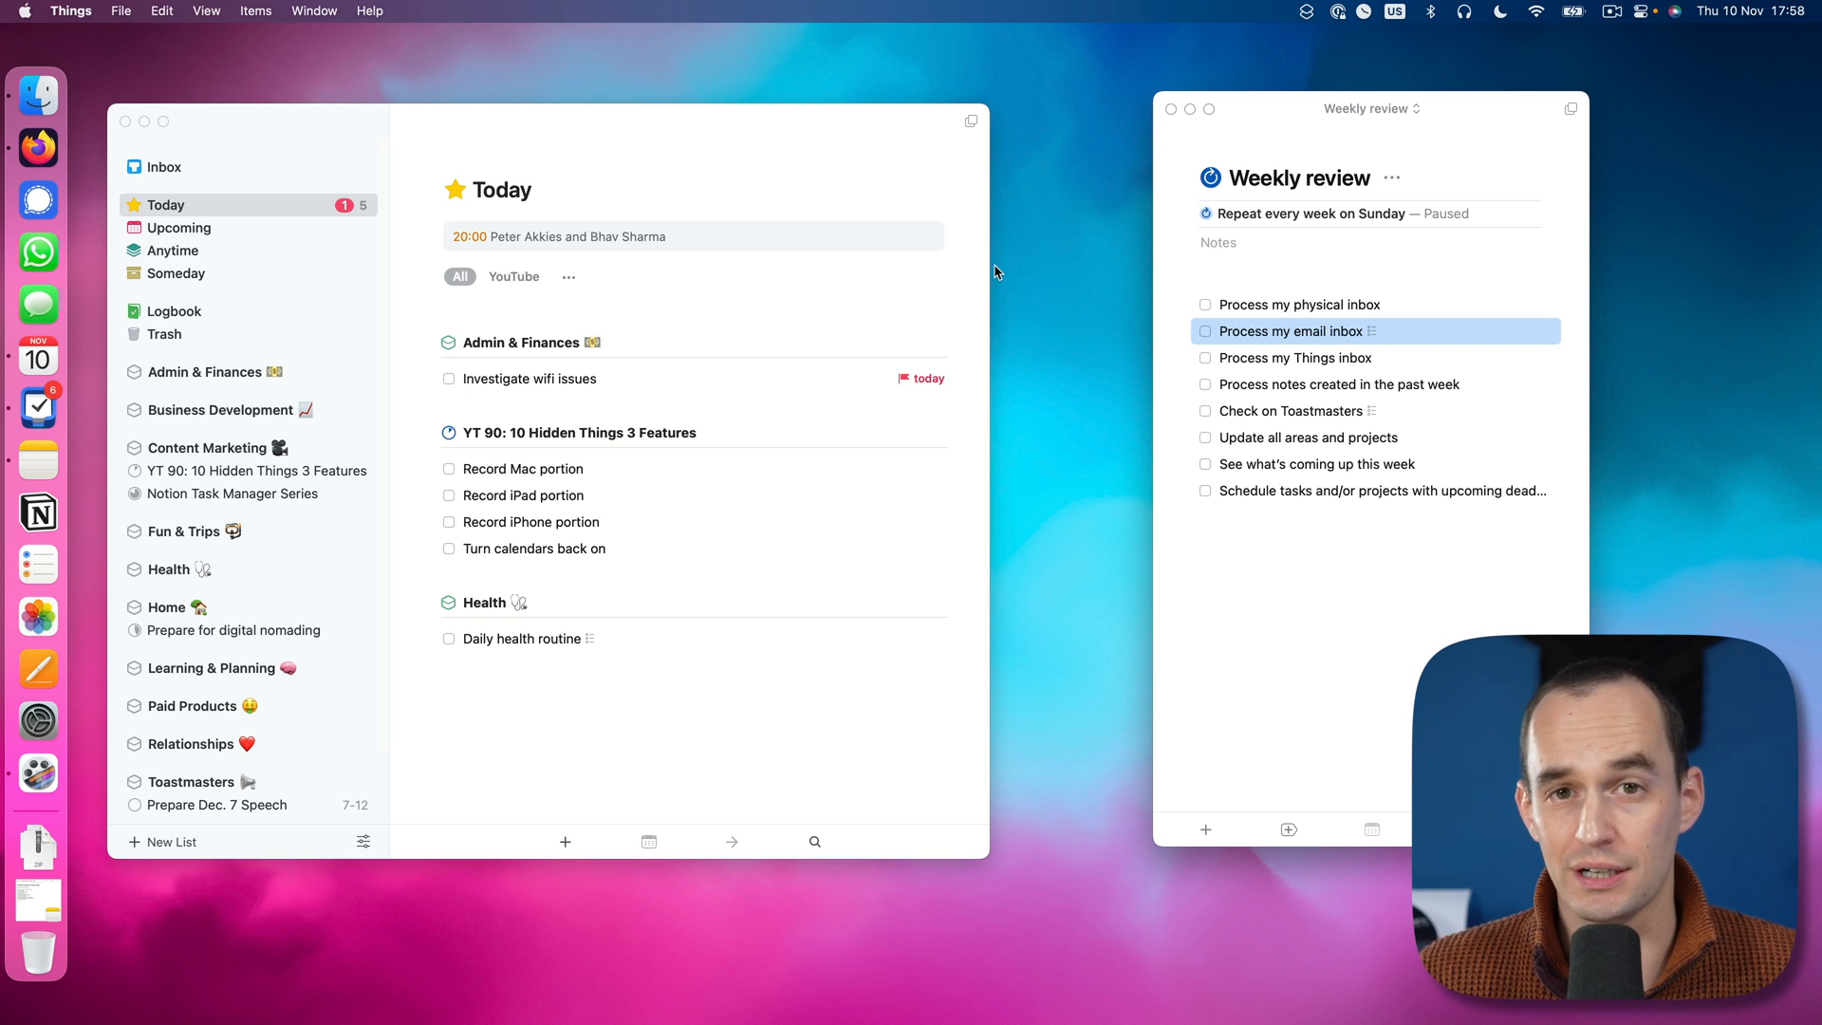
click(445, 934)
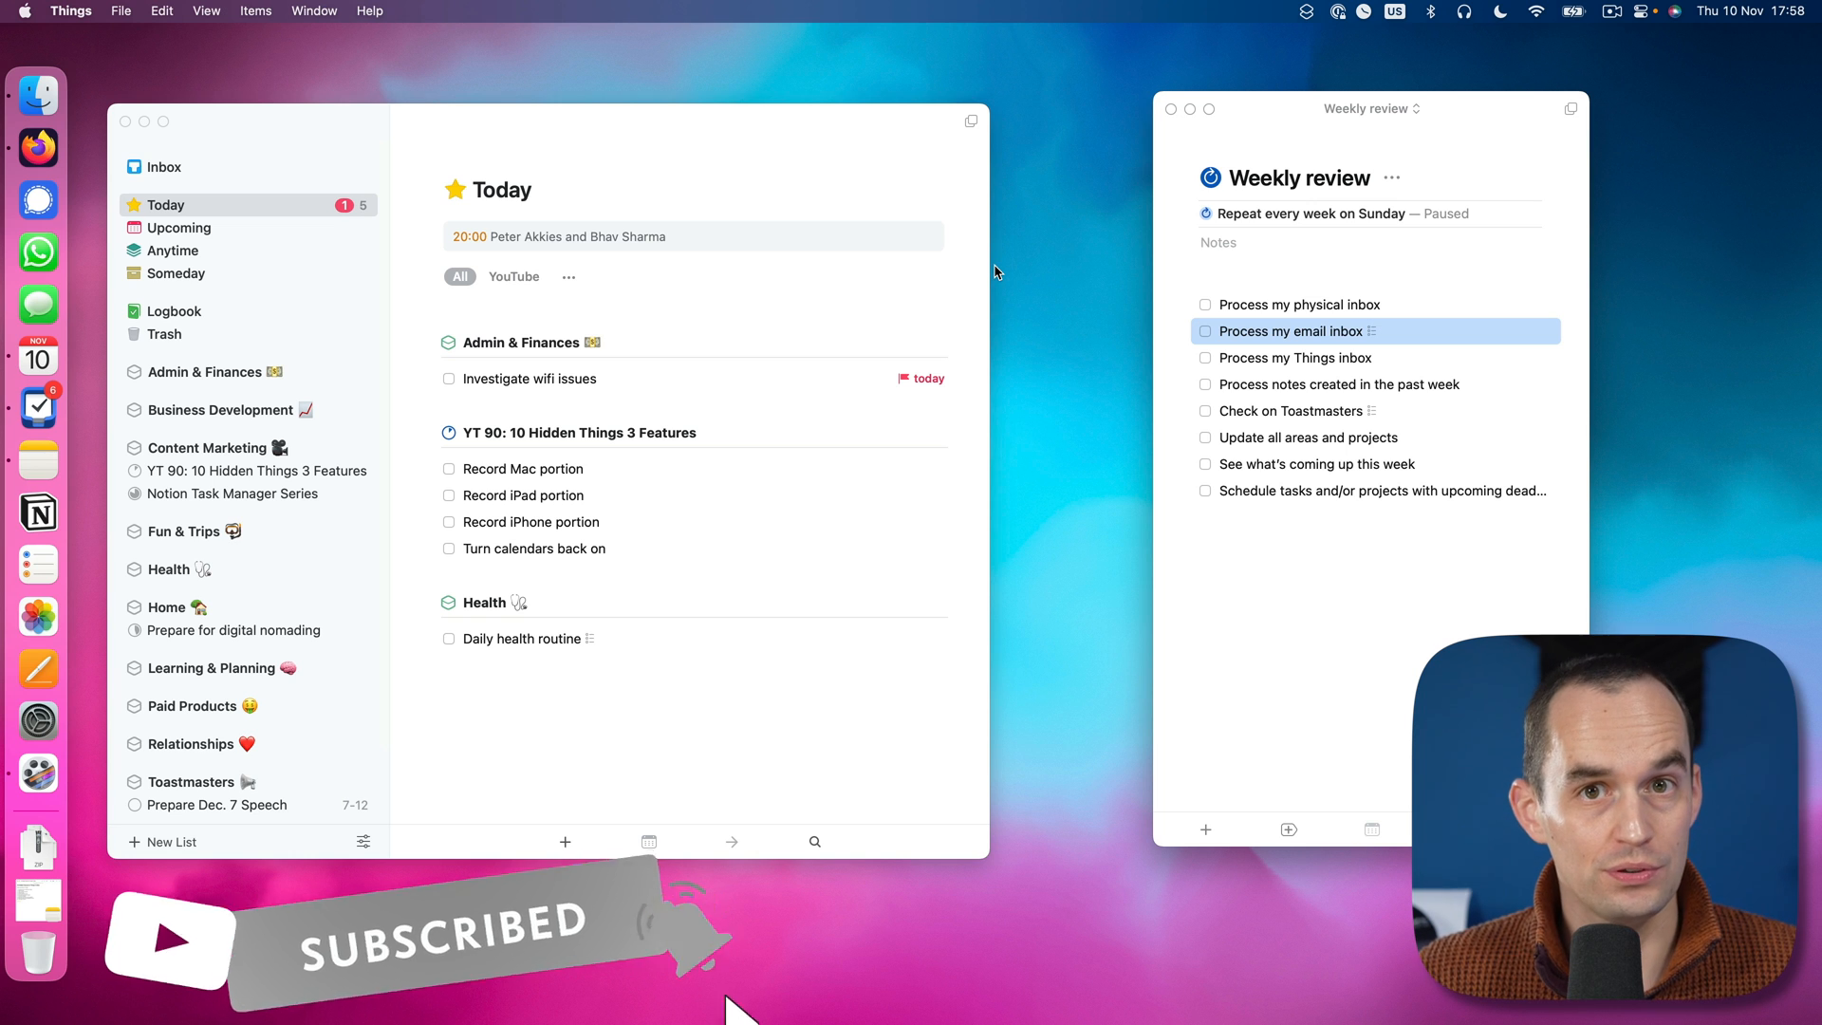
mouse_move(1444, 141)
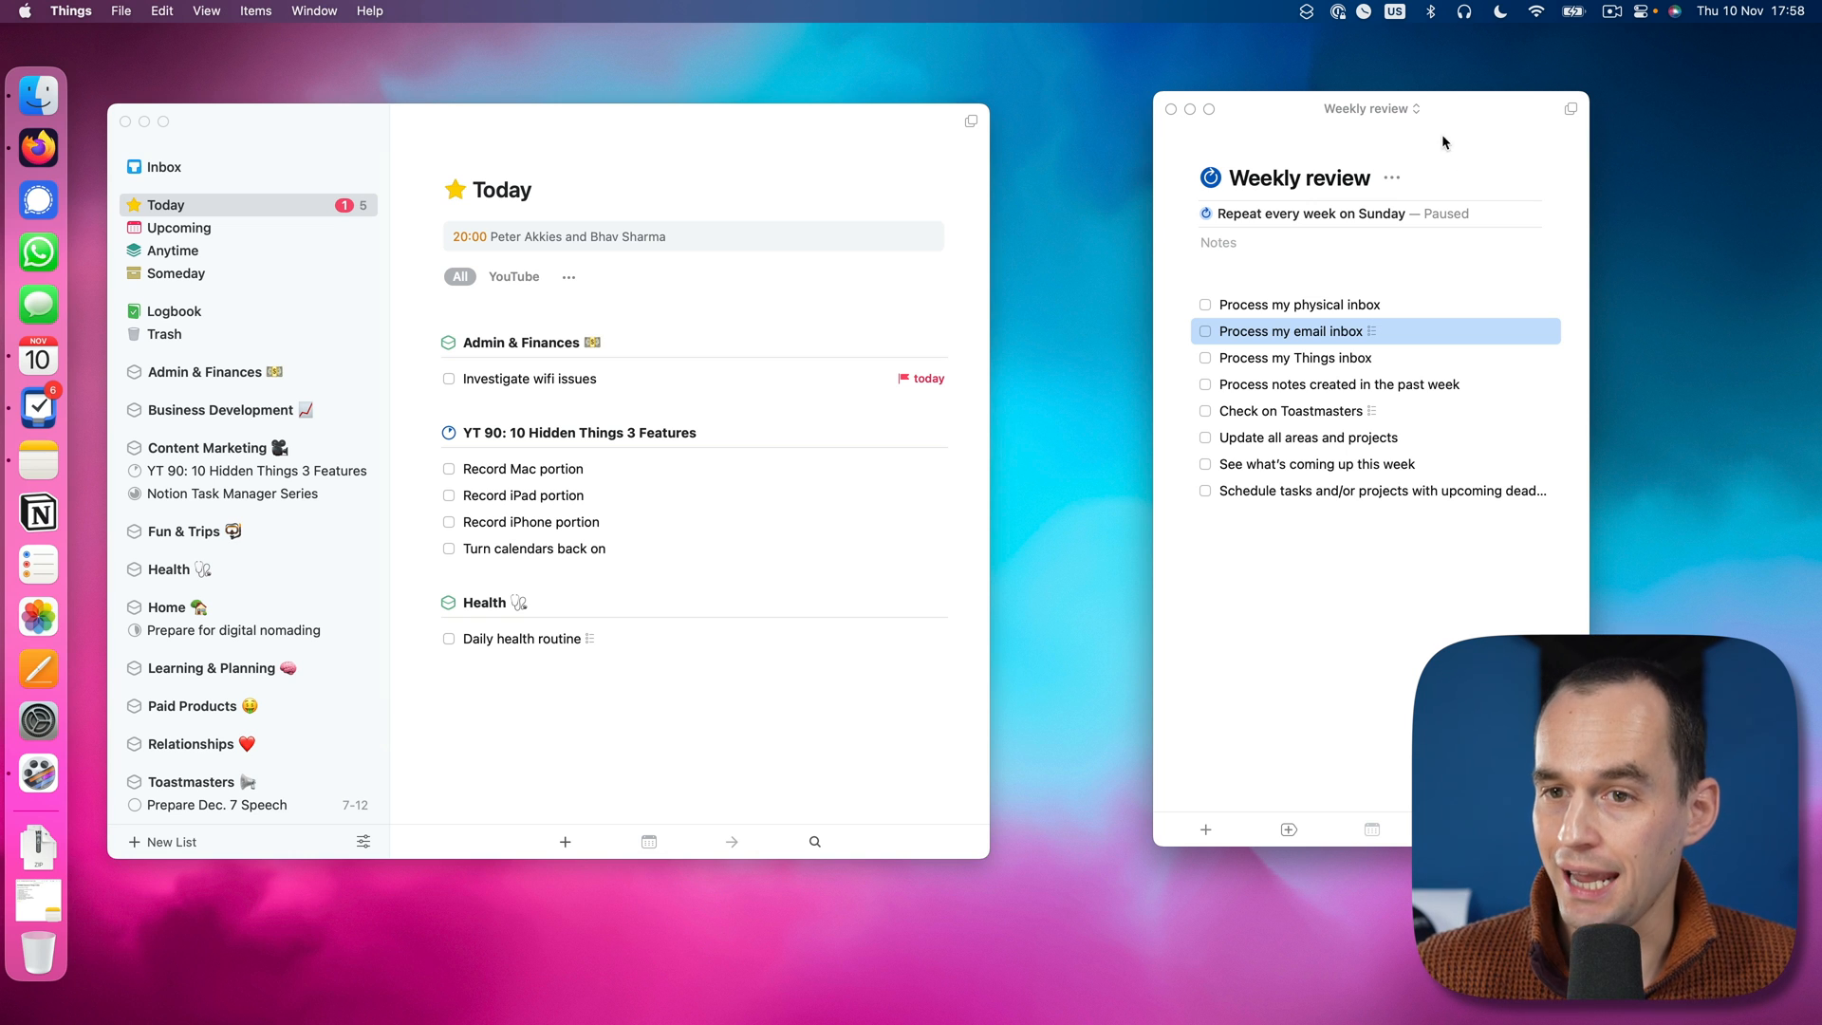
mouse_move(1459, 118)
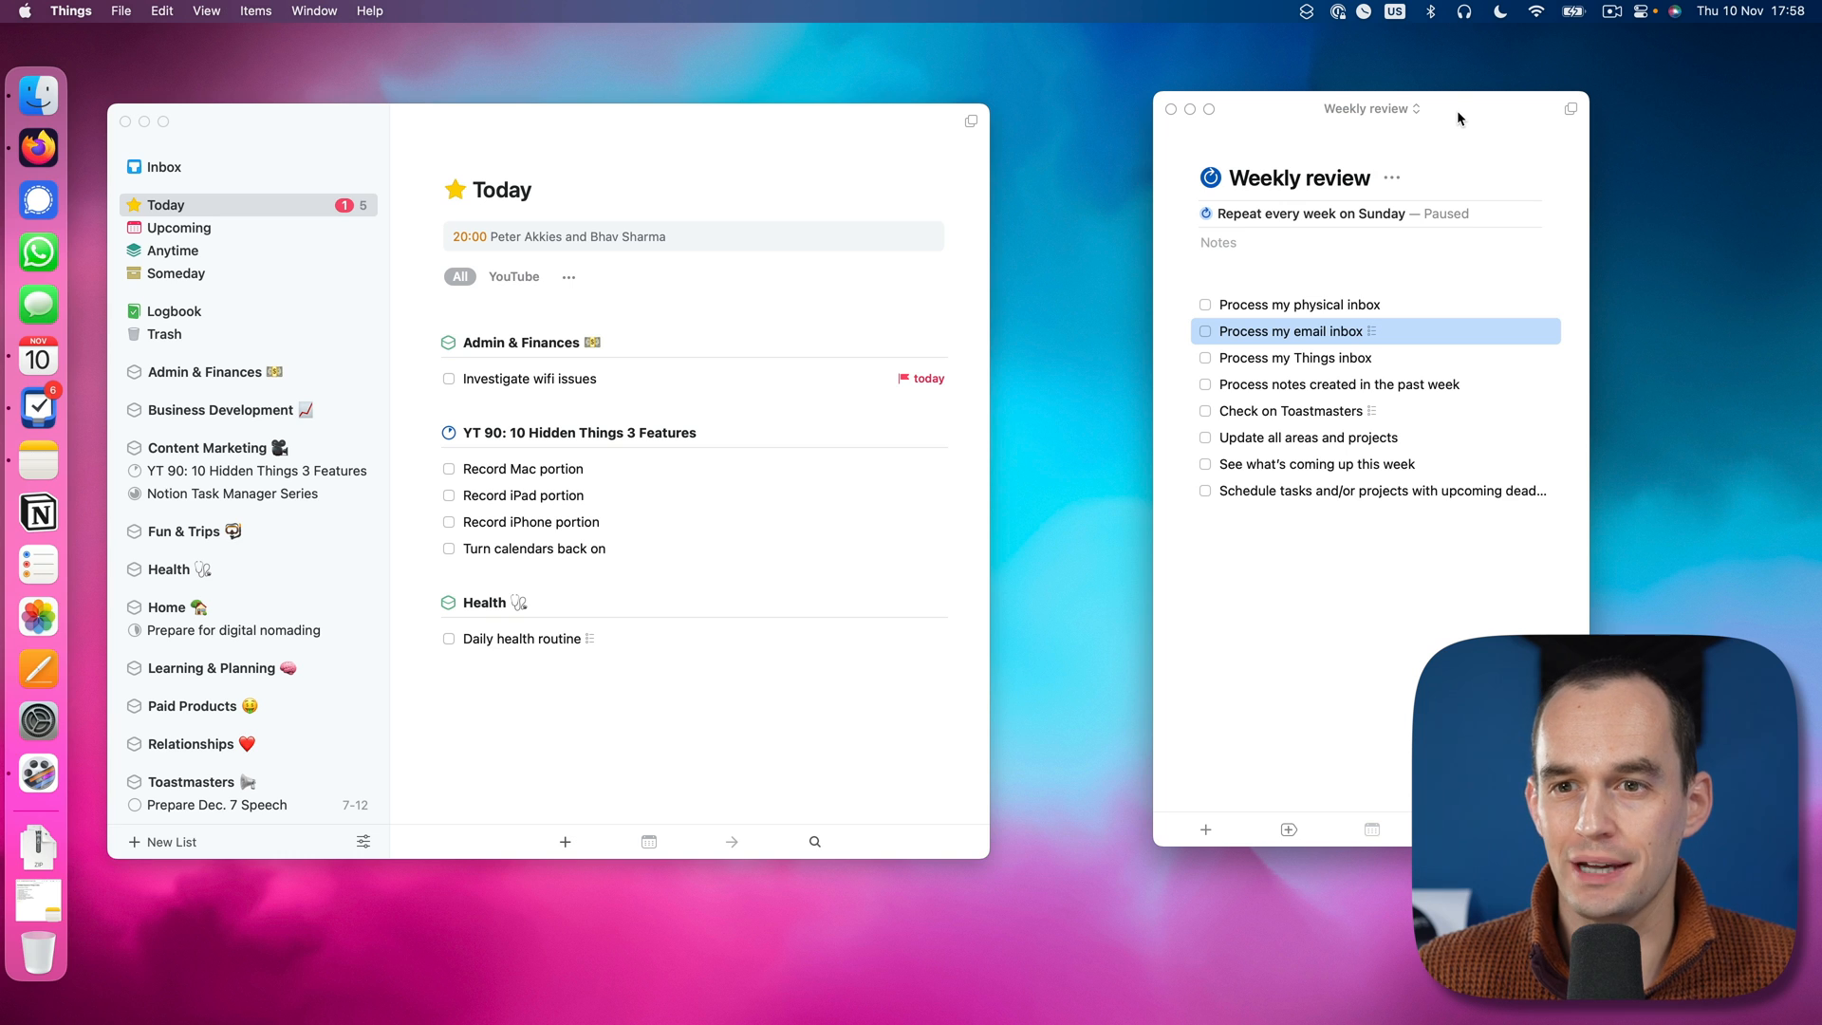
Step: Bring up the second window's list switcher with Quick Find, areas and projects
click(1370, 106)
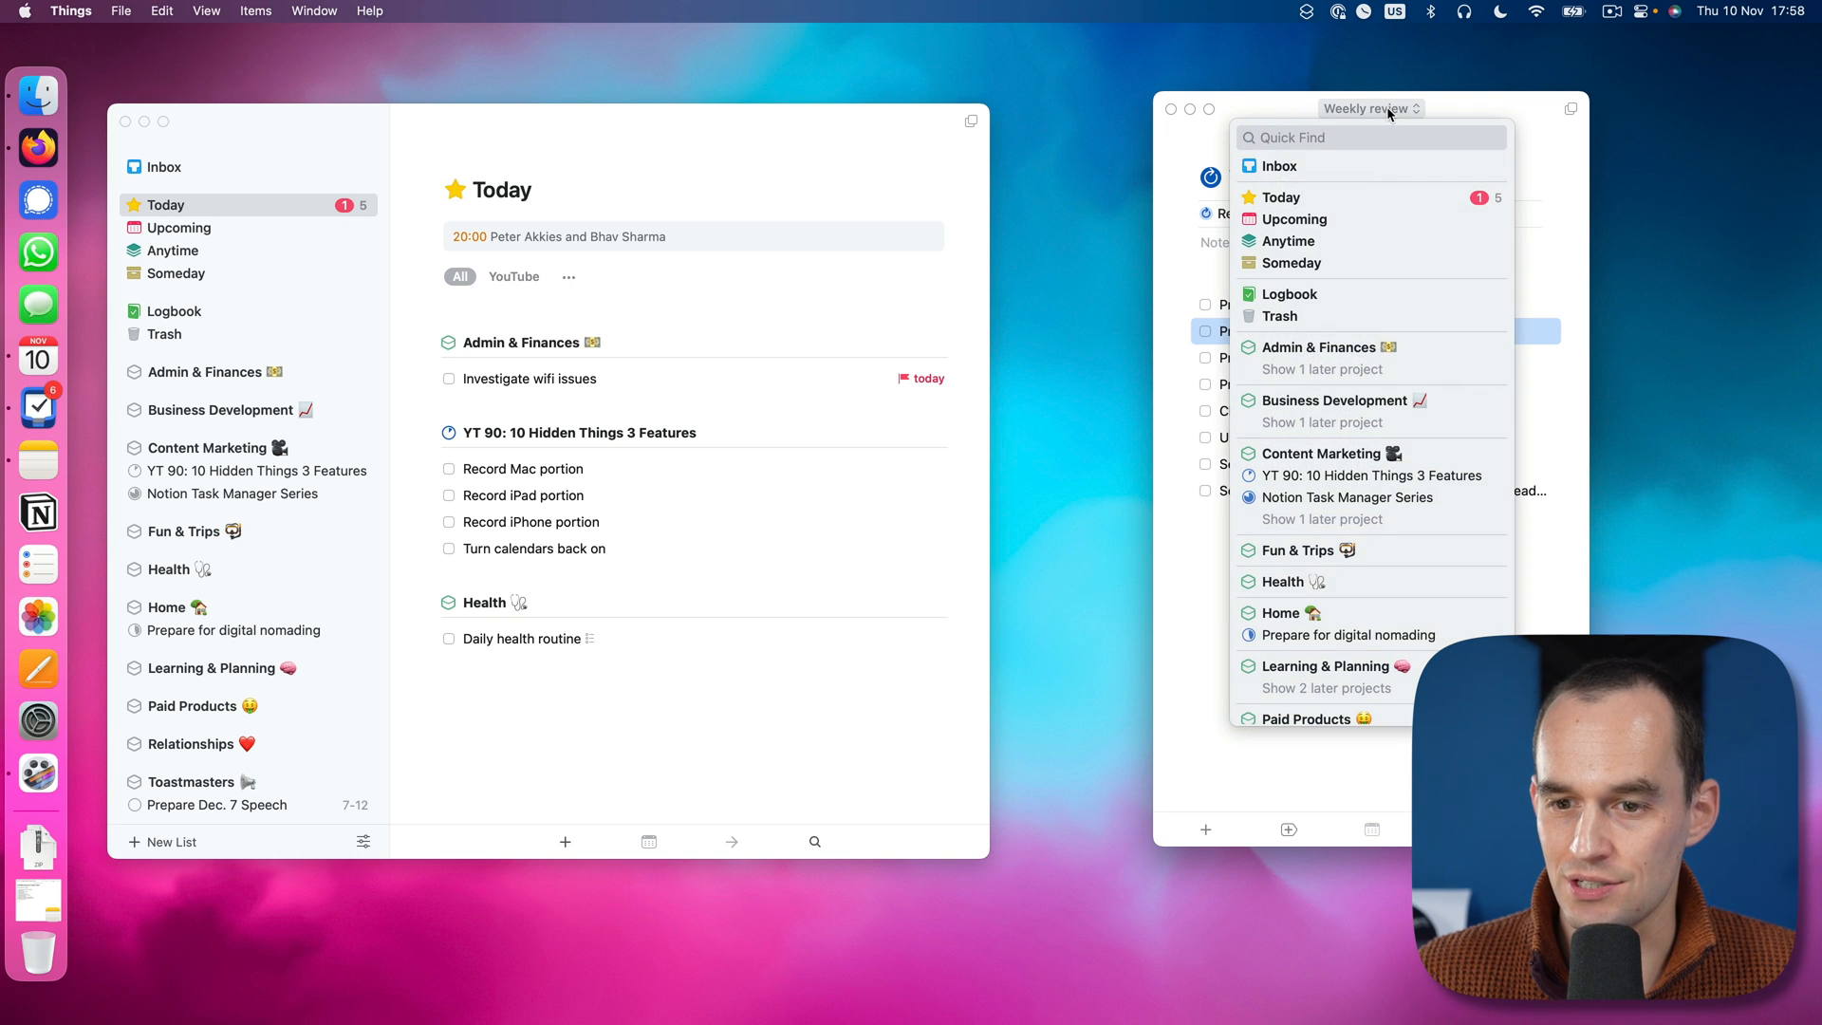
mouse_move(1344, 220)
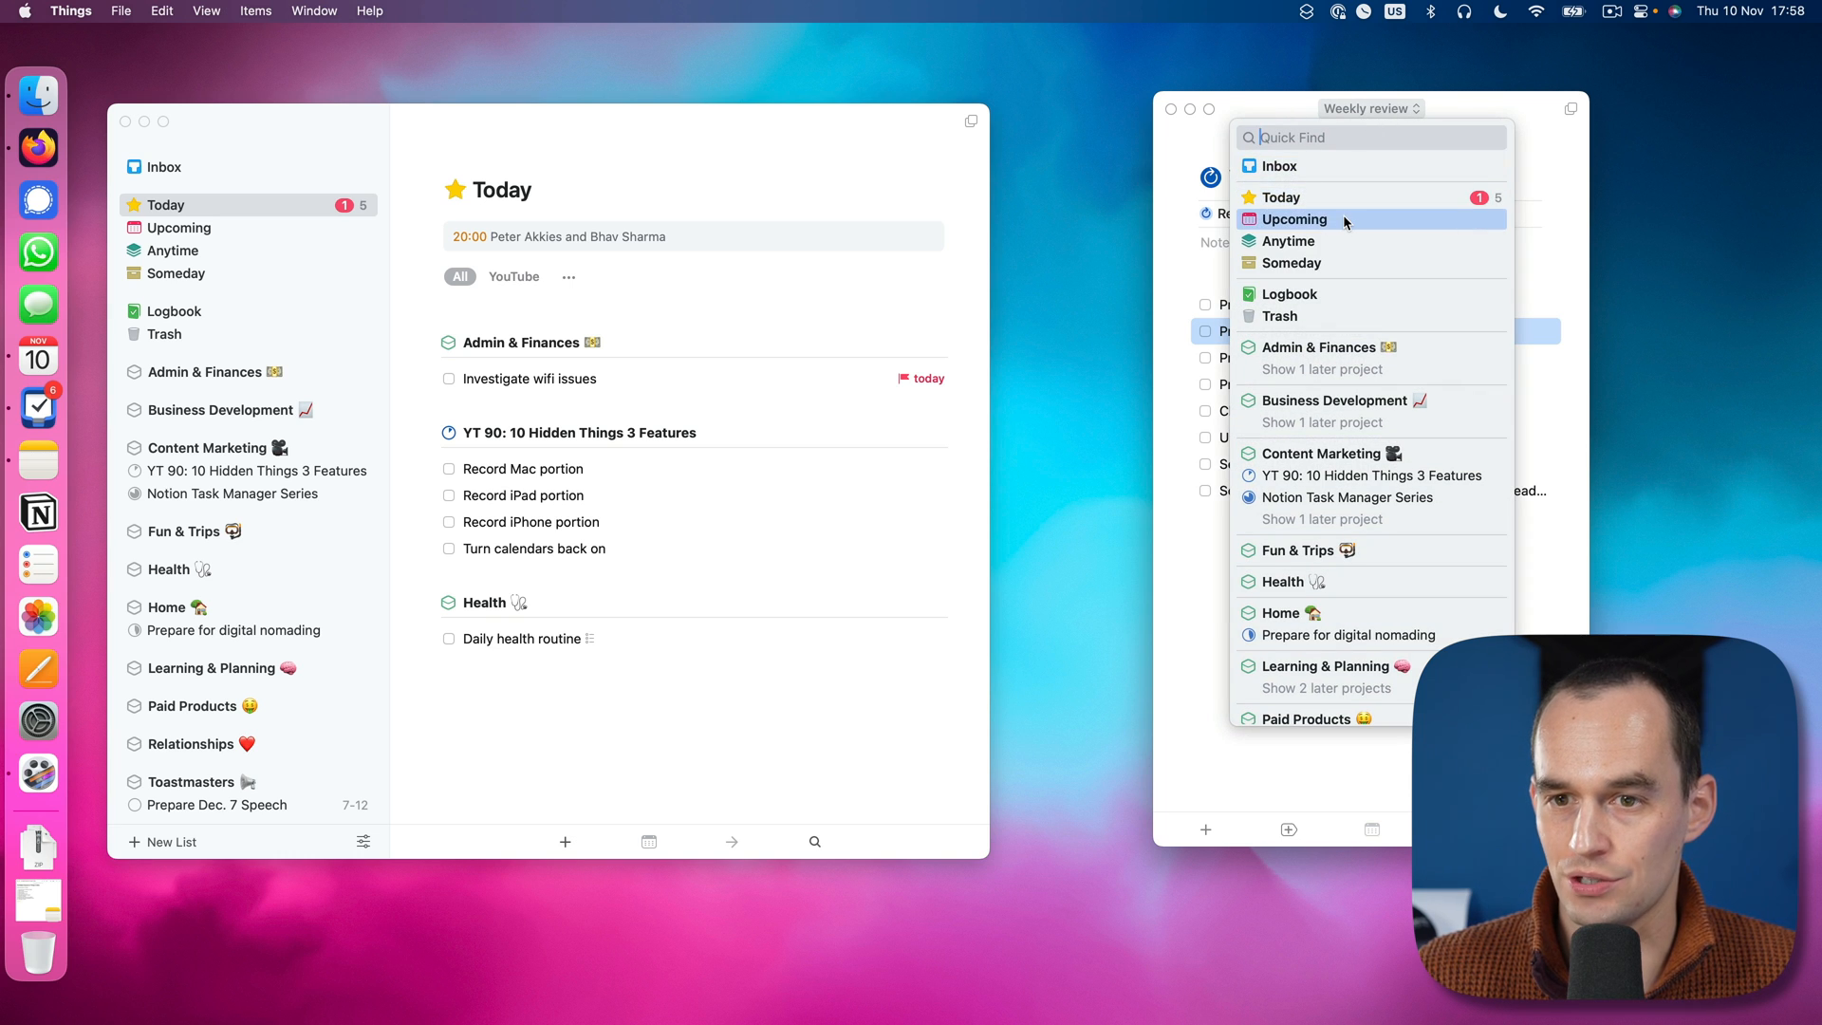
mouse_move(1342, 313)
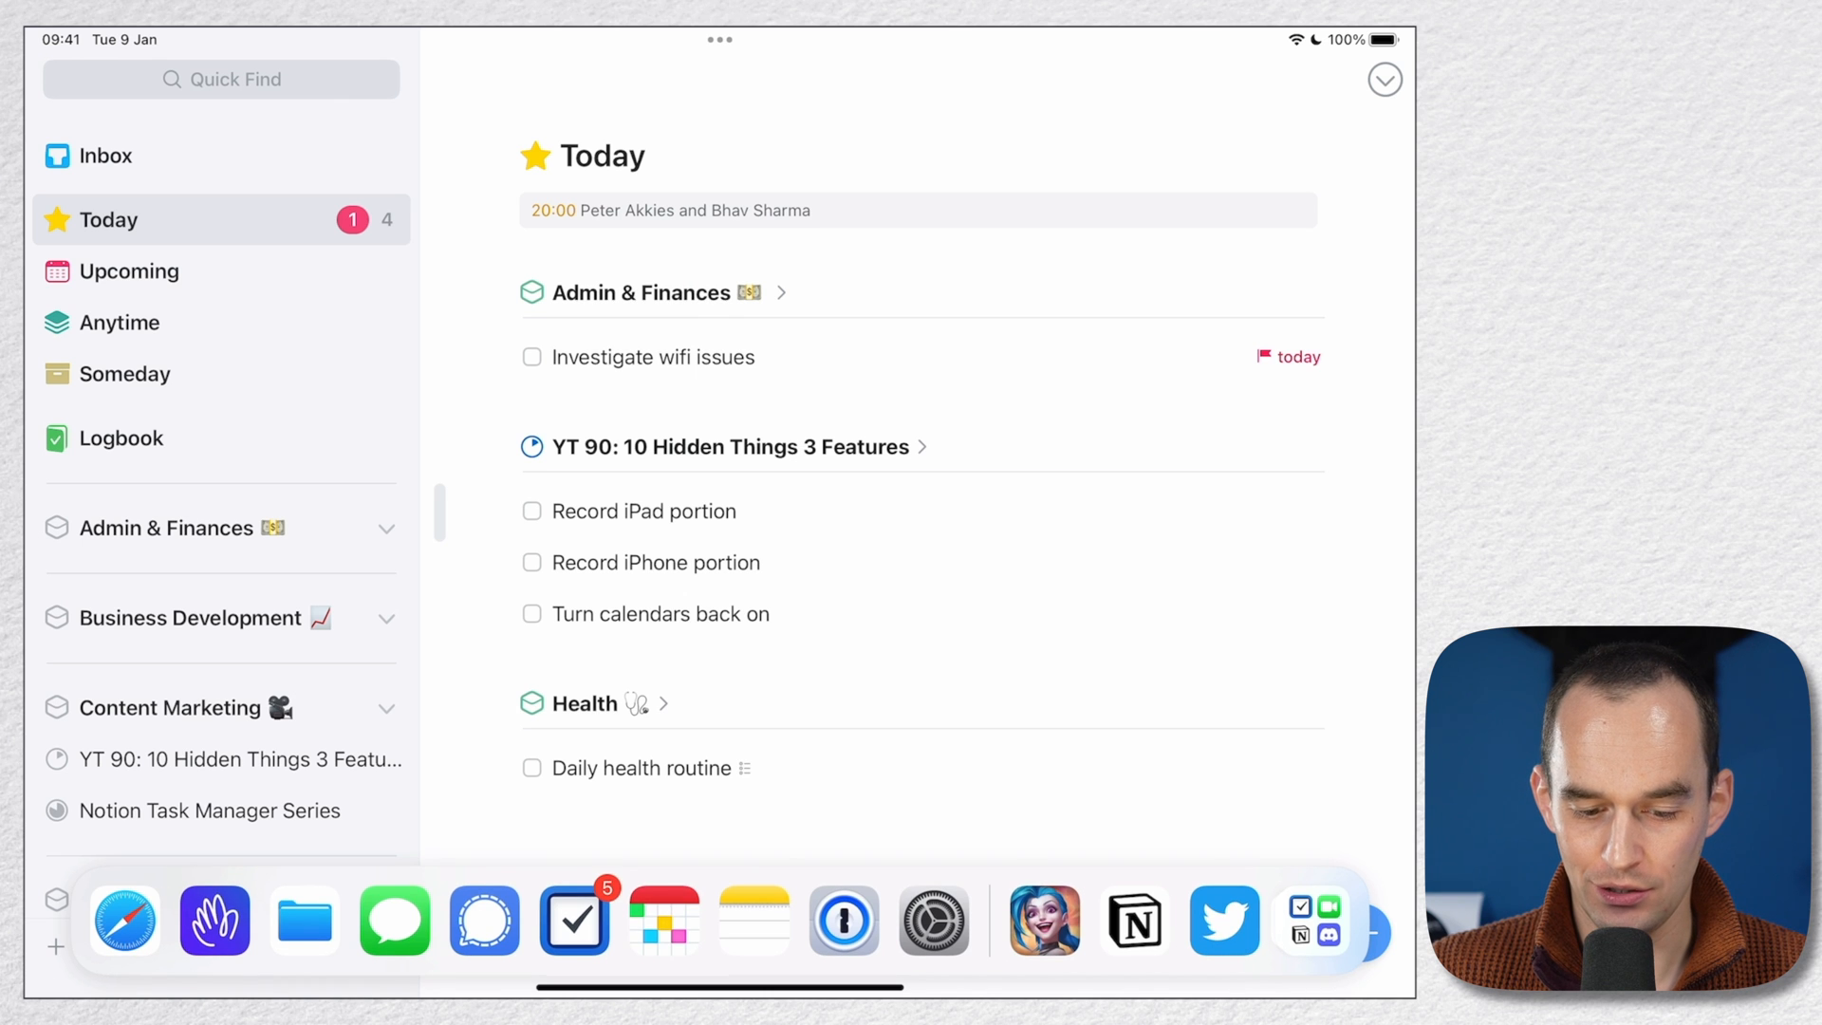
Step: From the Dock's Things options, create a new window and drop it into Split View
right_click(574, 919)
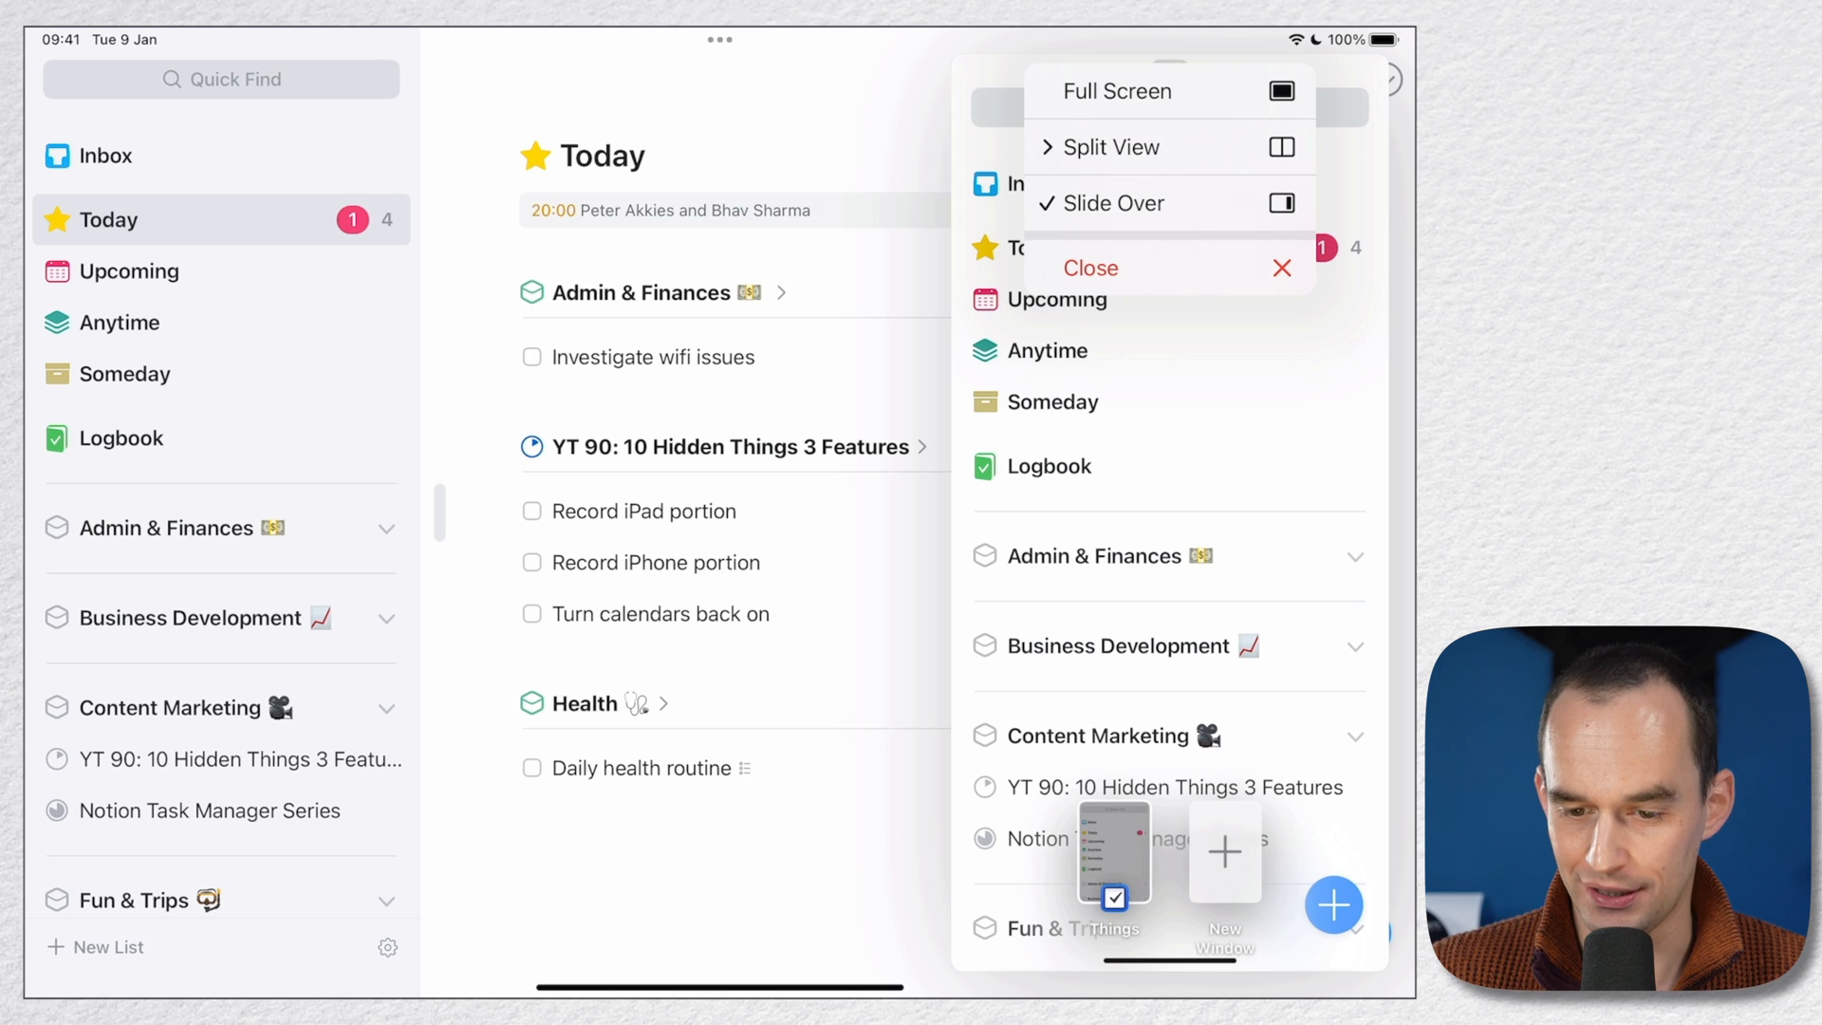
click(1116, 89)
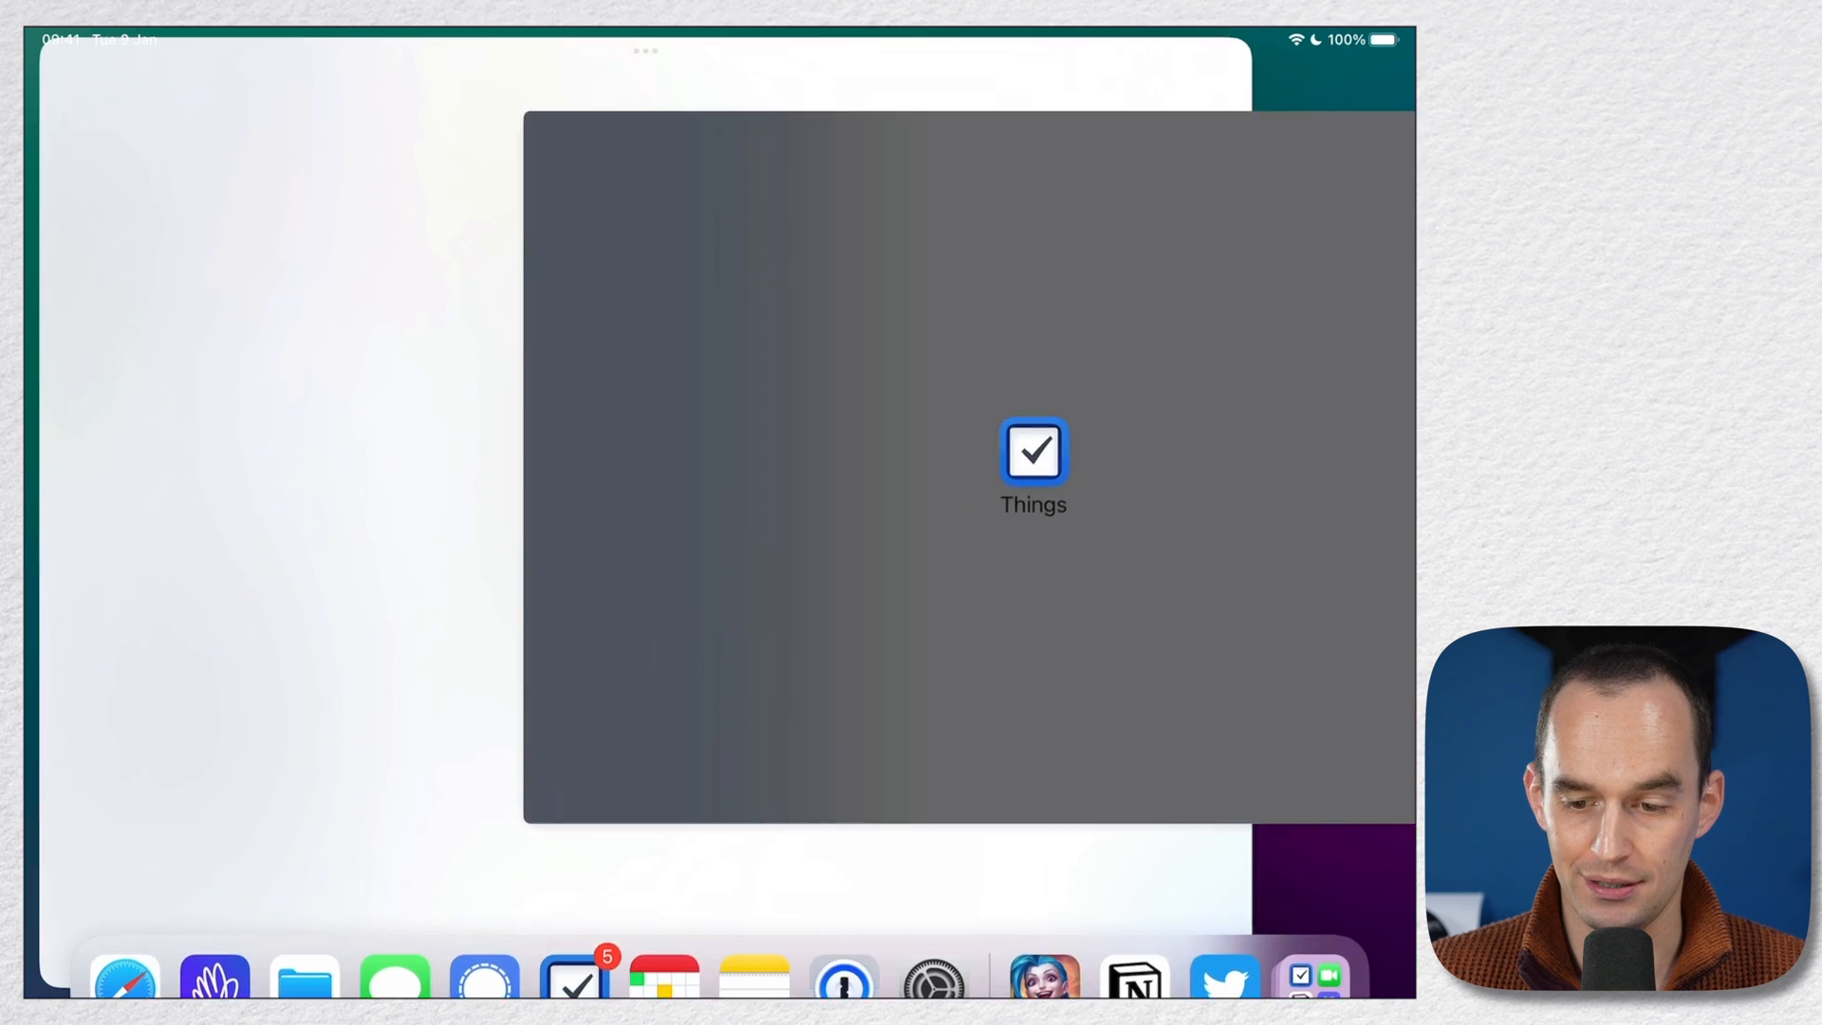
click(1034, 456)
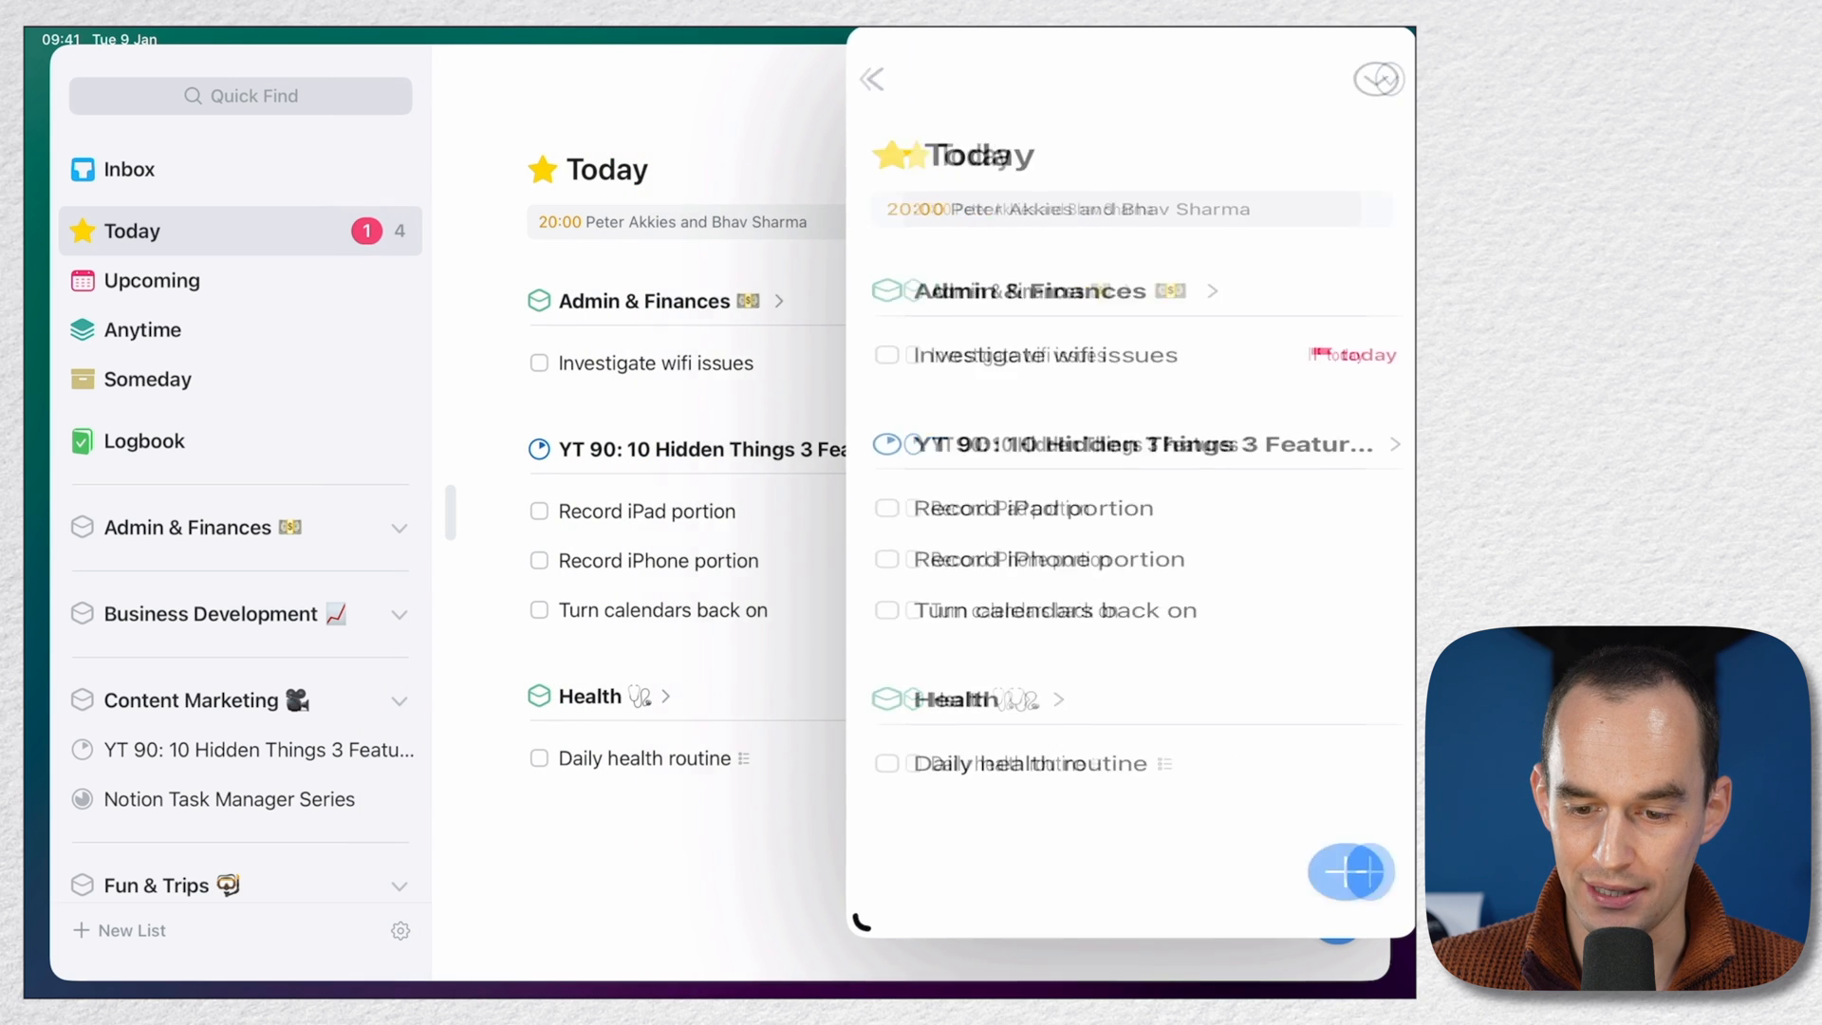
click(872, 78)
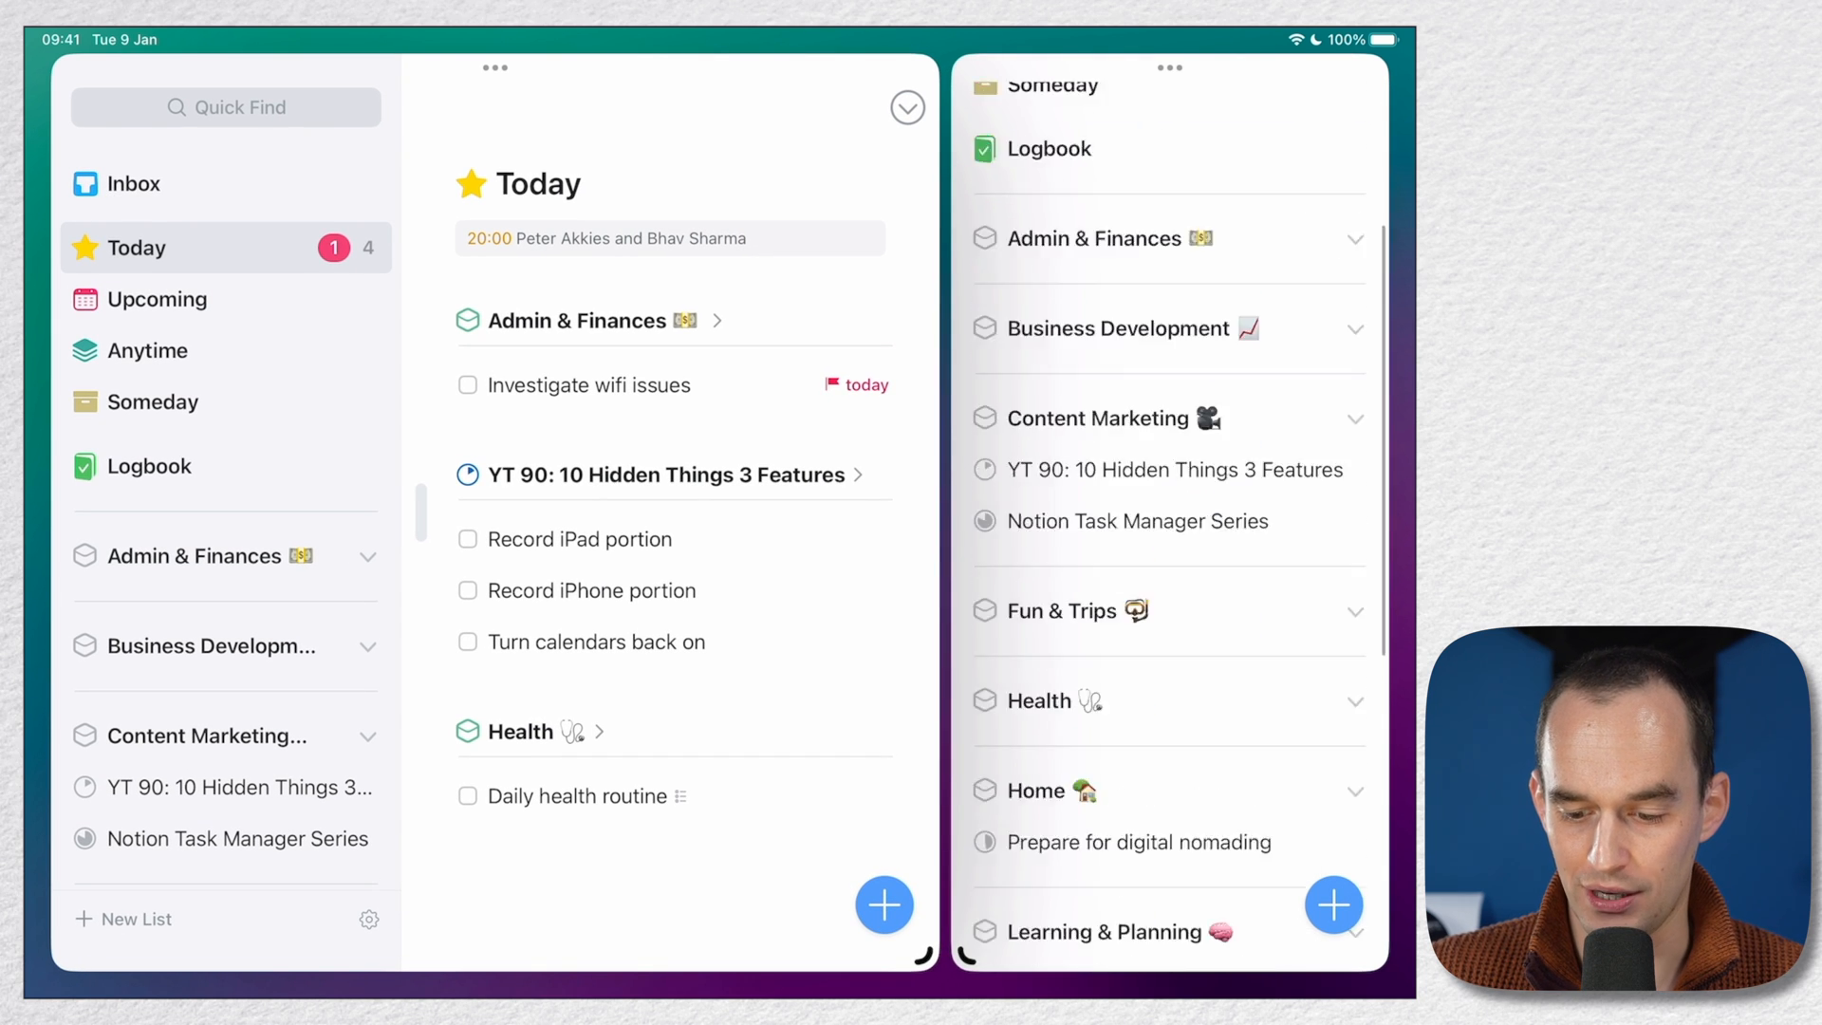
Step: Show the Learning & Planning area in the second iPad window
click(1109, 932)
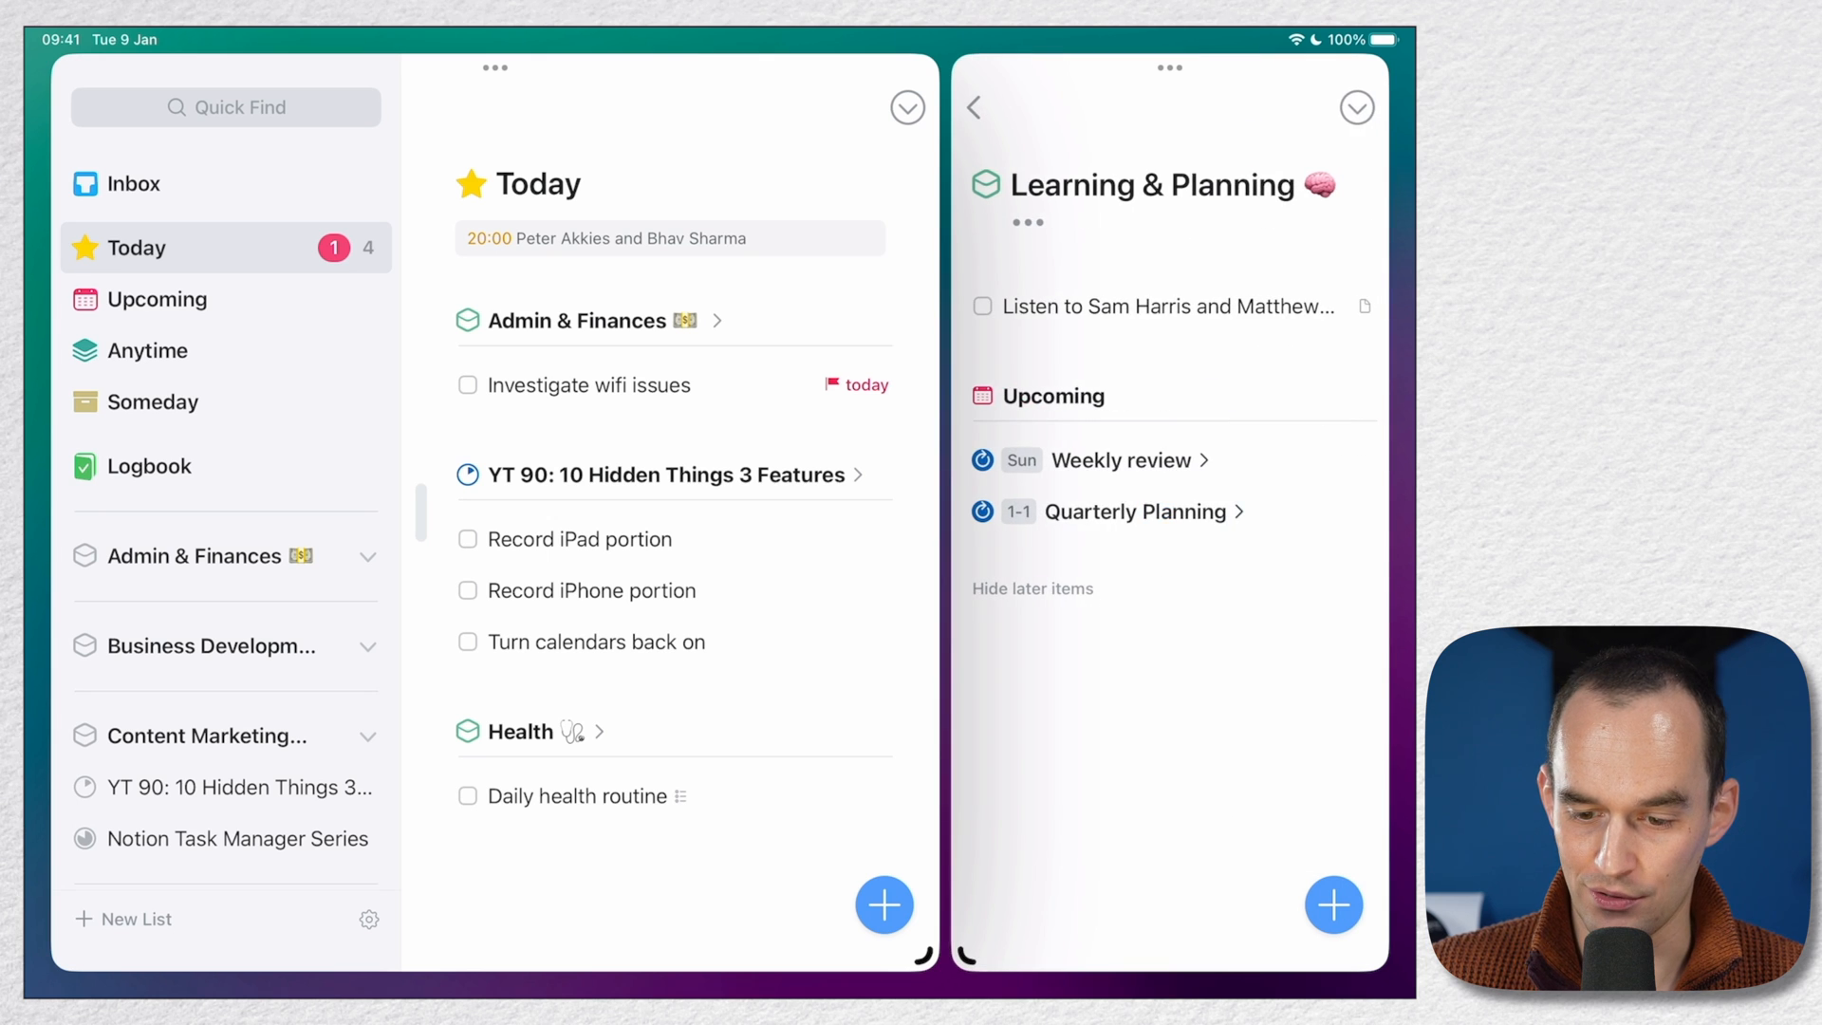
click(1120, 460)
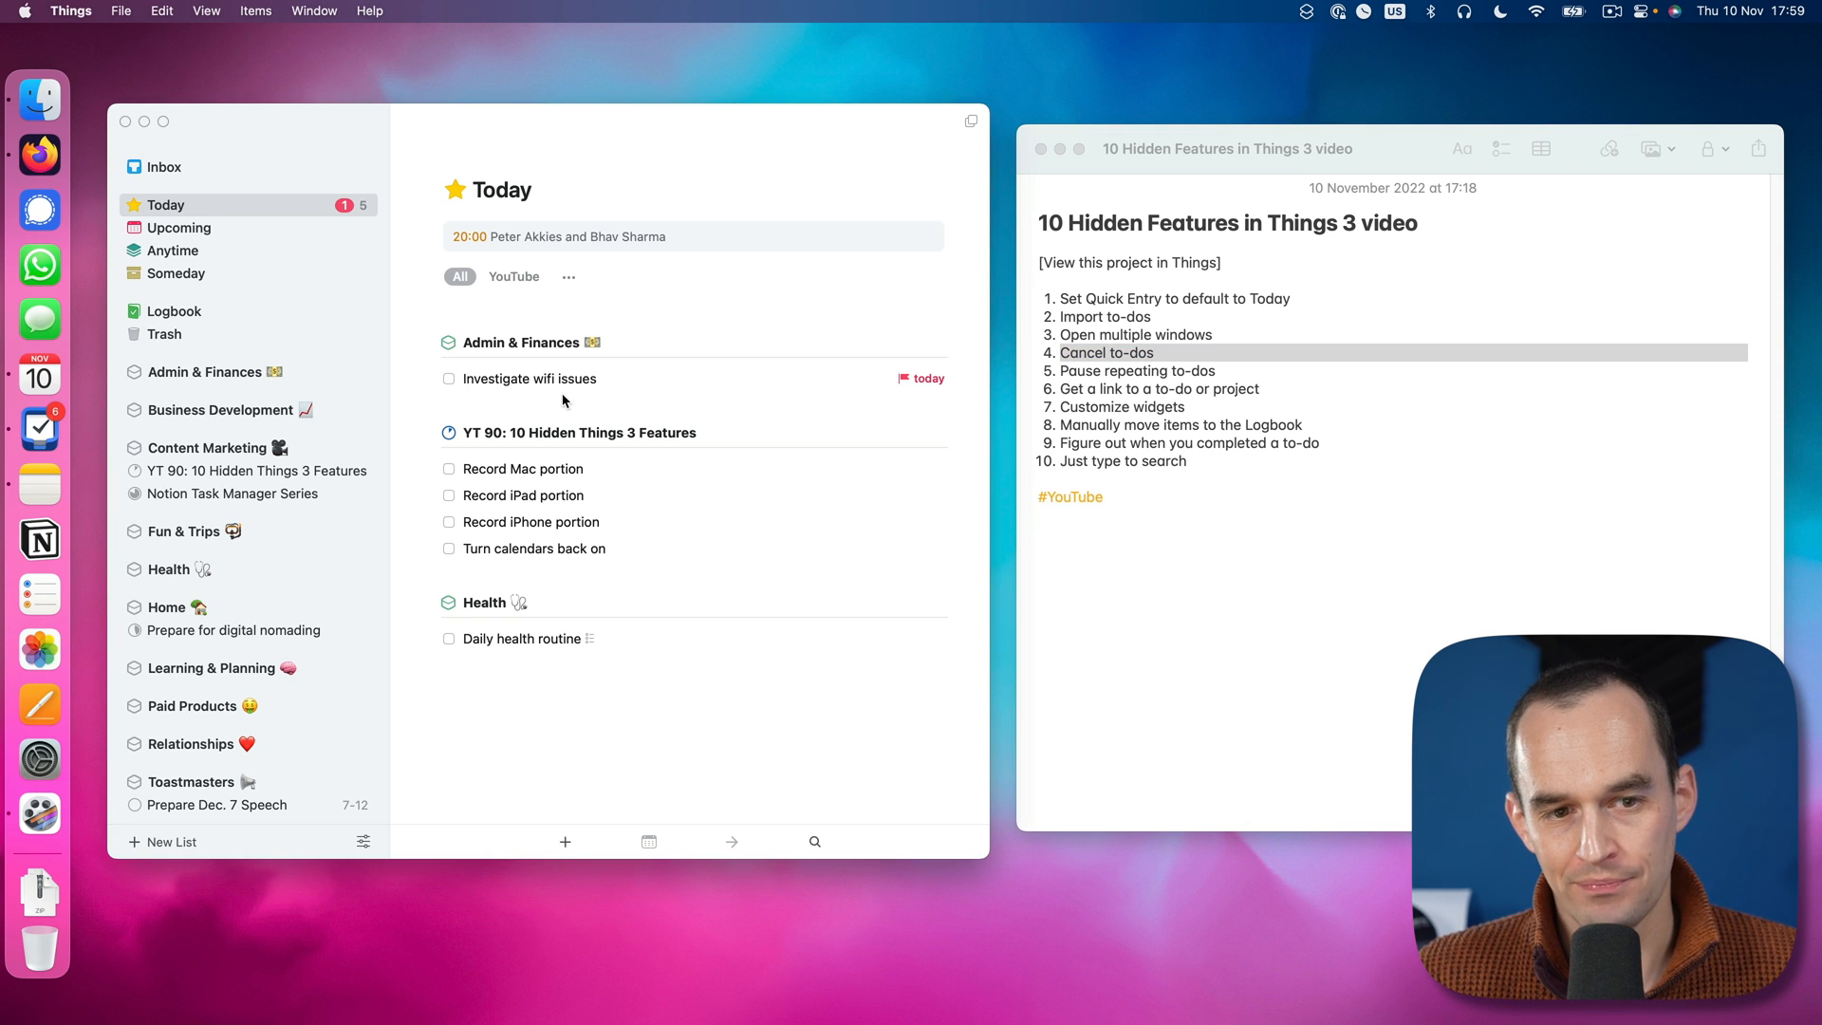
click(531, 378)
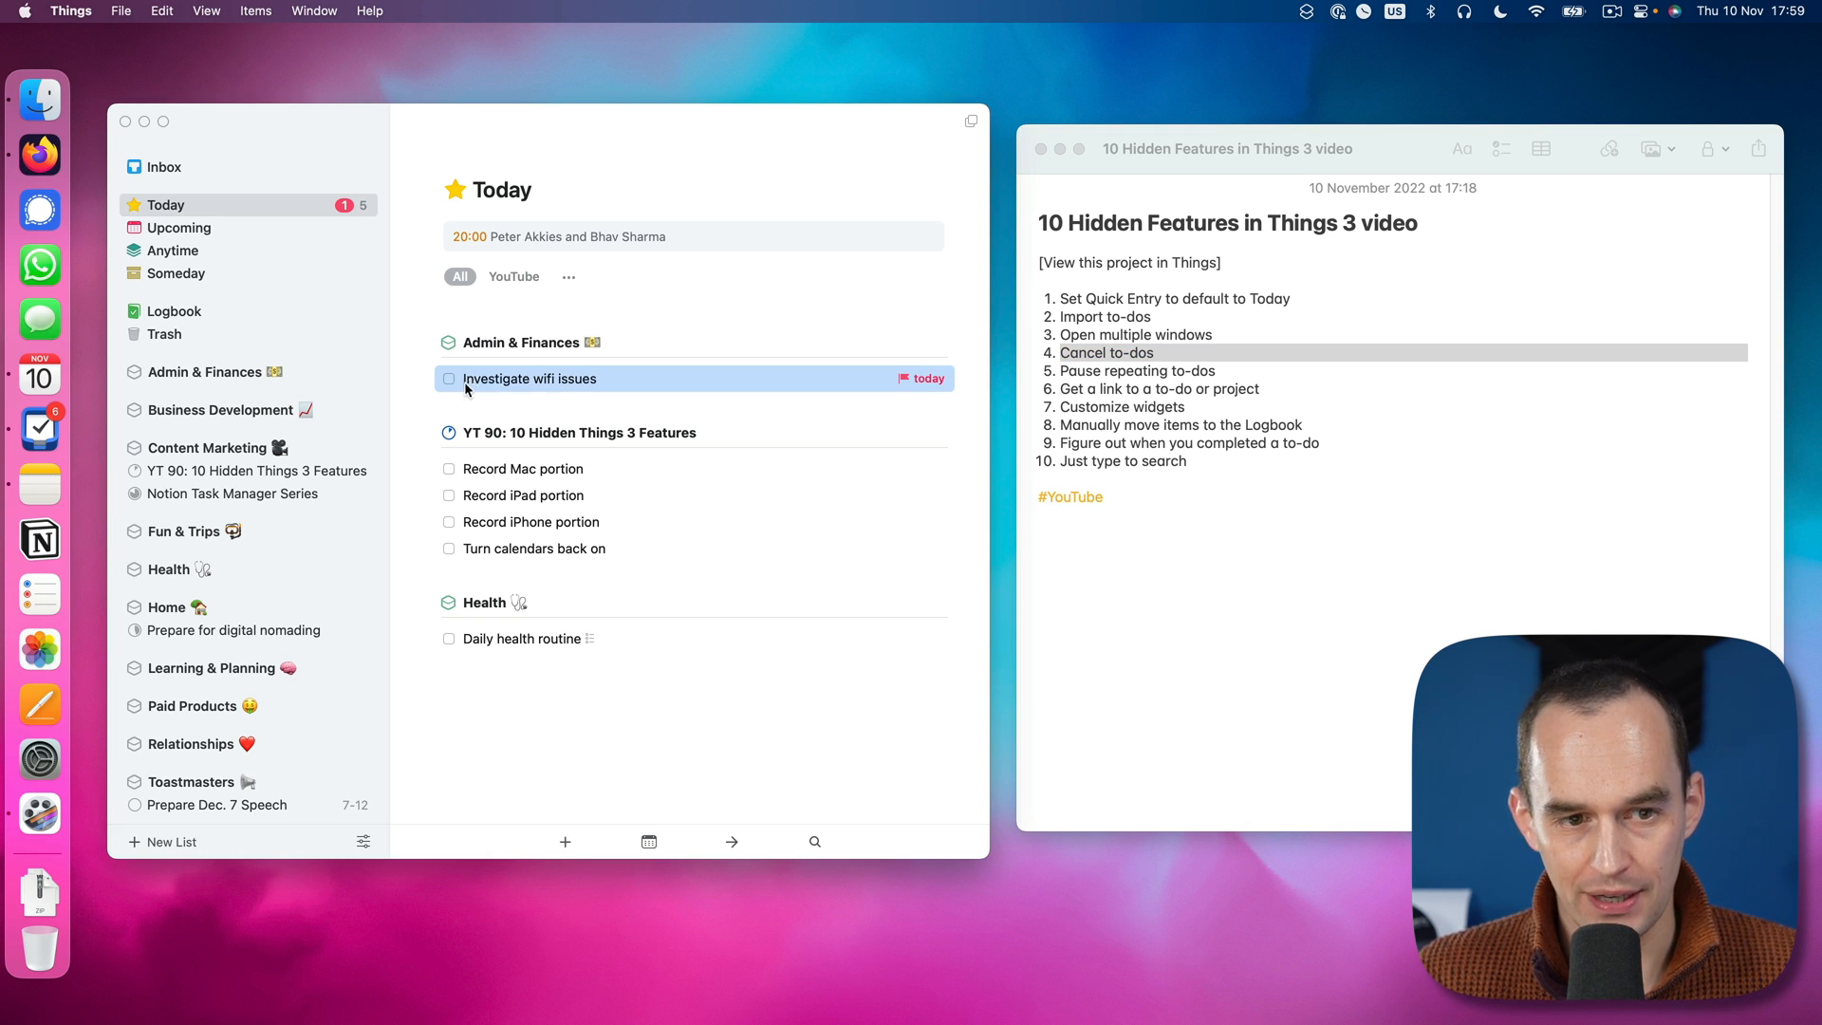
click(448, 378)
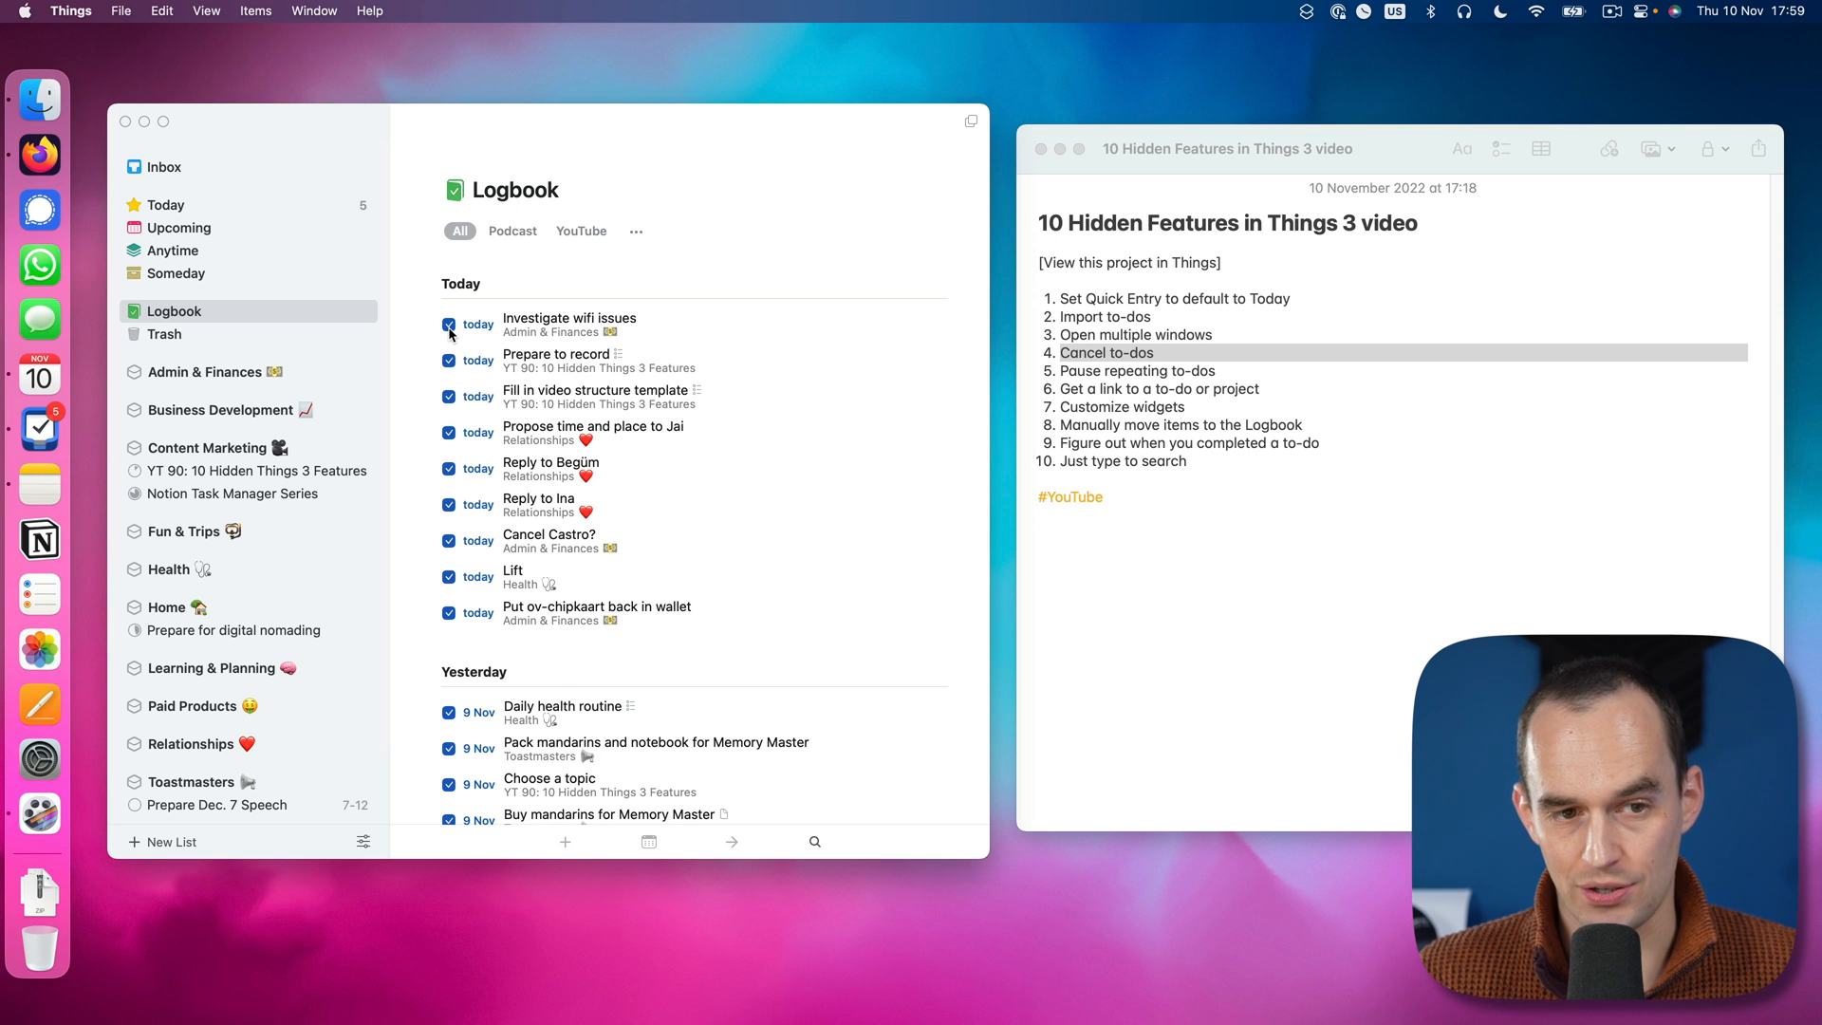
click(167, 205)
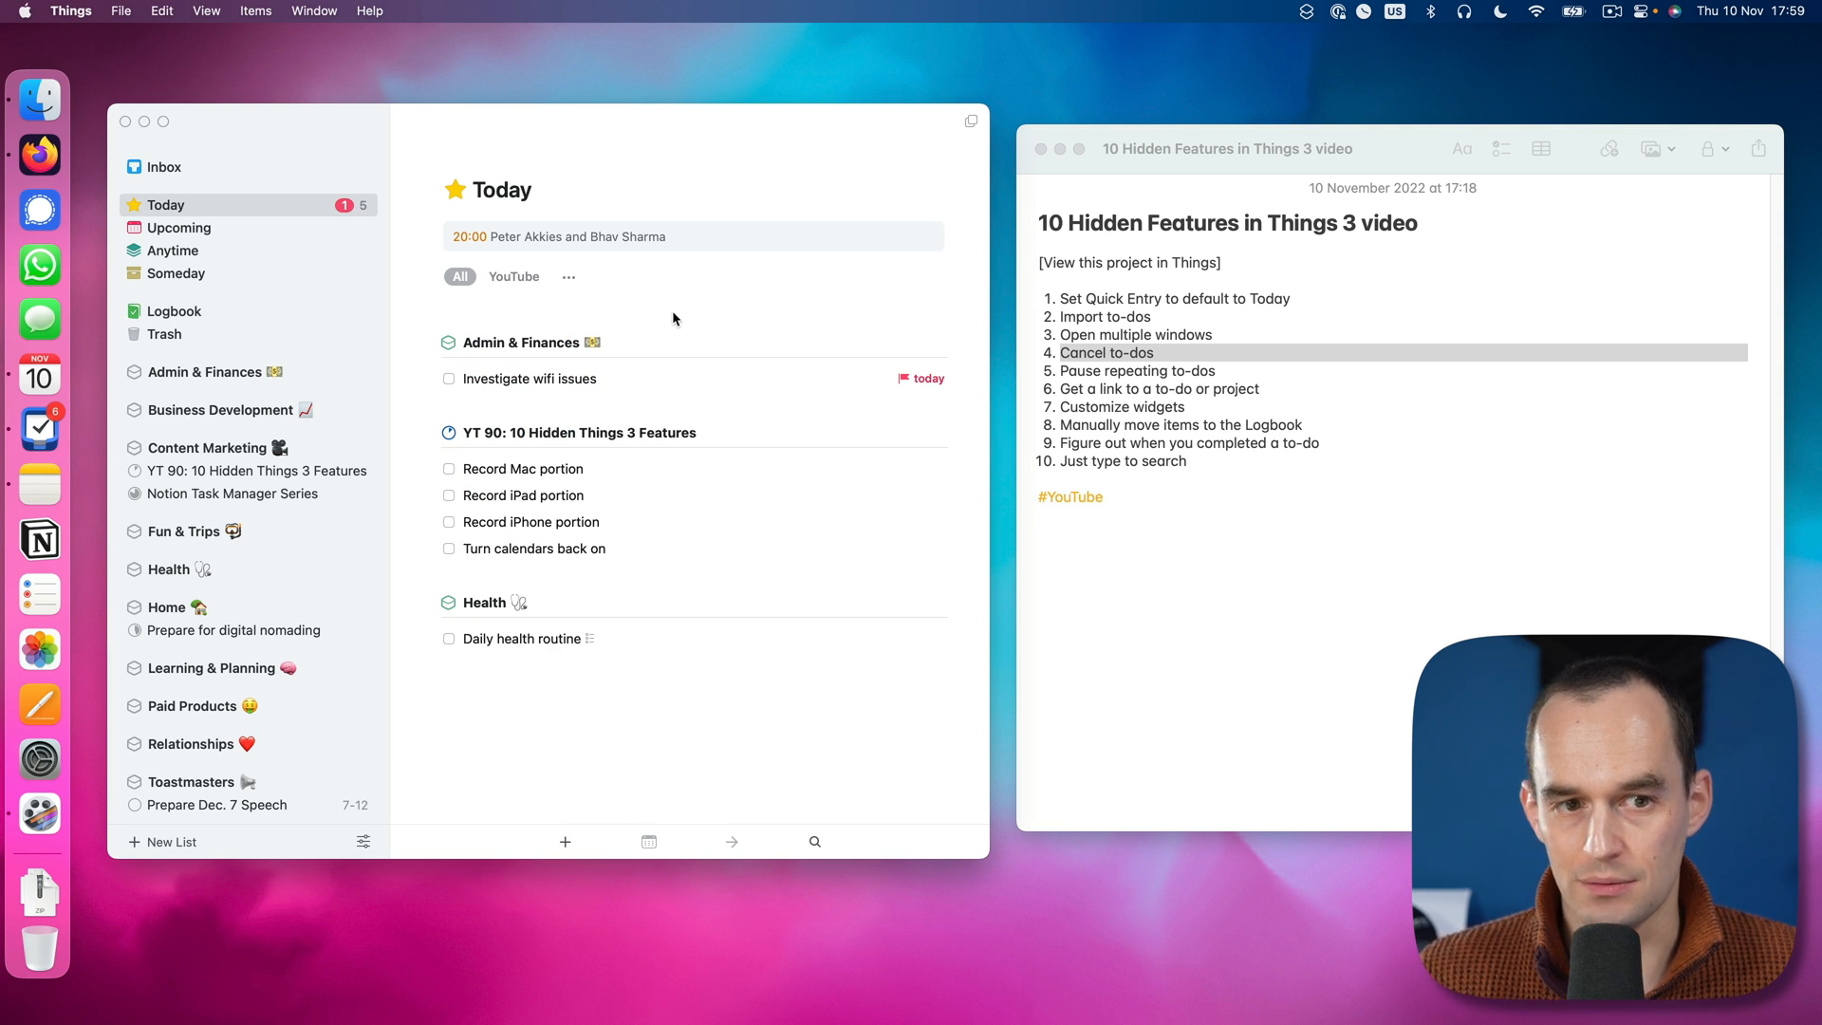
click(448, 378)
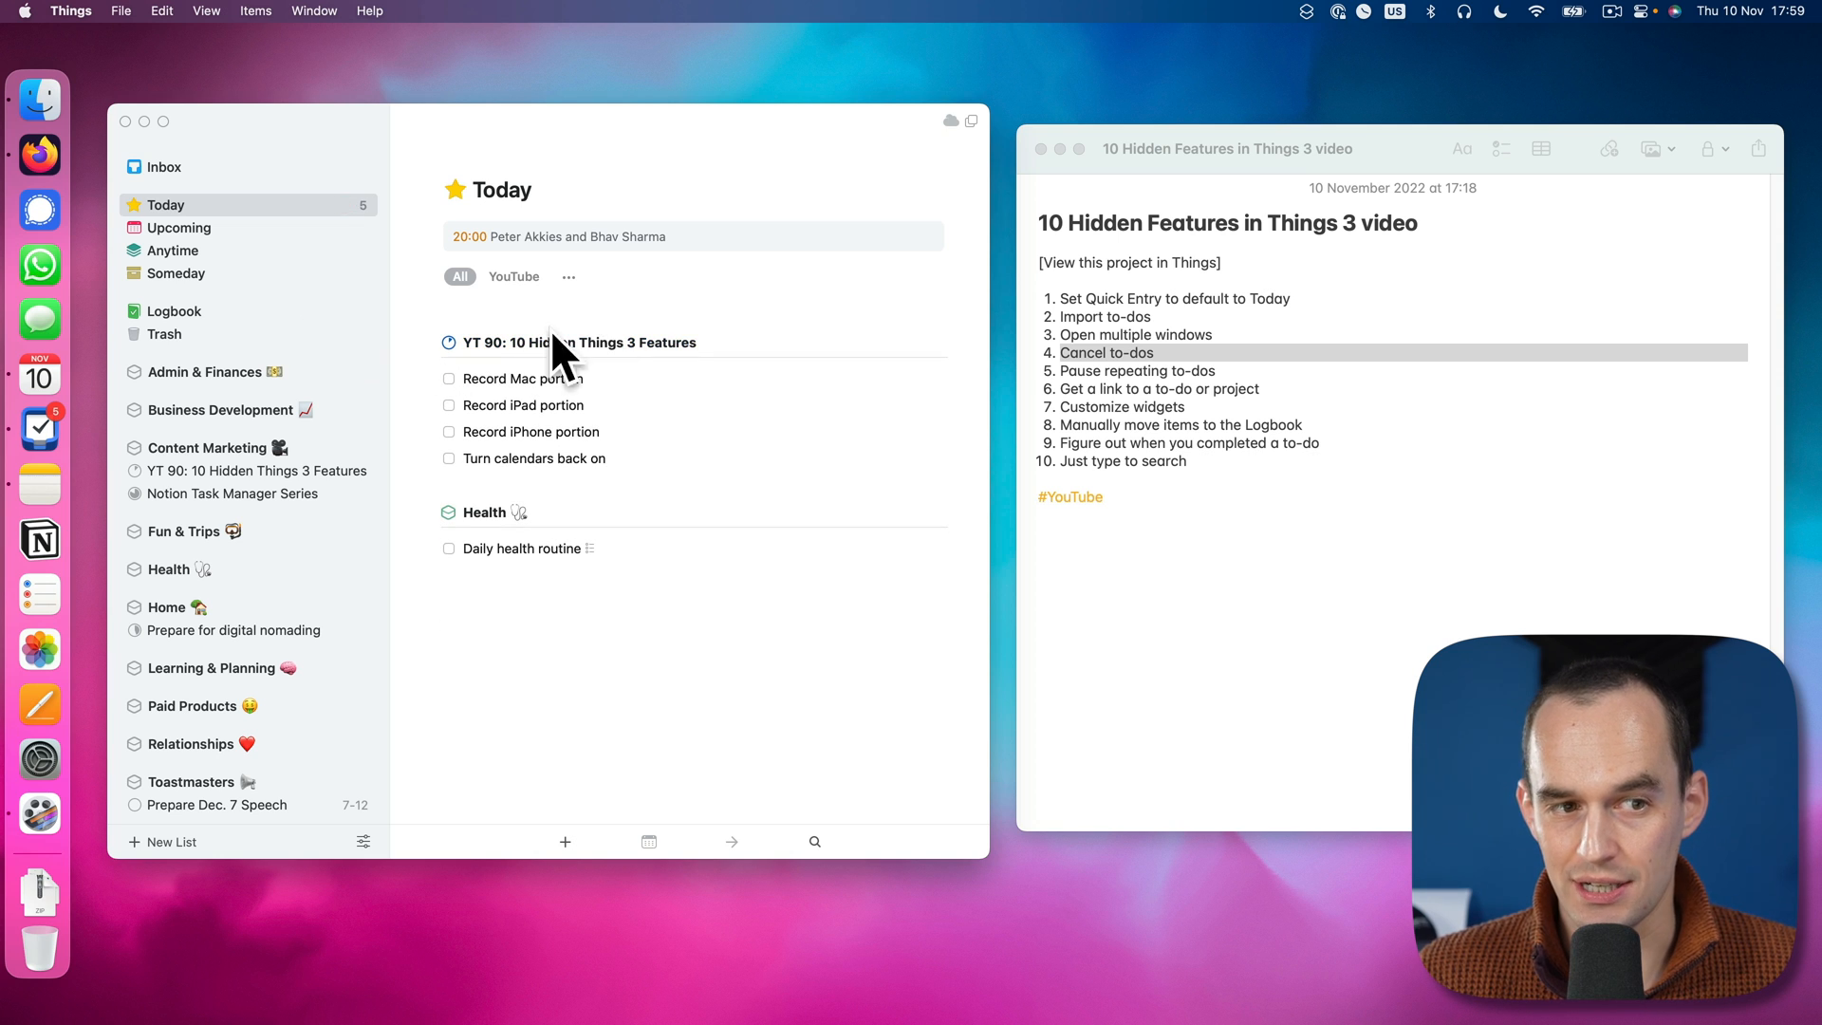
click(174, 311)
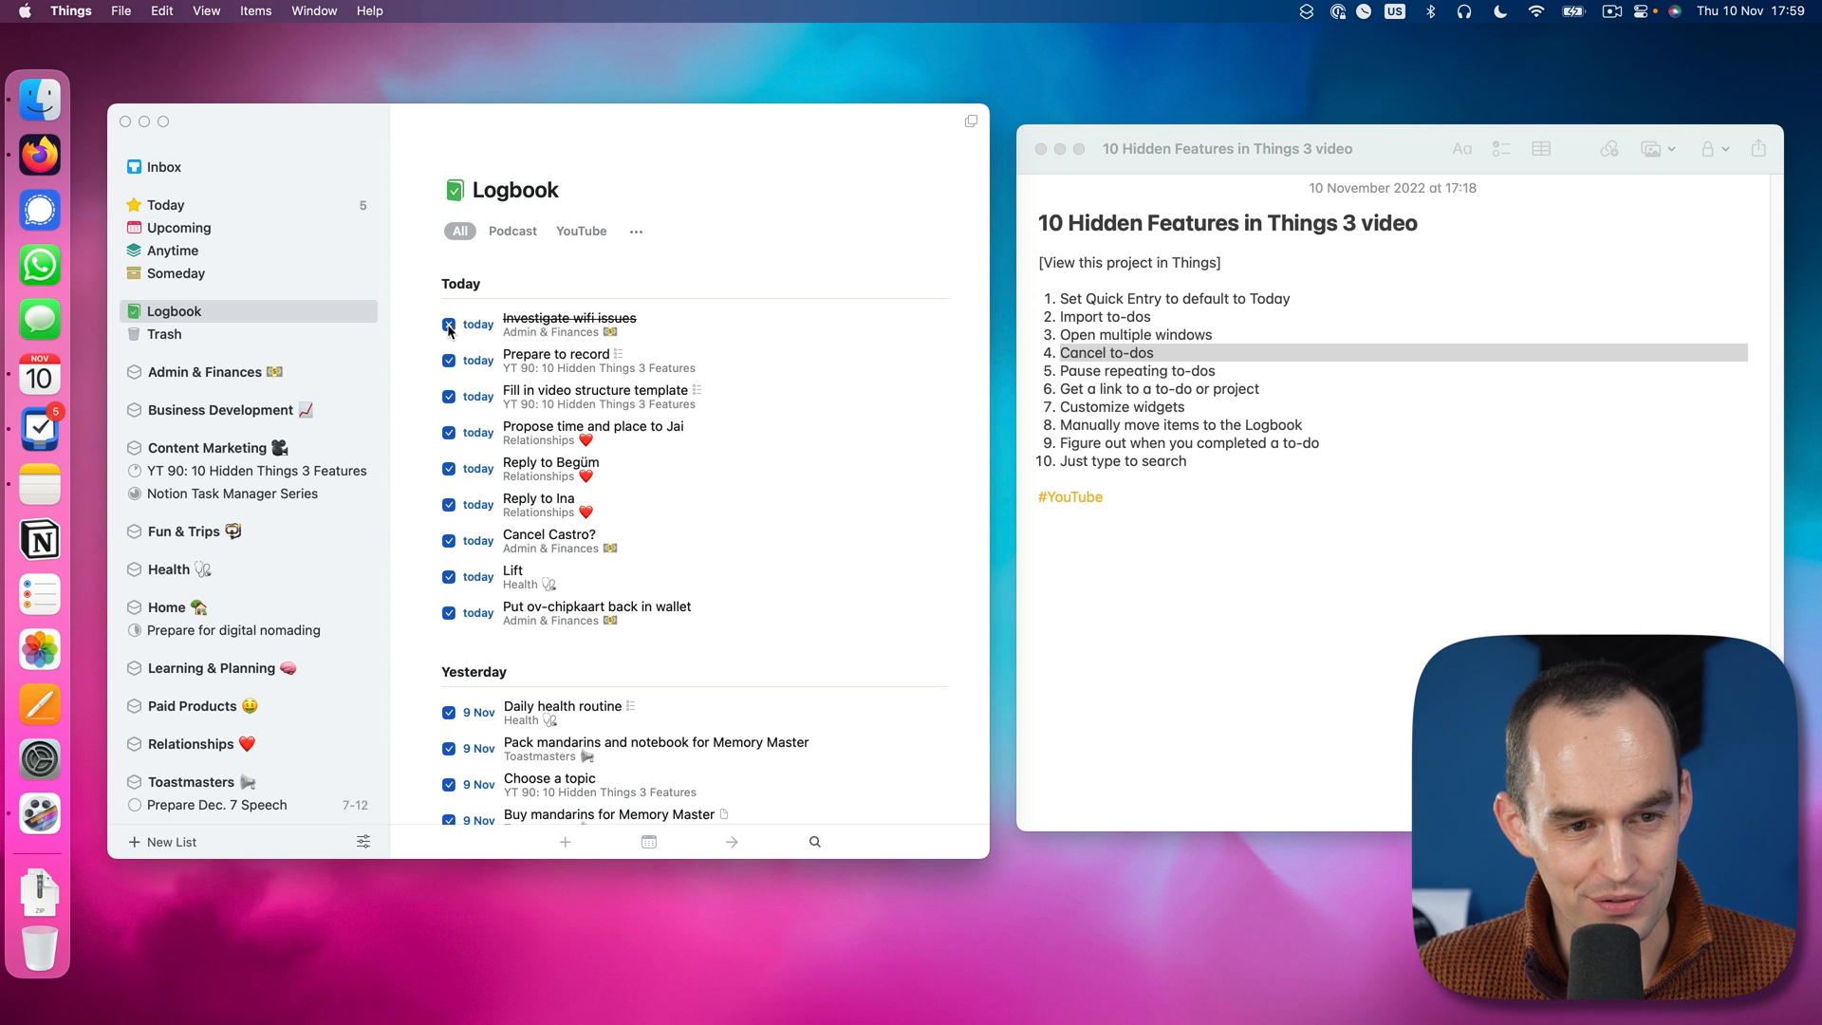
click(167, 205)
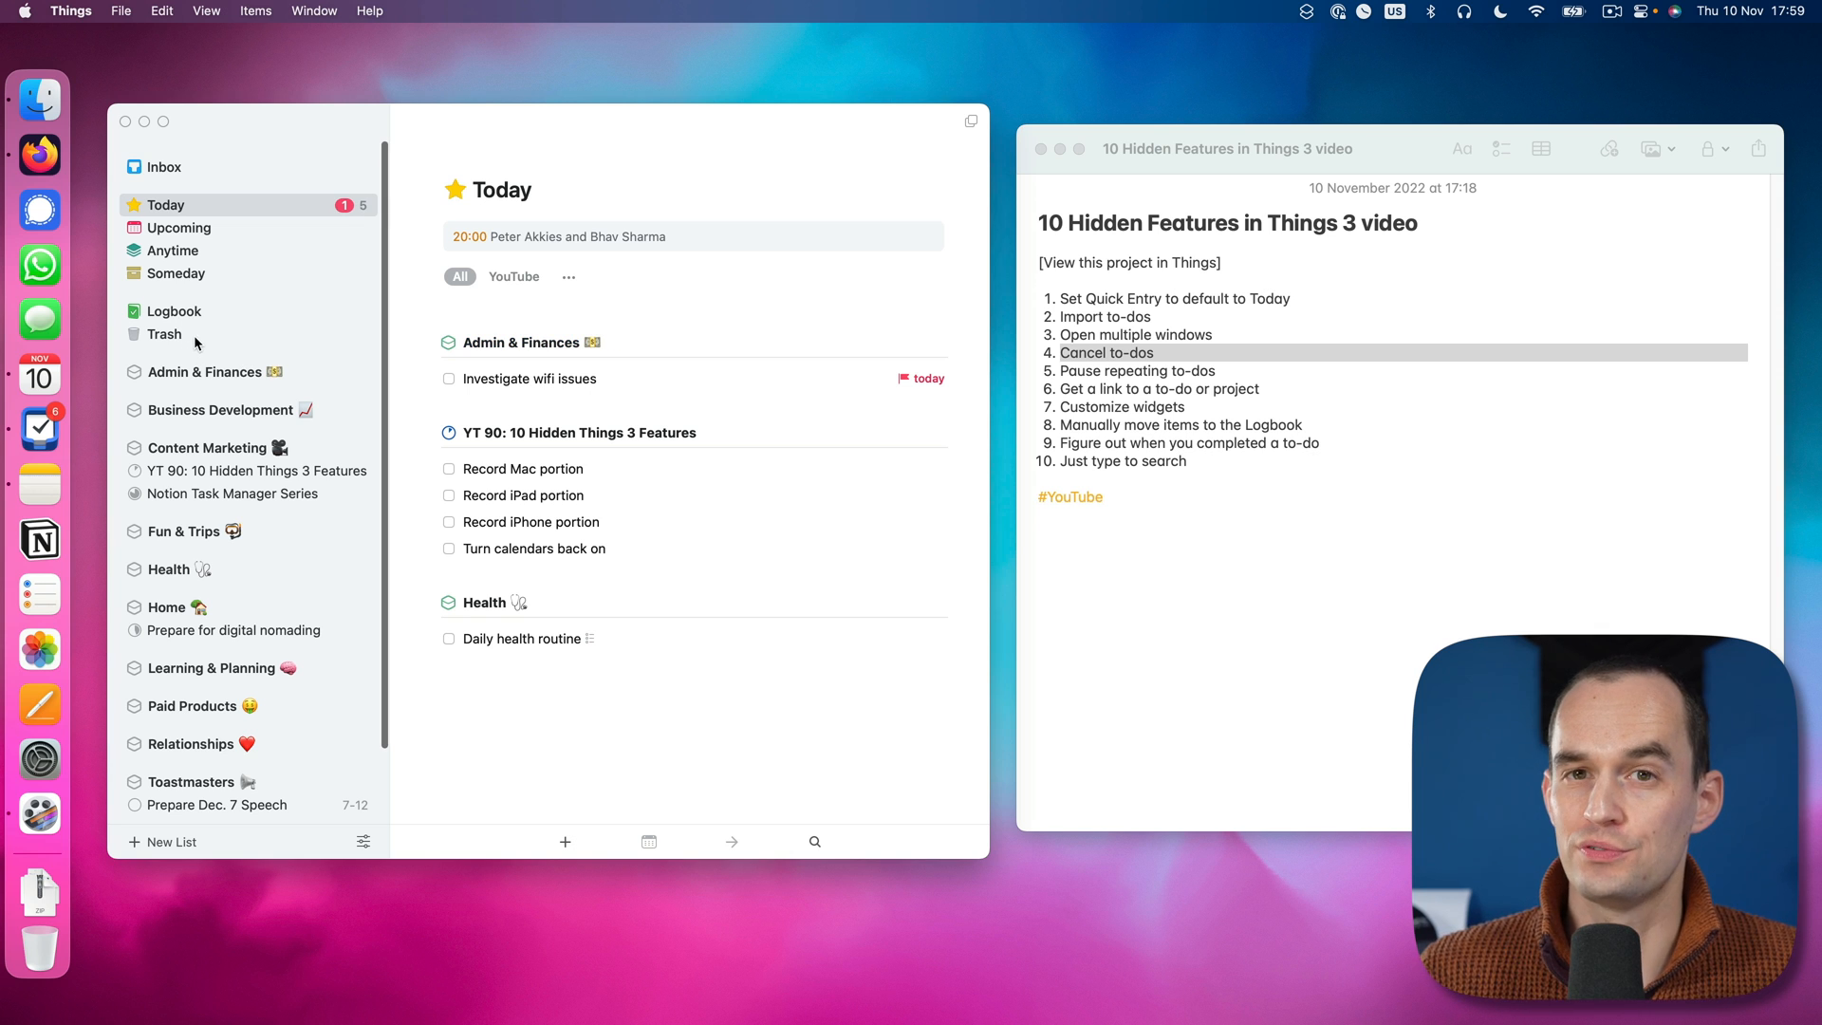
mouse_move(695, 378)
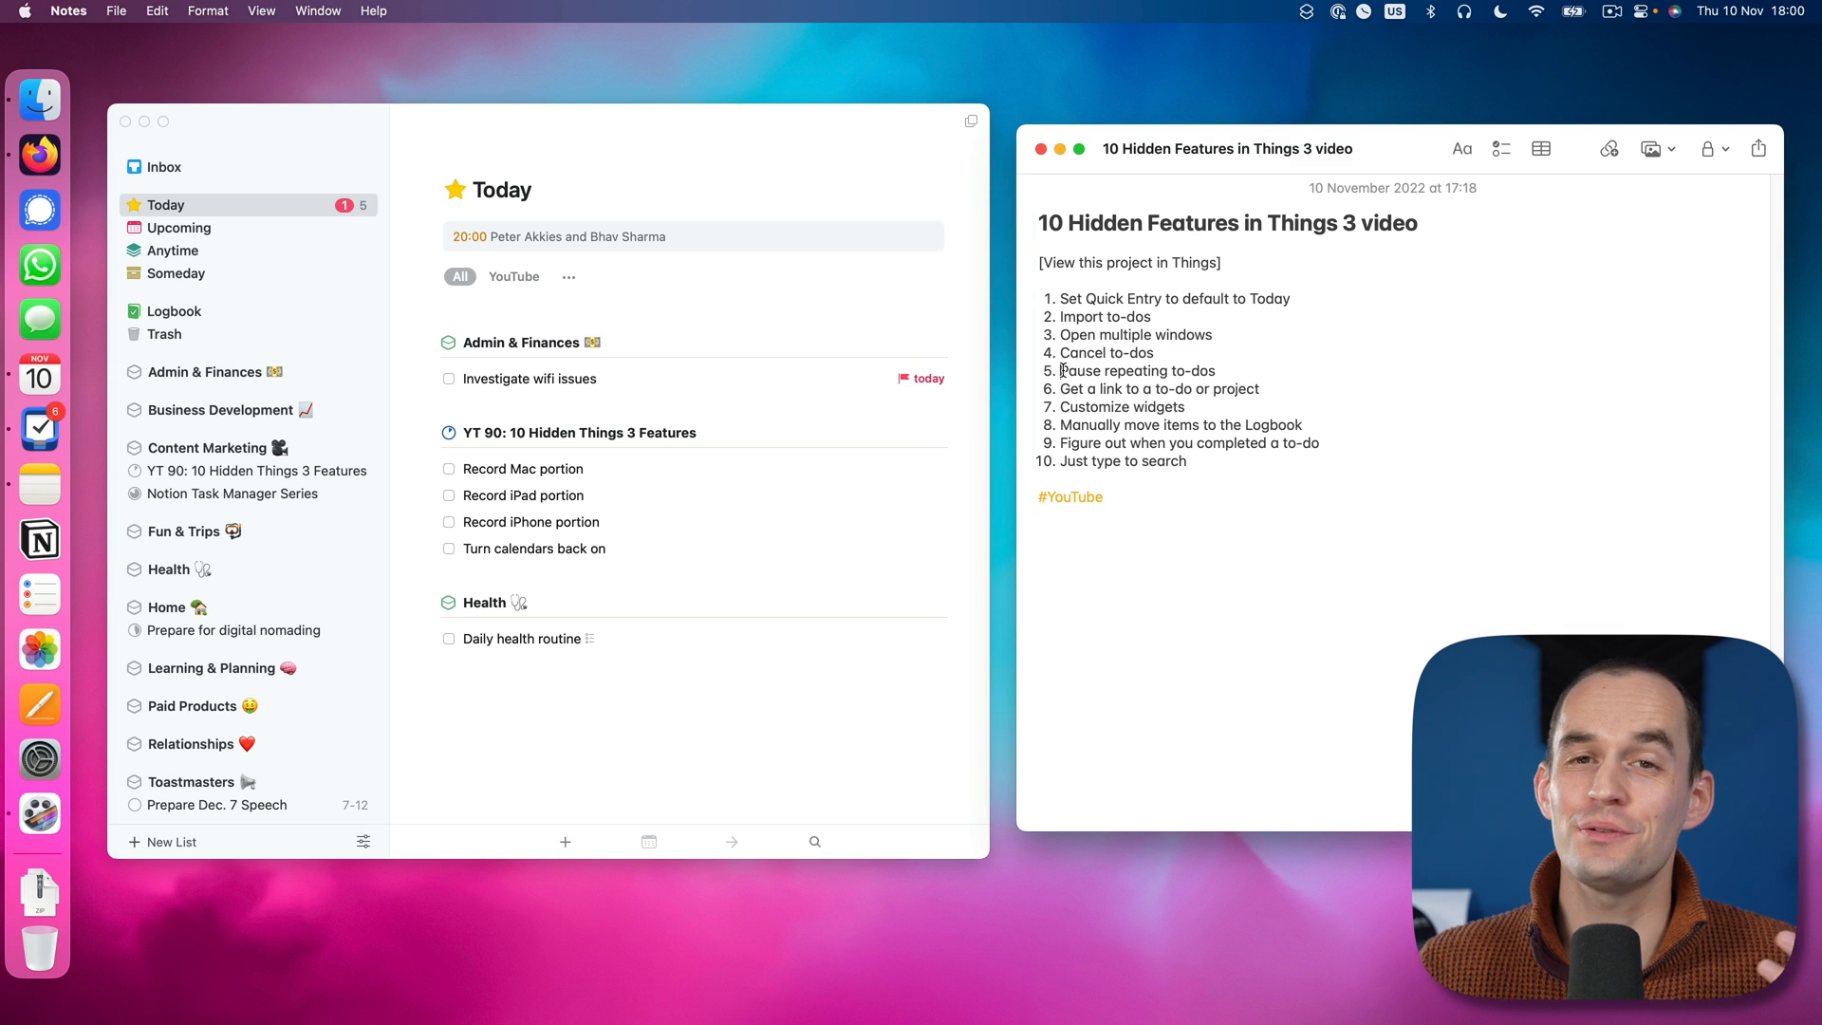
Step: In Learning & Planning, pause the repeating Weekly review project via Repeat > Pause
double_click(1082, 370)
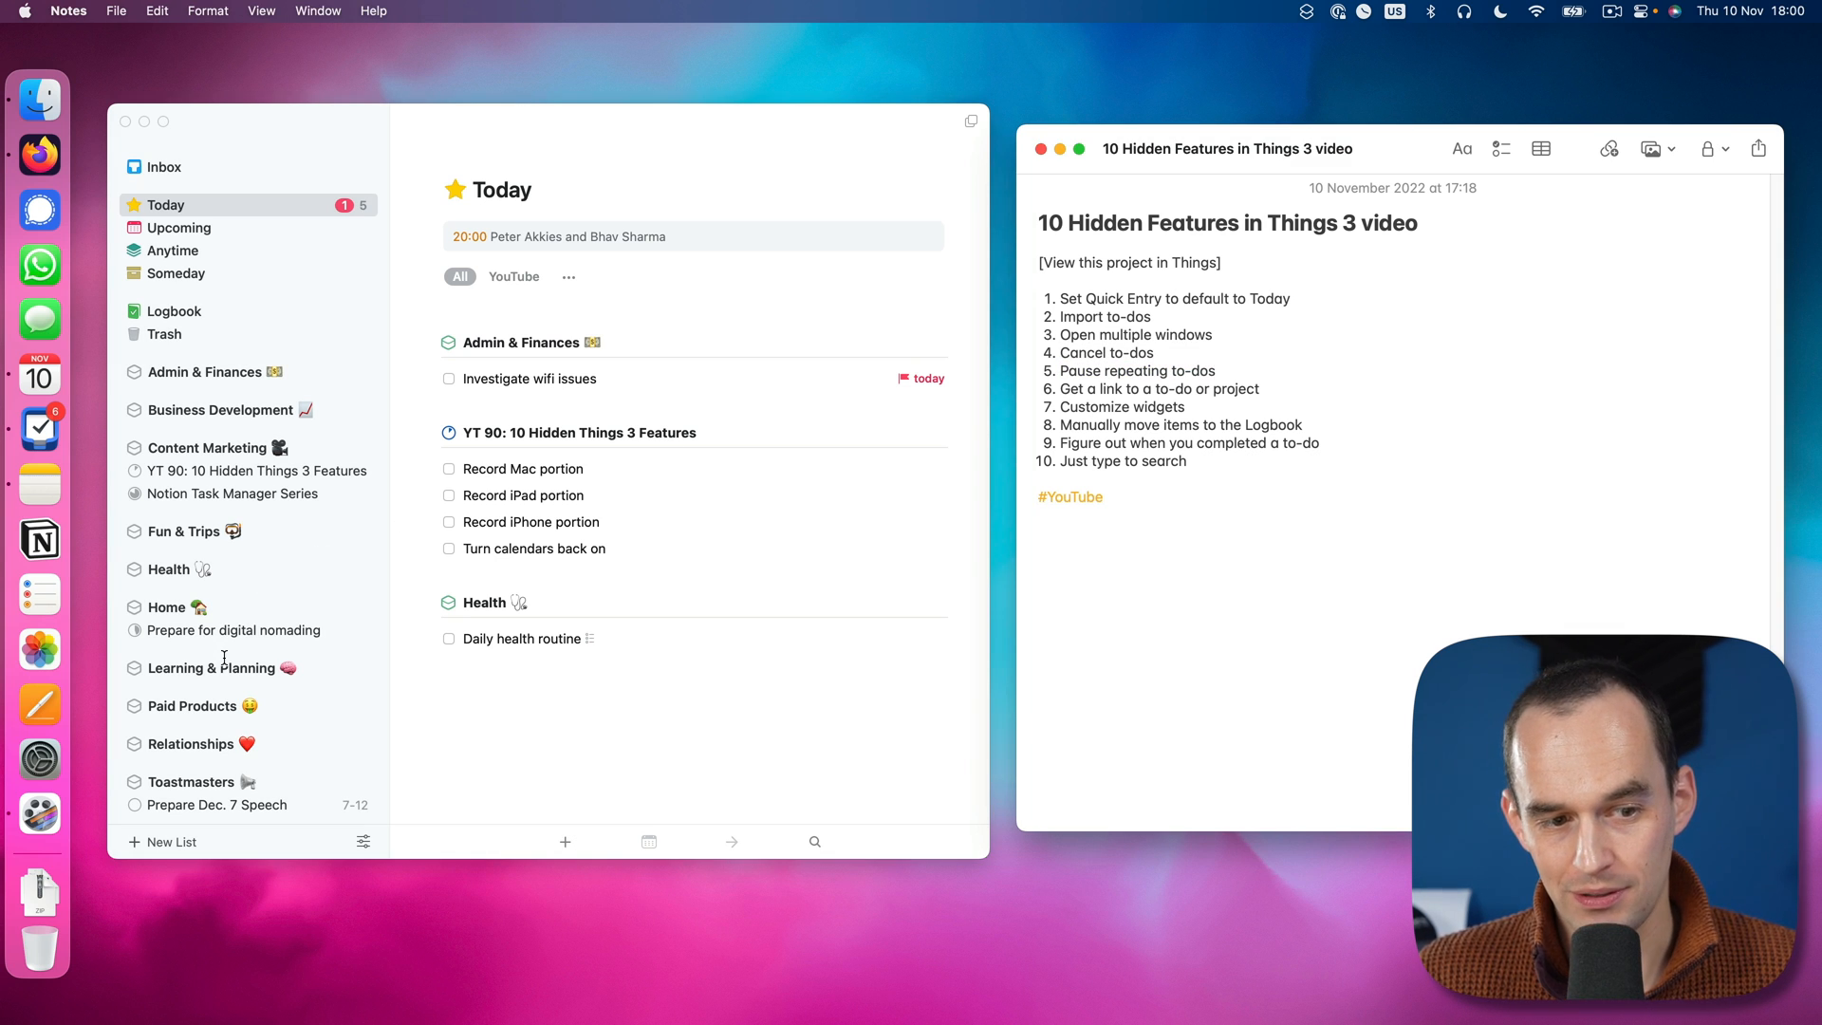
click(211, 668)
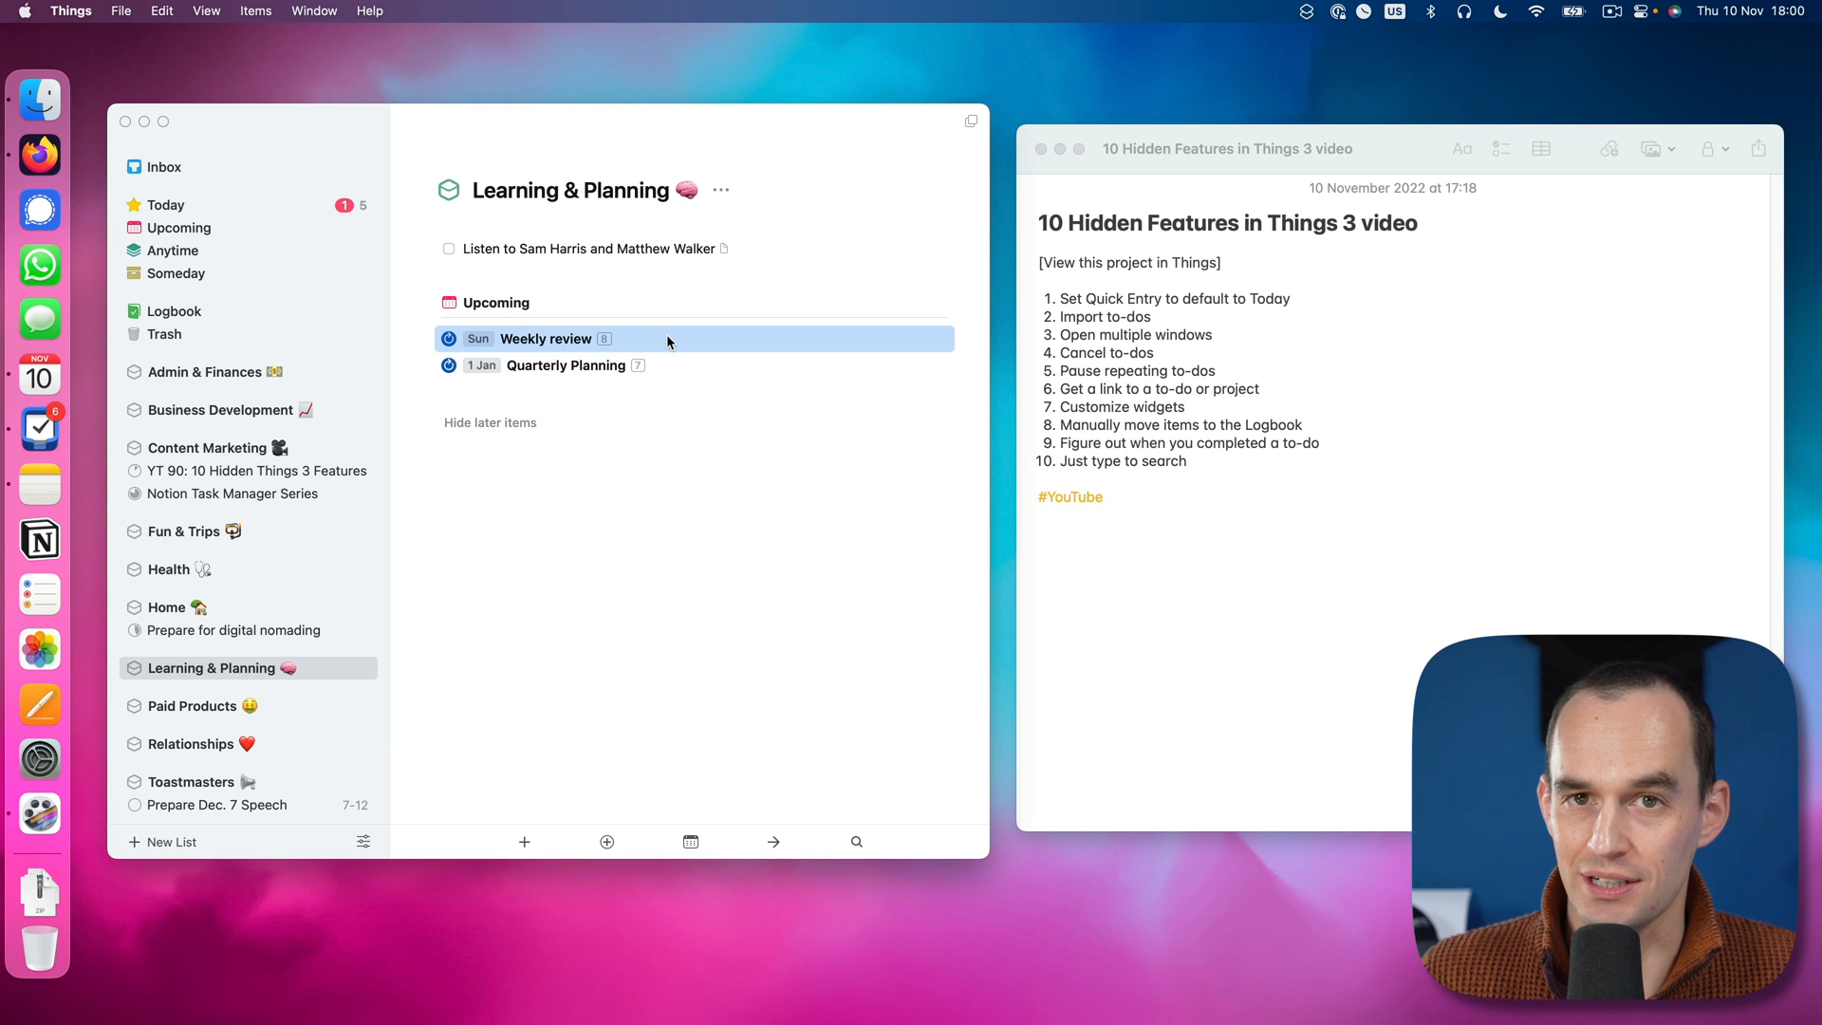
mouse_move(647, 342)
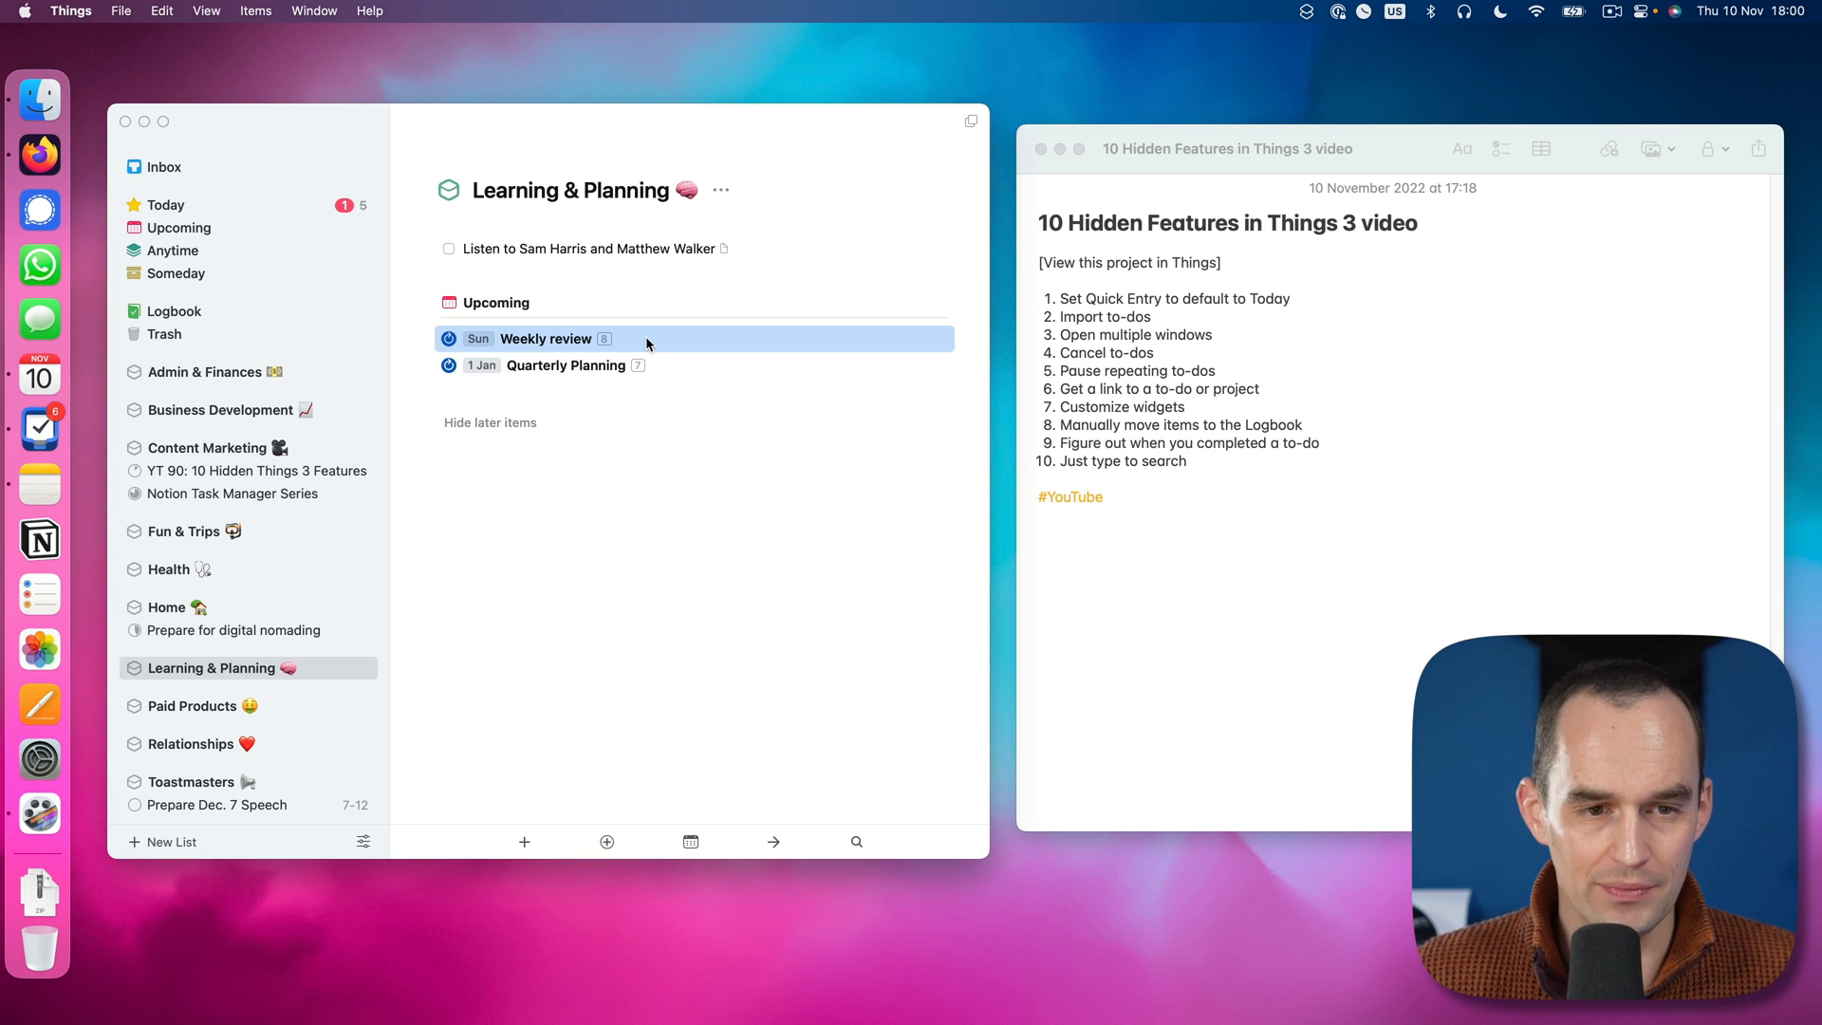
right_click(646, 337)
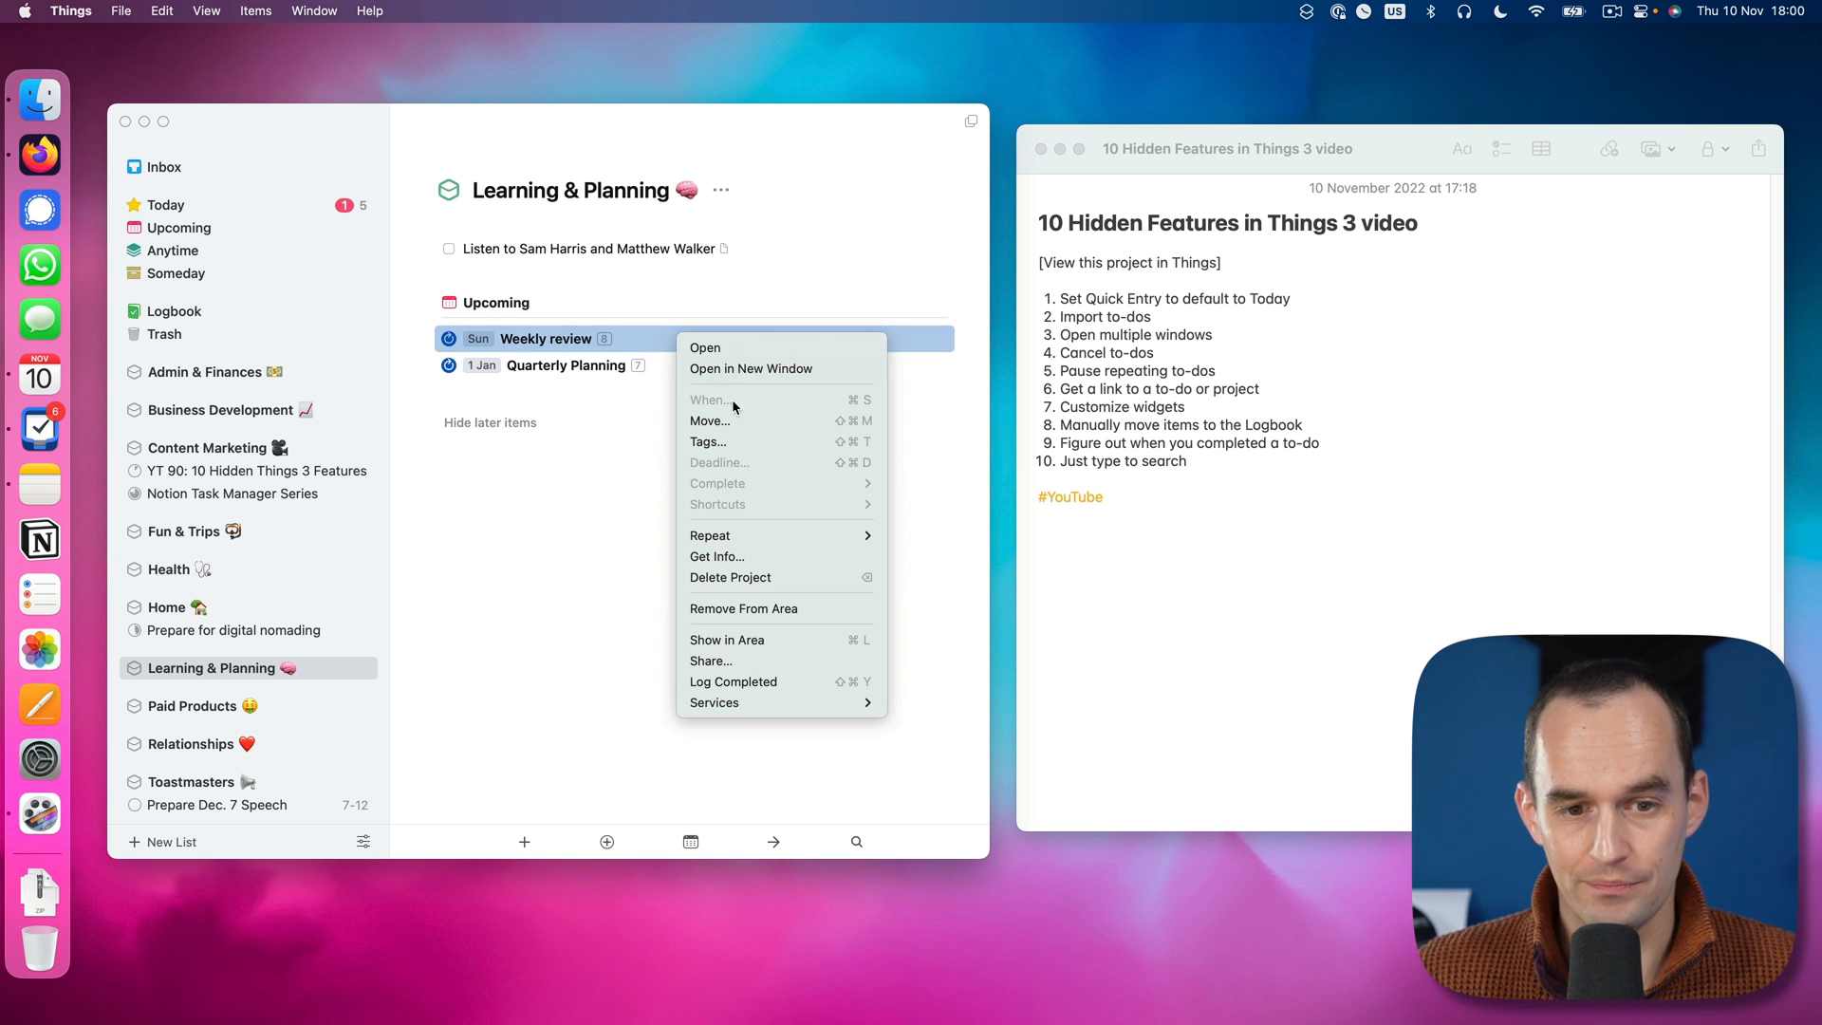
mouse_move(856, 536)
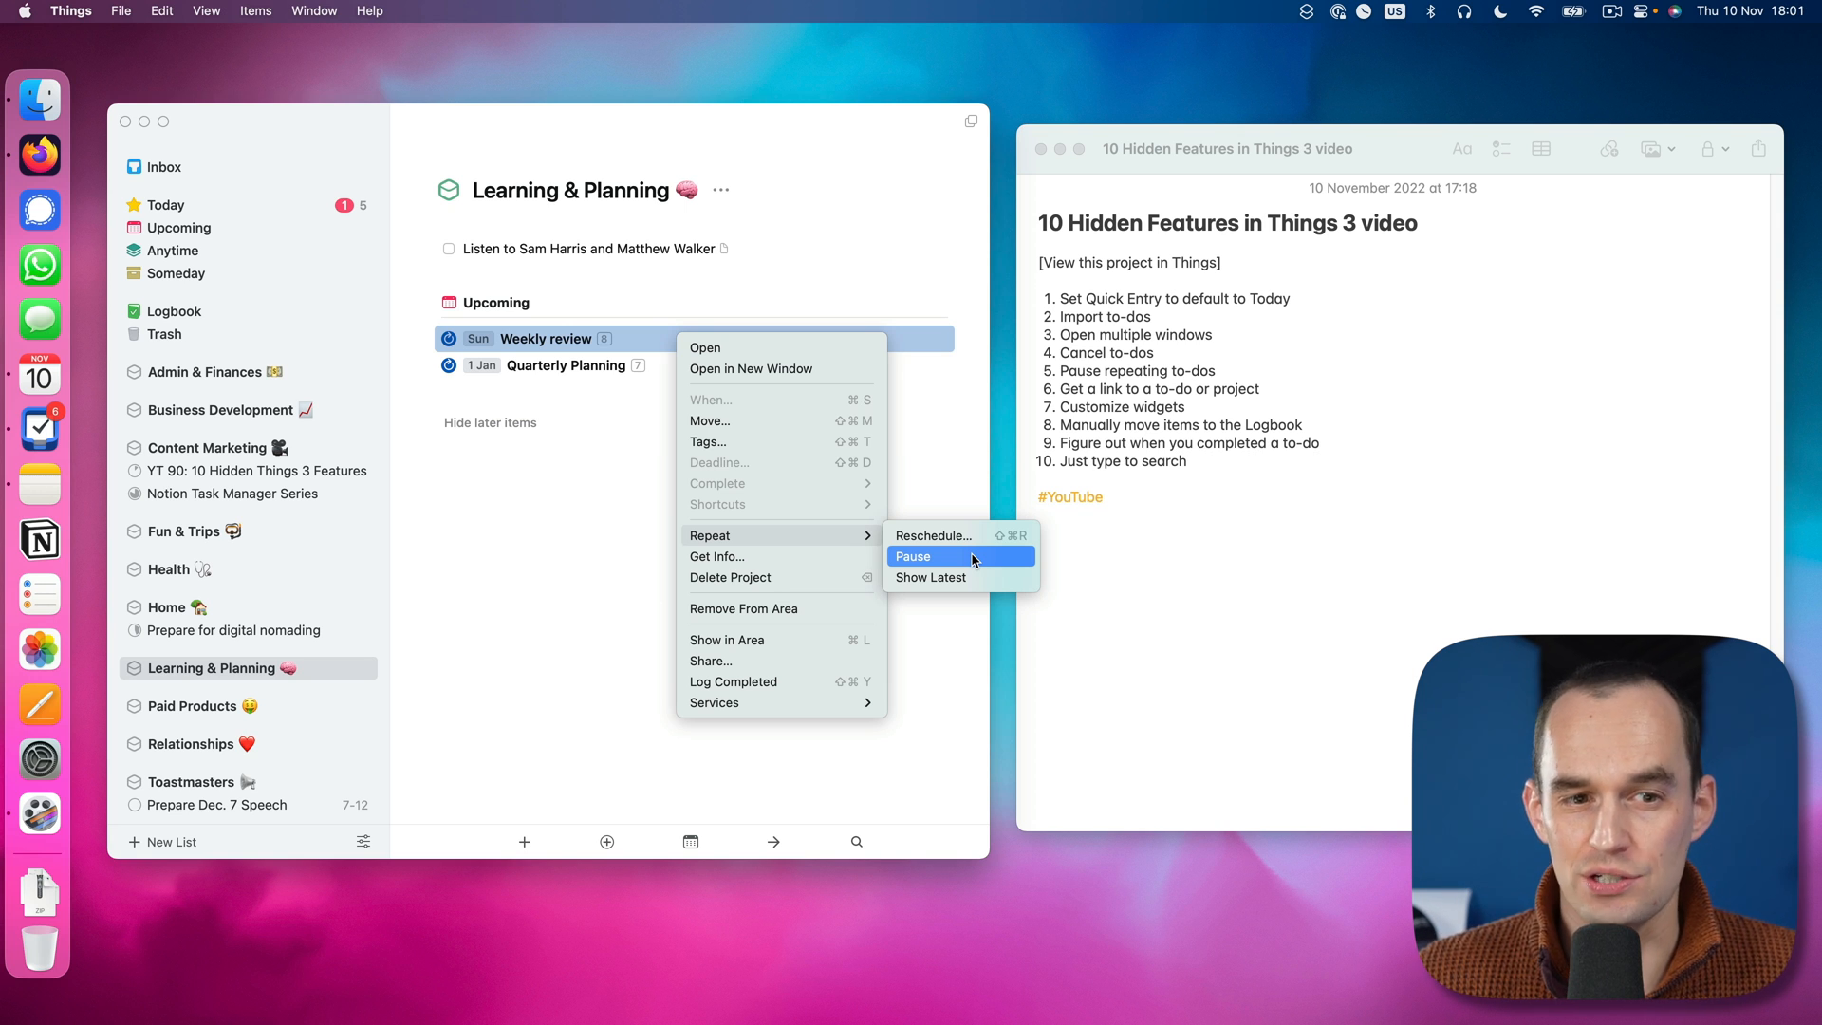
mouse_move(619, 344)
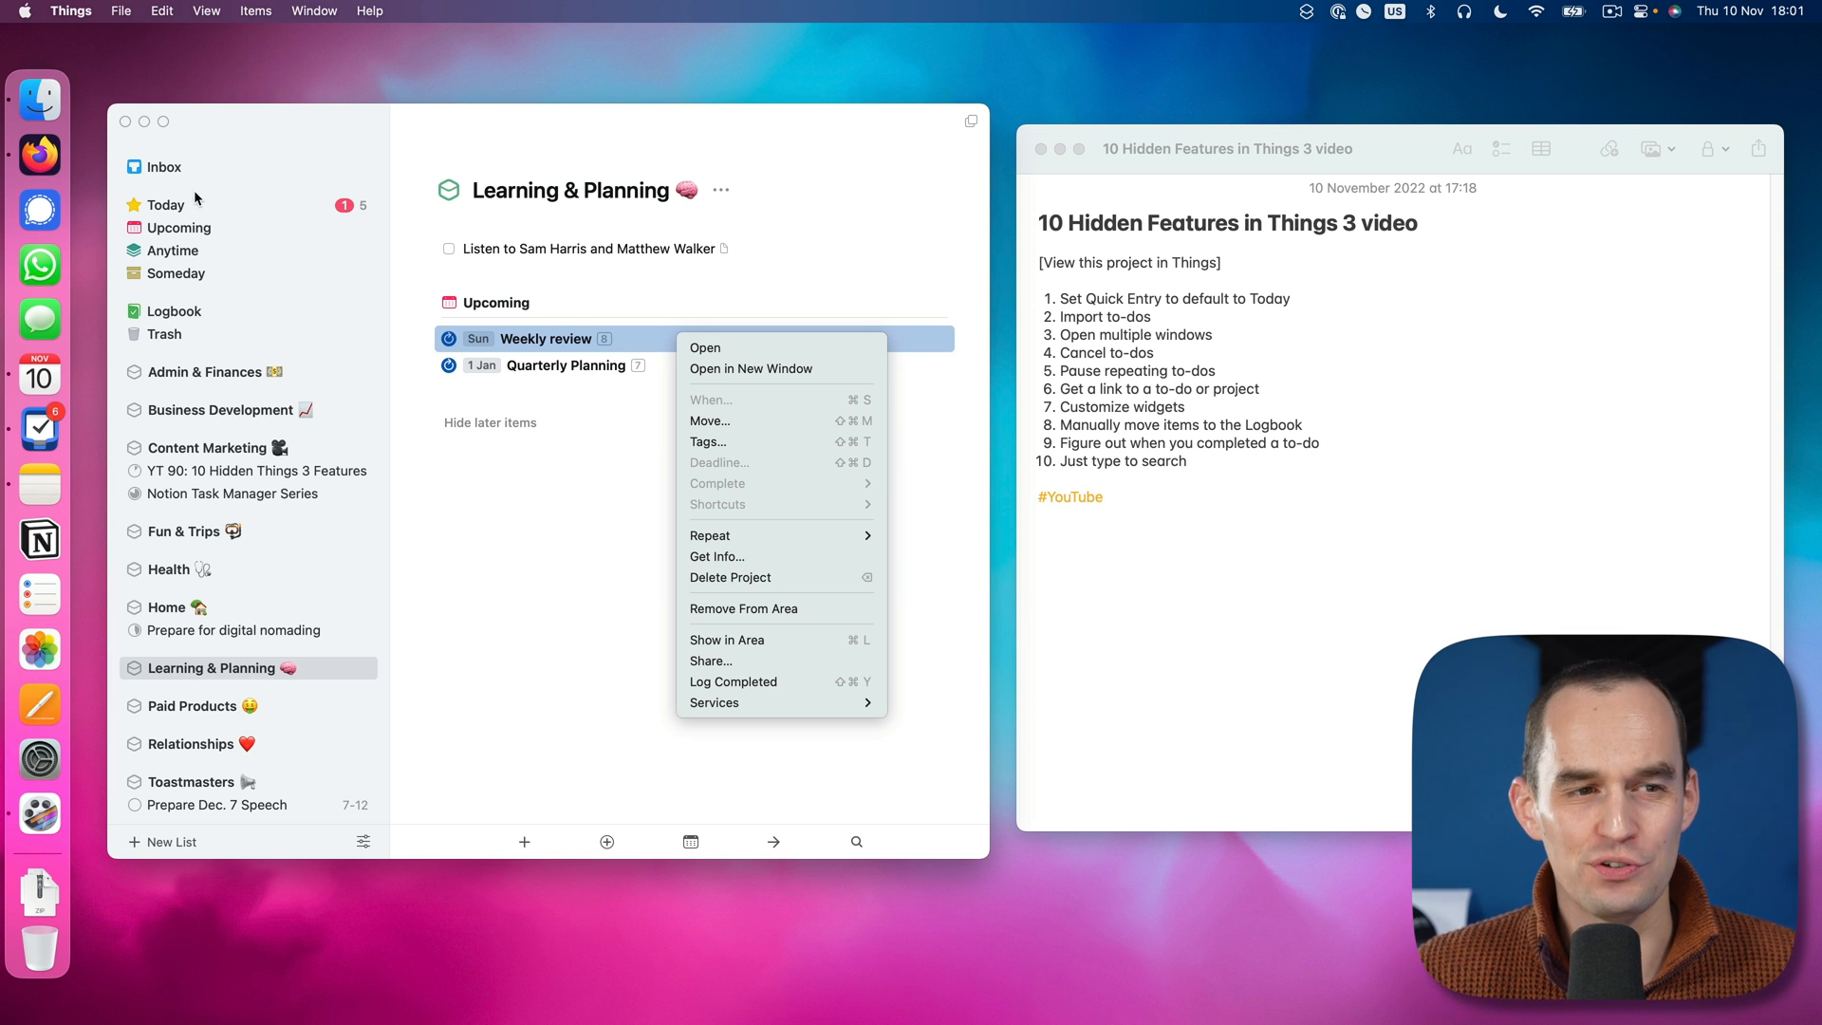
mouse_move(568, 254)
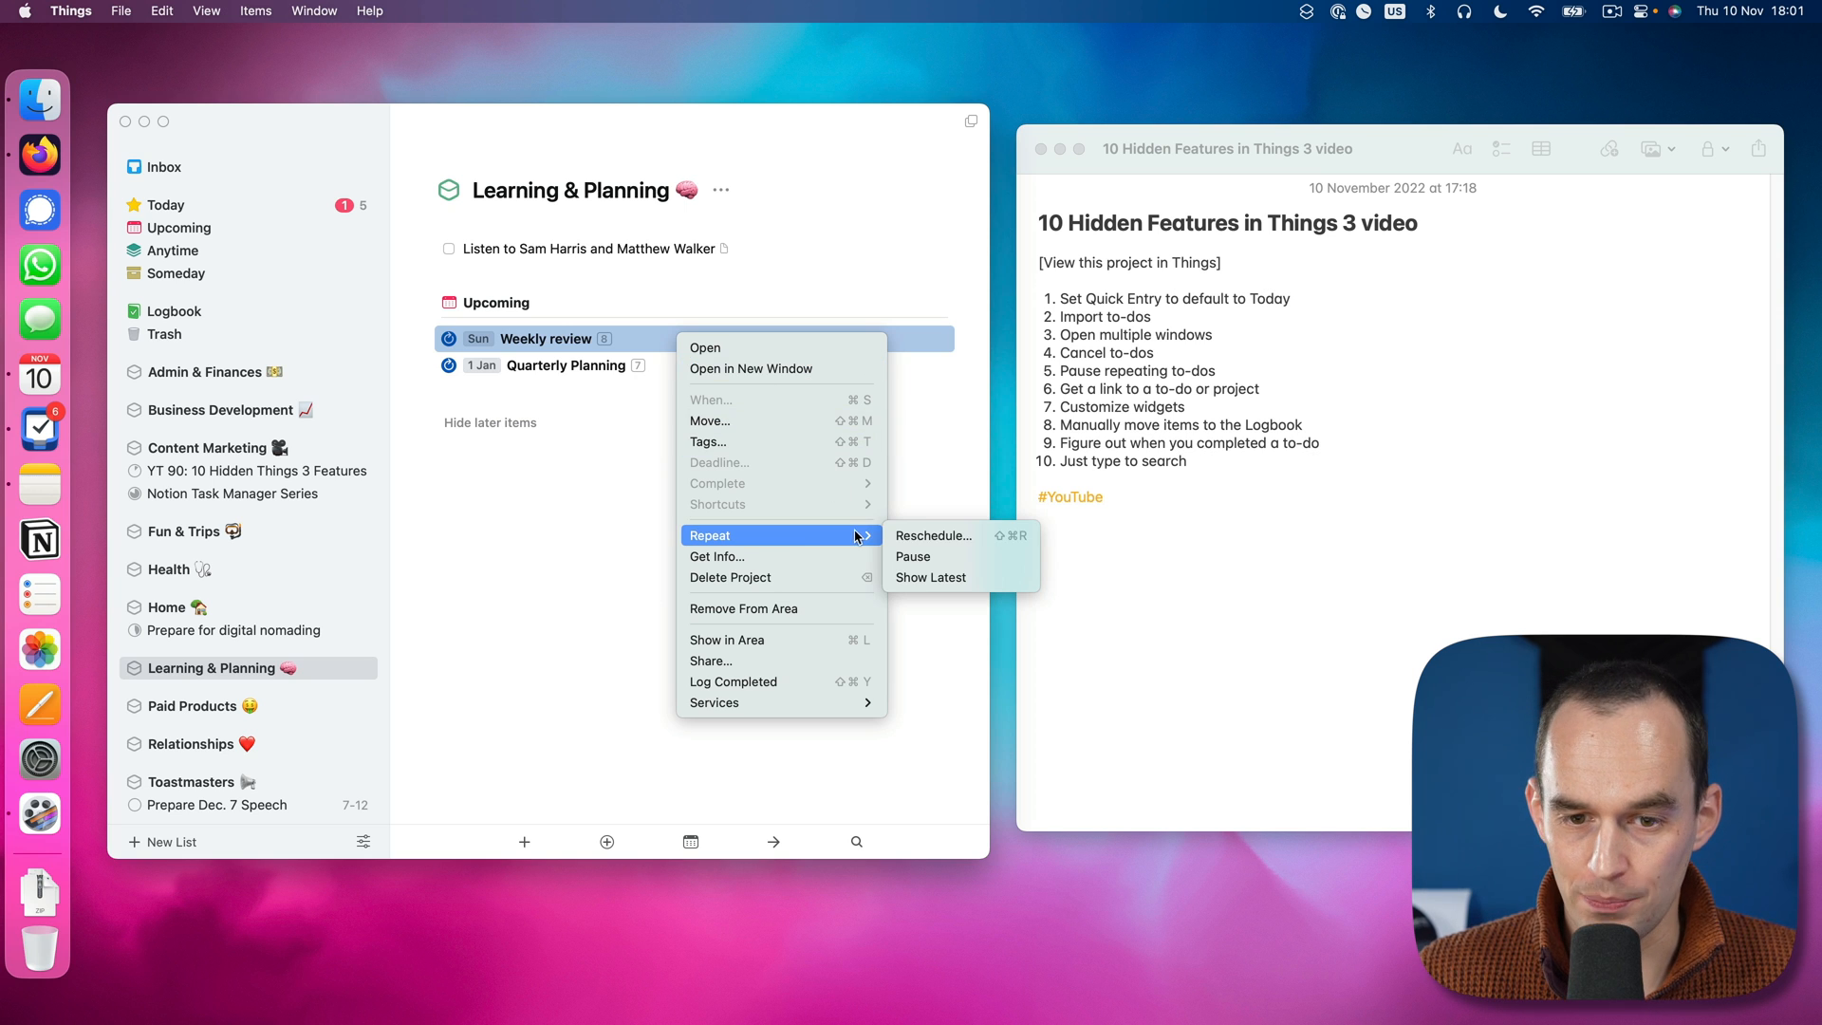
click(913, 556)
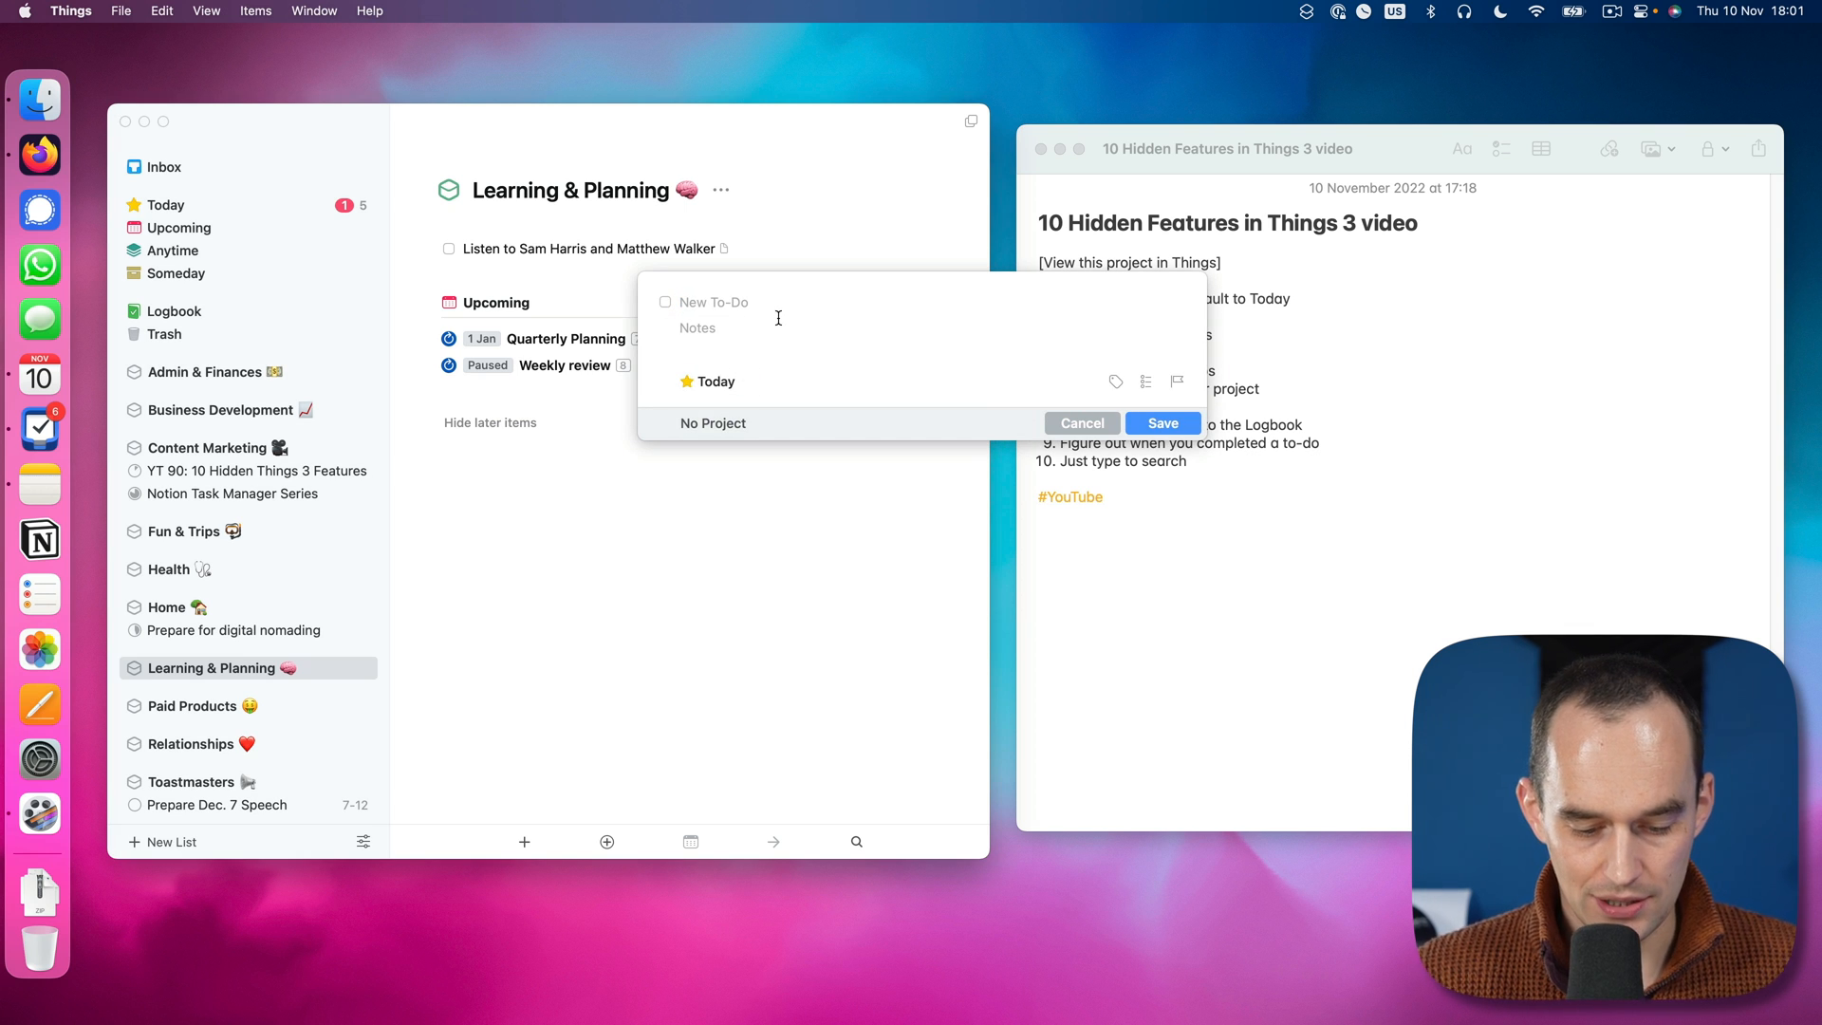
Step: Draft a to-do to restart the weekly reviews project, scheduled jan 23, and assign it a project
text(Re-start the repeating)
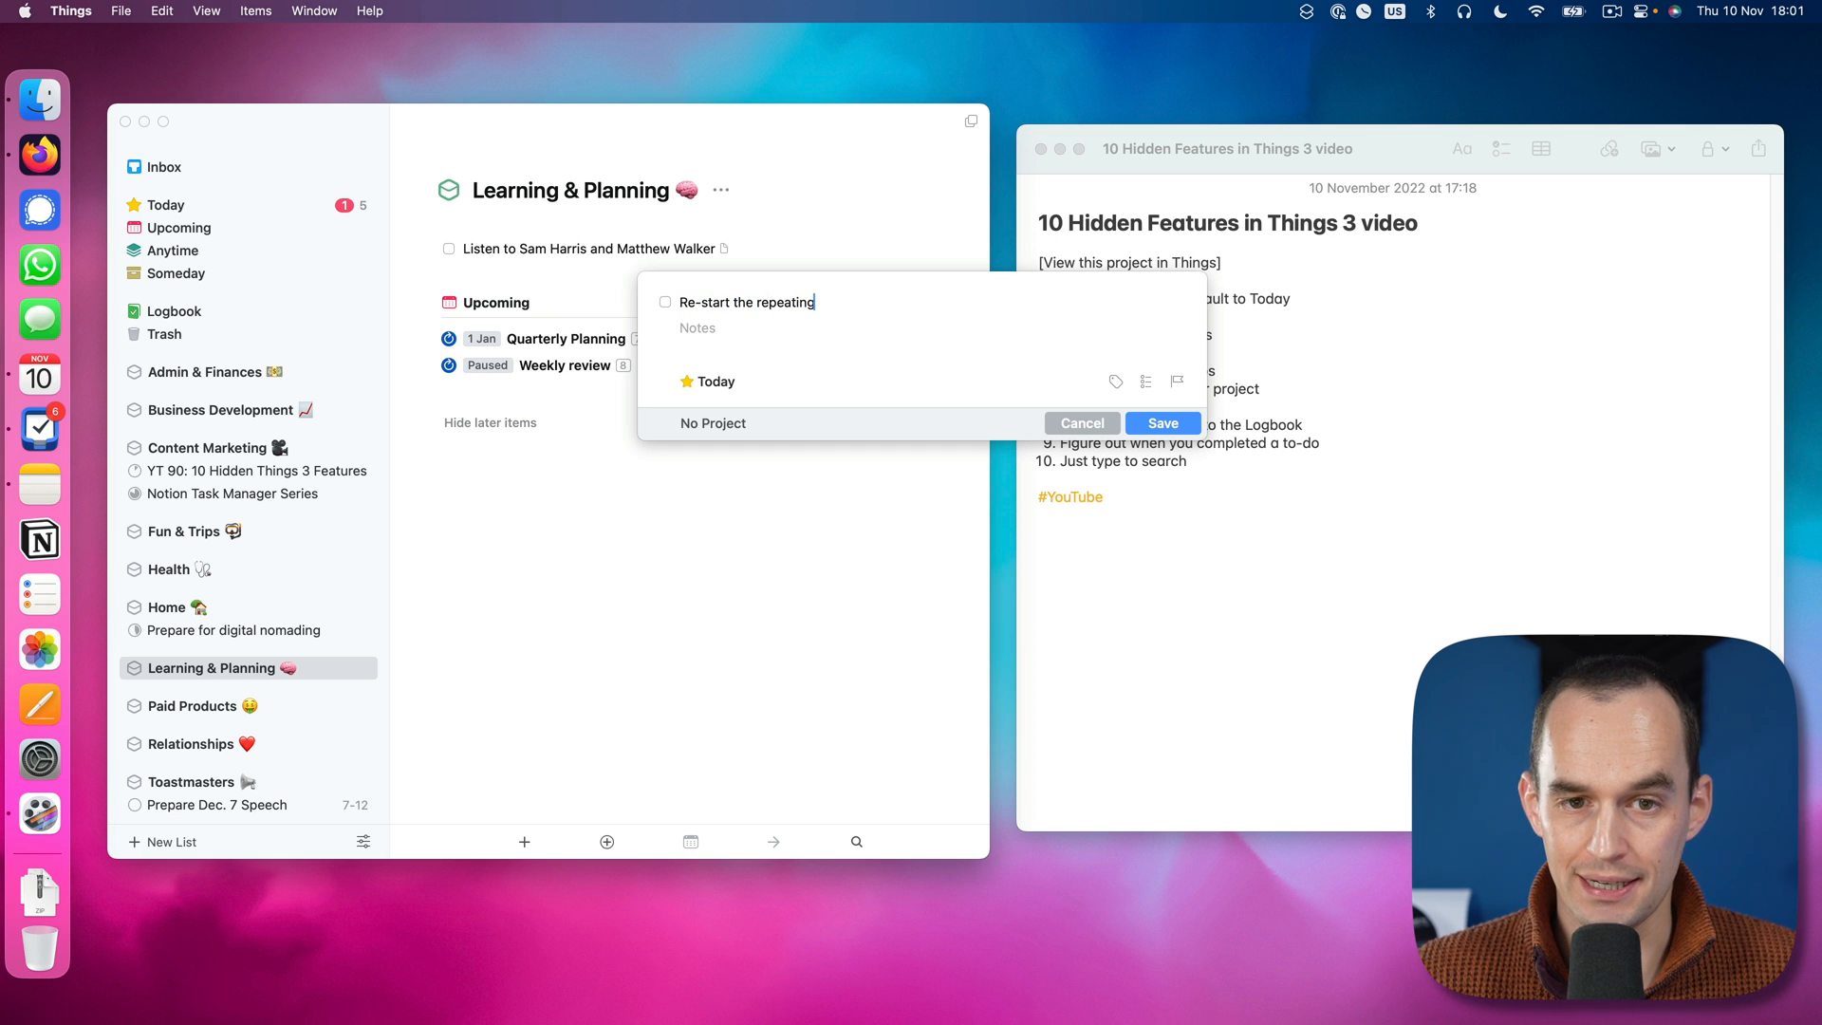
text(project for weekly)
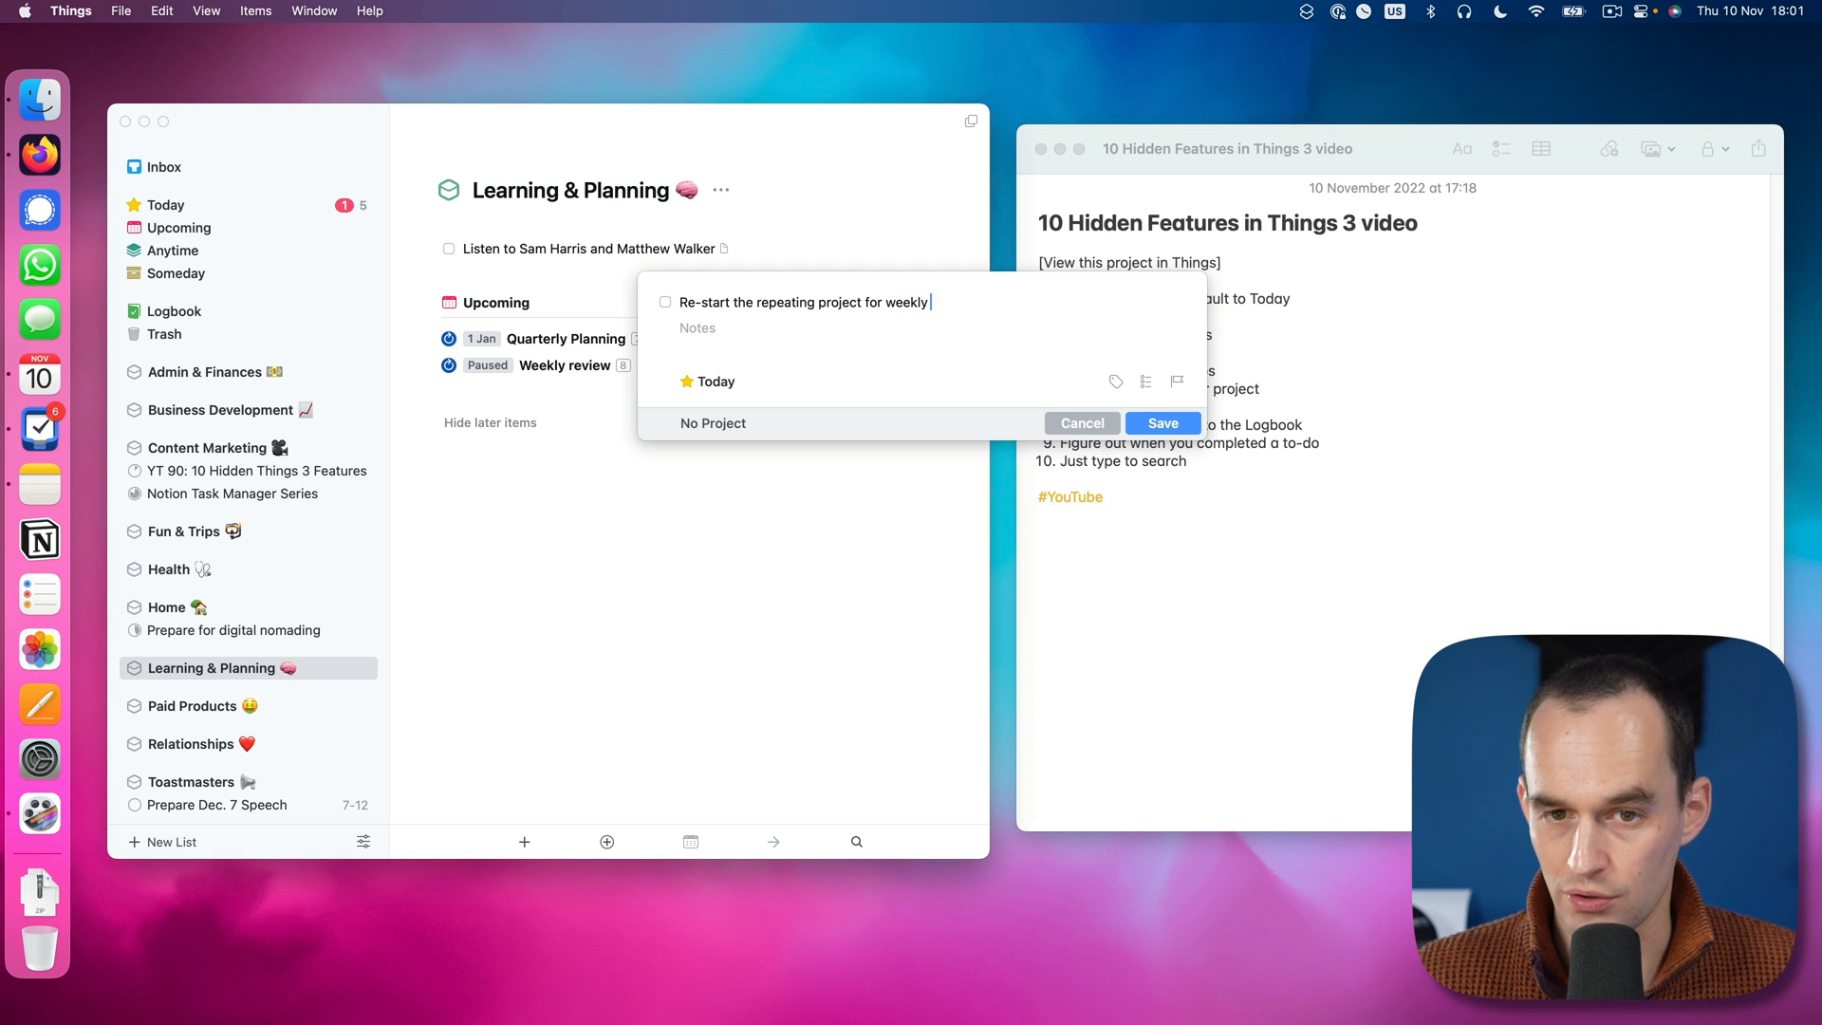
text(reviews)
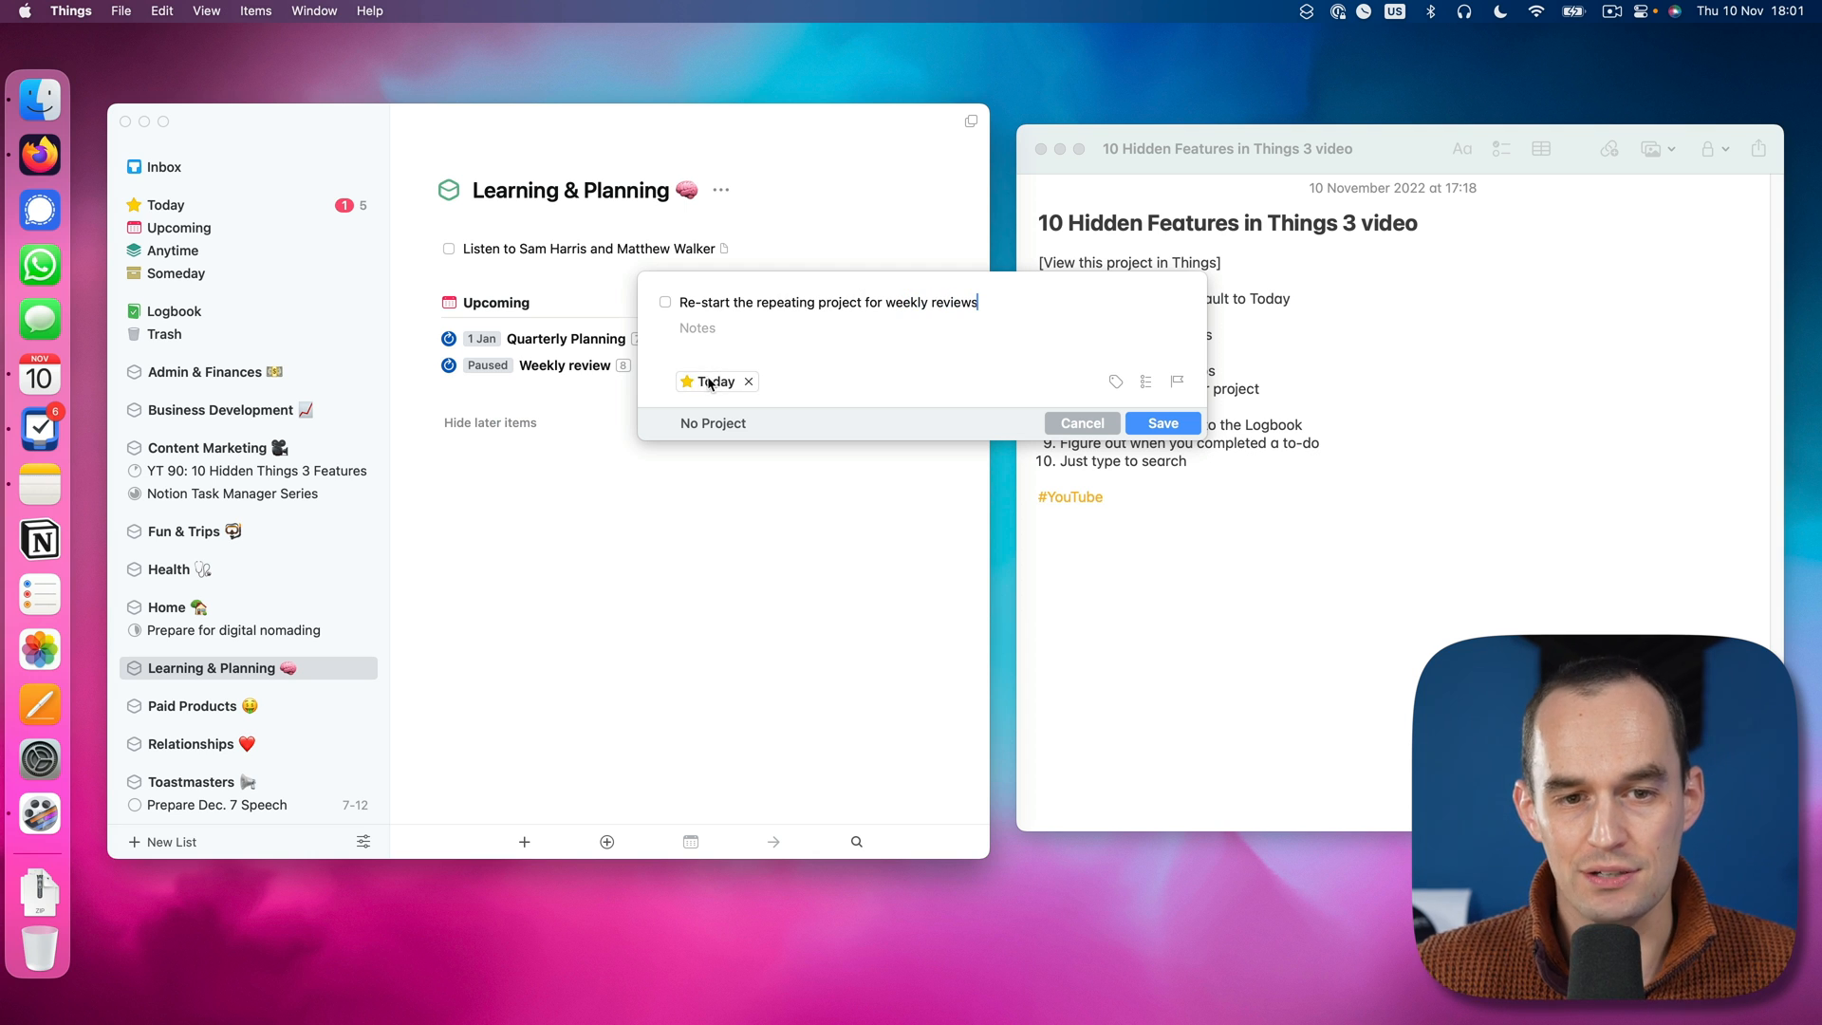
click(712, 381)
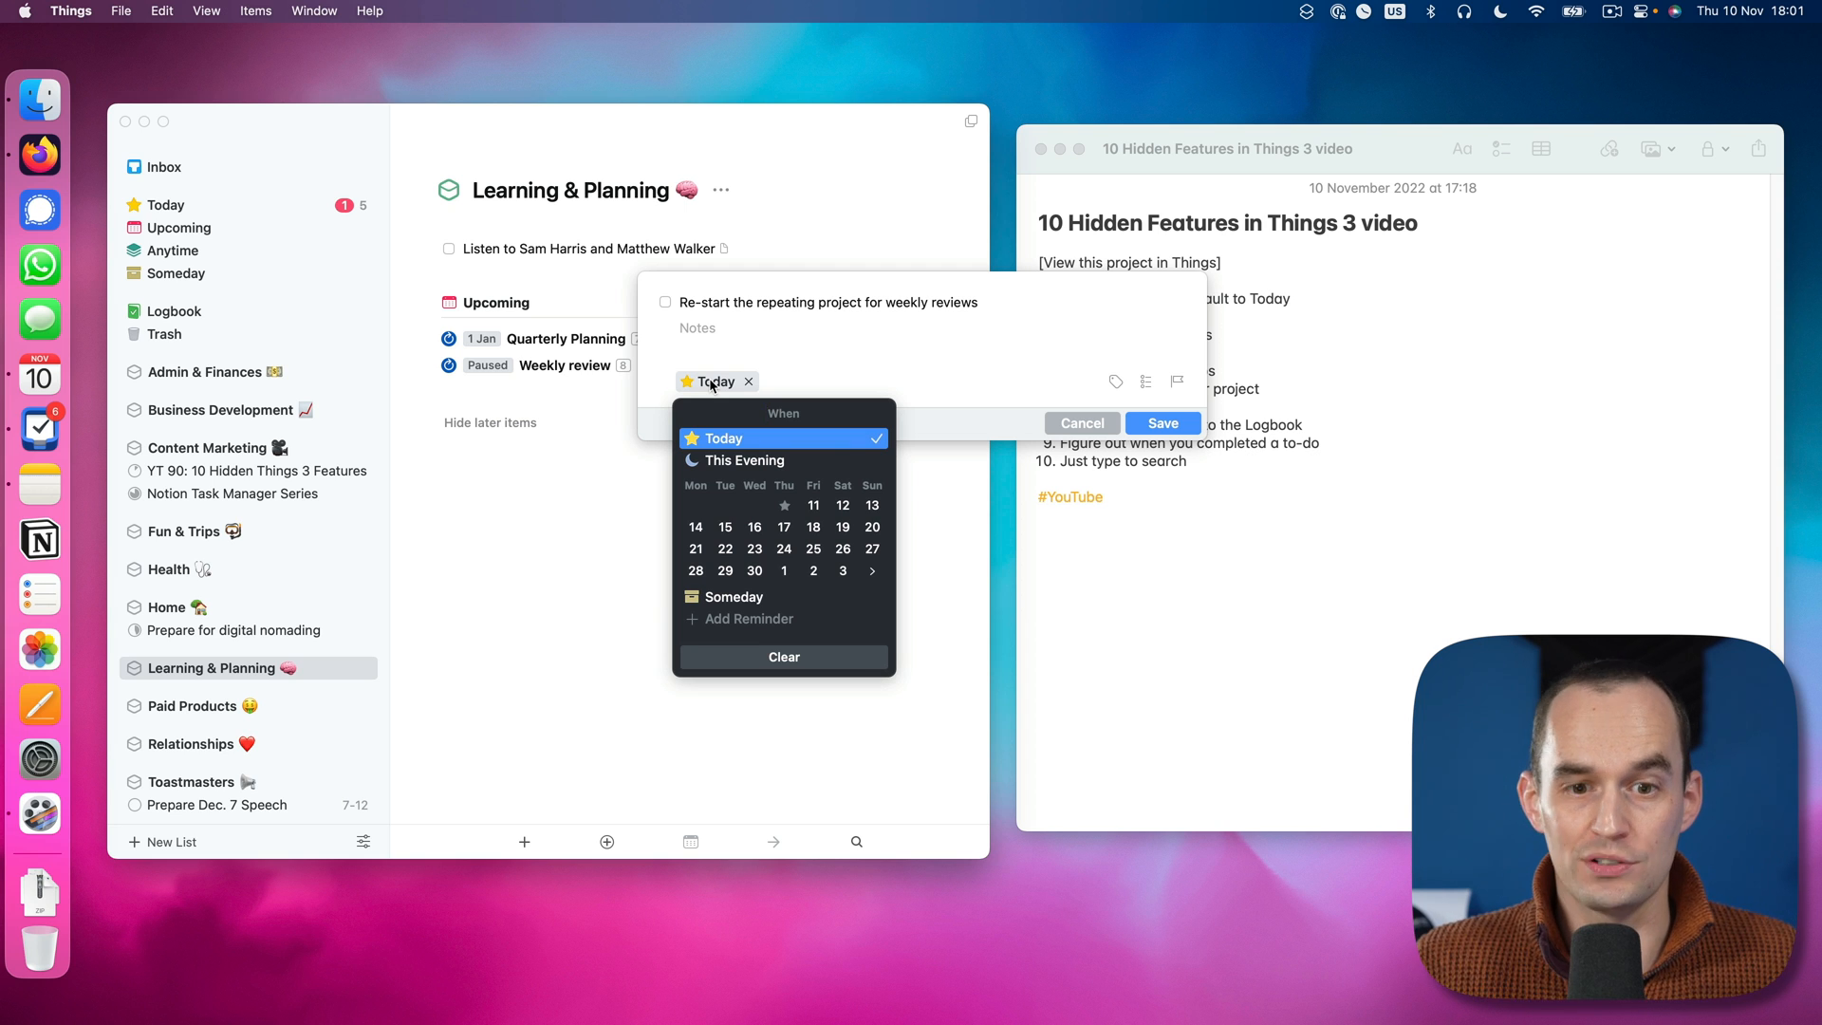
text(jan 23)
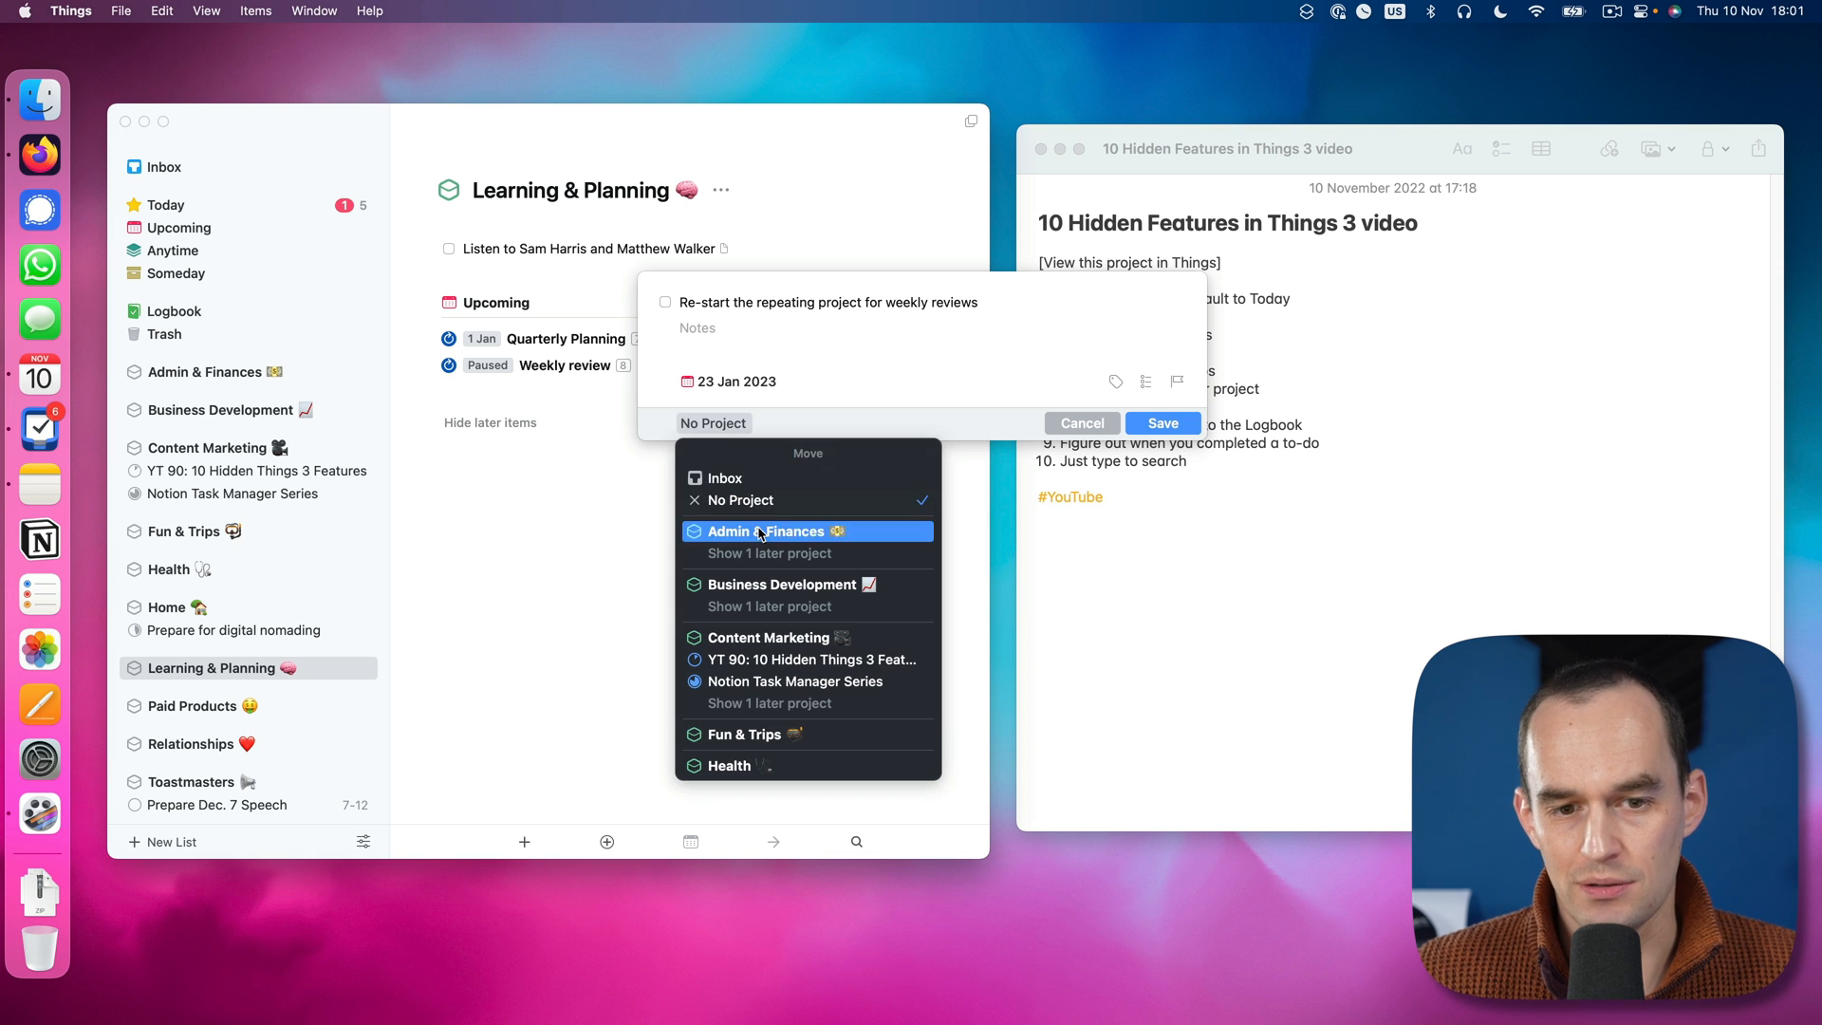
click(767, 531)
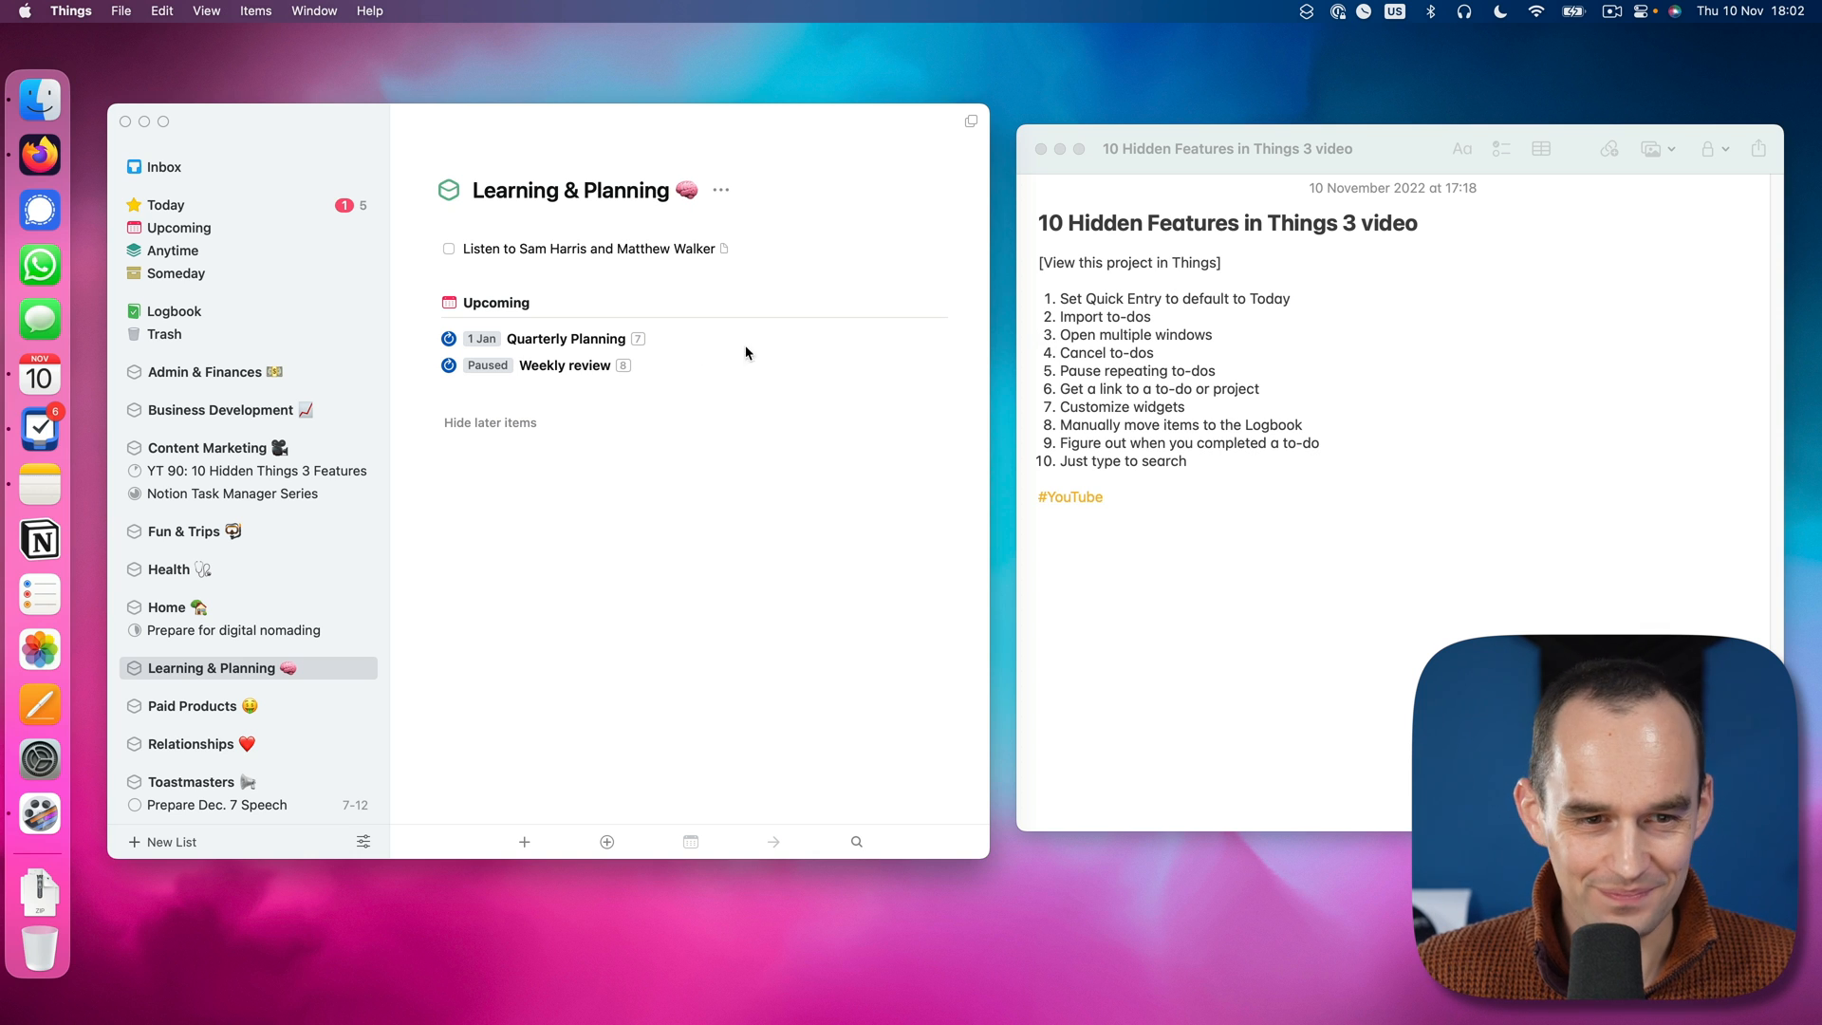
Step: Resume the paused Weekly review project via Repeat > Resume and deselect it
right_click(564, 366)
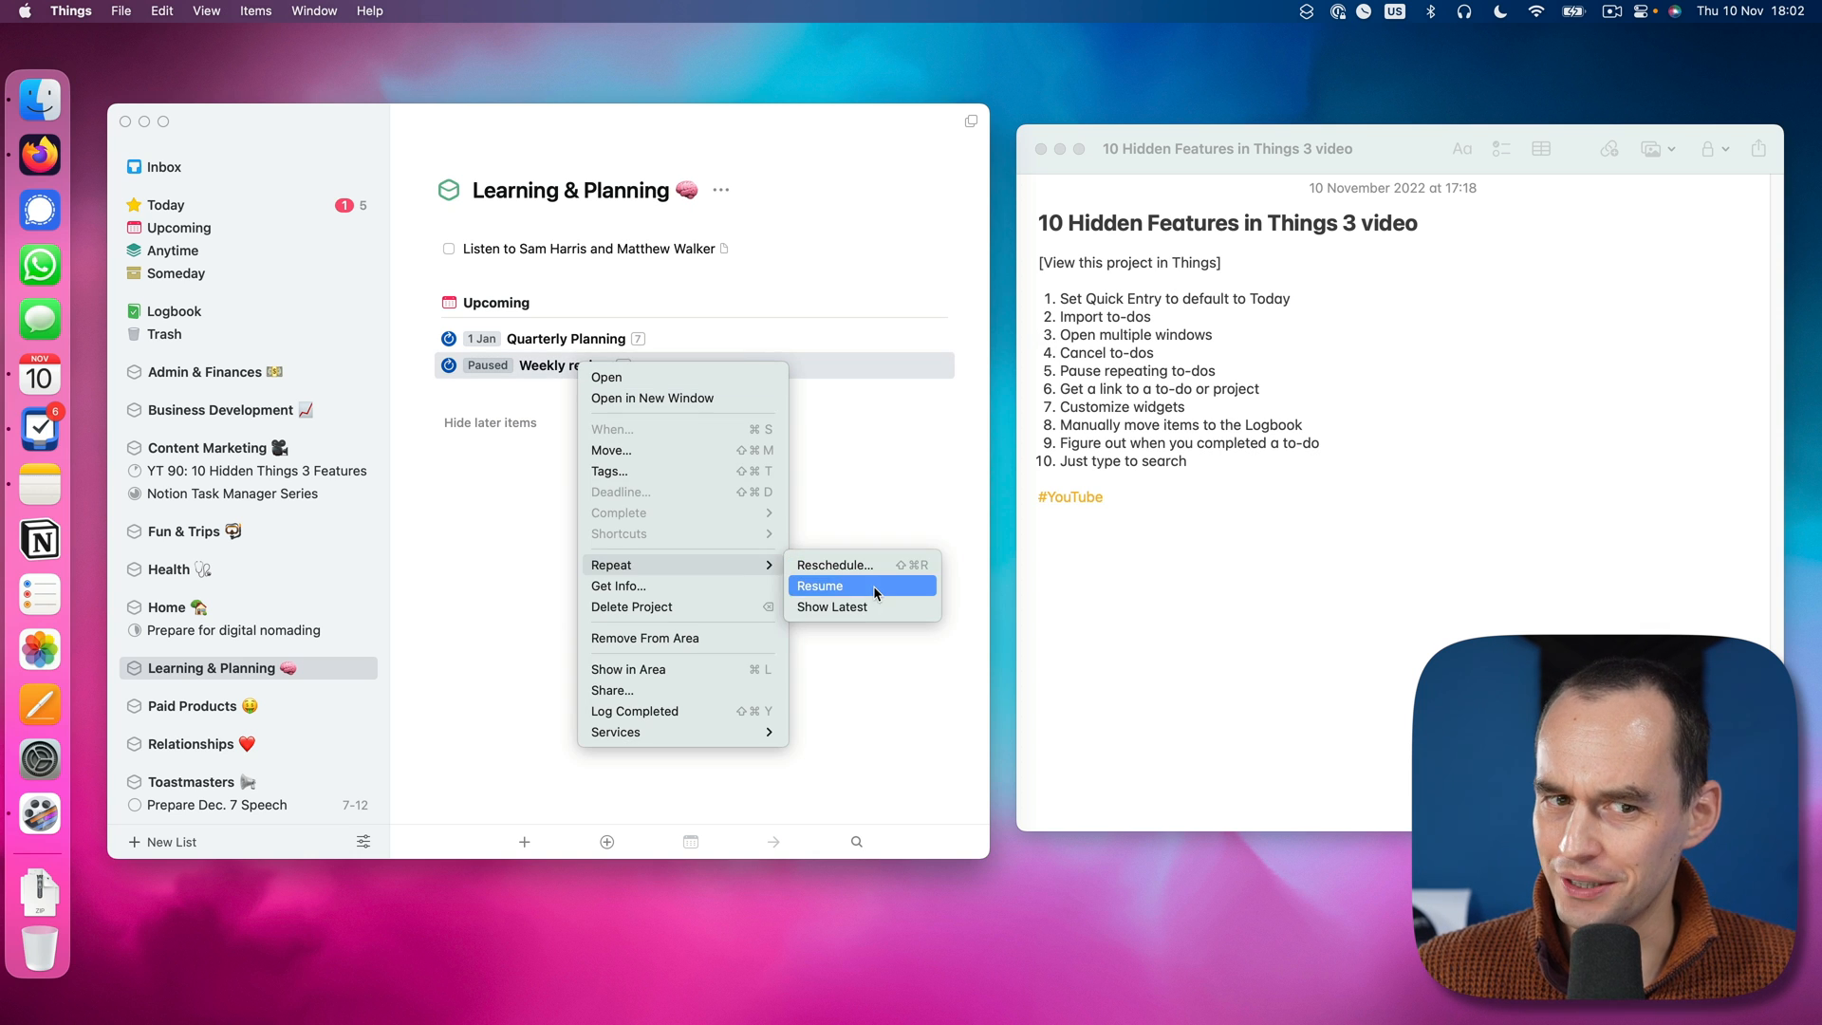
click(820, 585)
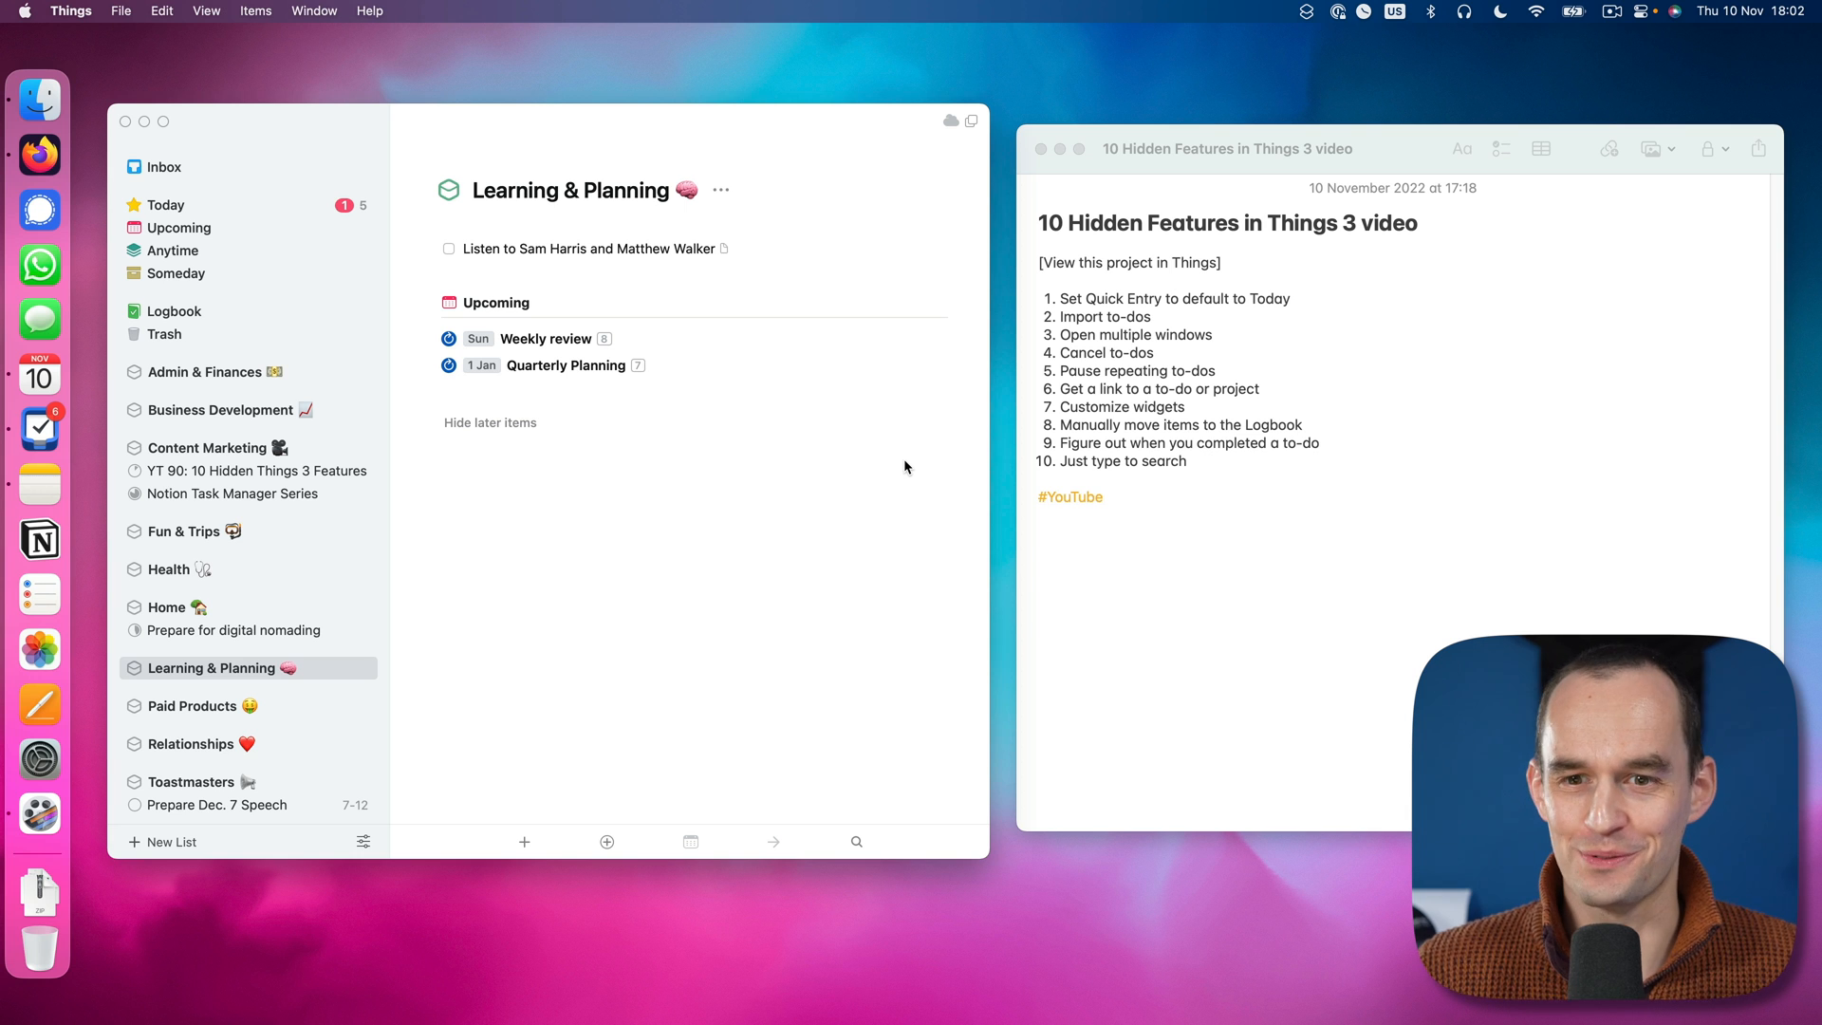
click(1215, 371)
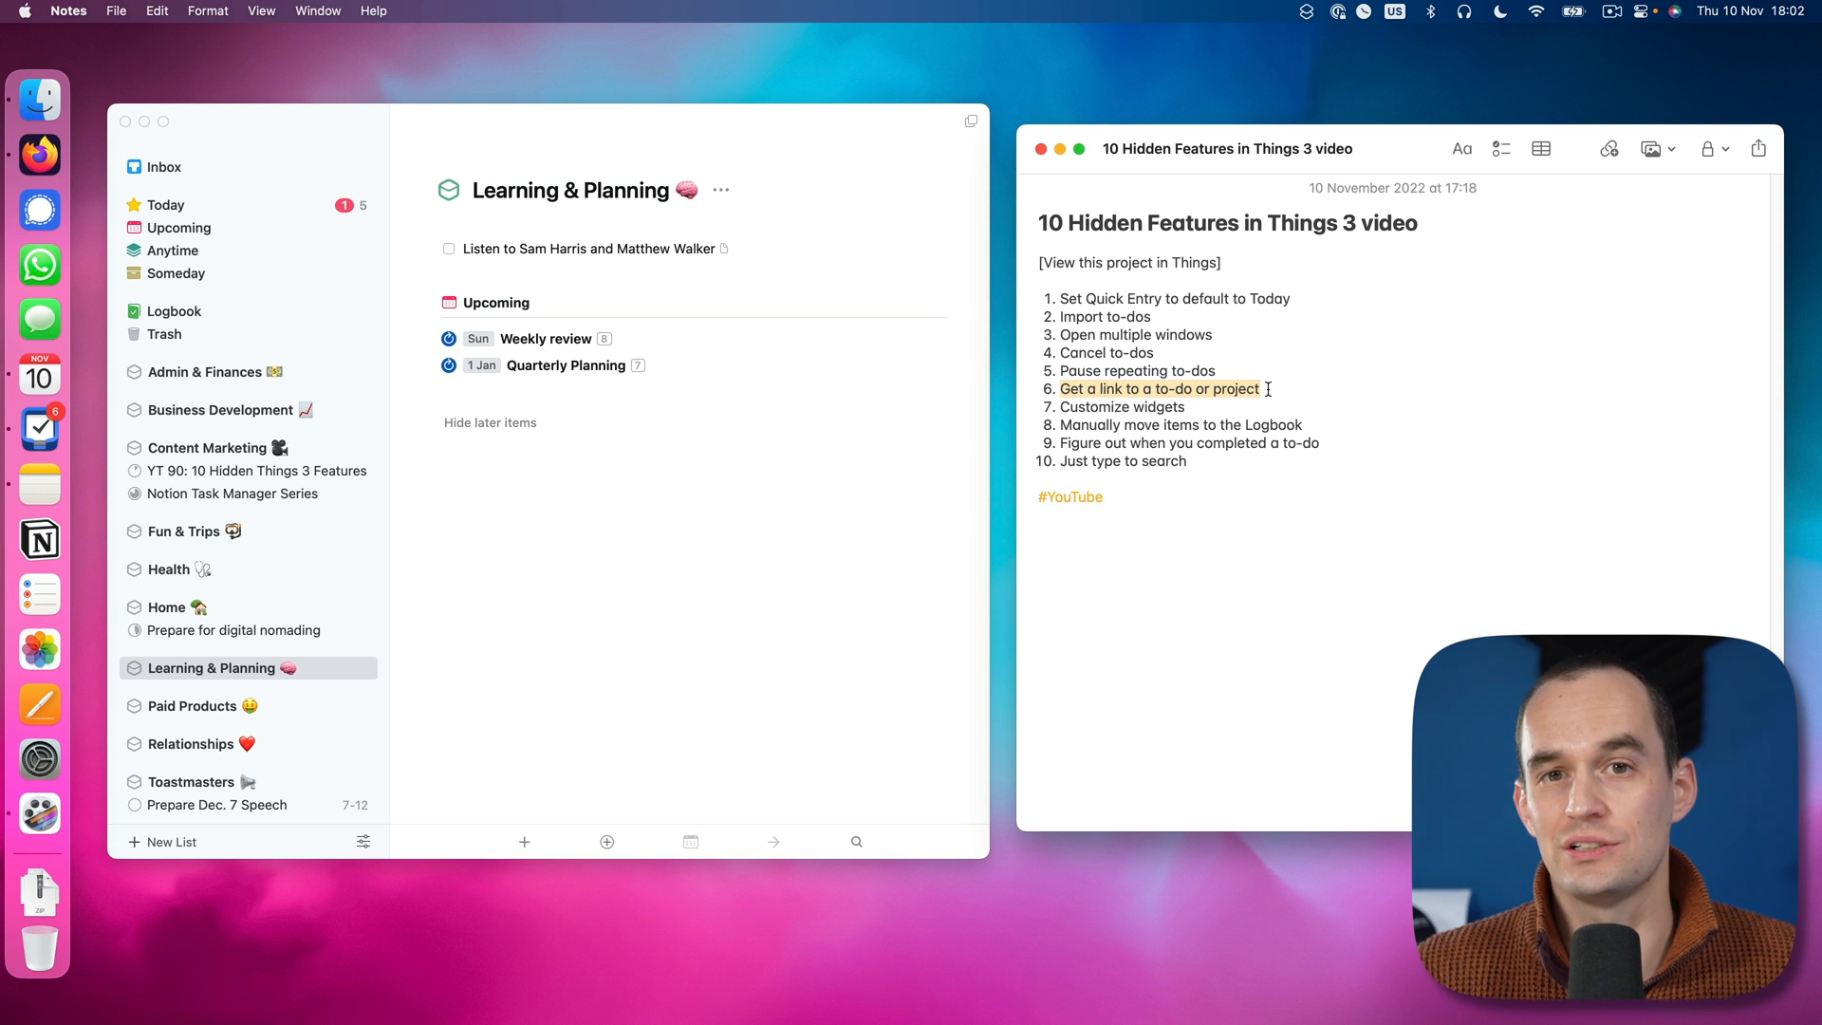
Step: Copy the share link of the YT 90: 10 Hidden Things 3 Features project
click(257, 471)
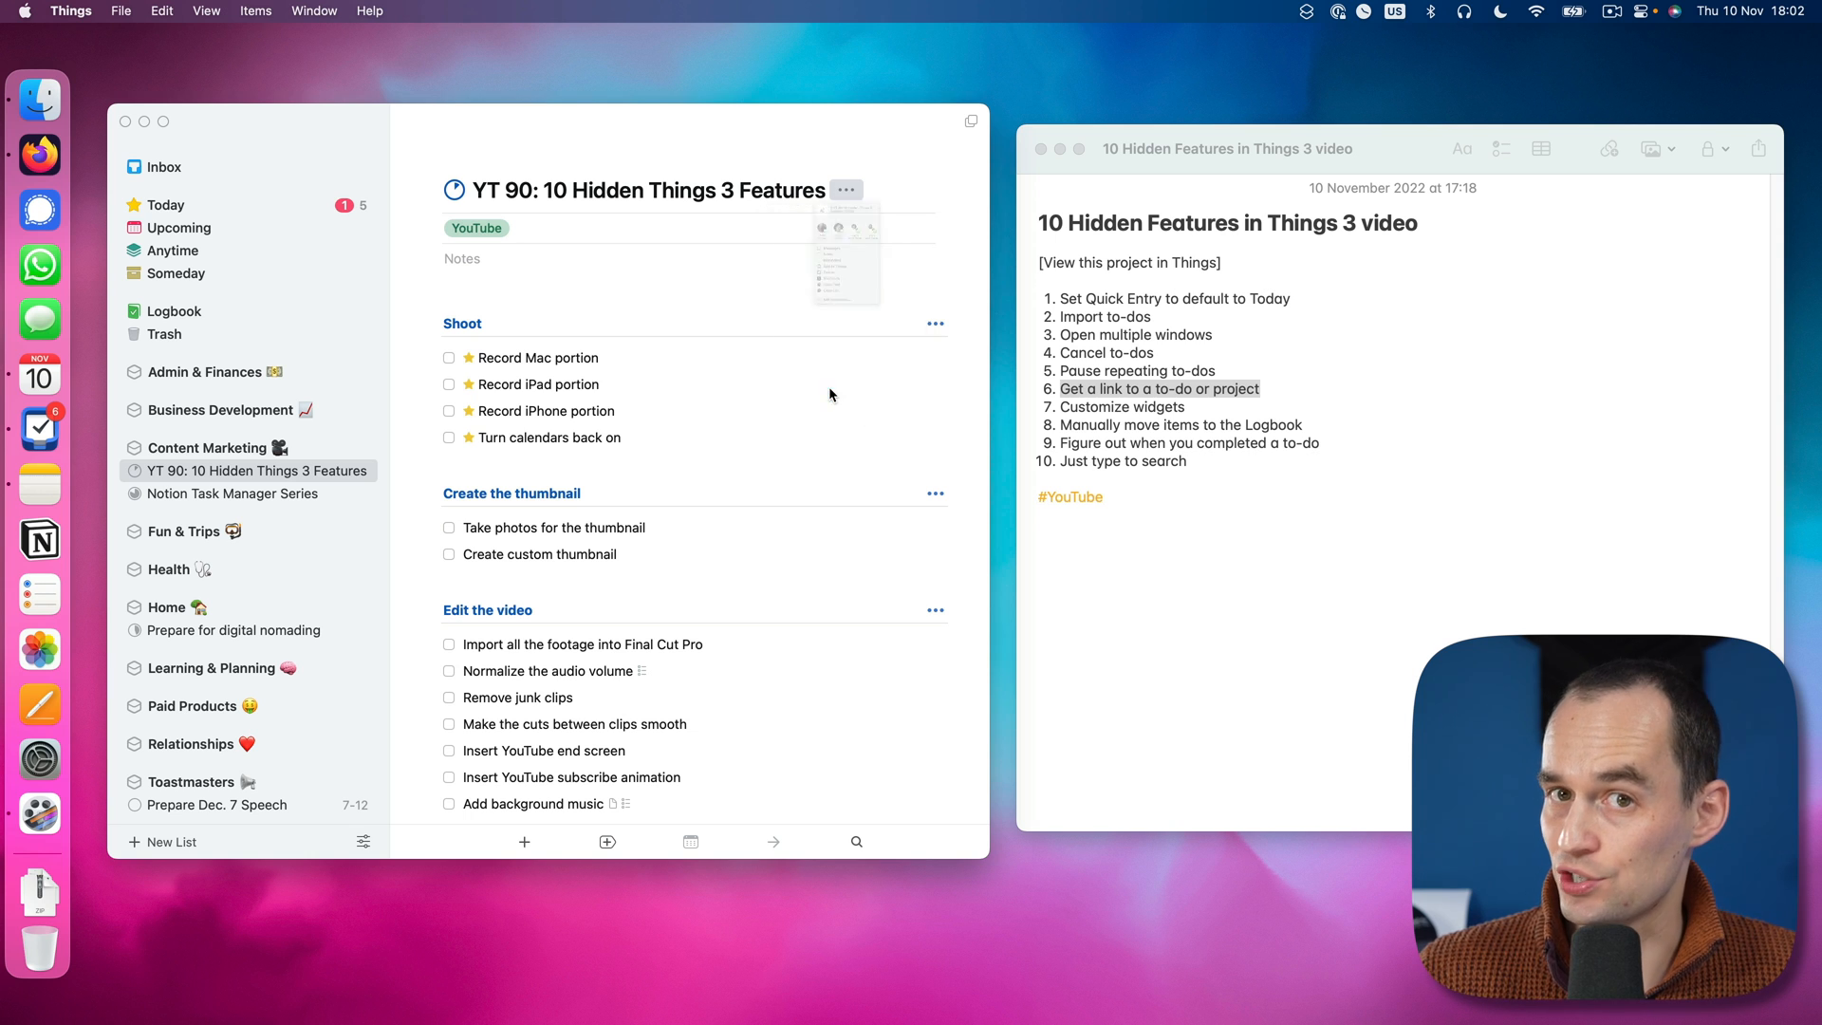
click(848, 190)
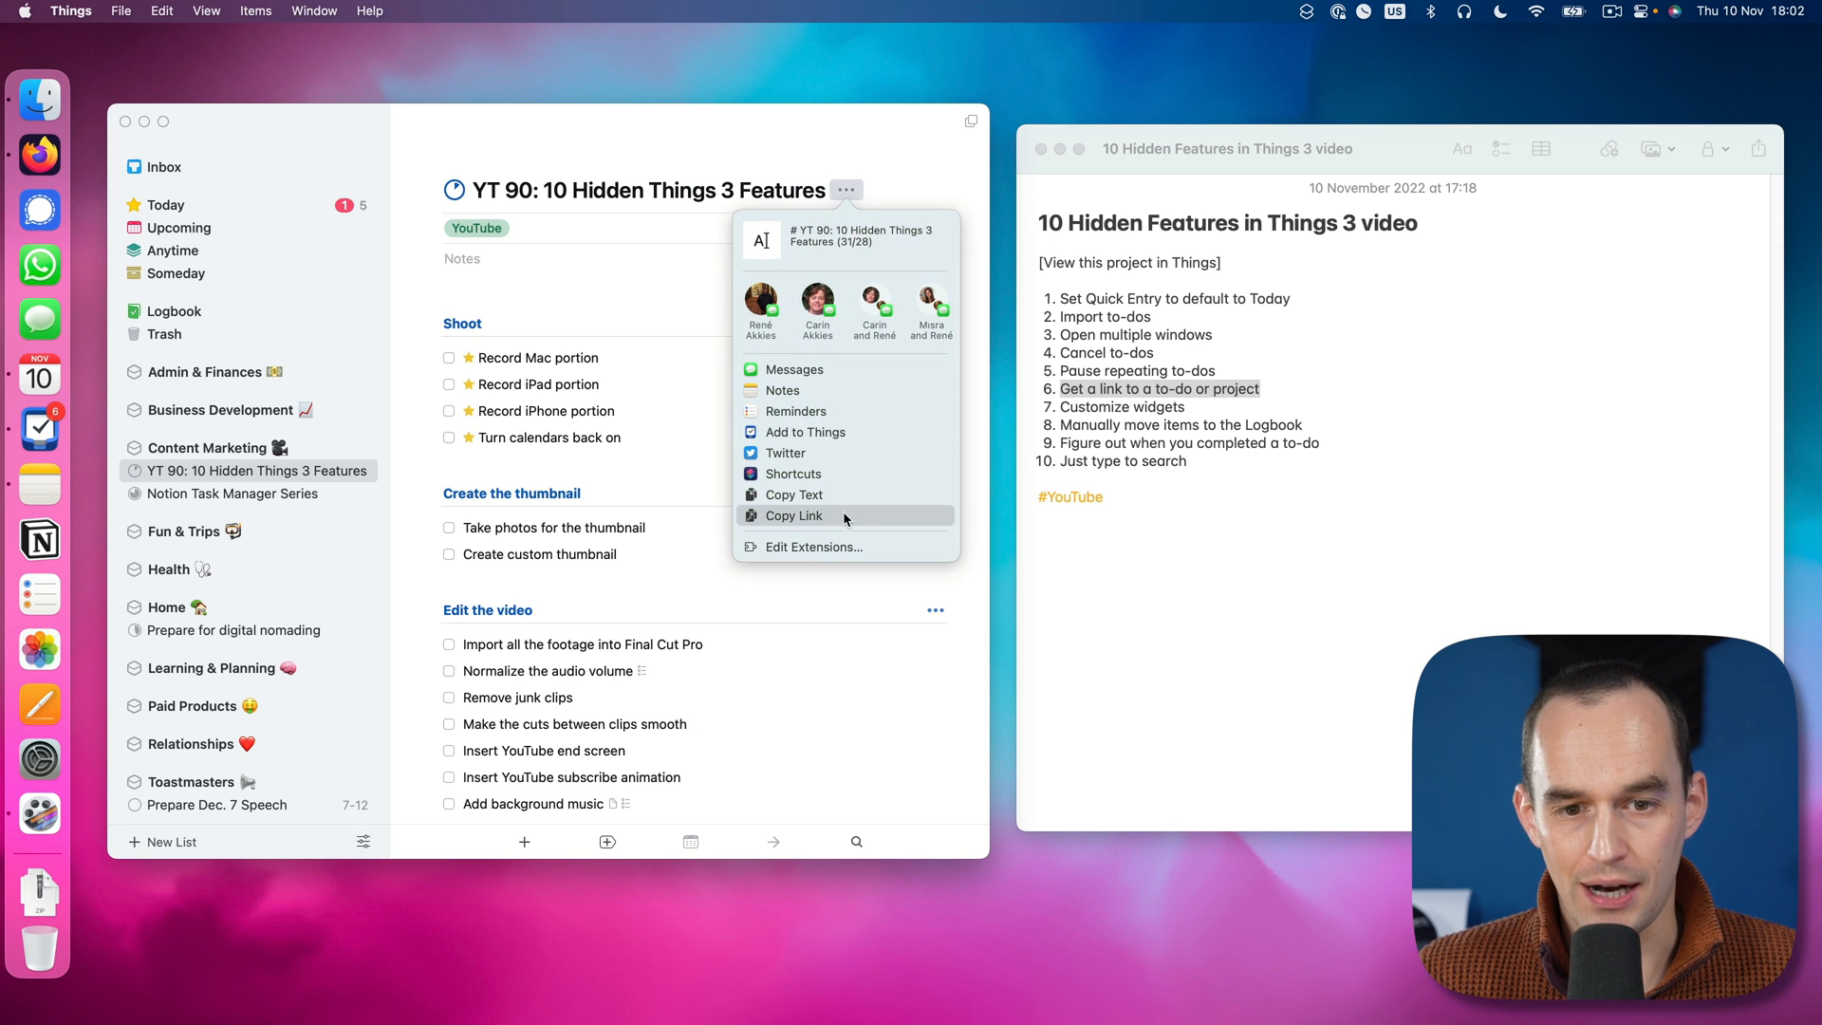
click(794, 516)
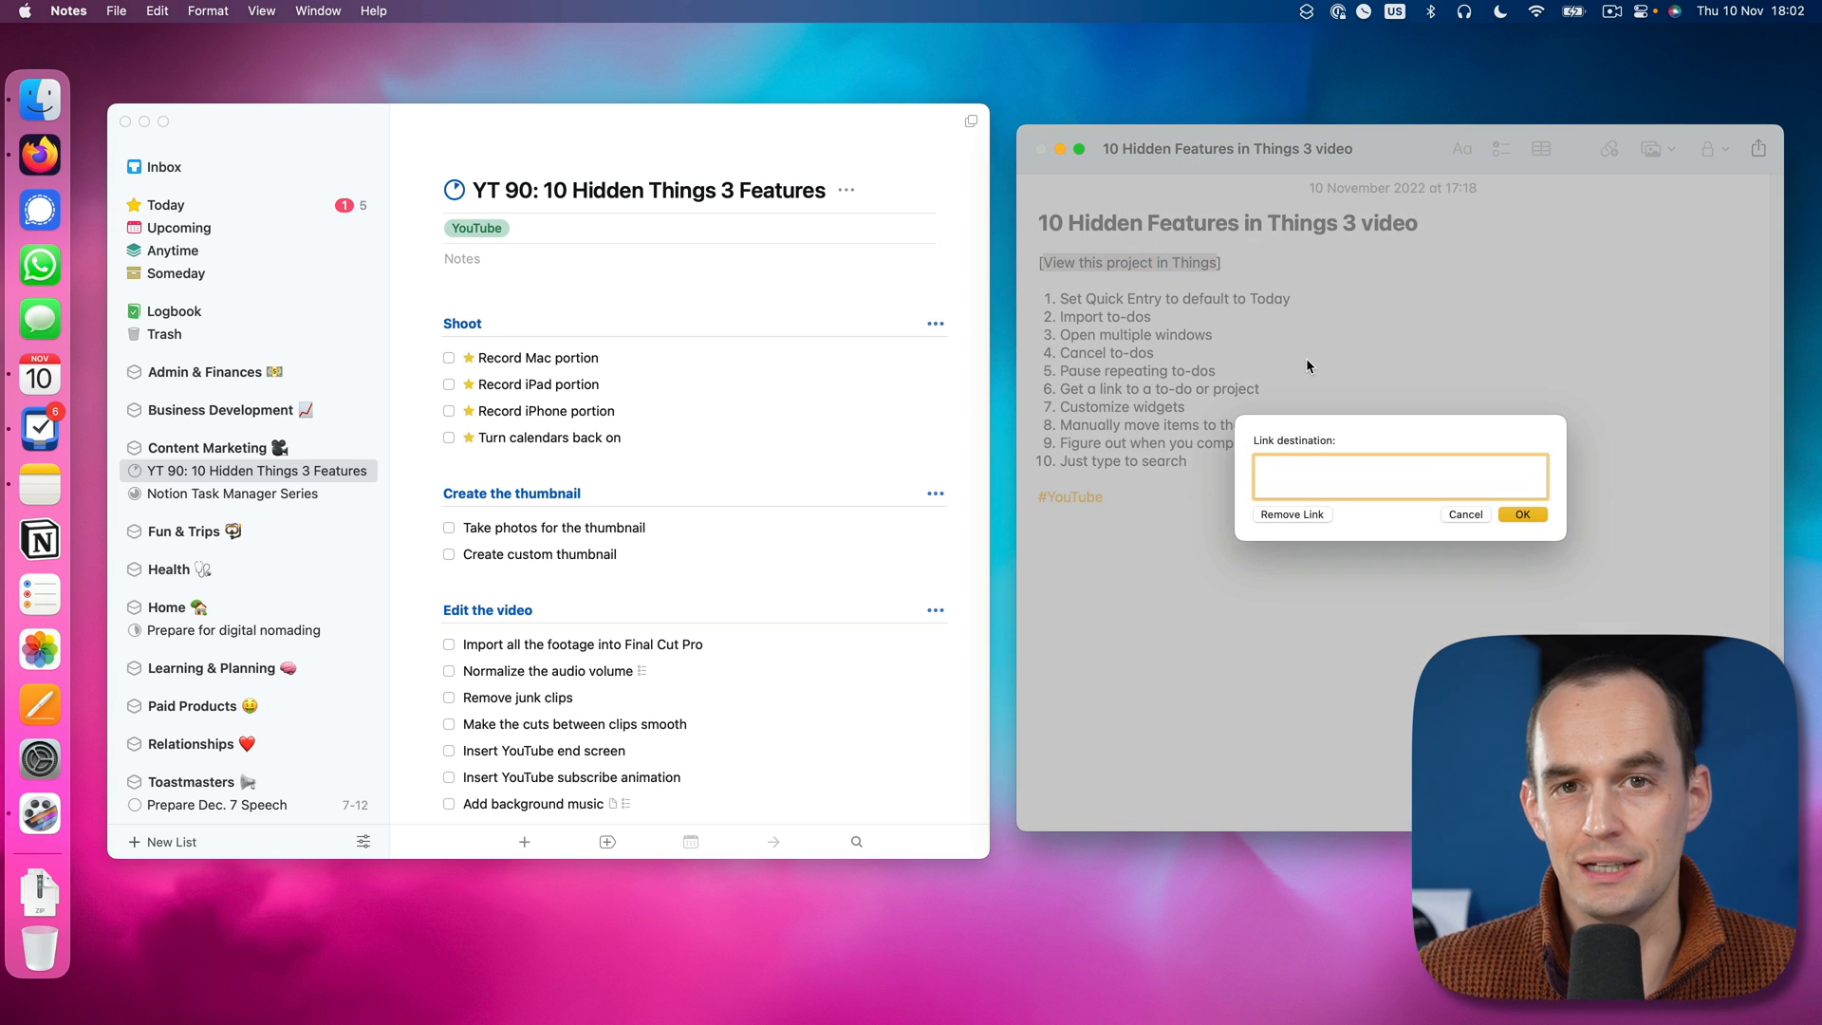
Step: Link 'View this project in Things' to things:///show?id=FZnGGf75te74Luibcpqzsp and test that it opens Things
text(things:///show?id=FZnGGf75te74Luibcpqzsp)
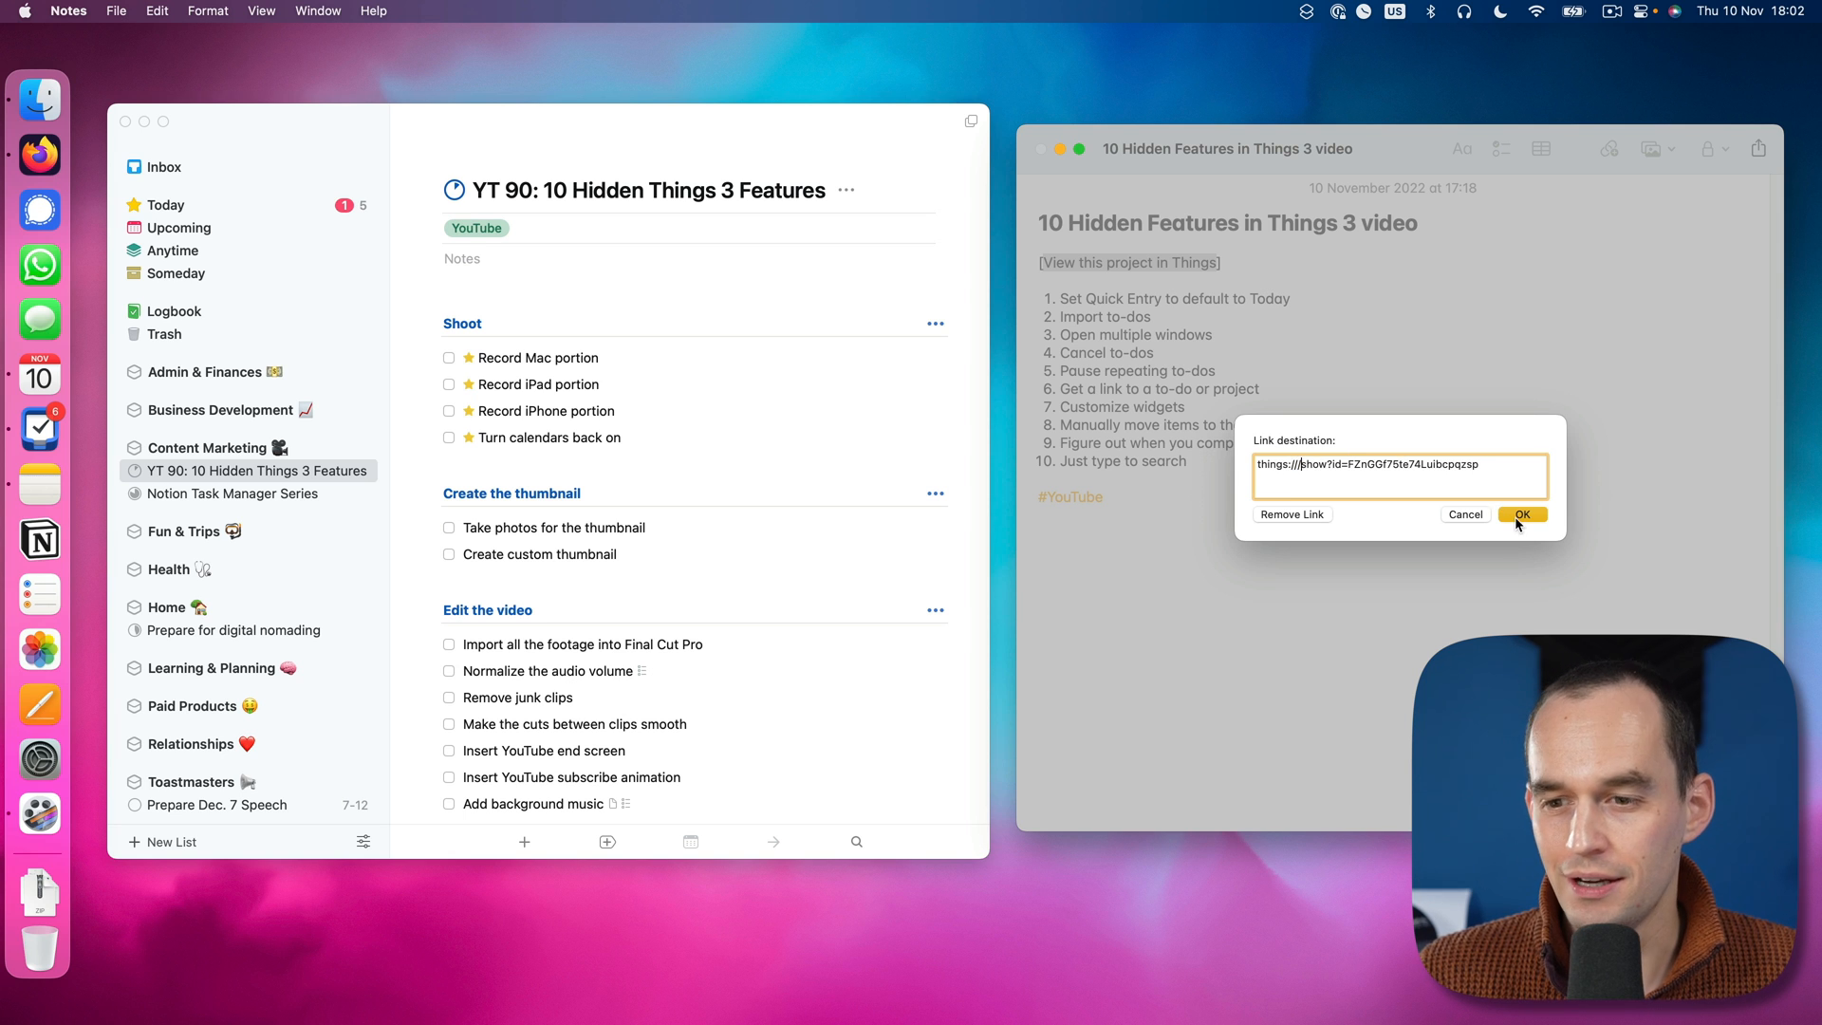
click(1522, 514)
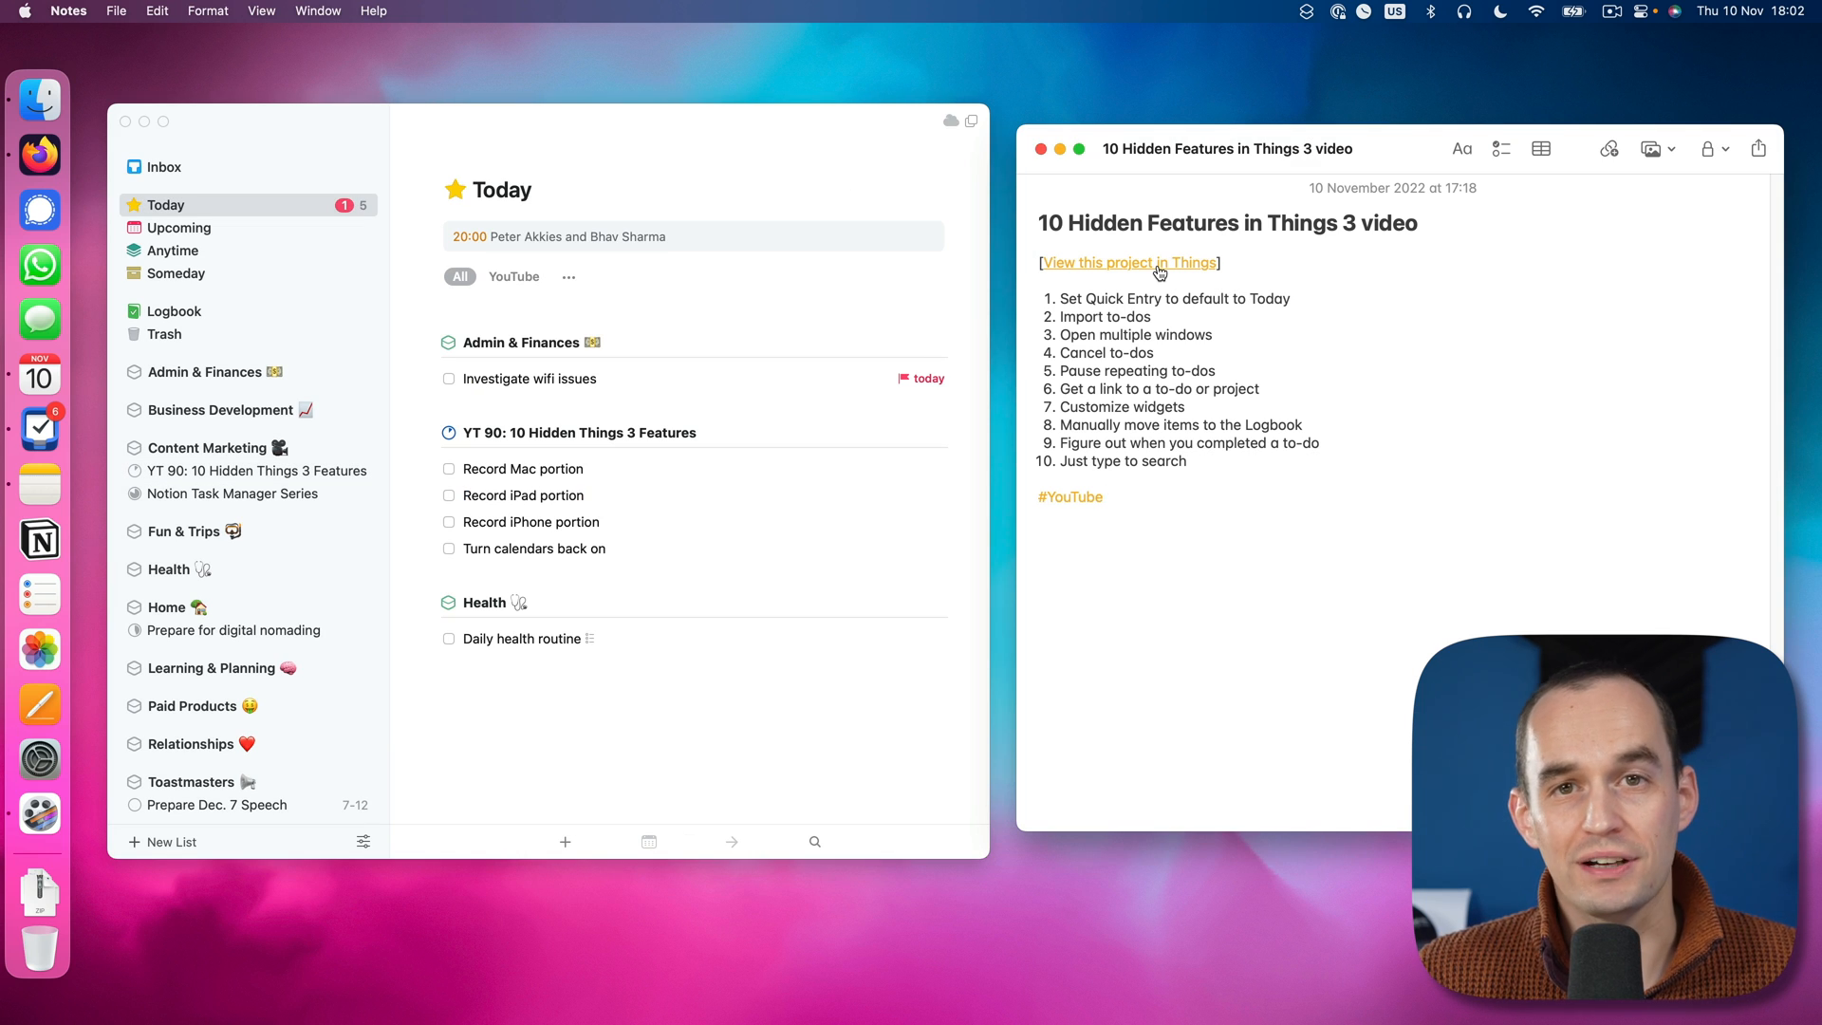
click(1130, 262)
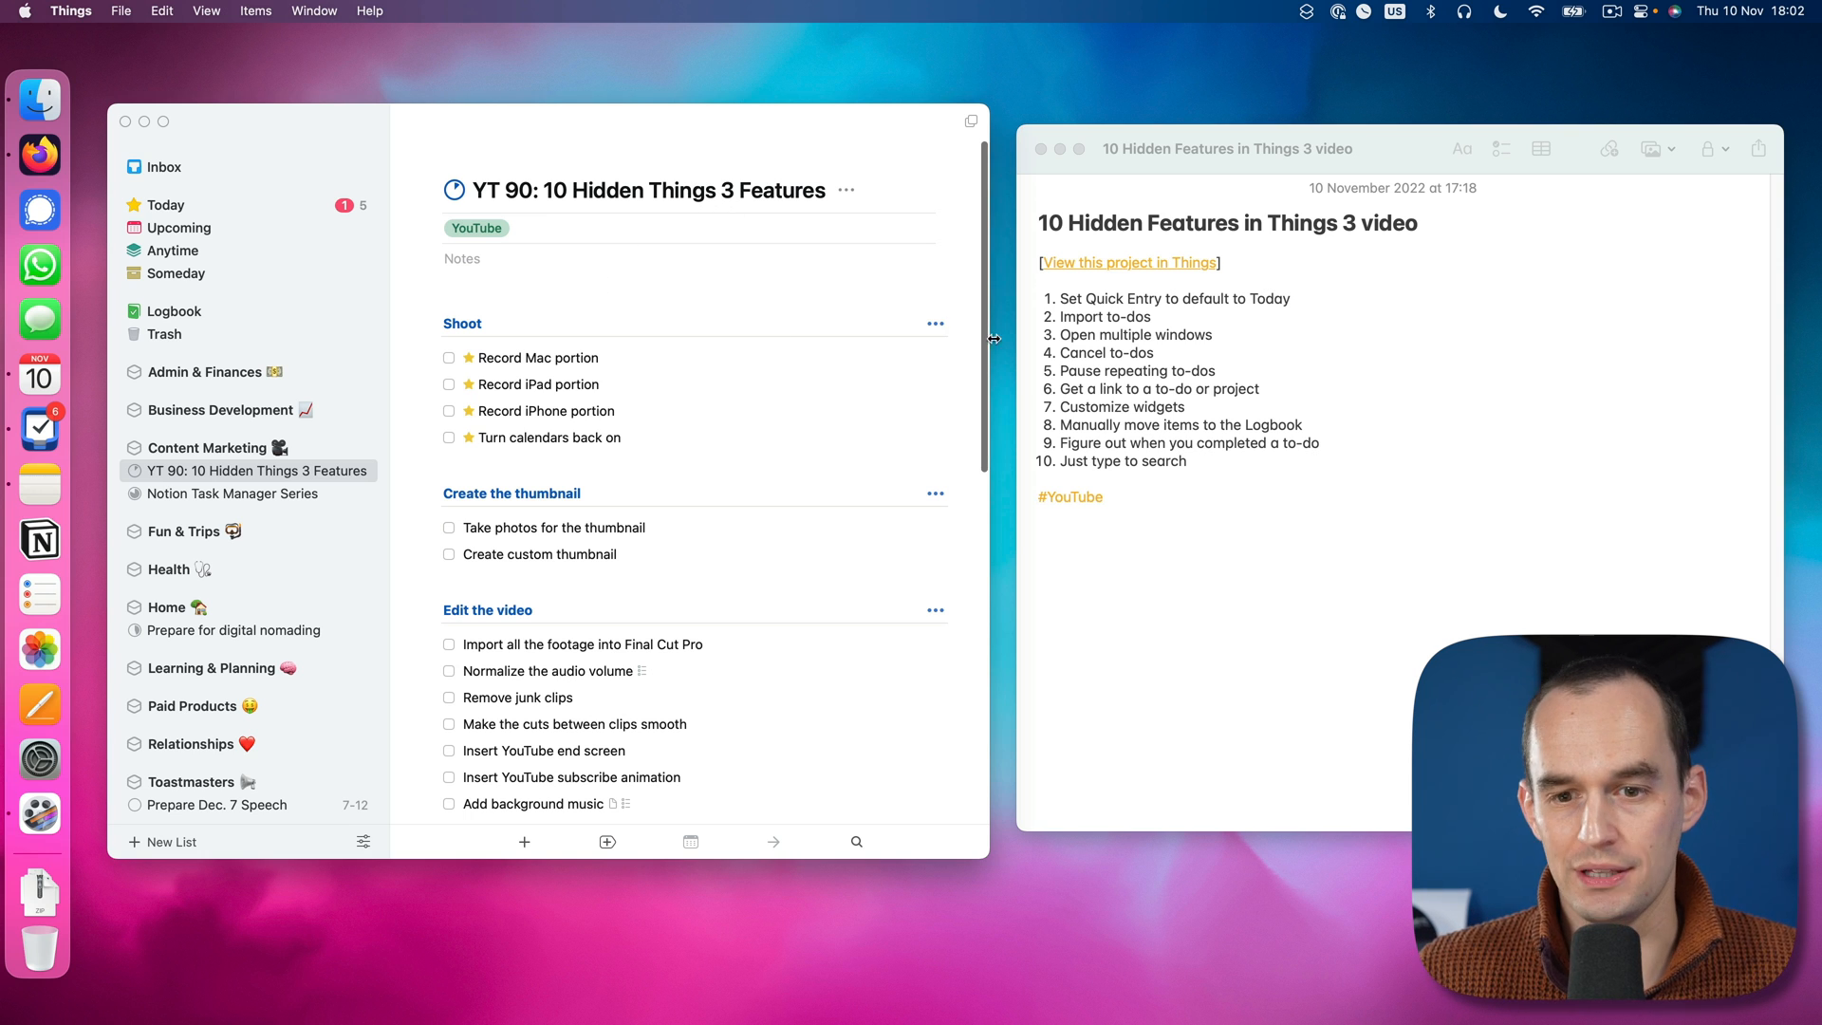
click(1192, 551)
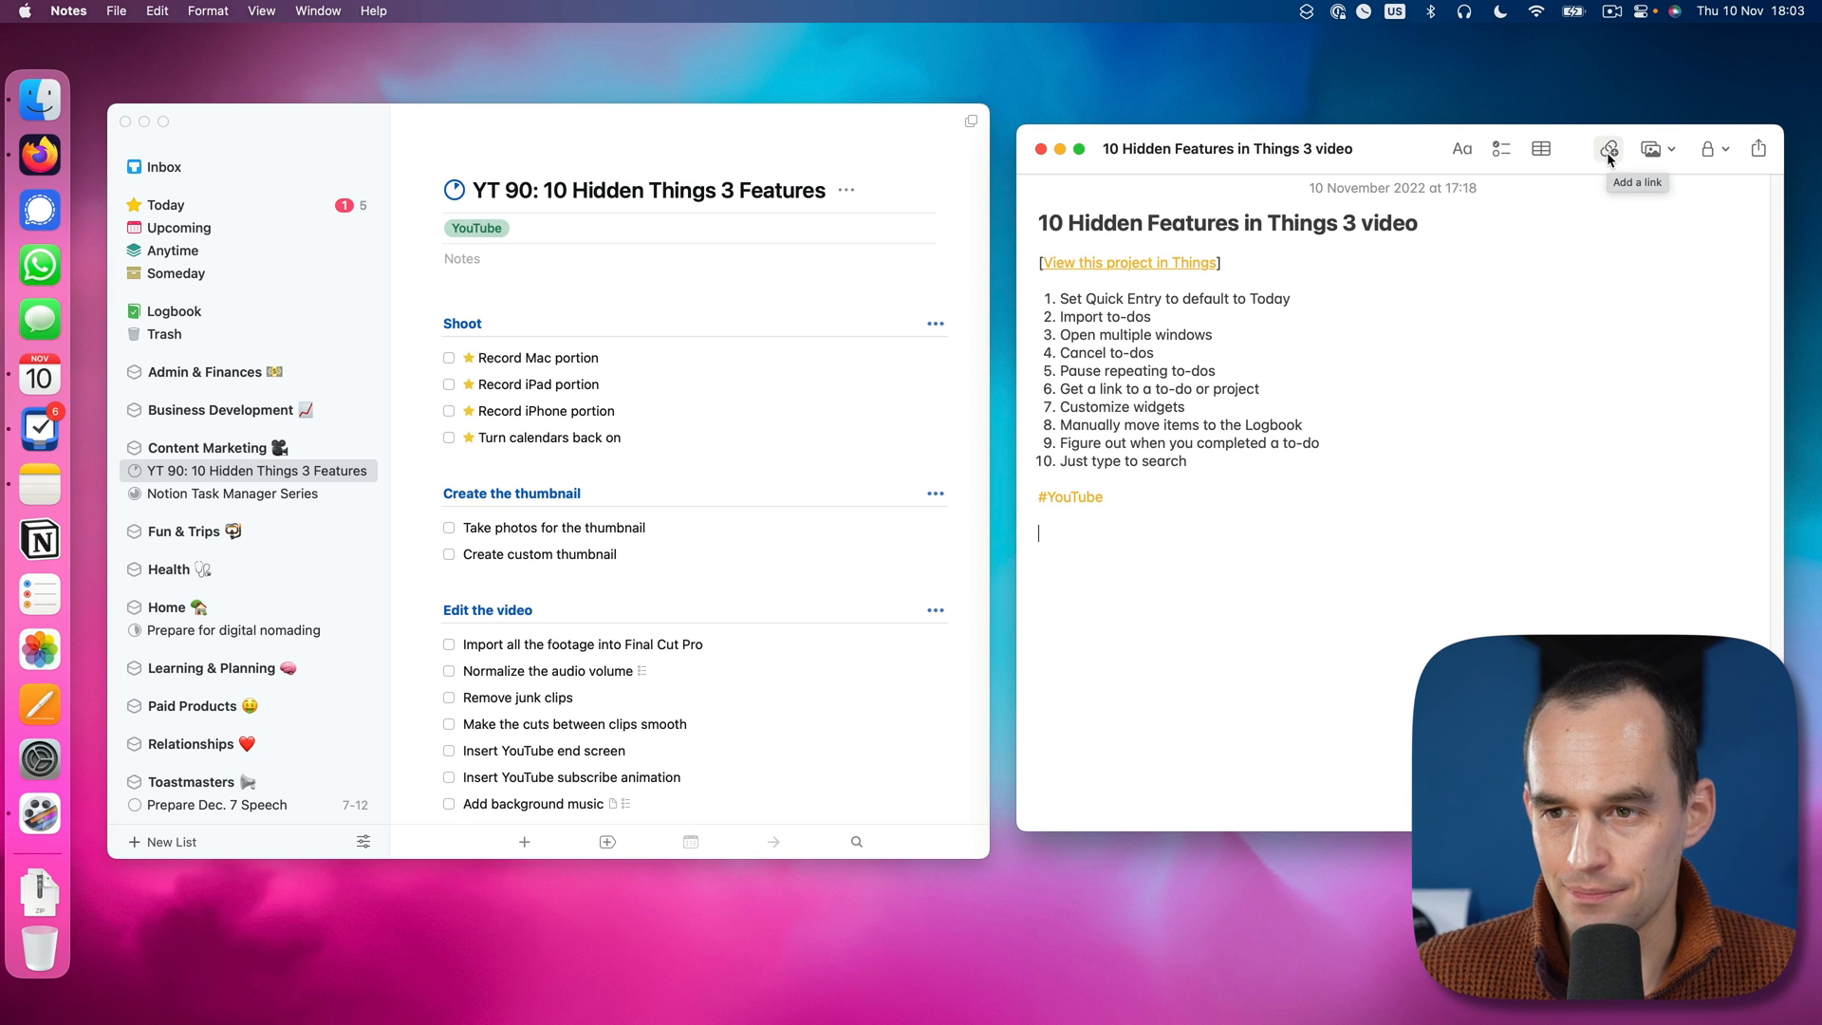
Step: Insert an app link card for the YT 90 Things project and return to the project window
click(1610, 148)
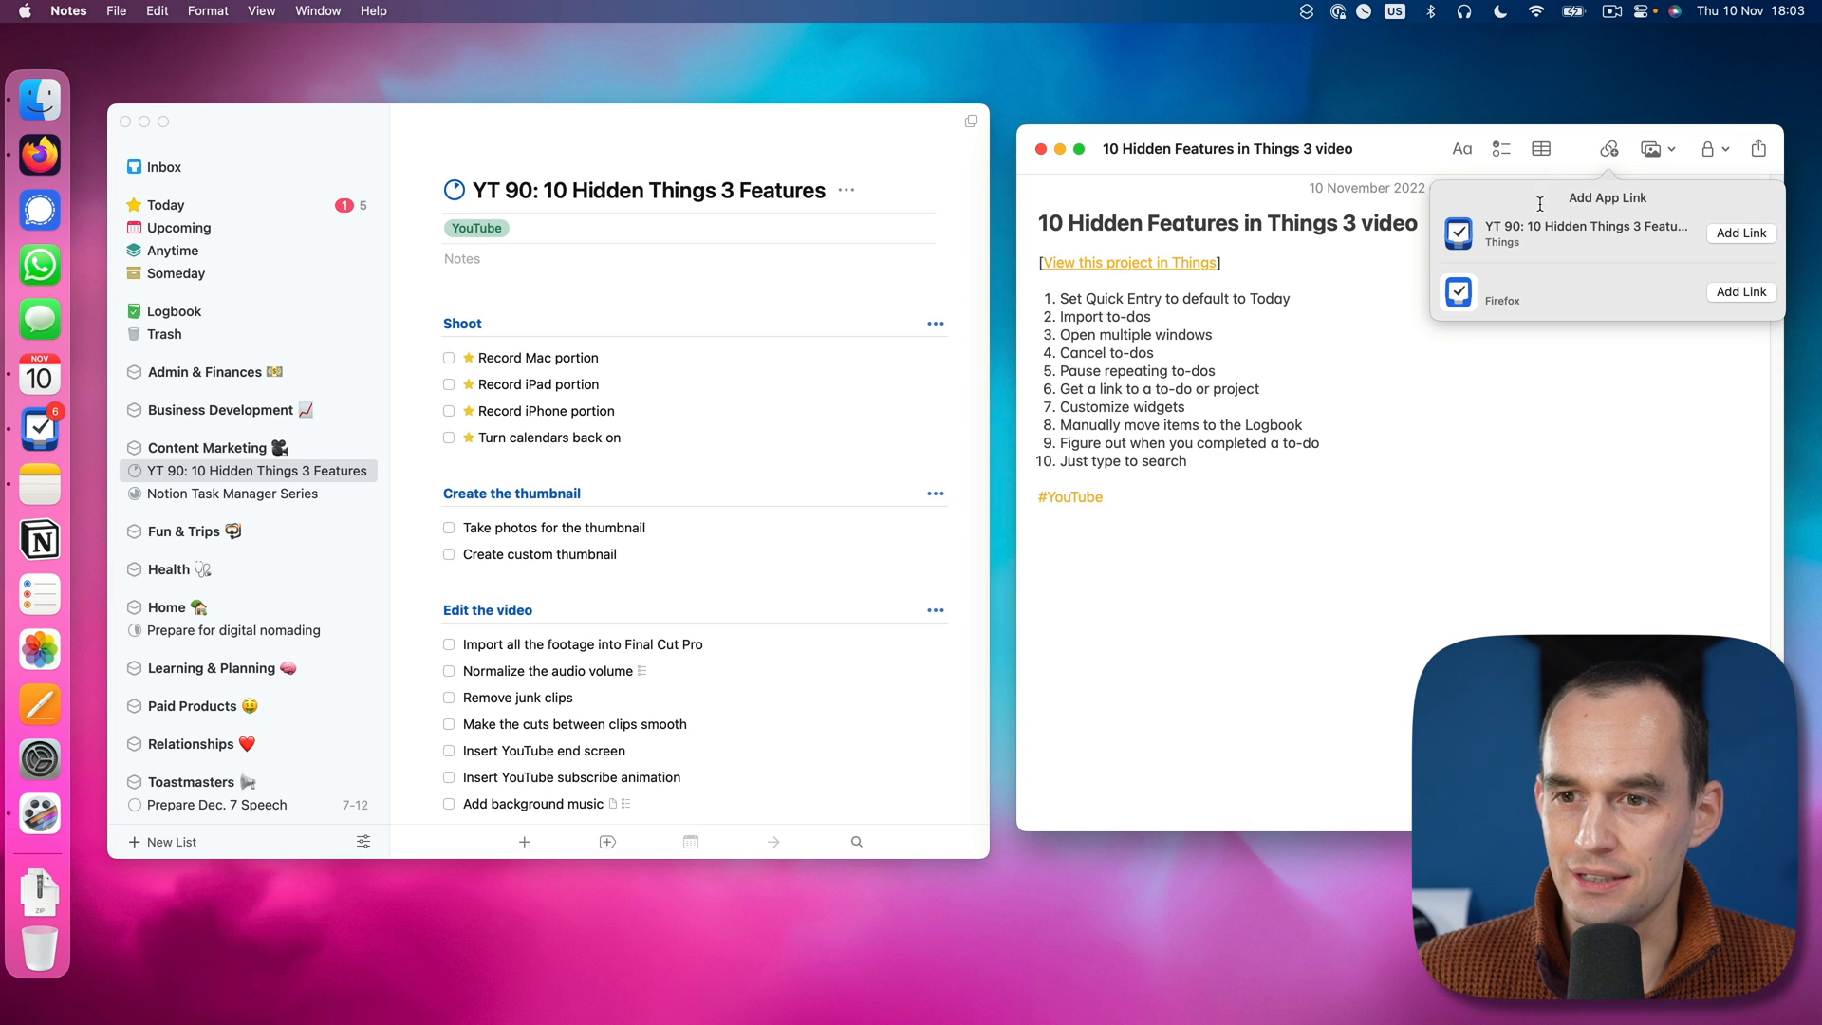
mouse_move(493, 484)
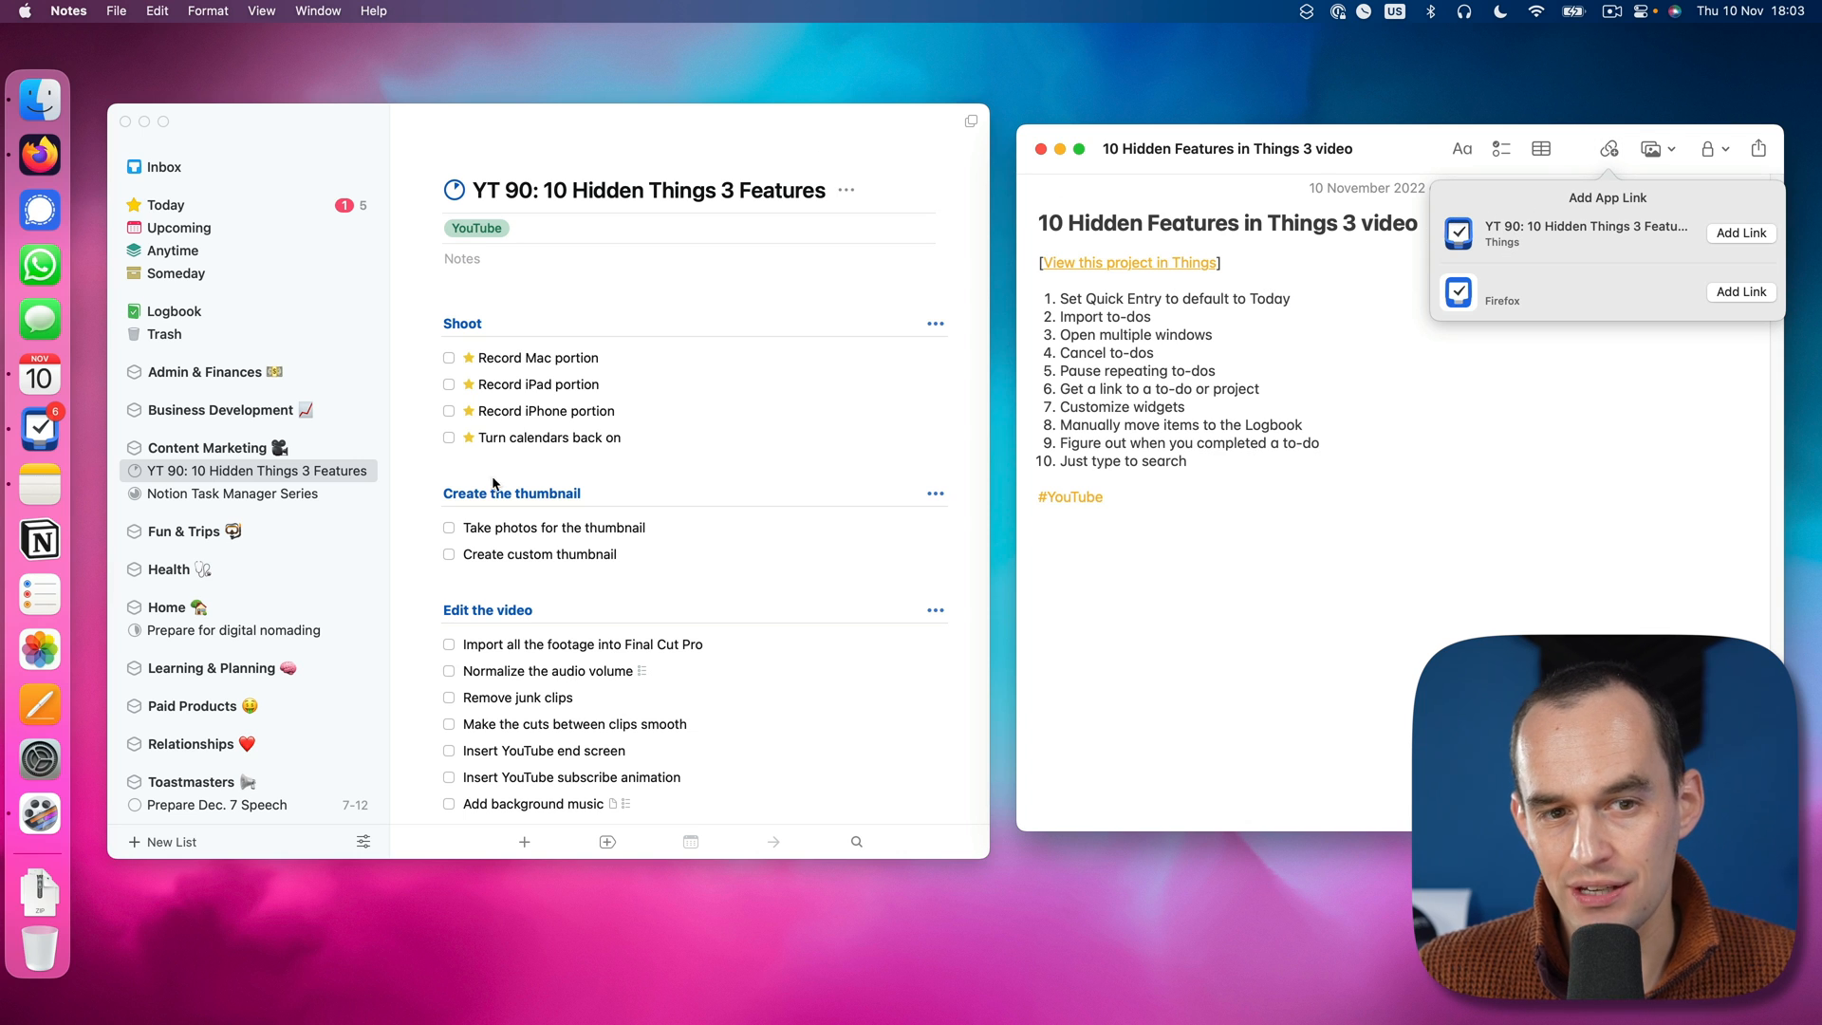
mouse_move(983, 526)
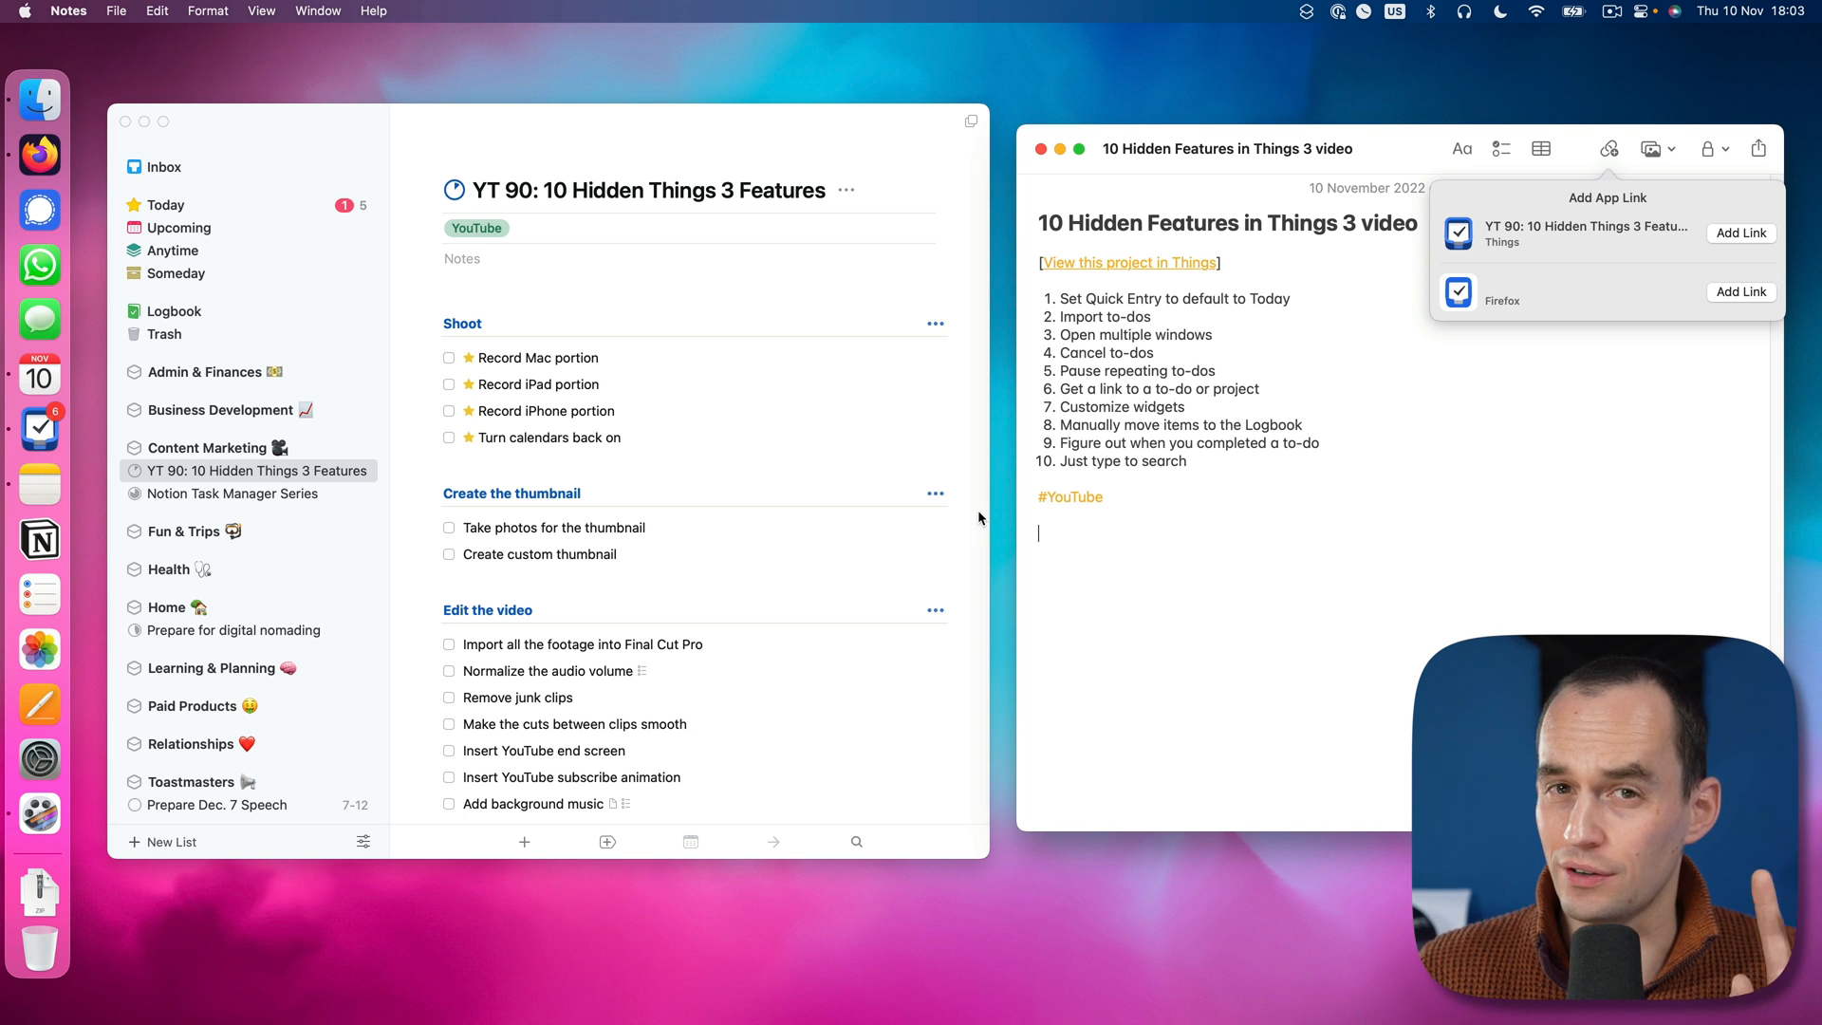
mouse_move(1089, 634)
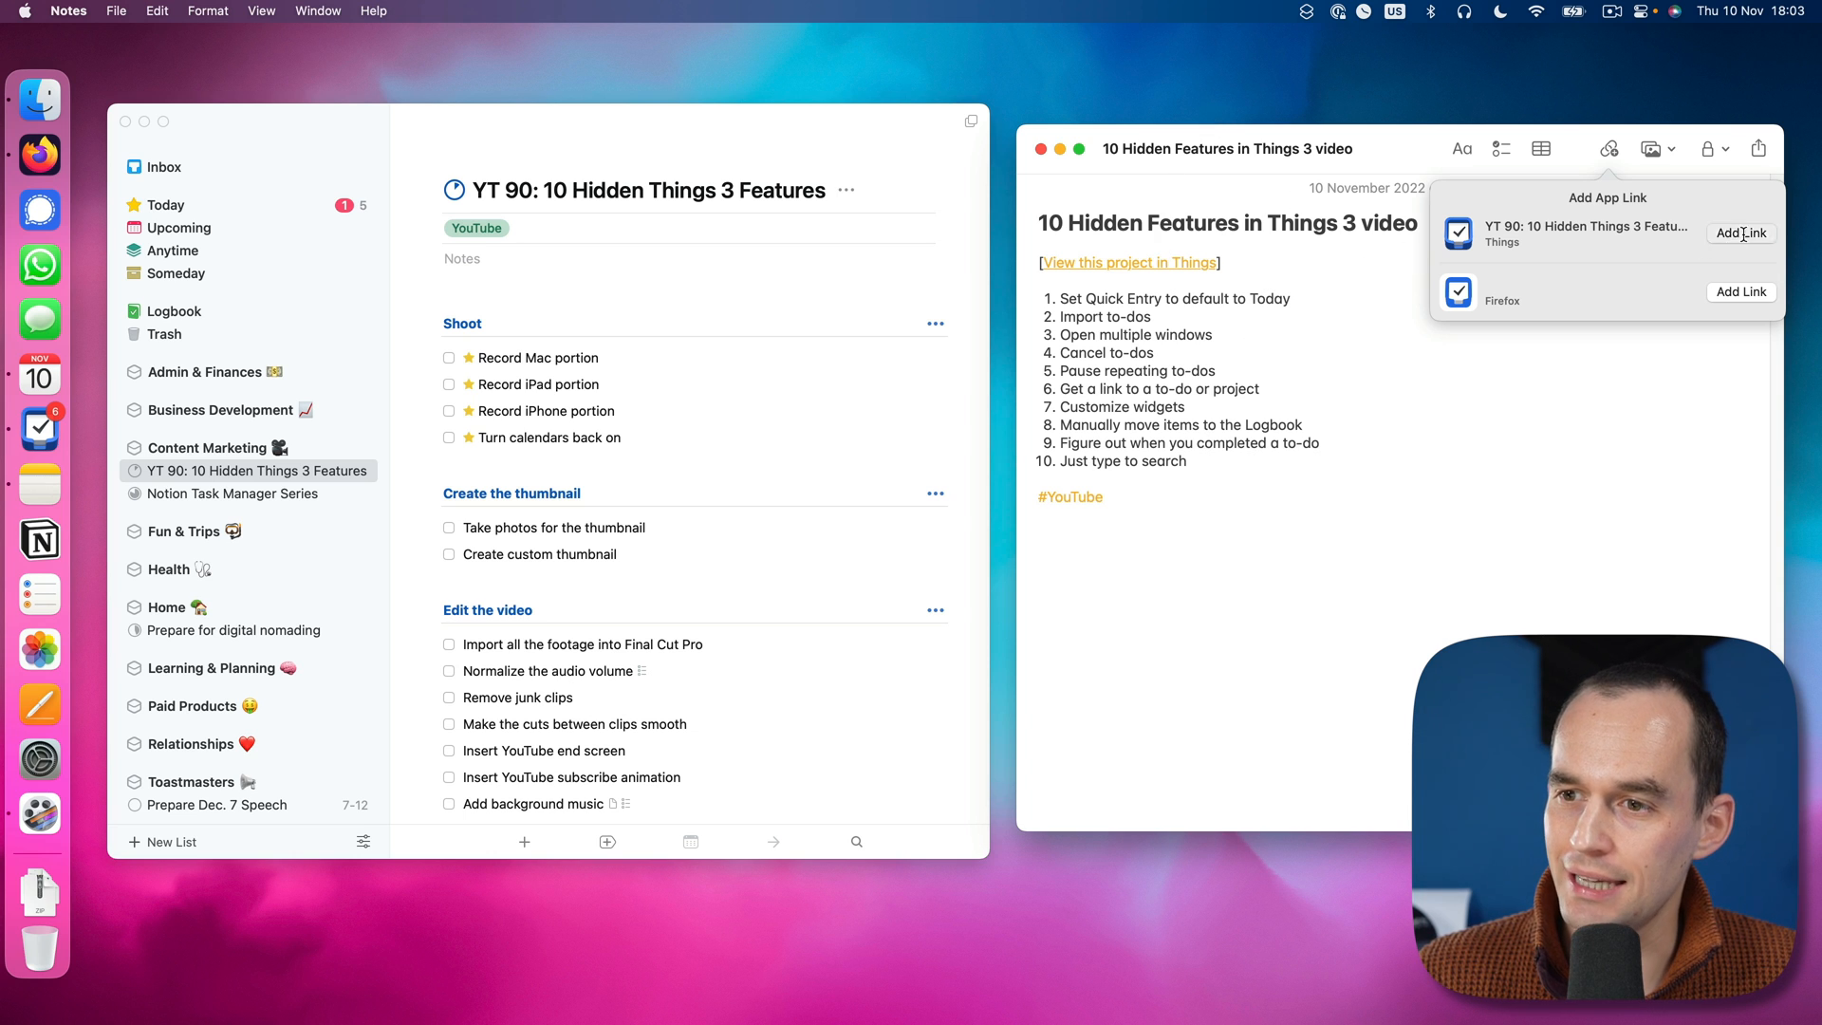
click(1741, 233)
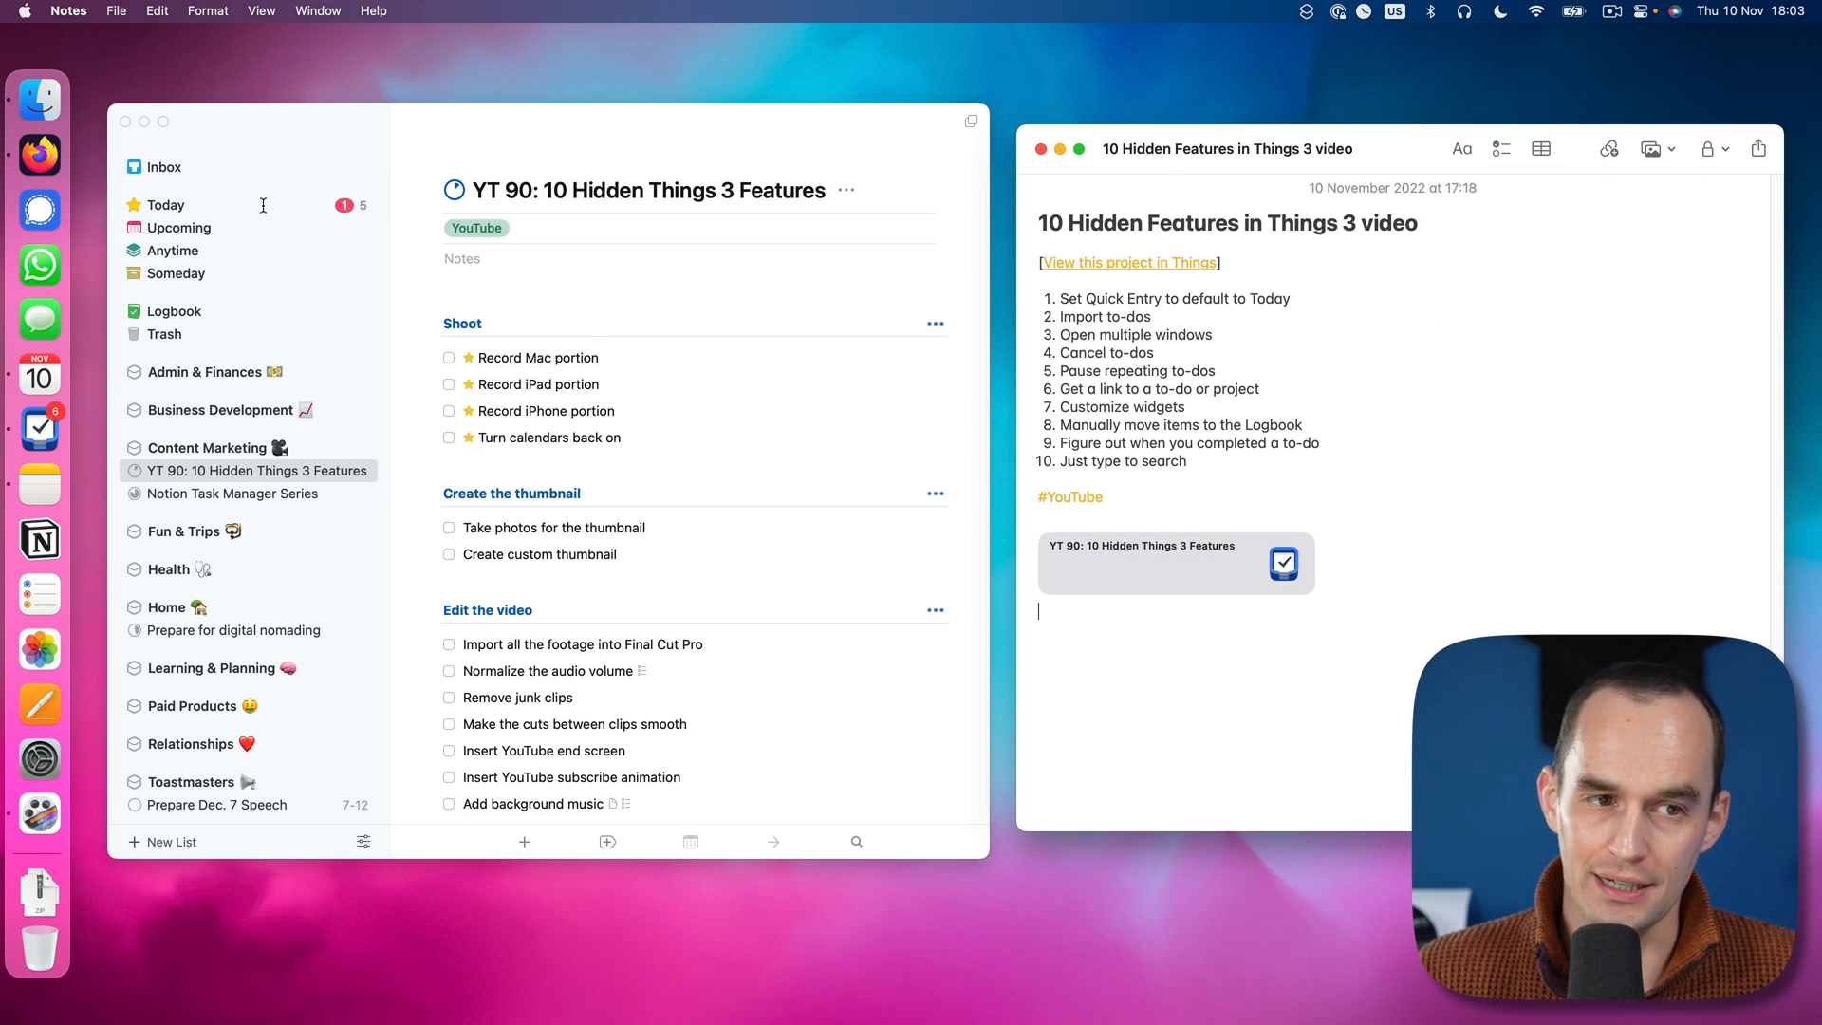
click(167, 205)
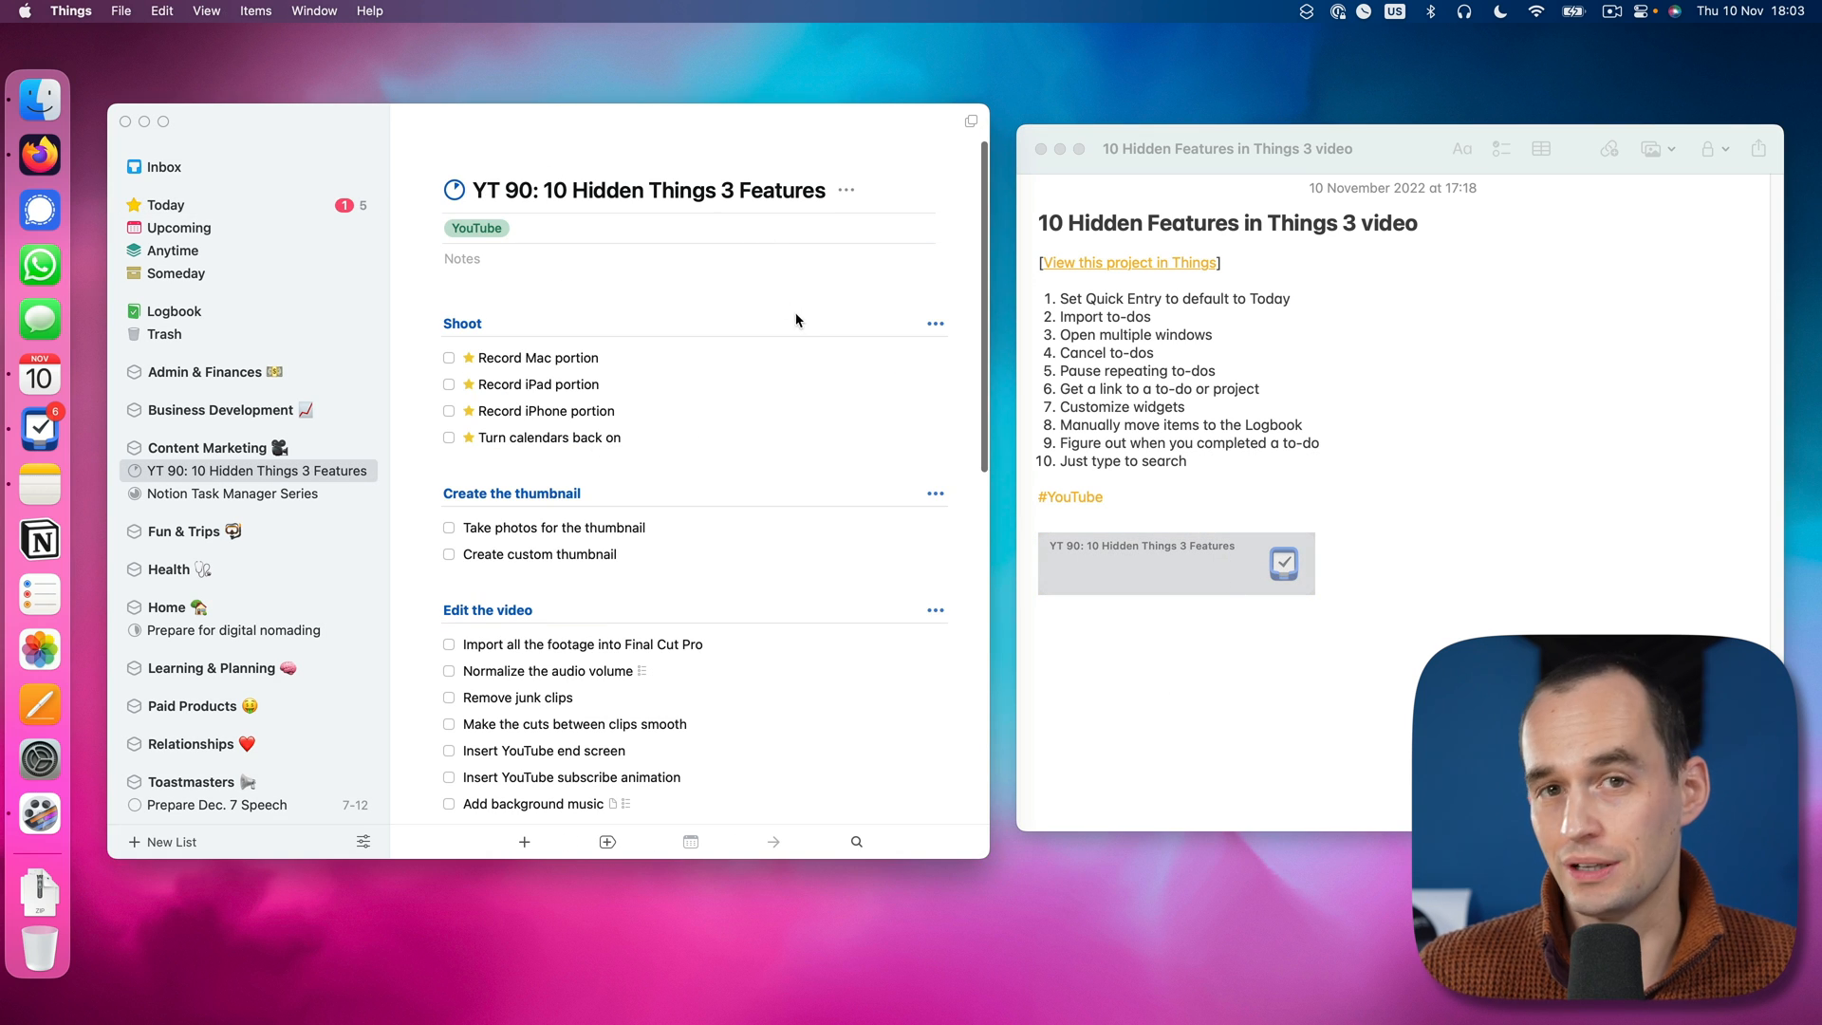
mouse_move(1234, 324)
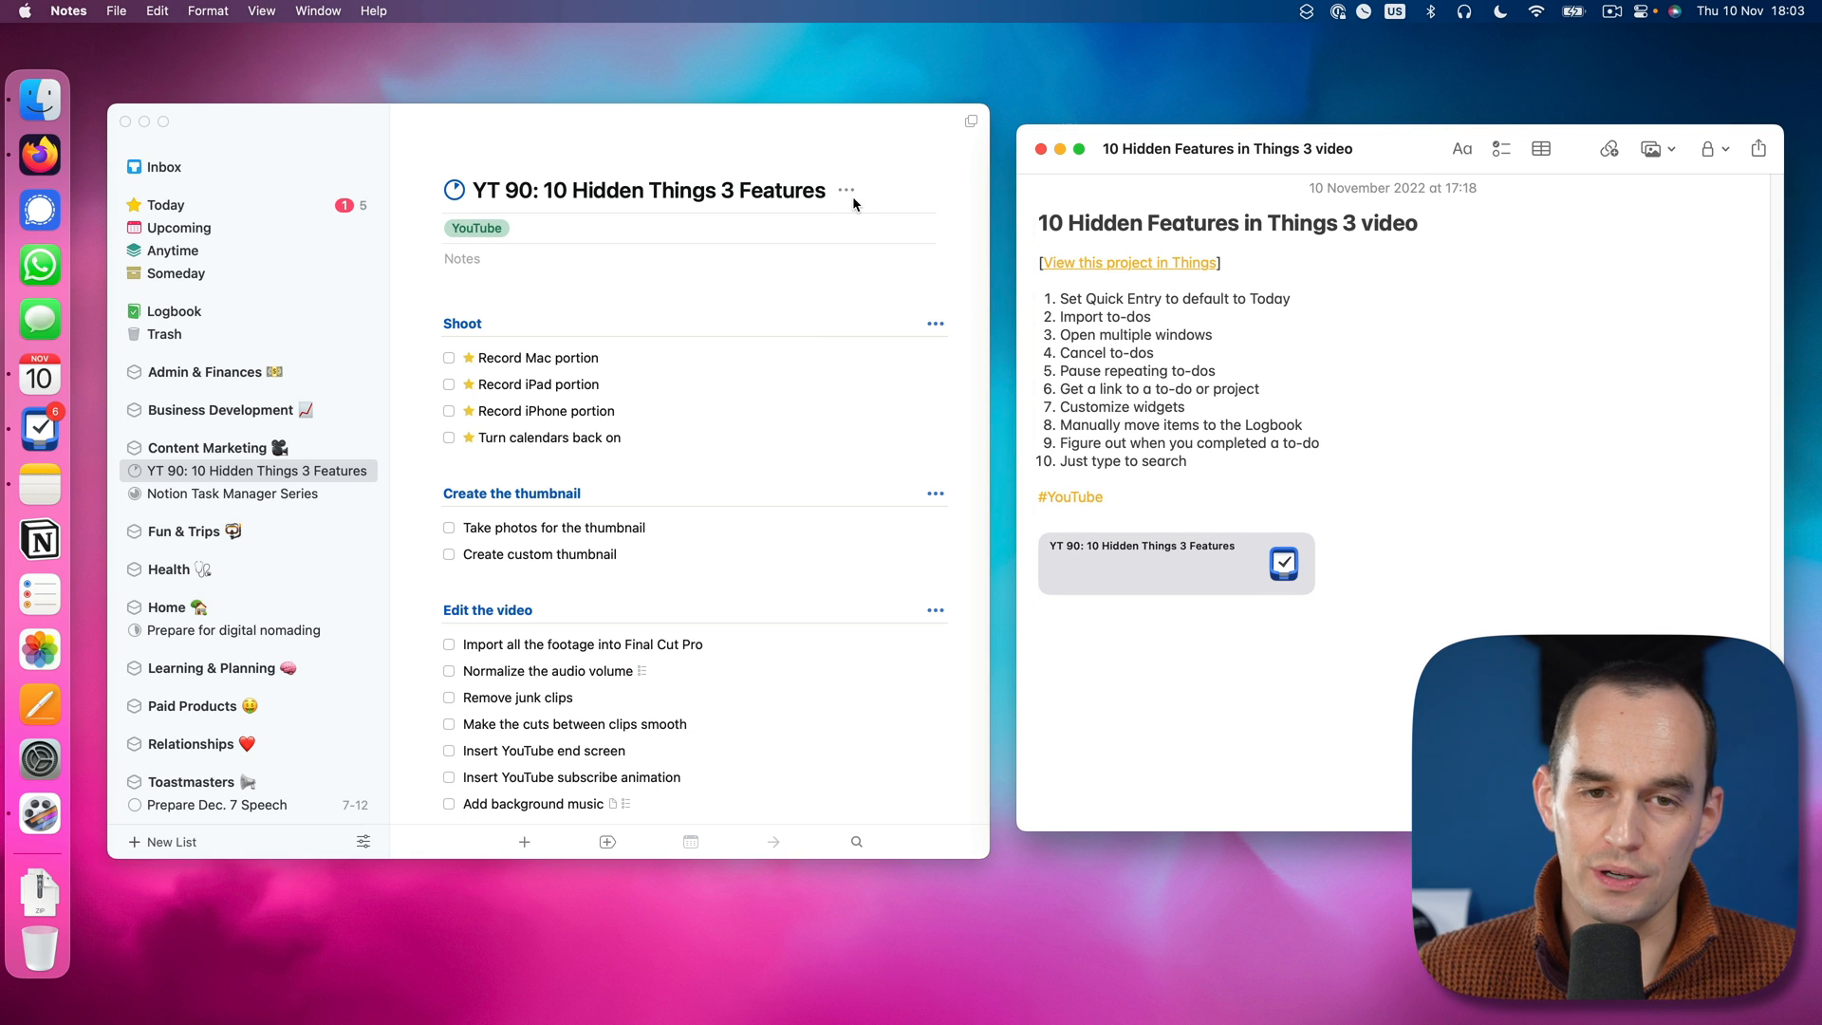
click(846, 189)
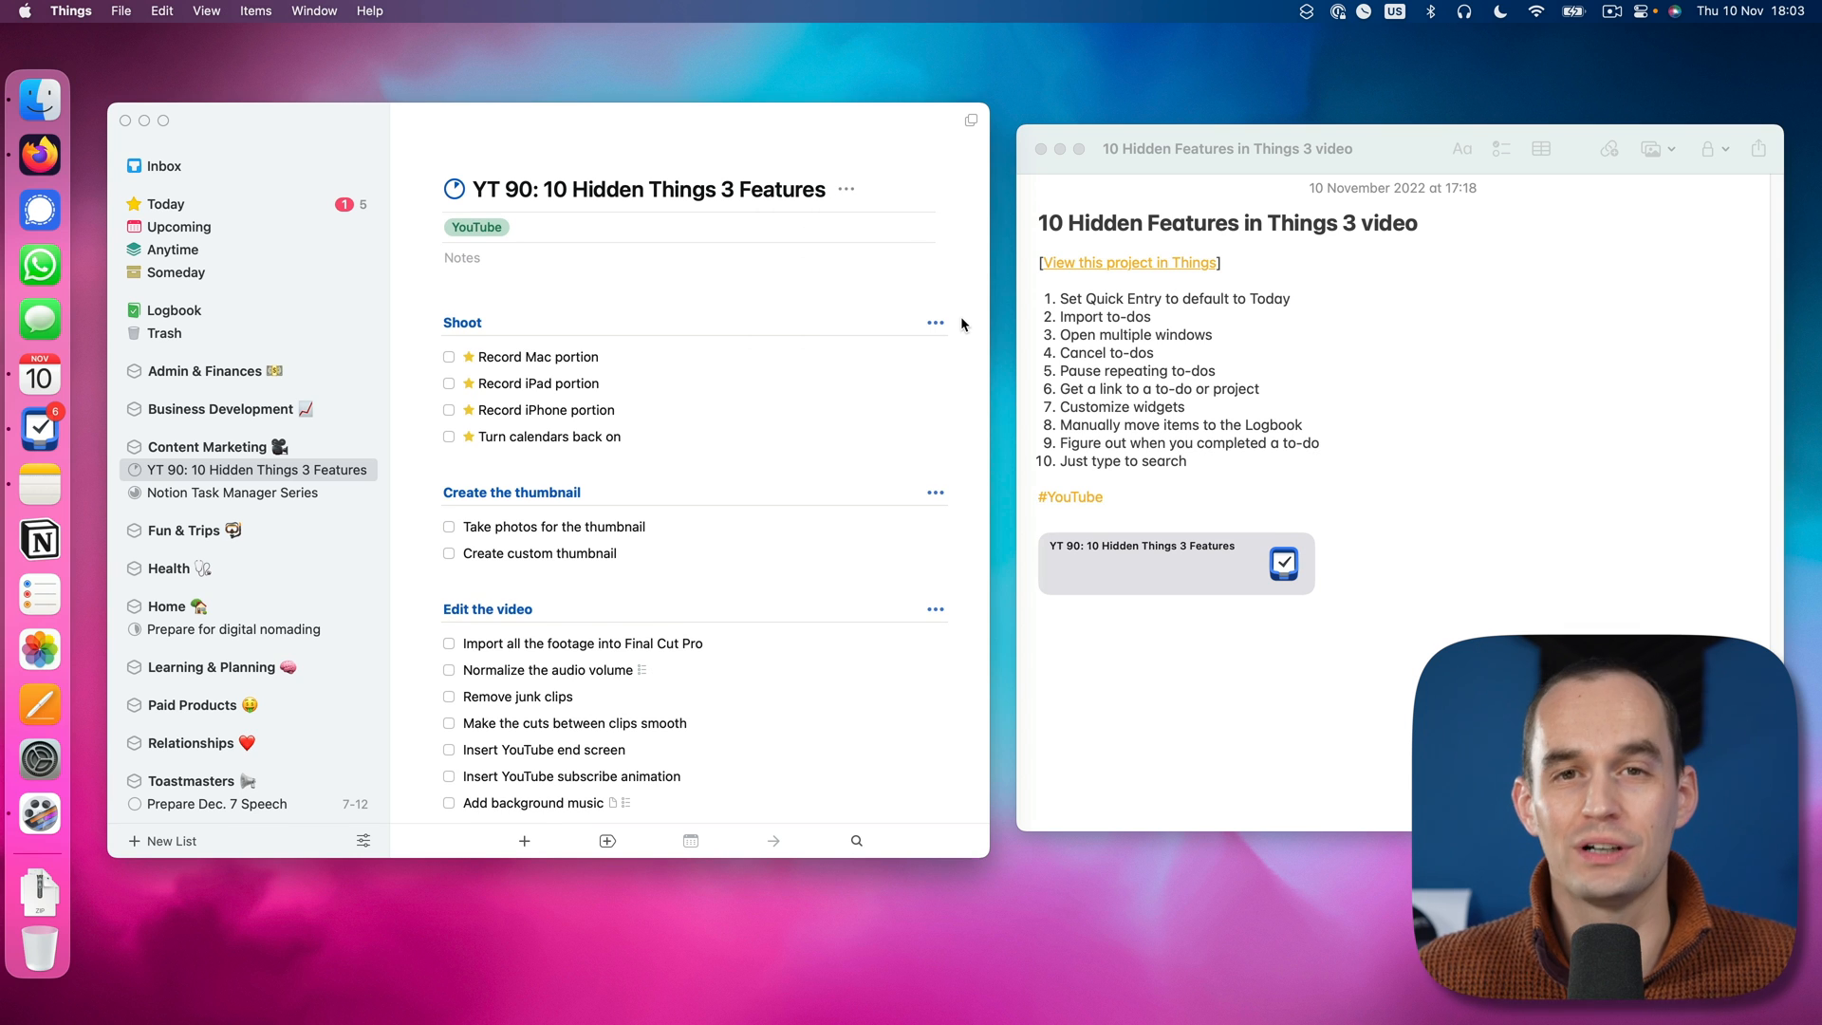
mouse_move(1000, 374)
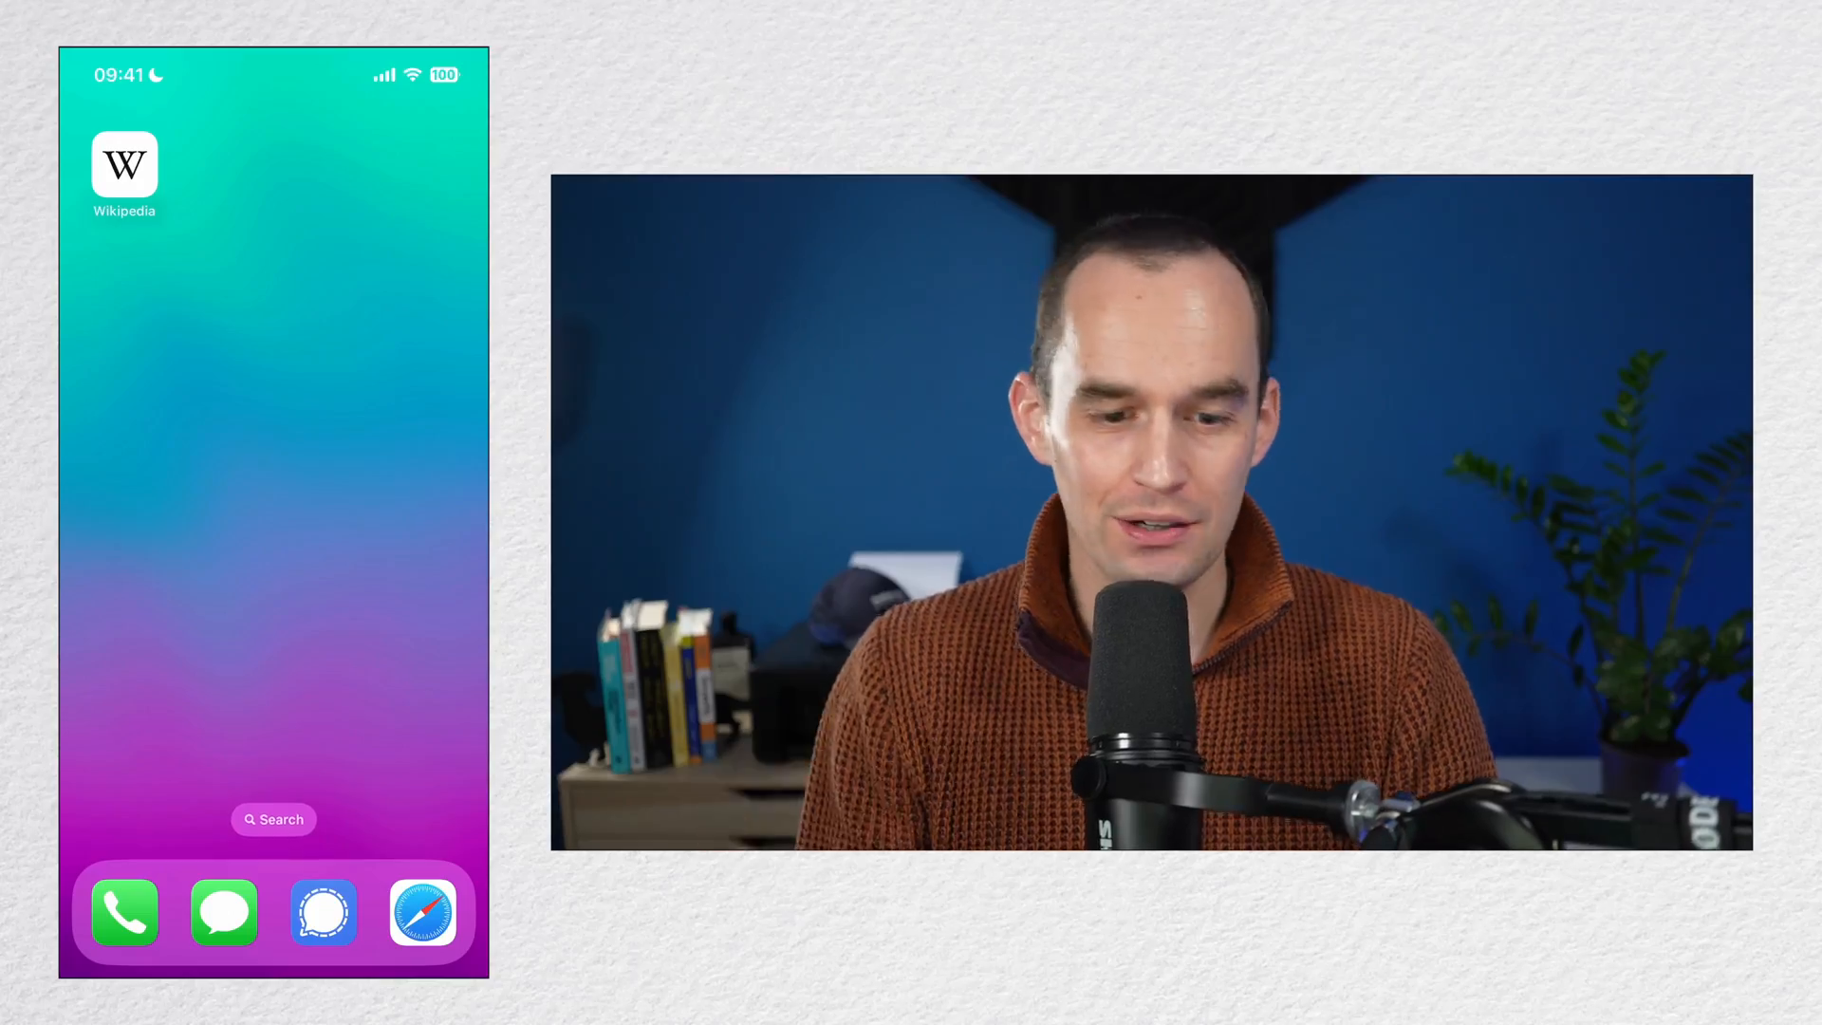
Step: Add a Things list widget showing Today to the Home Screen and bring up its widget settings
click(122, 171)
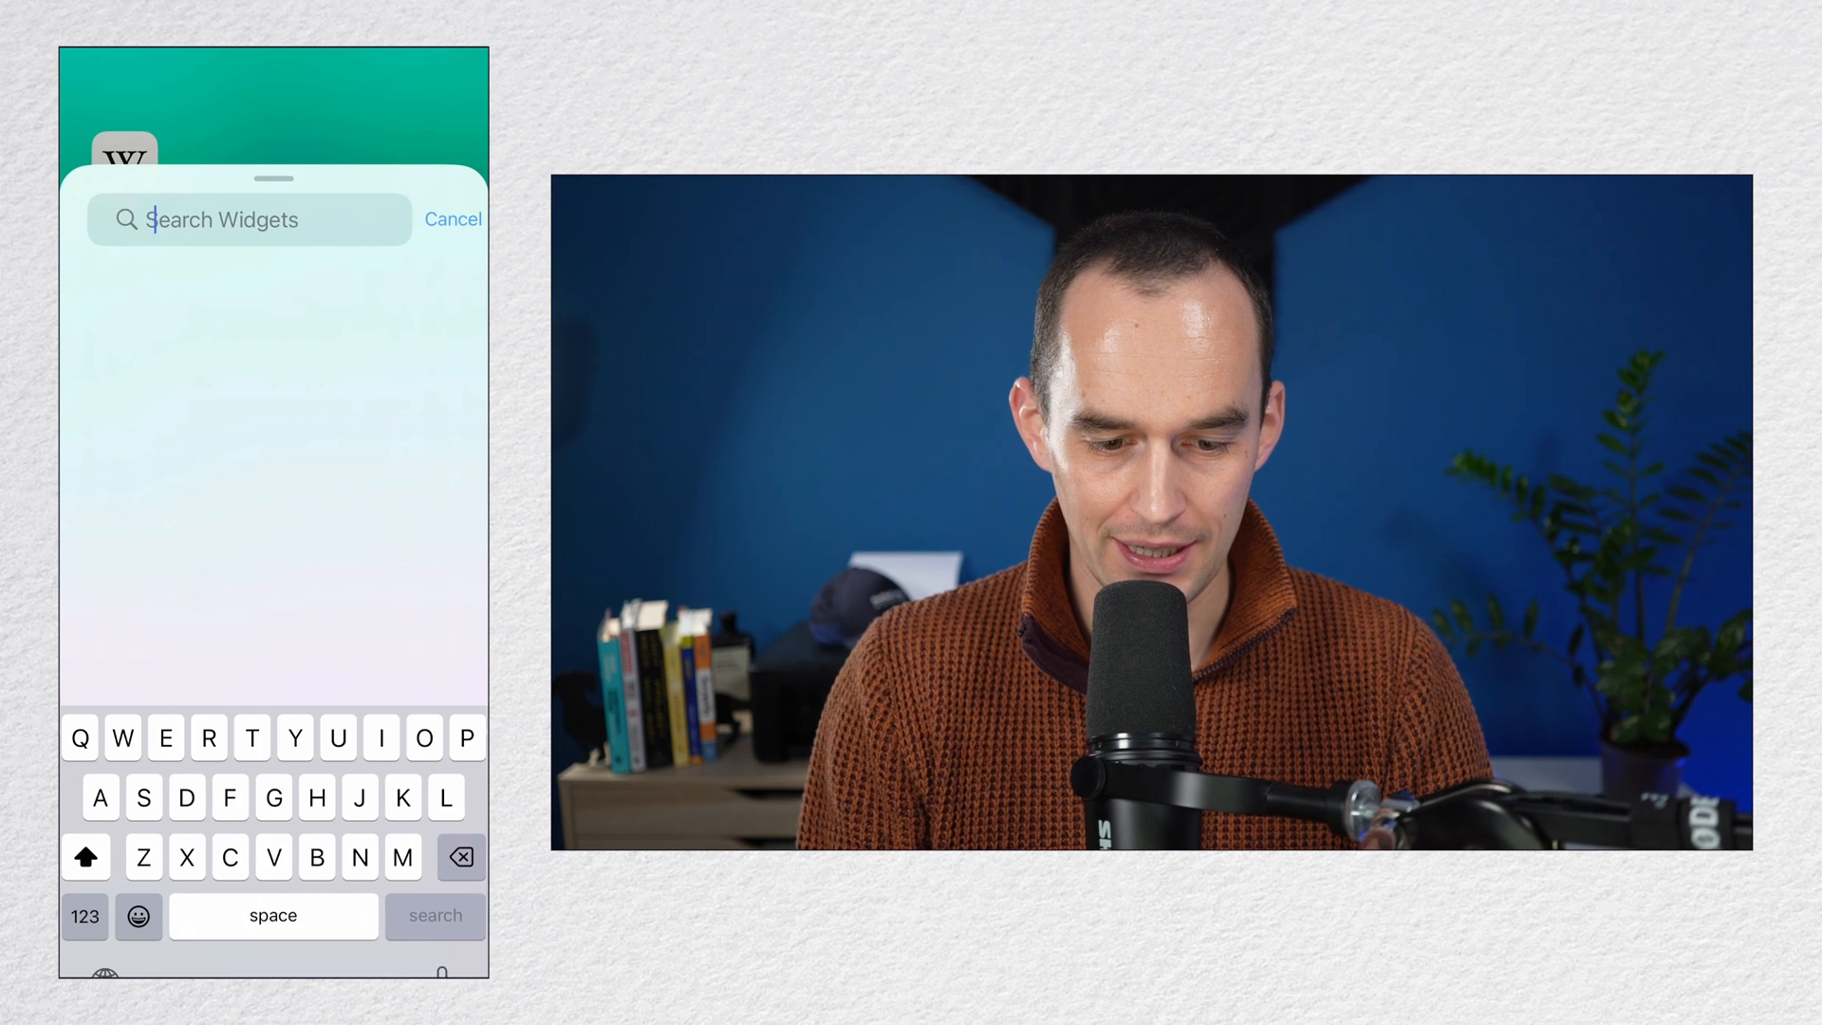
text(Thi)
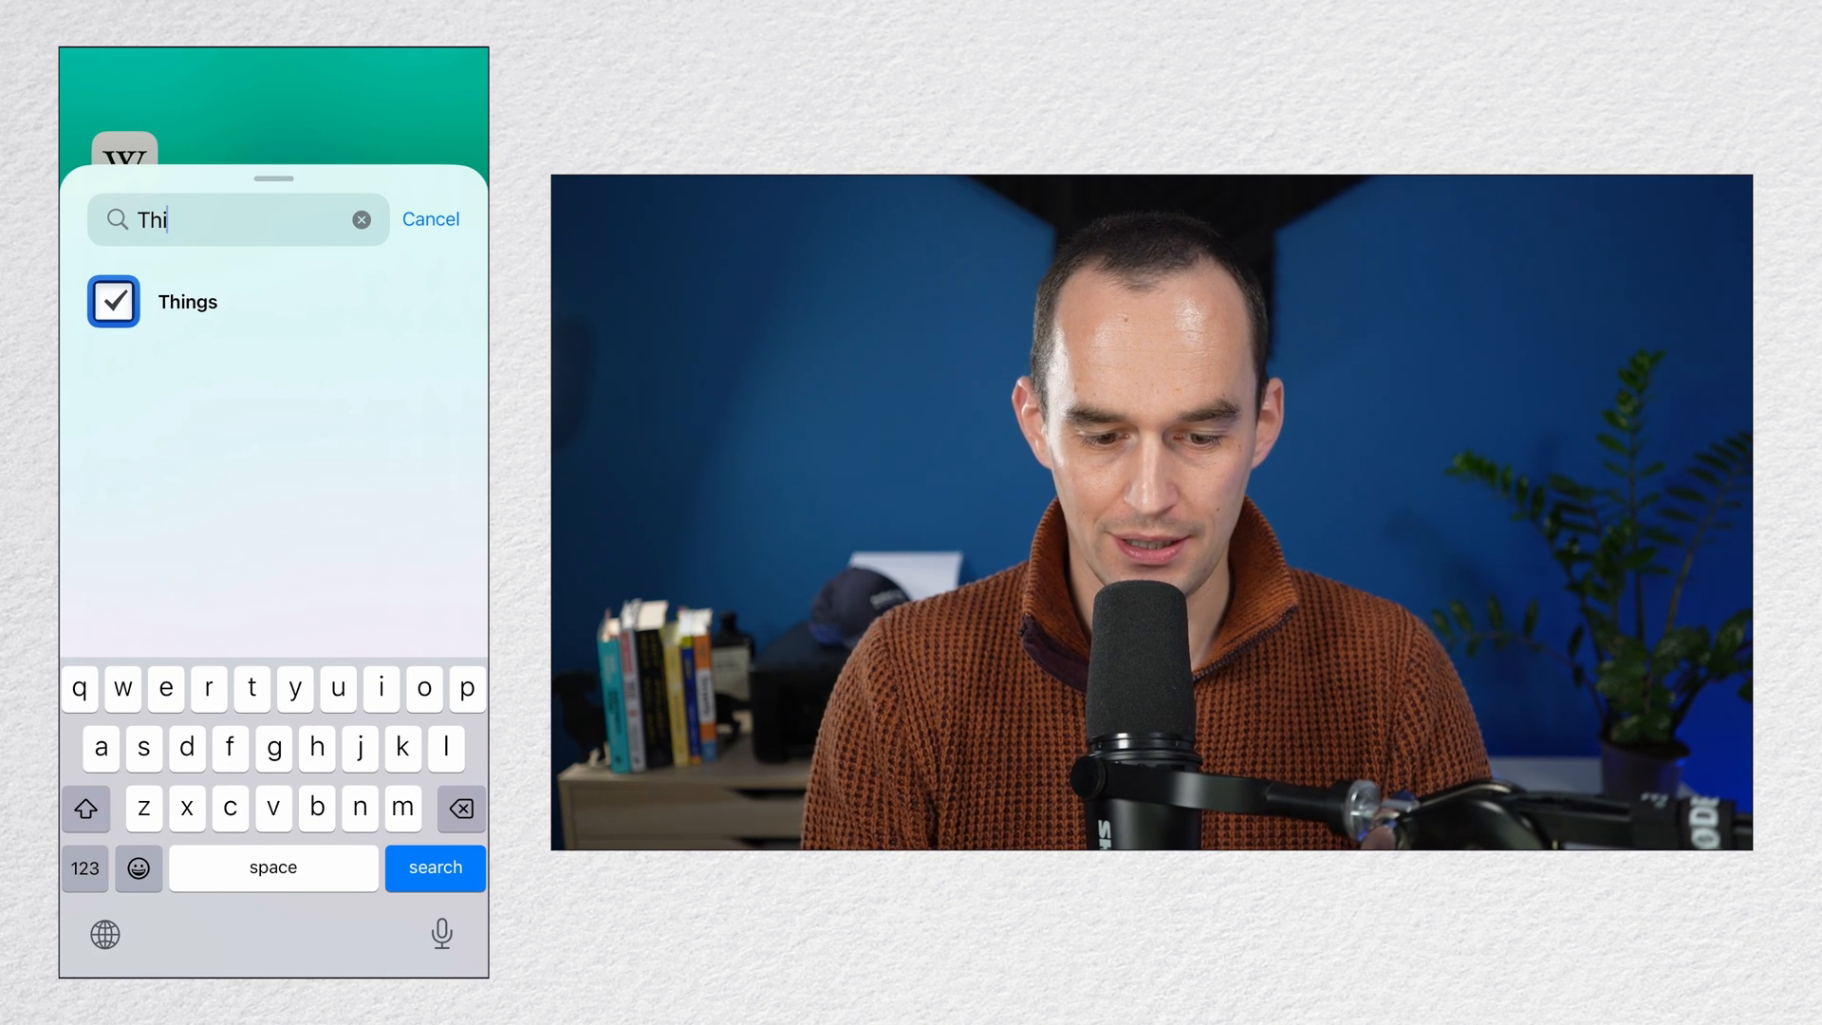
click(186, 301)
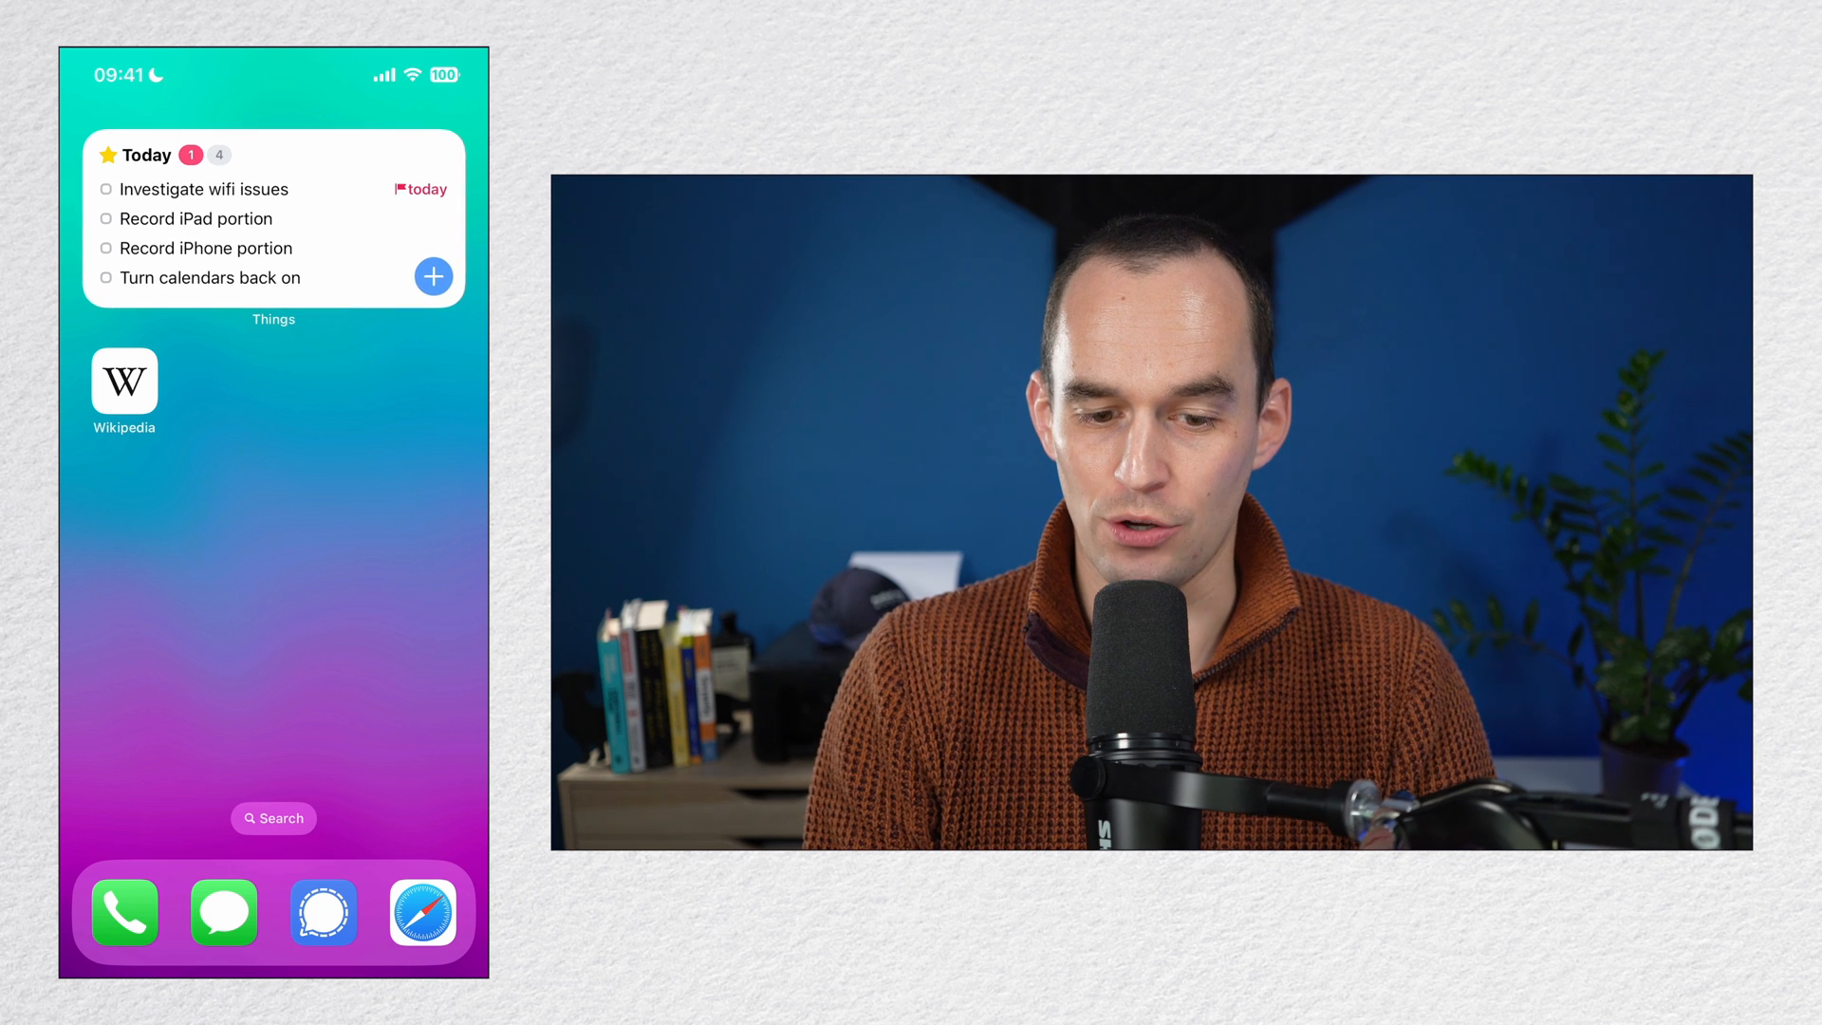
click(273, 228)
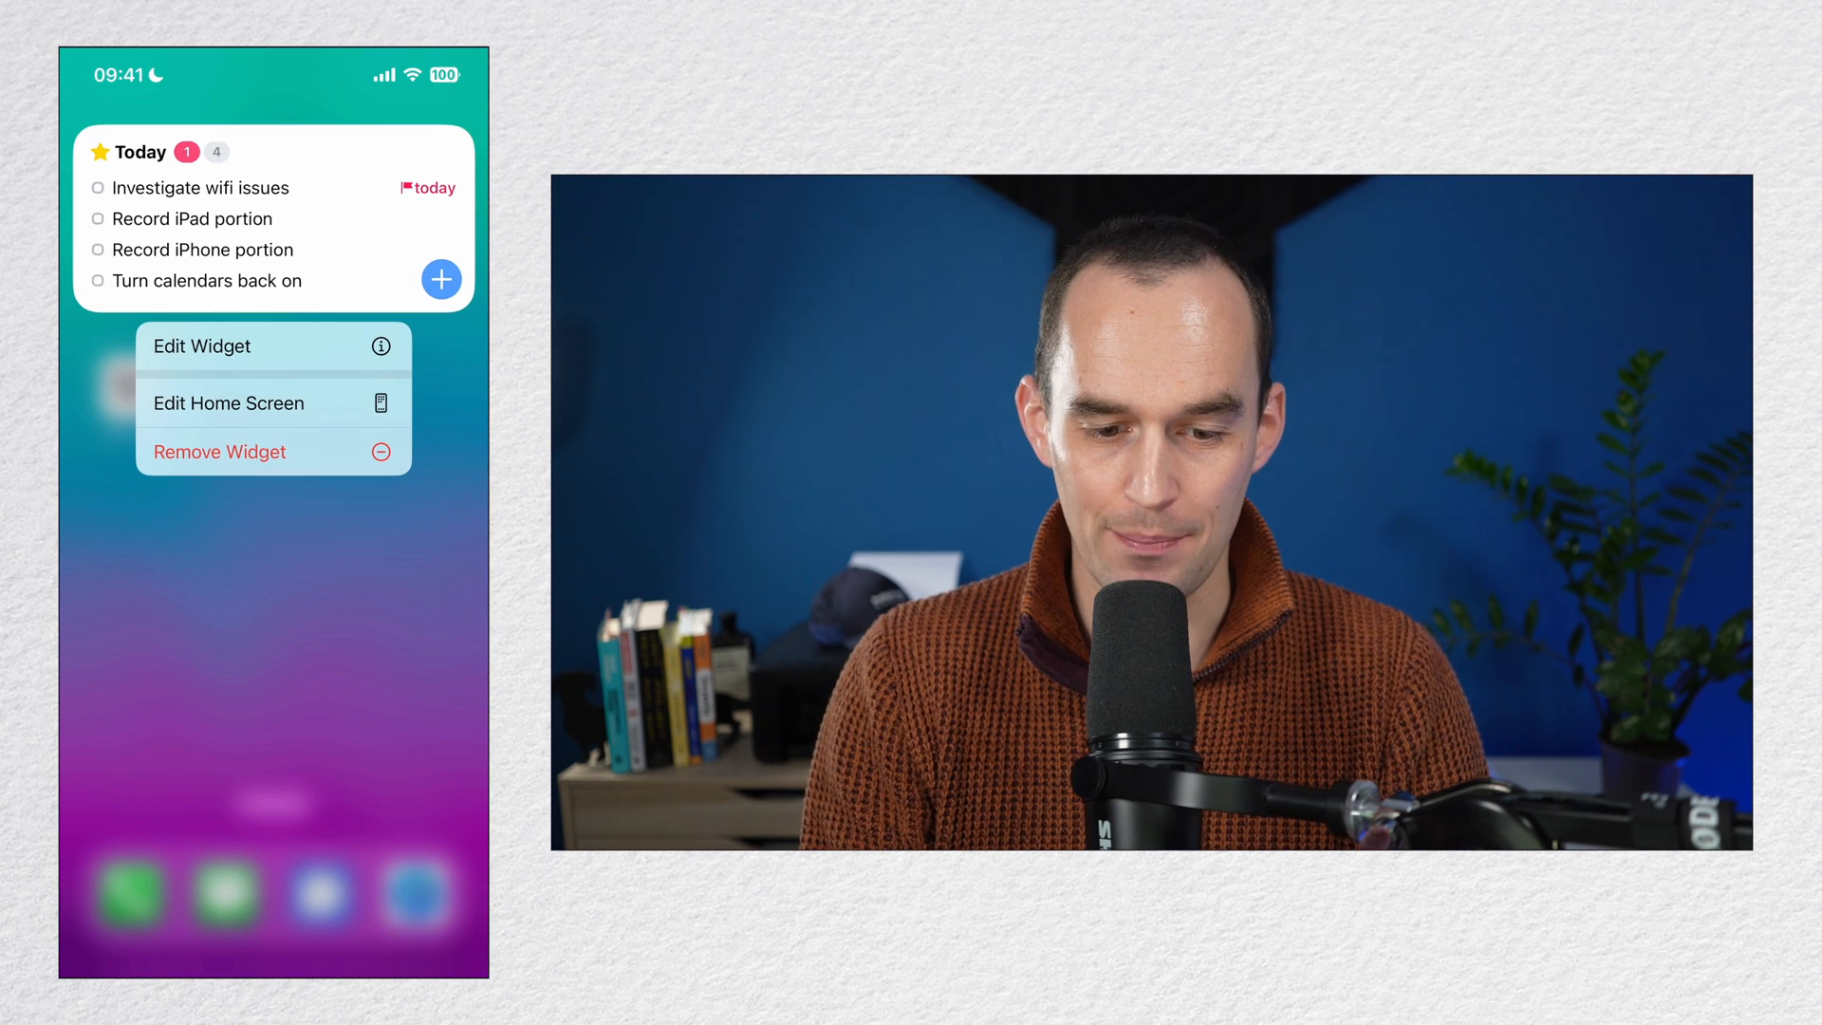
click(201, 345)
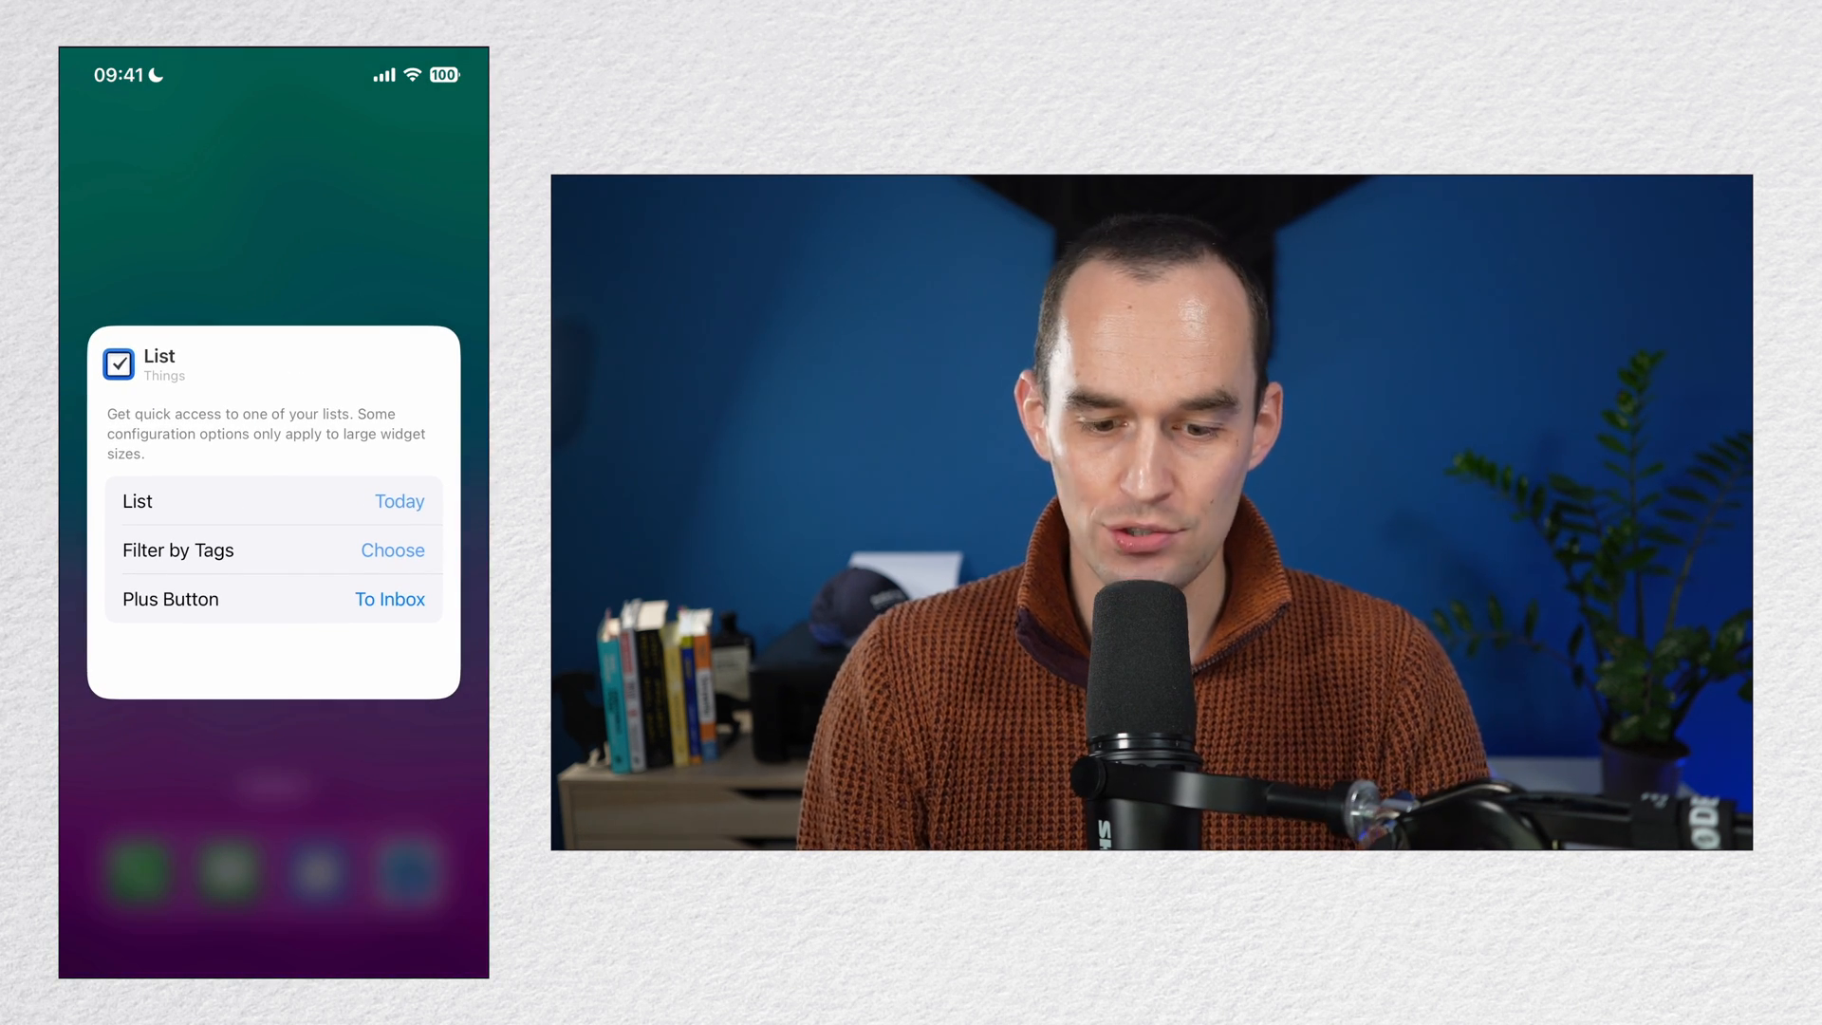
click(399, 501)
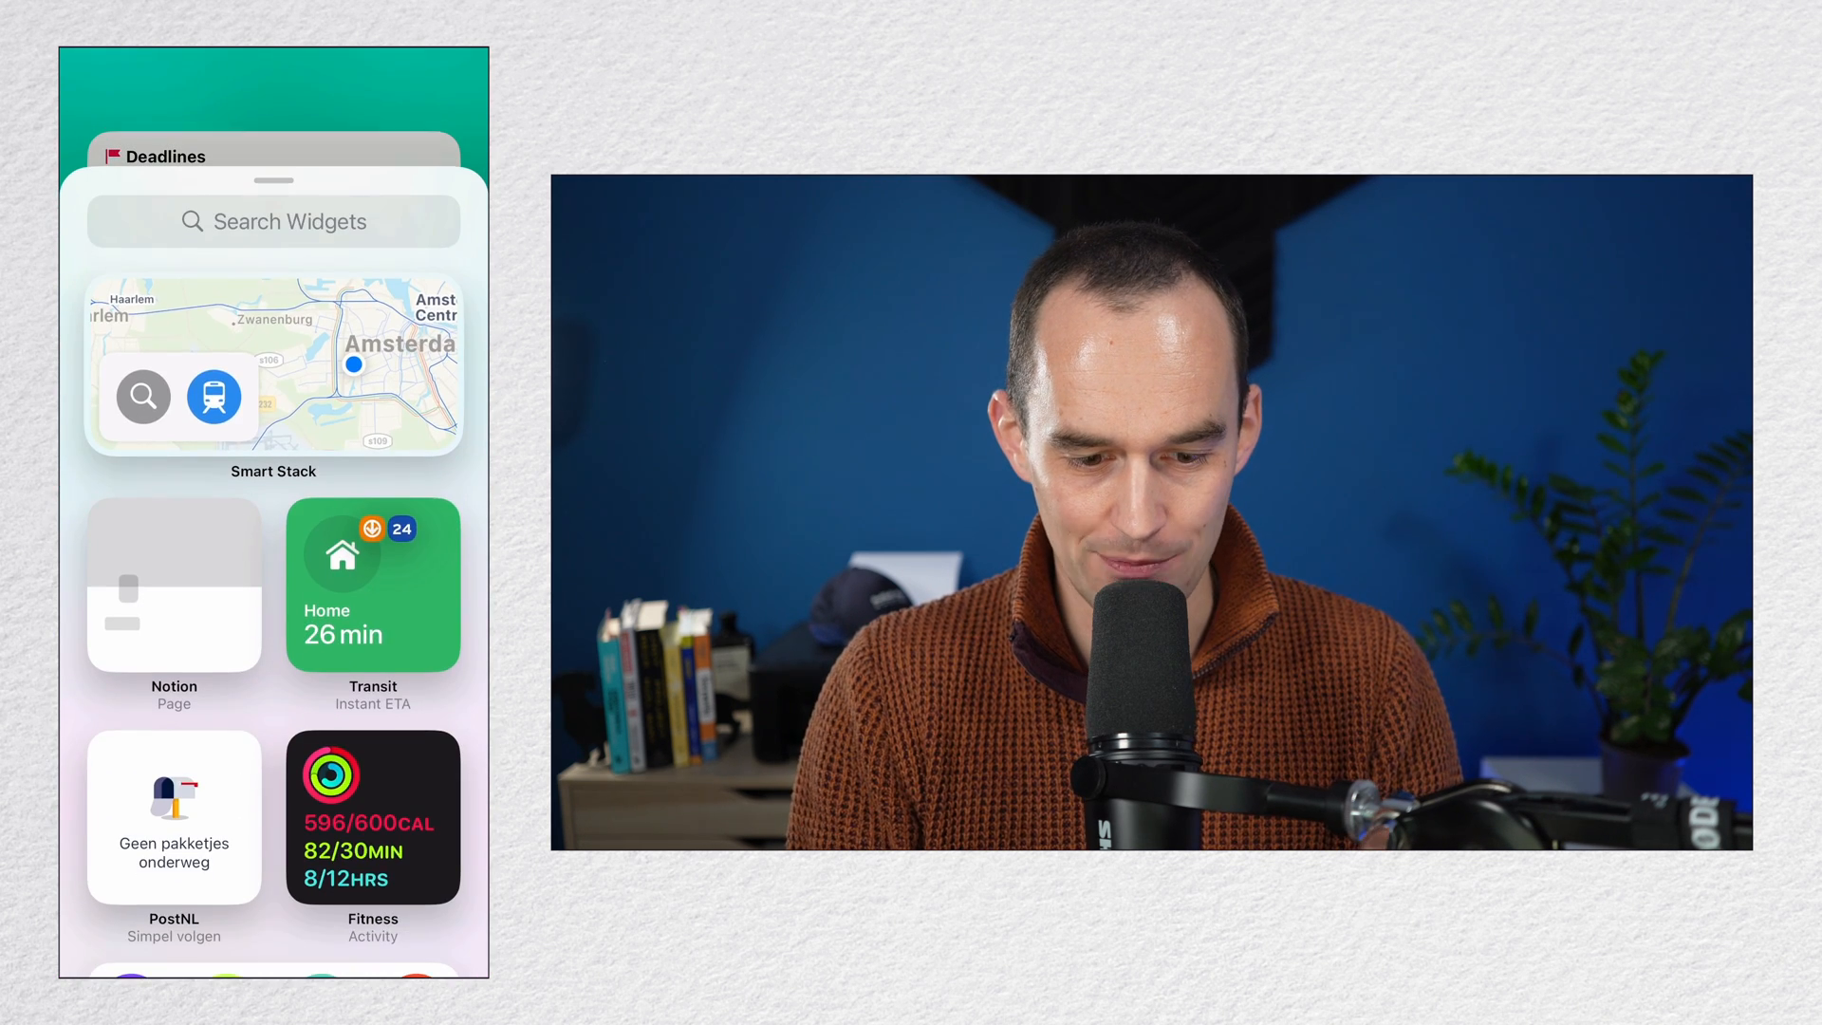
Step: Add a Things List widget and choose which list it shows in its settings
text(Th)
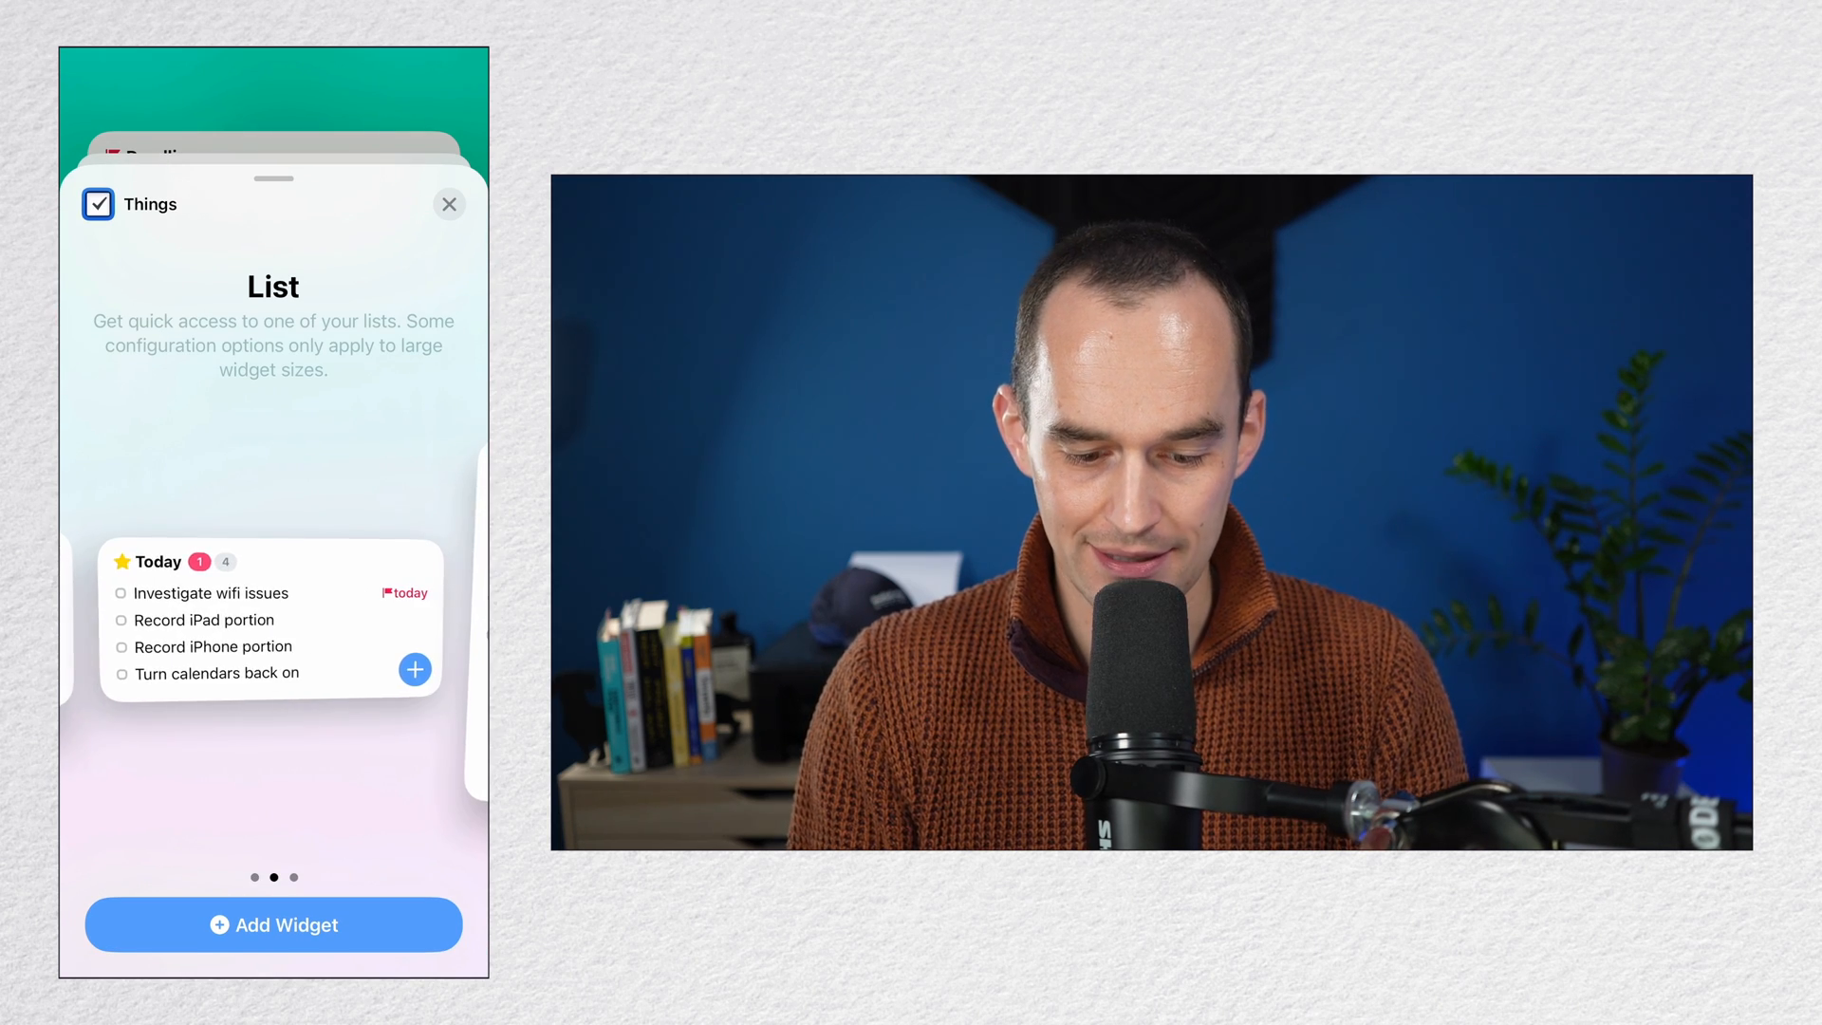
click(448, 205)
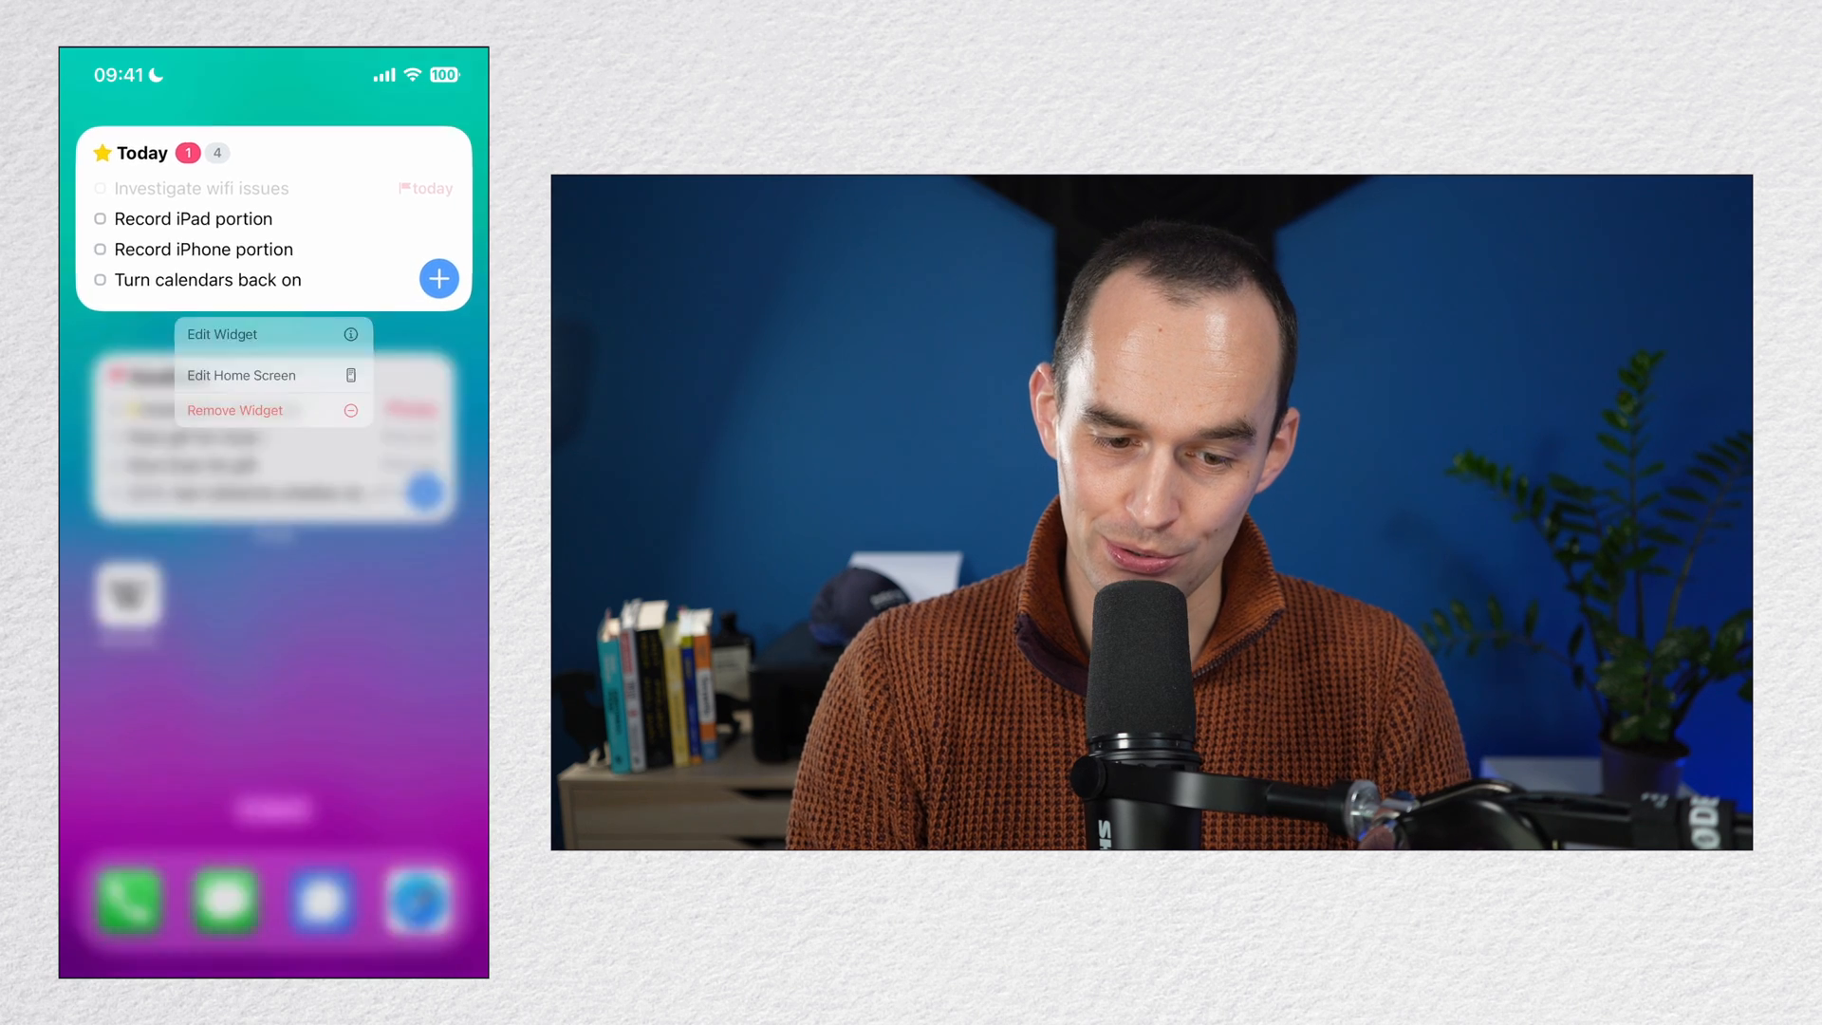
click(222, 334)
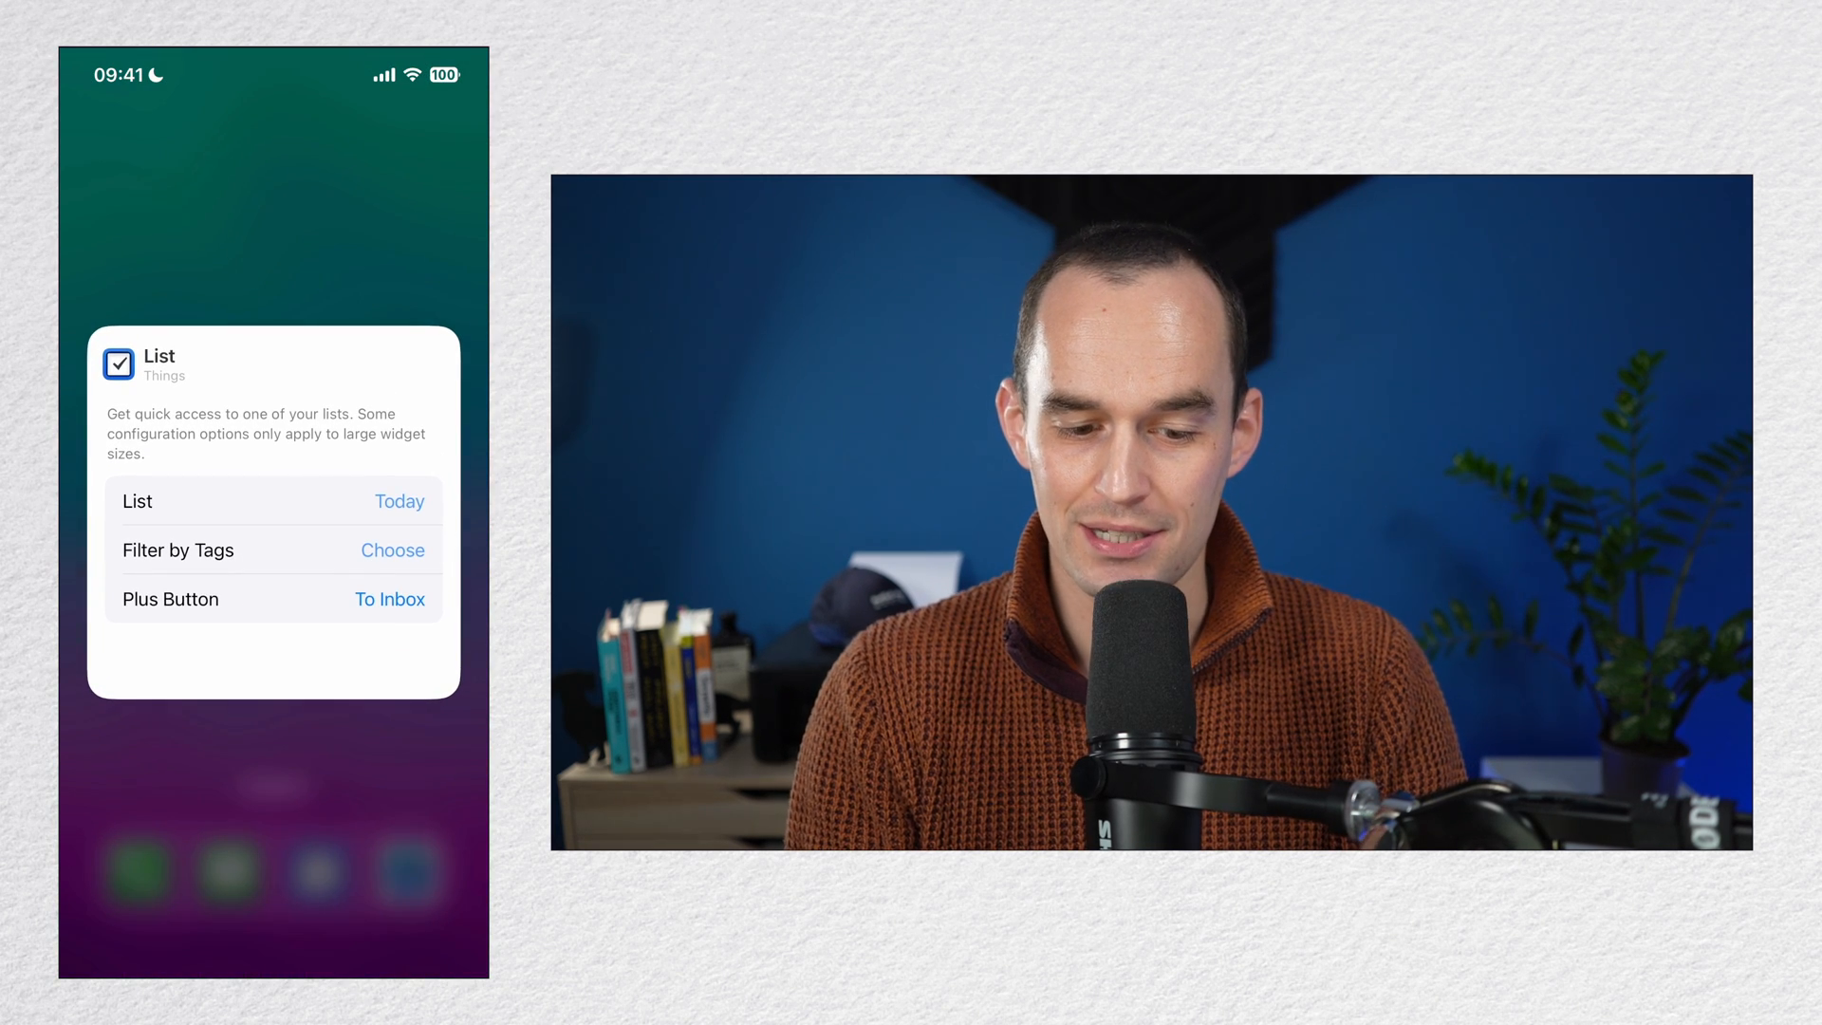
click(399, 502)
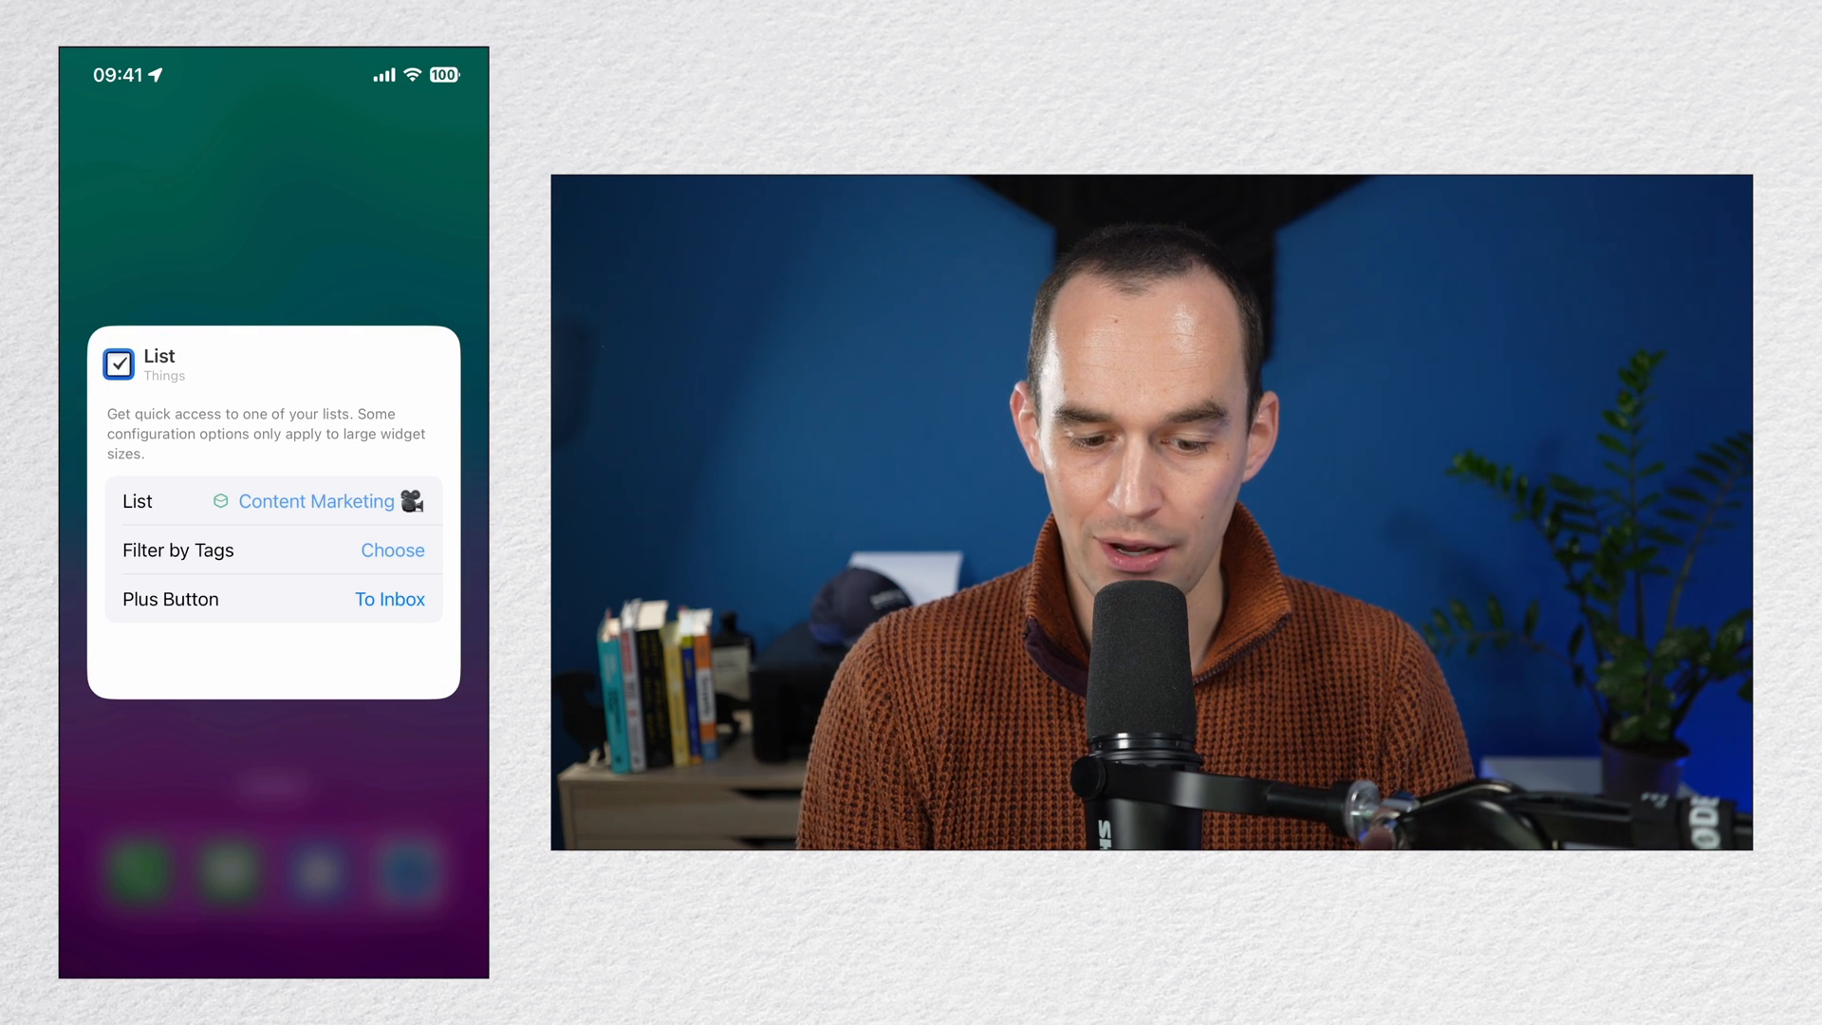
Step: Filter the widget's Content Marketing list to the YouTube tag and confirm
click(391, 550)
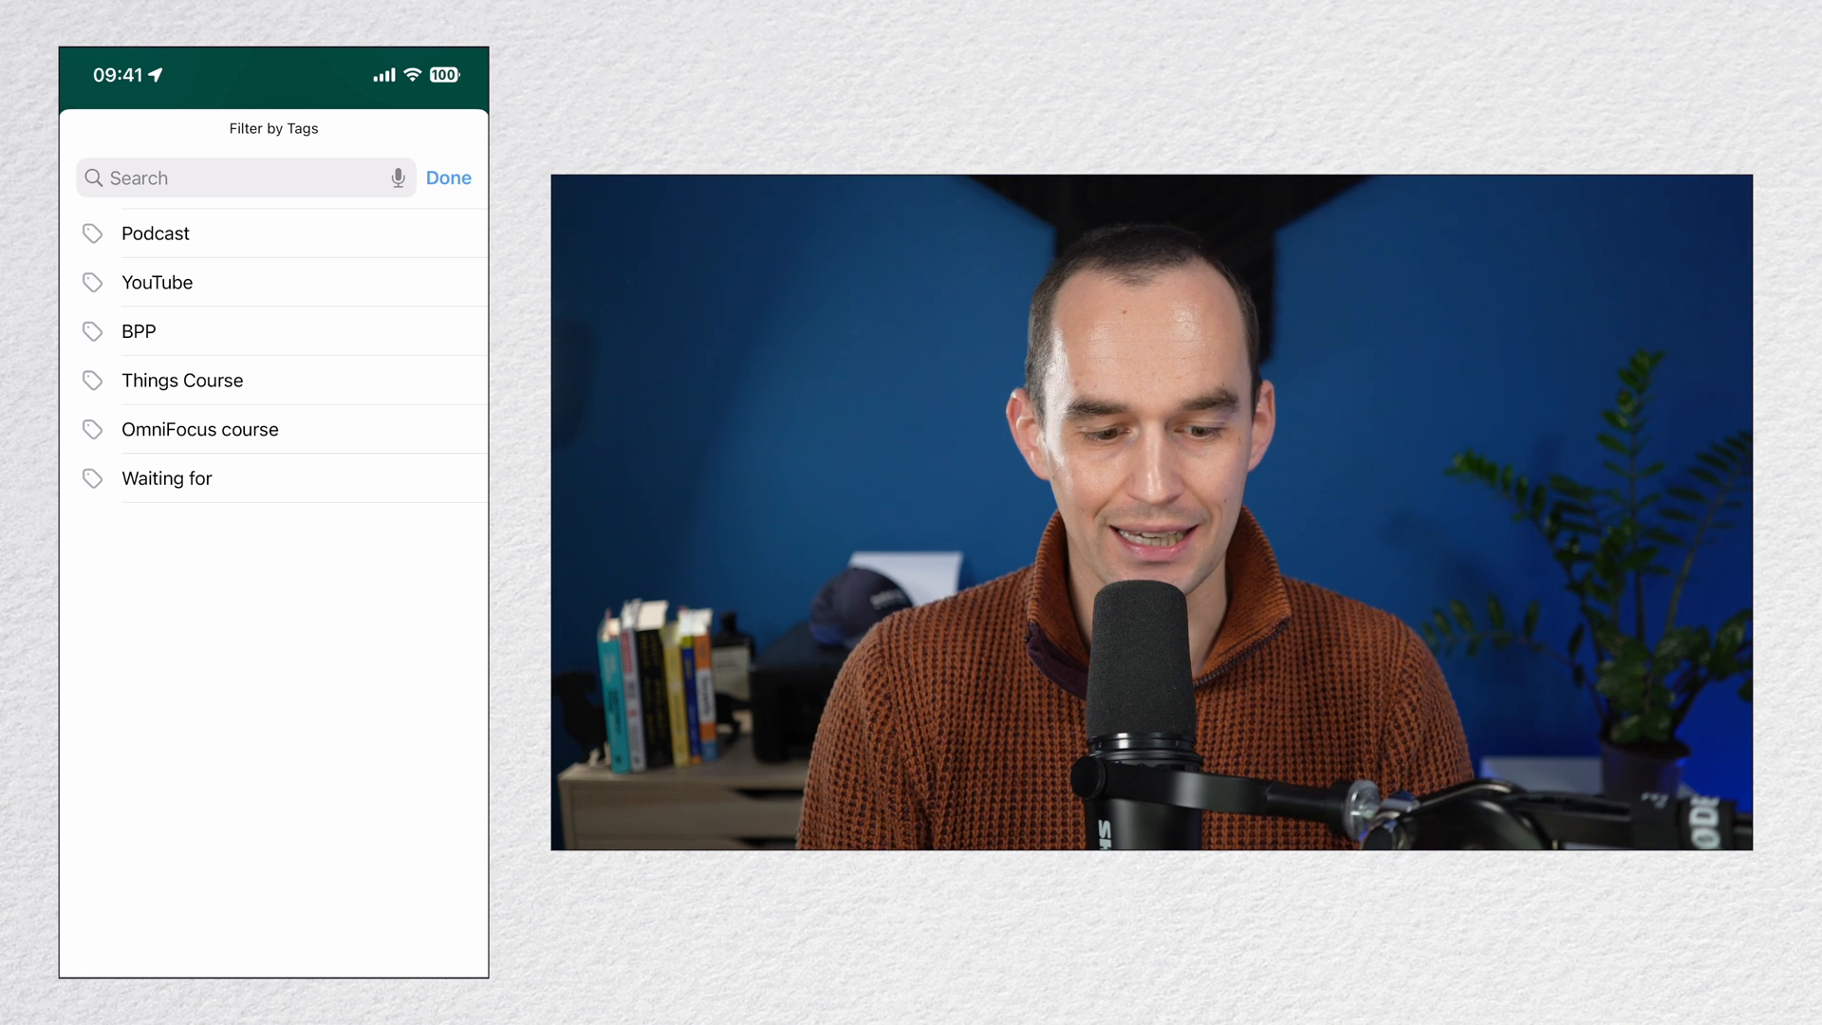
click(156, 281)
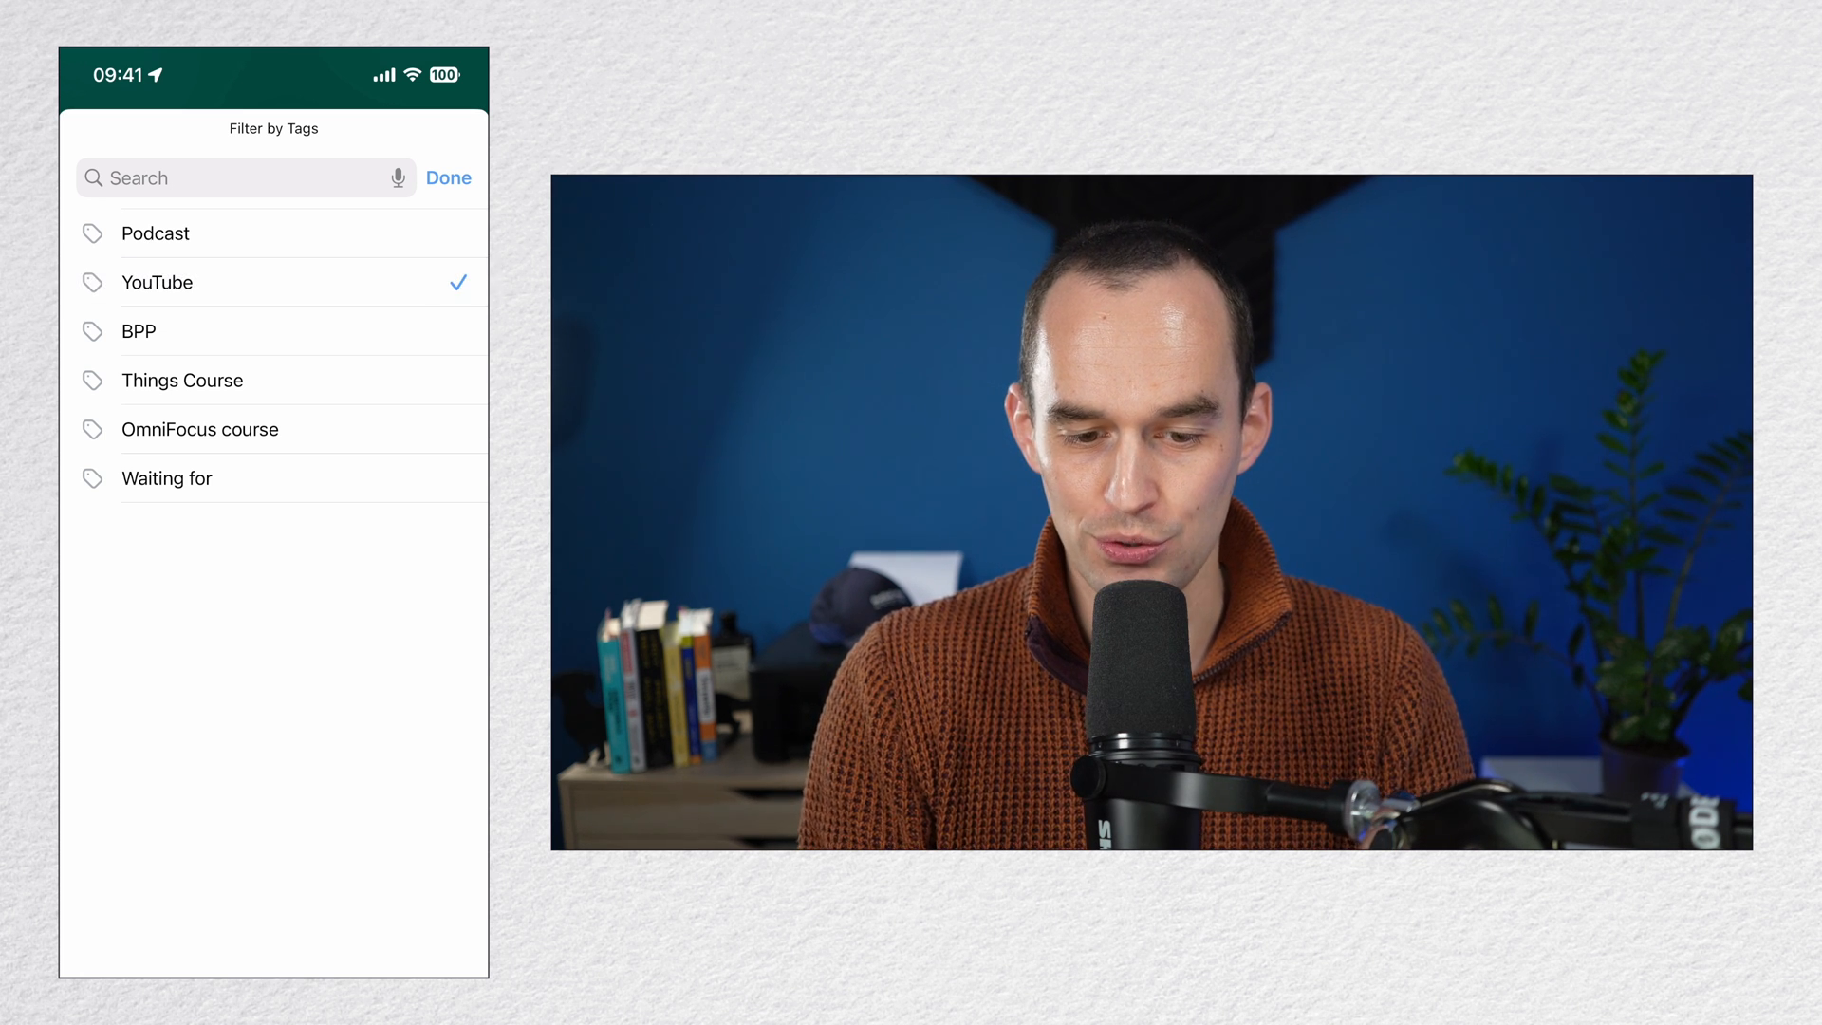
click(448, 179)
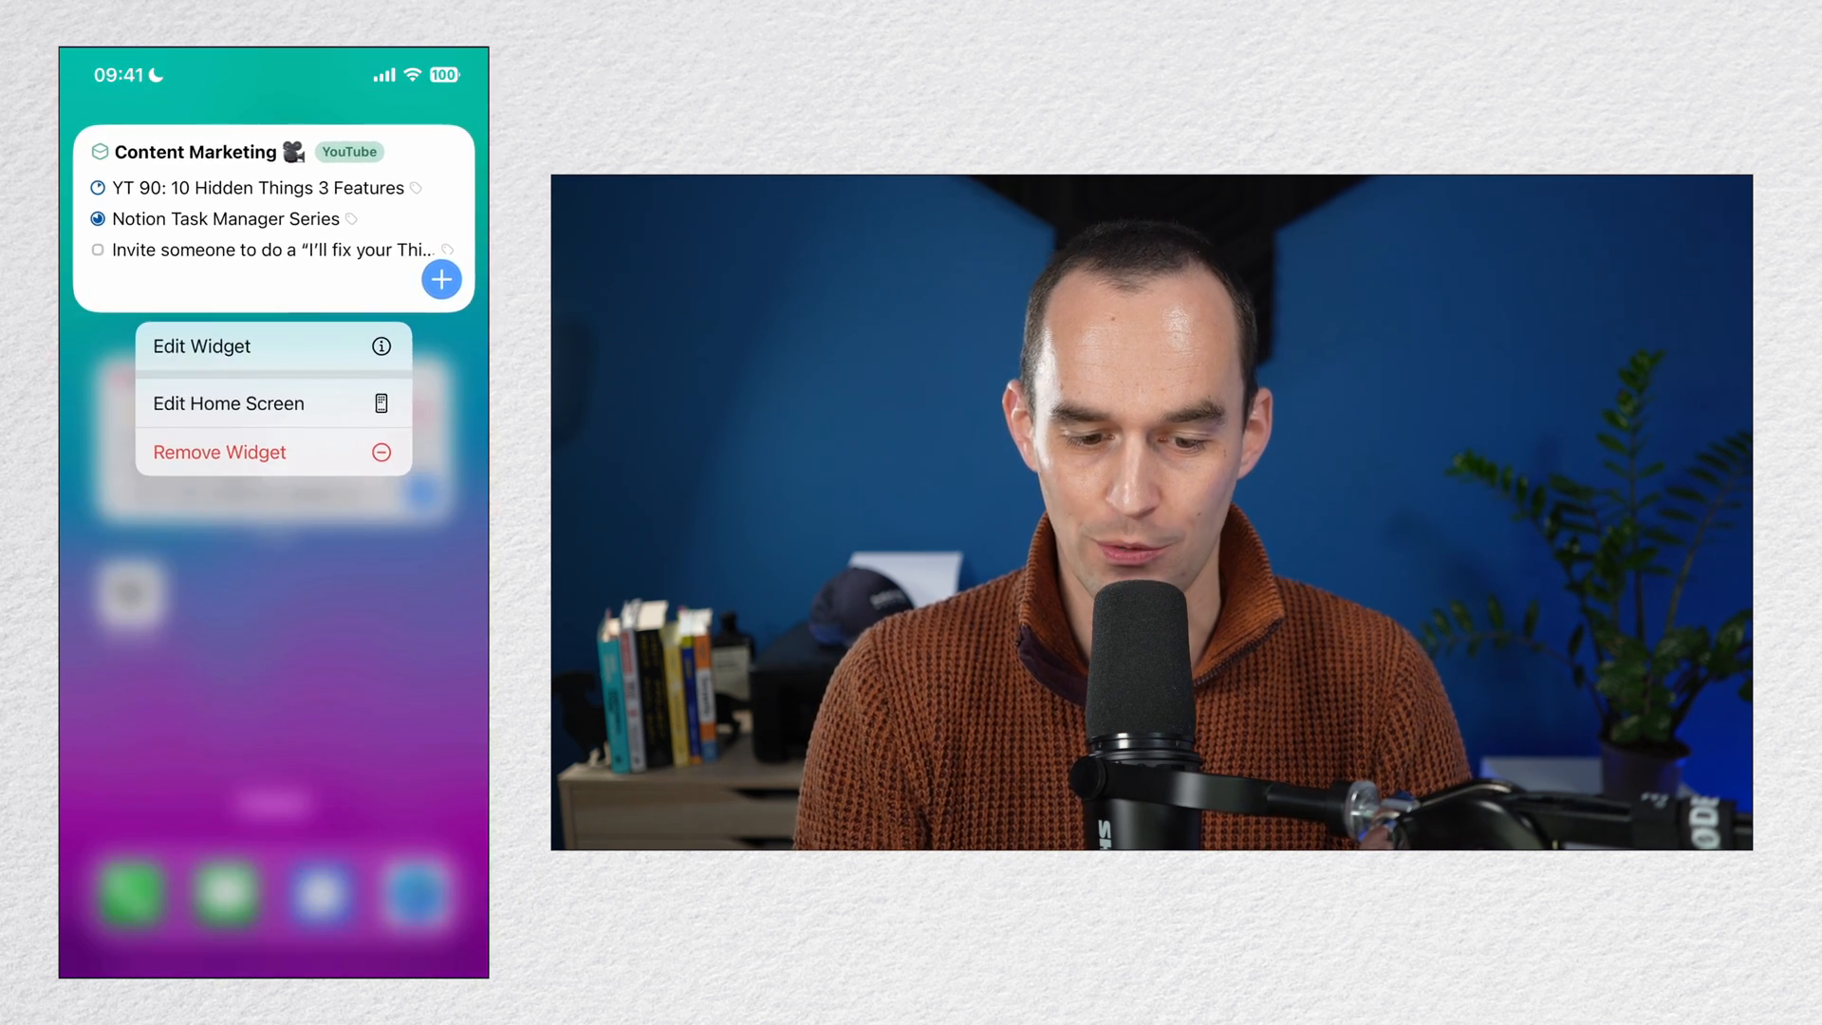
click(201, 345)
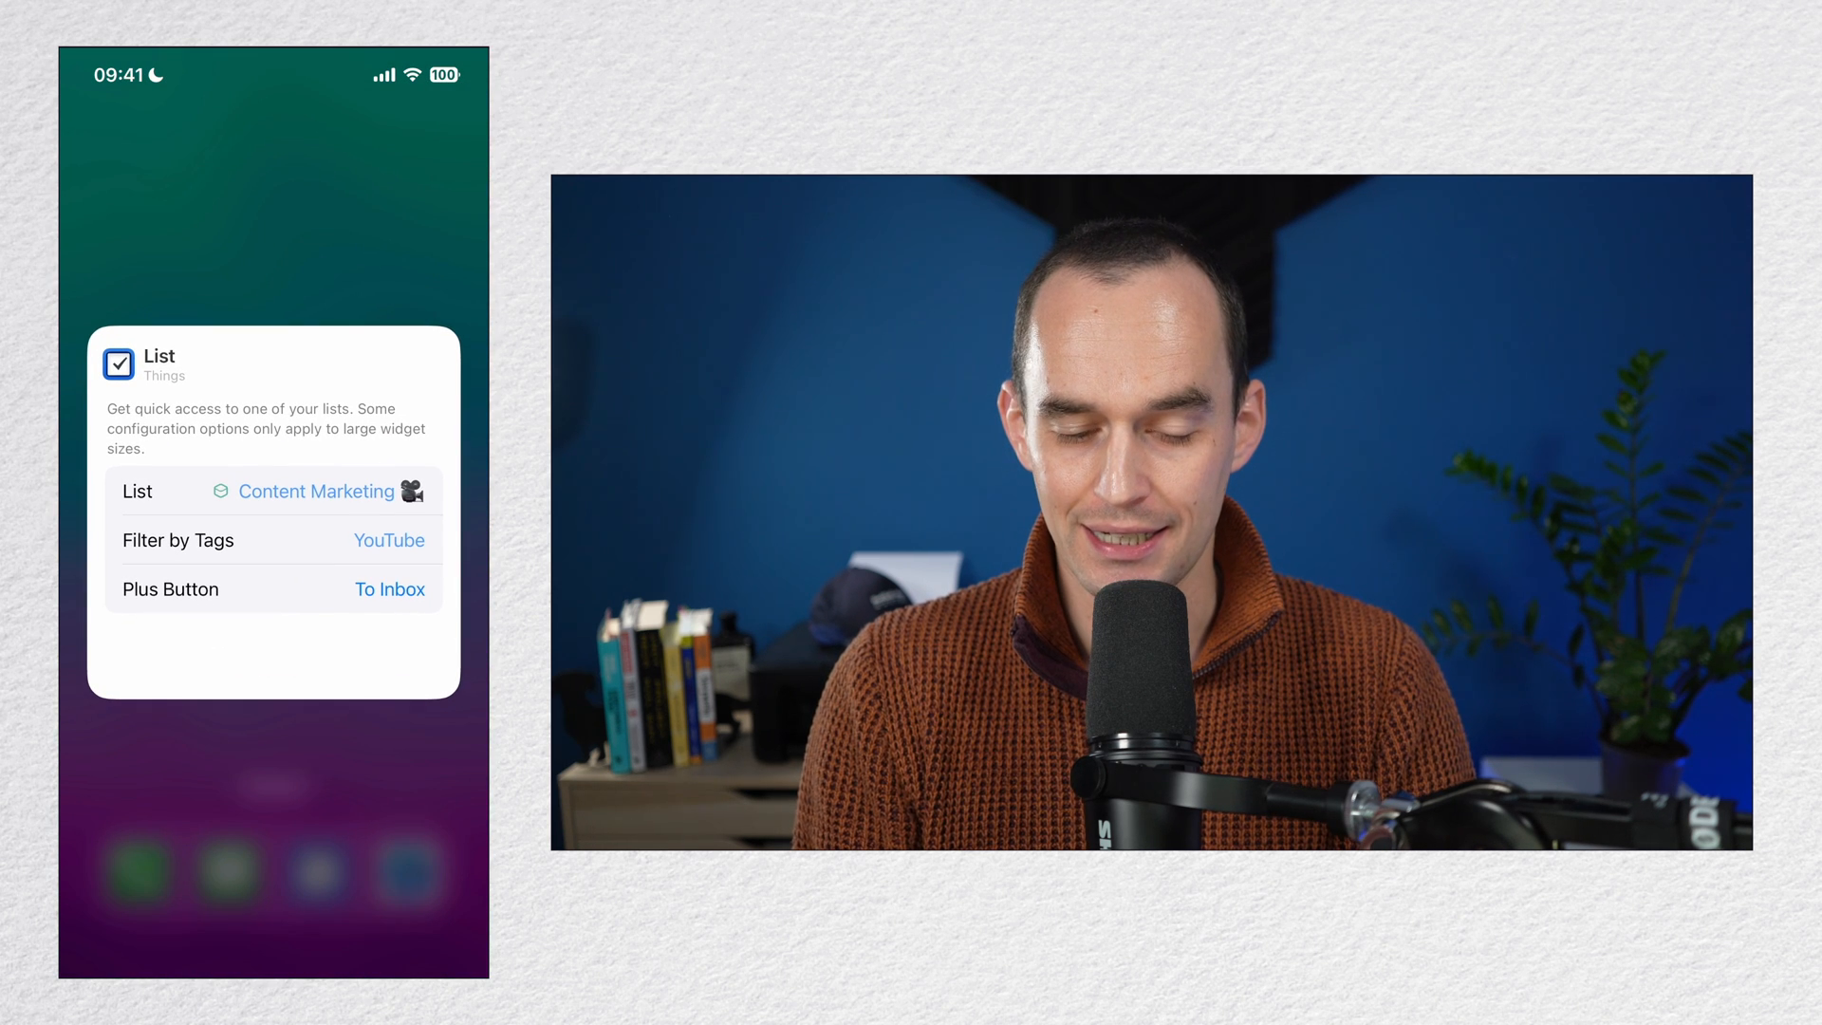
click(389, 588)
text(Research other per)
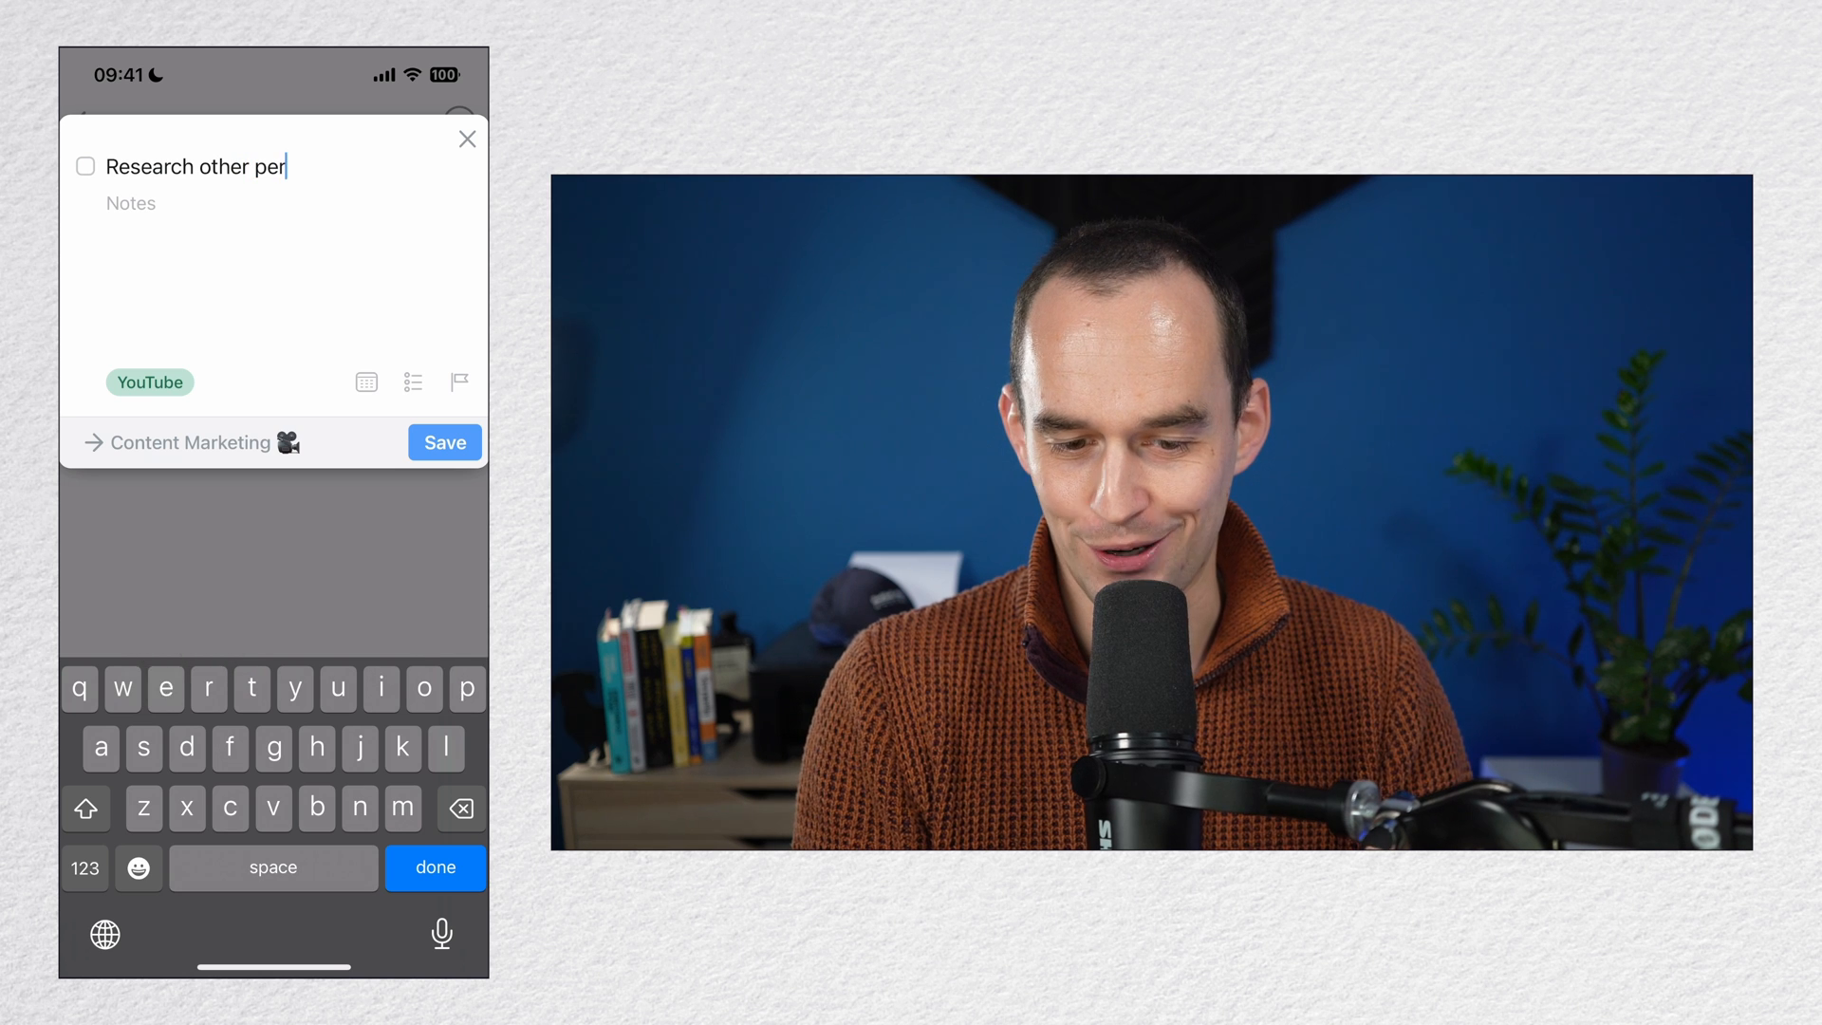
Step: Finish typing the research to-do about the other person's channel and save it
text(son's channe)
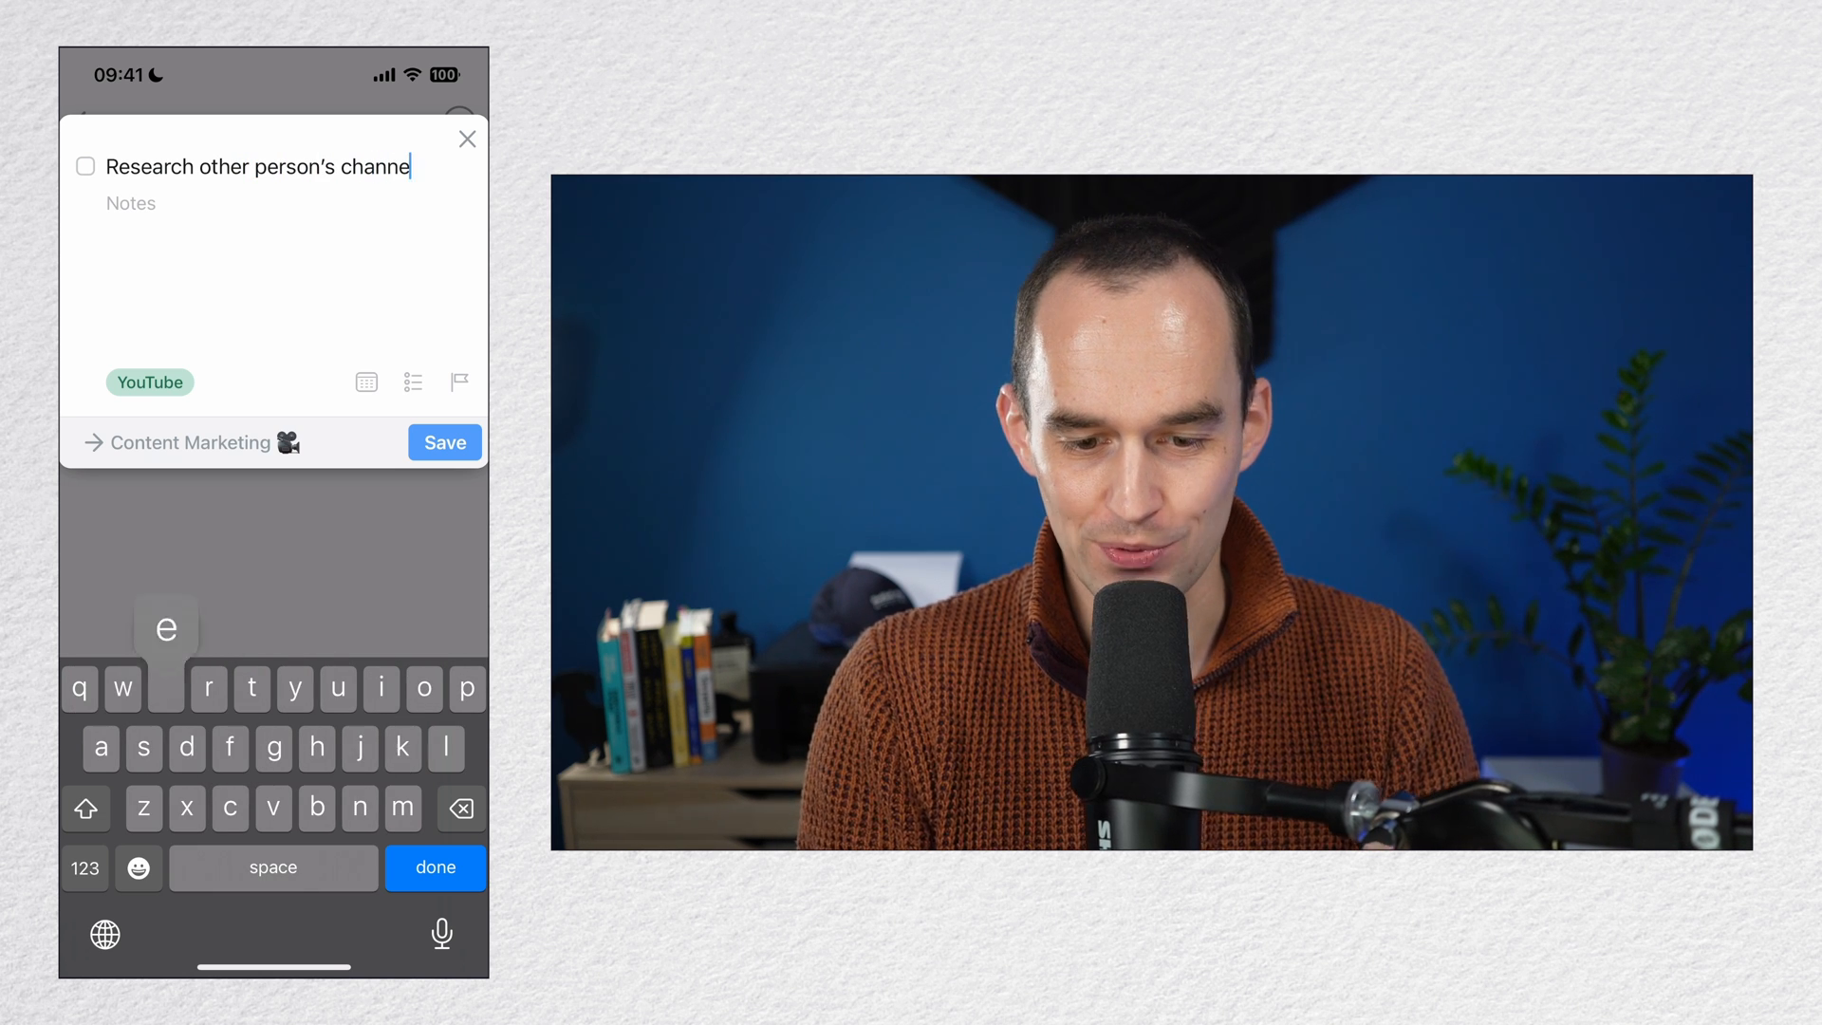
click(445, 442)
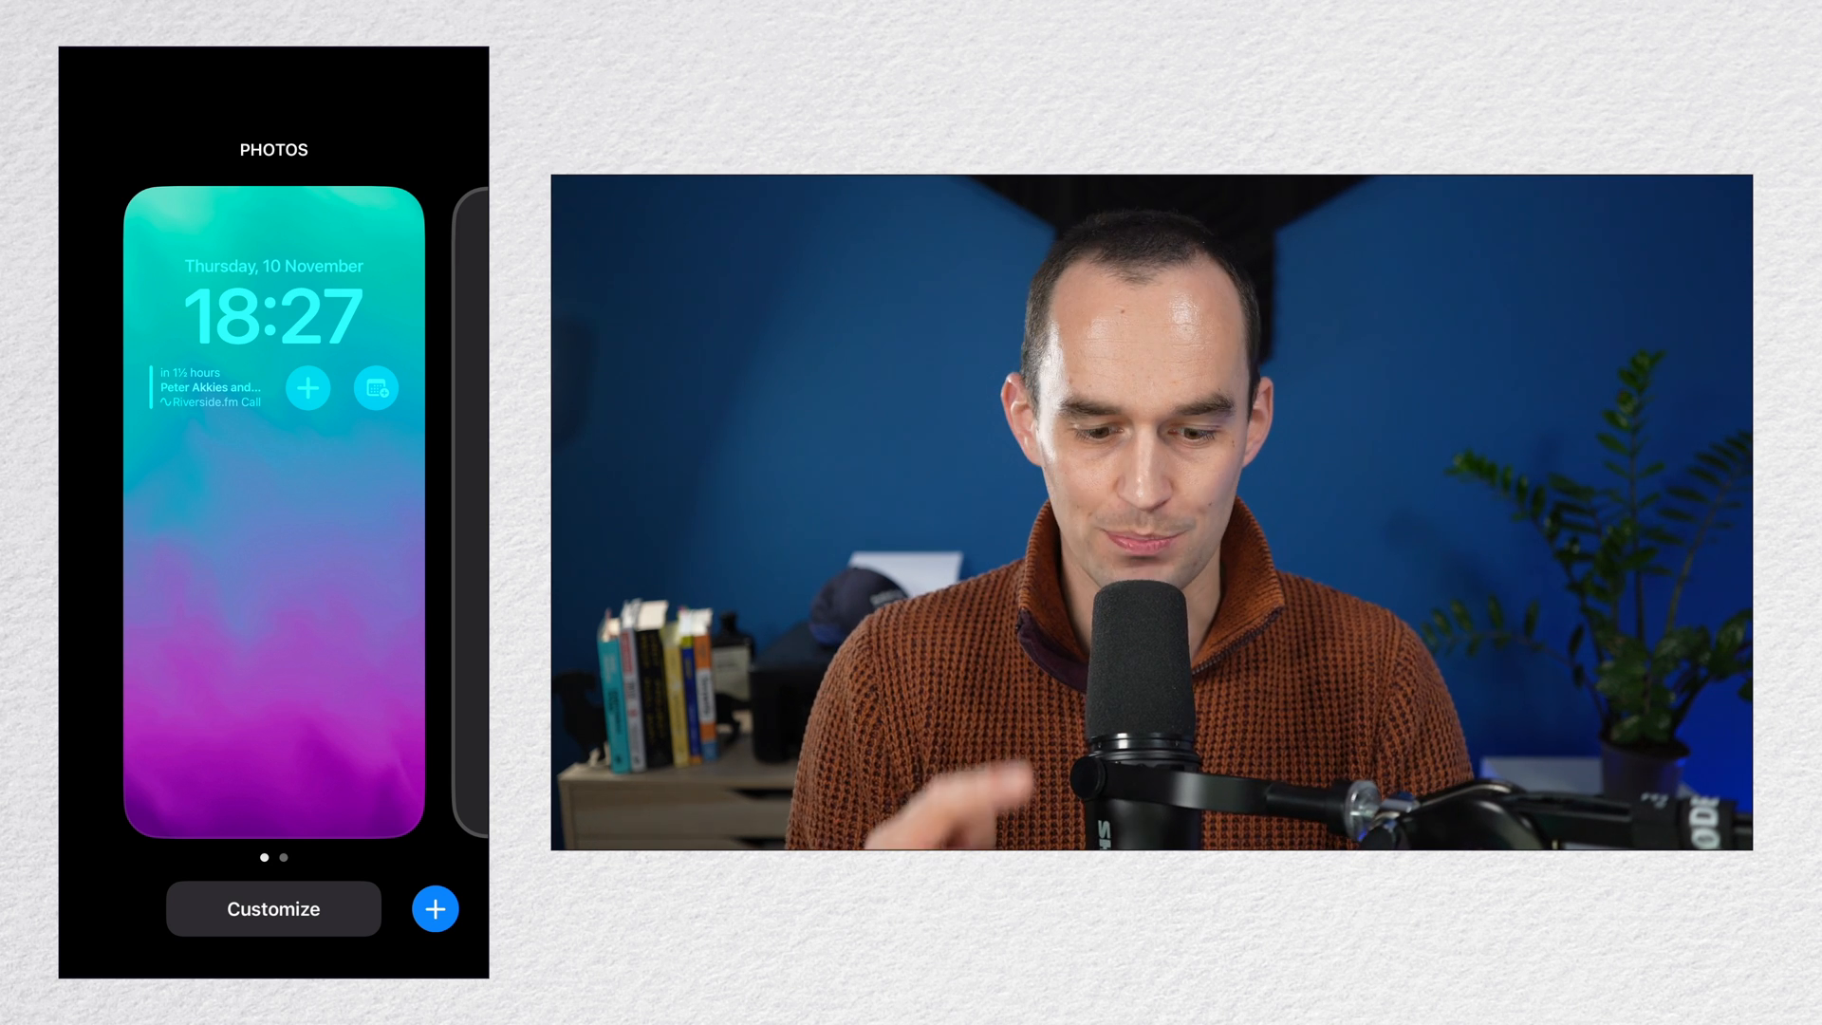
Step: Return from wallpaper customization to the lock screen showing the Things quick-add widget
click(273, 909)
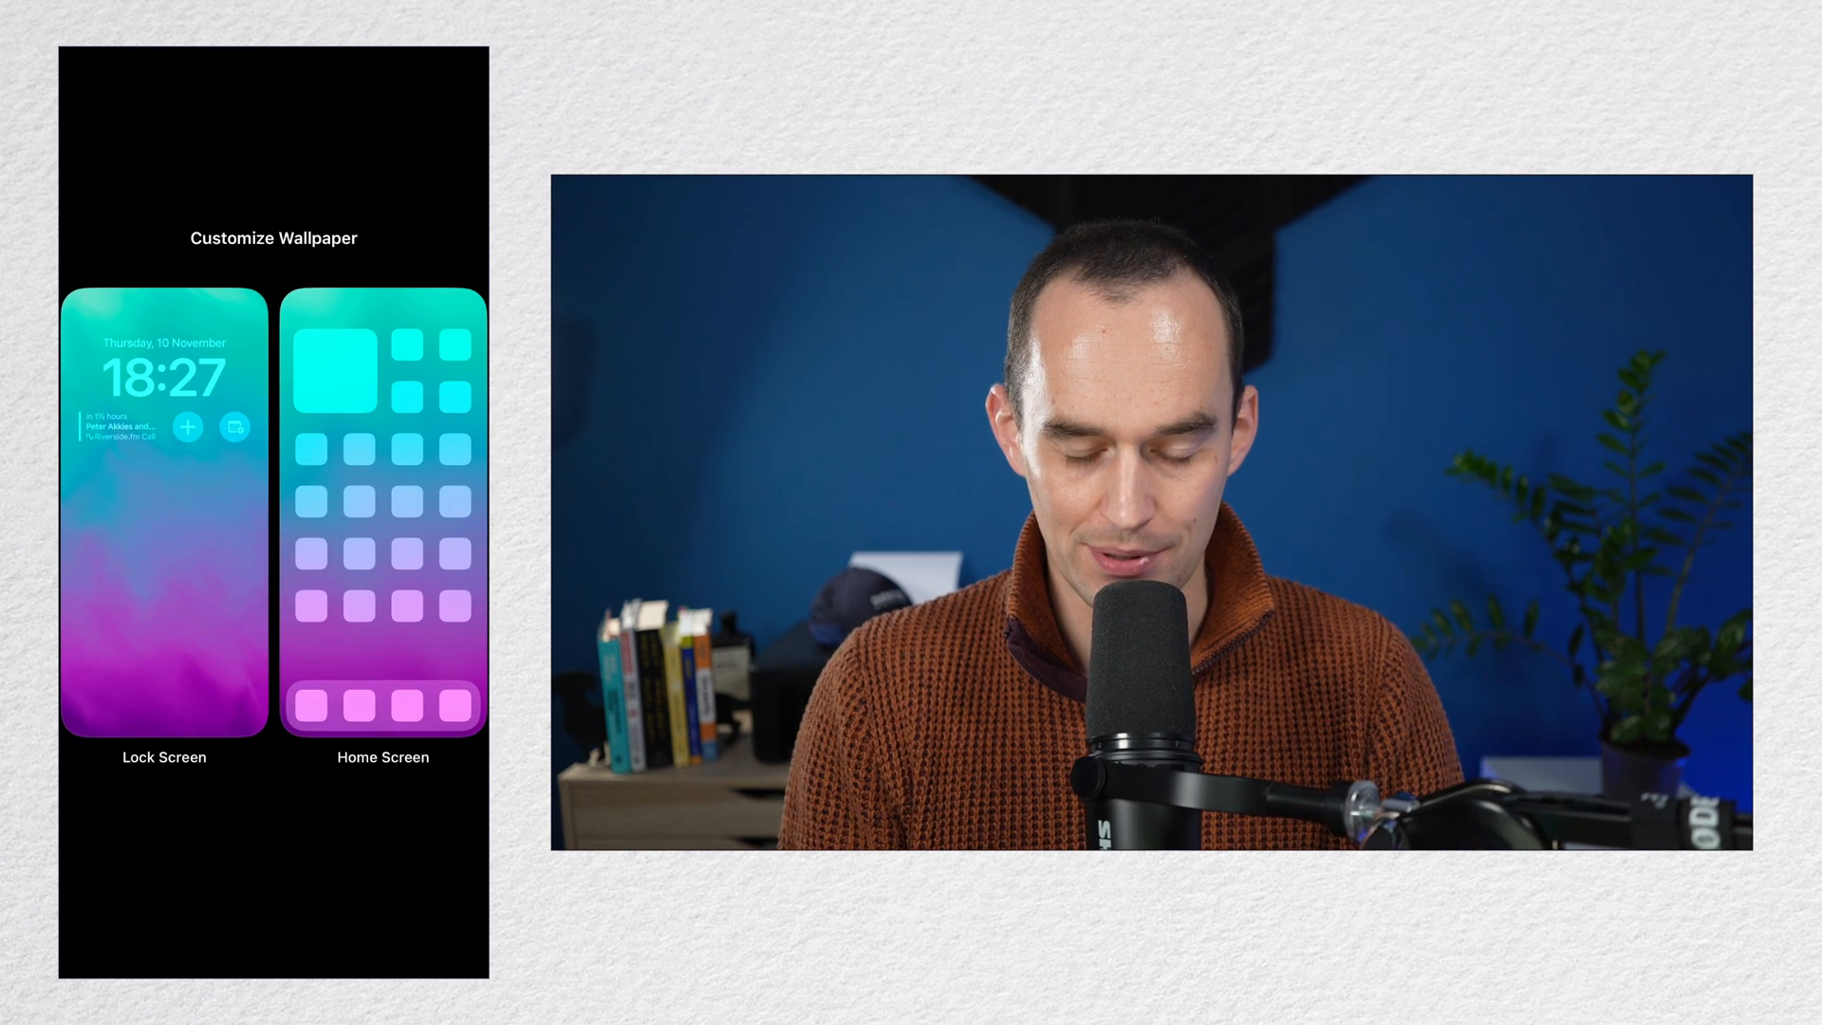
click(163, 535)
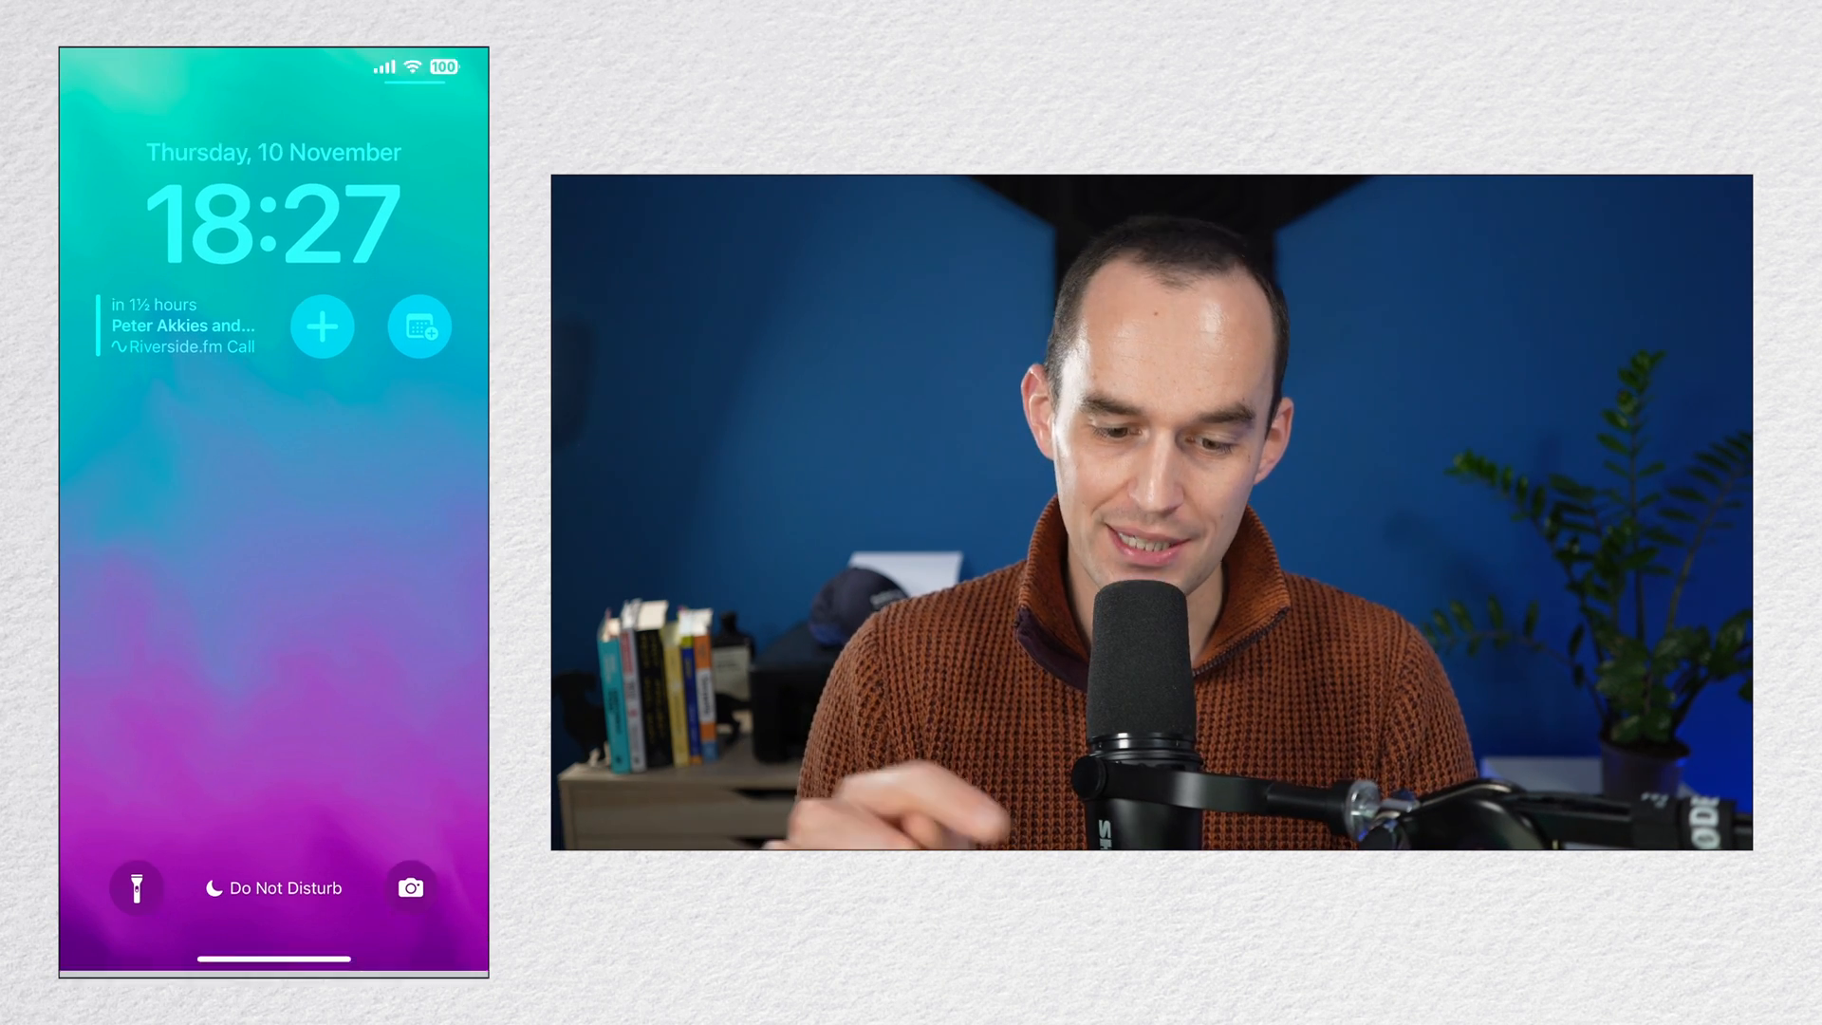
click(321, 326)
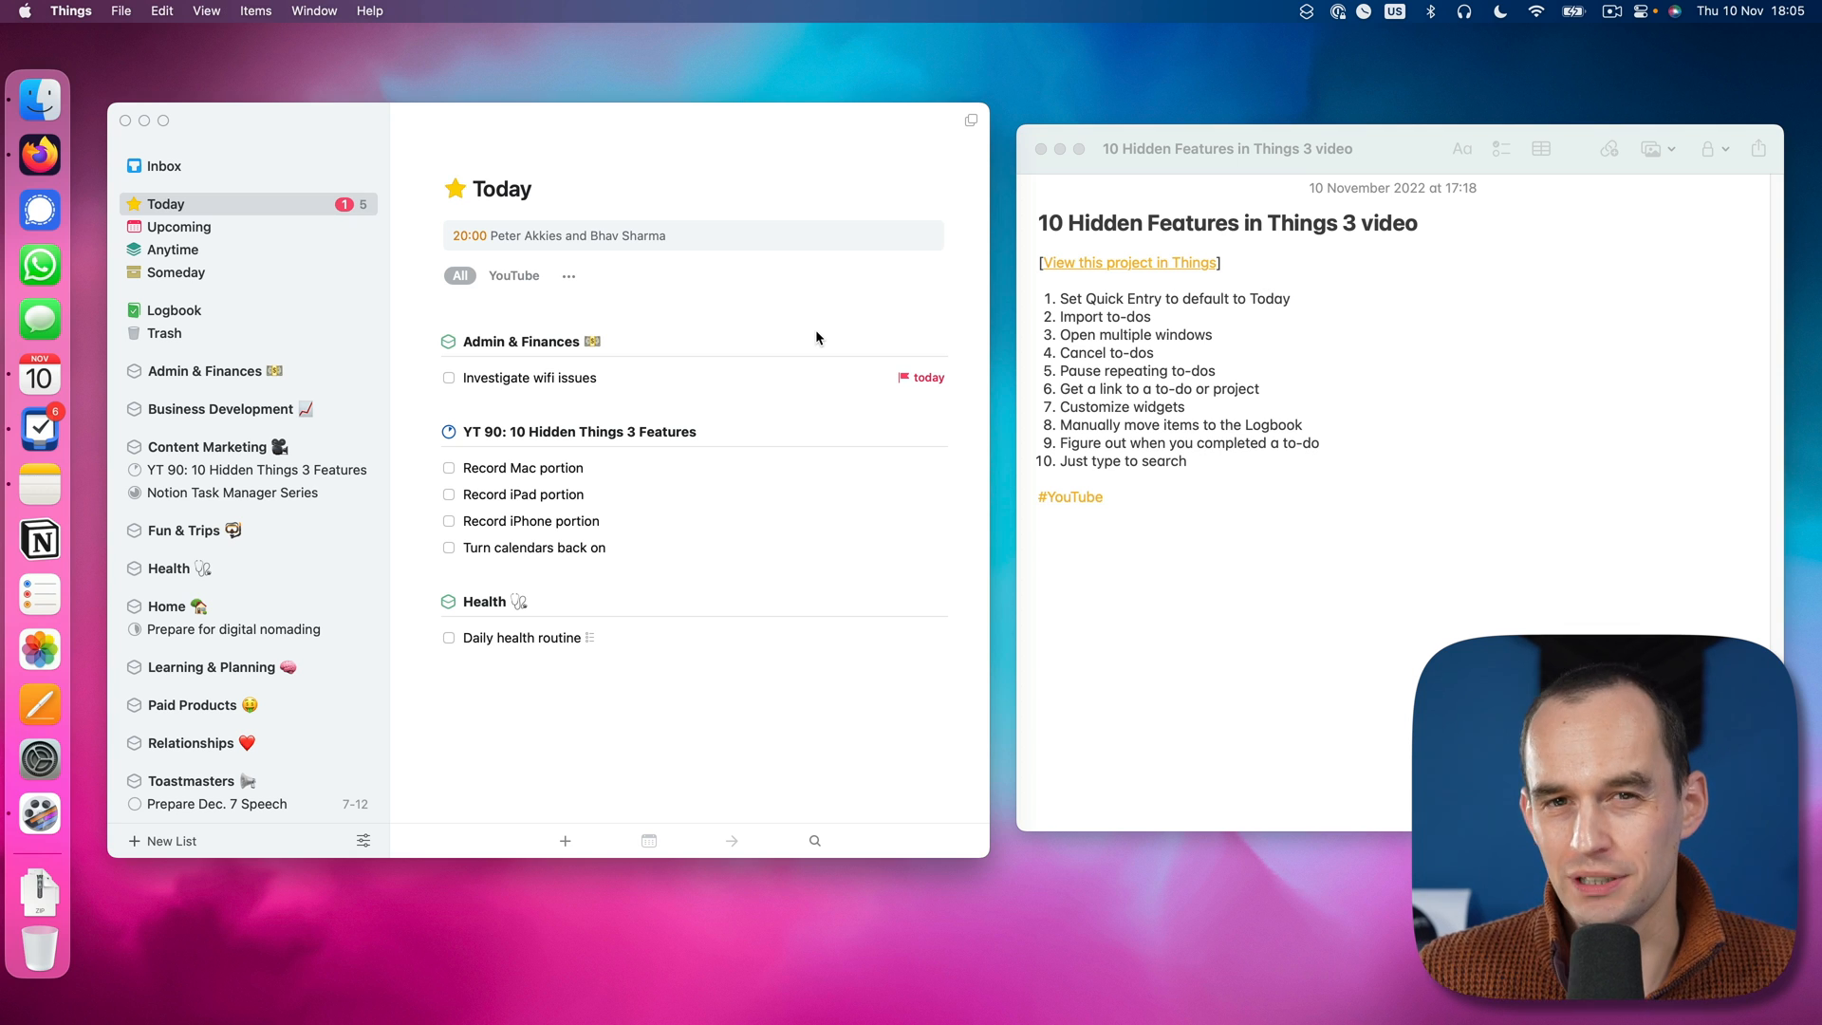
click(571, 378)
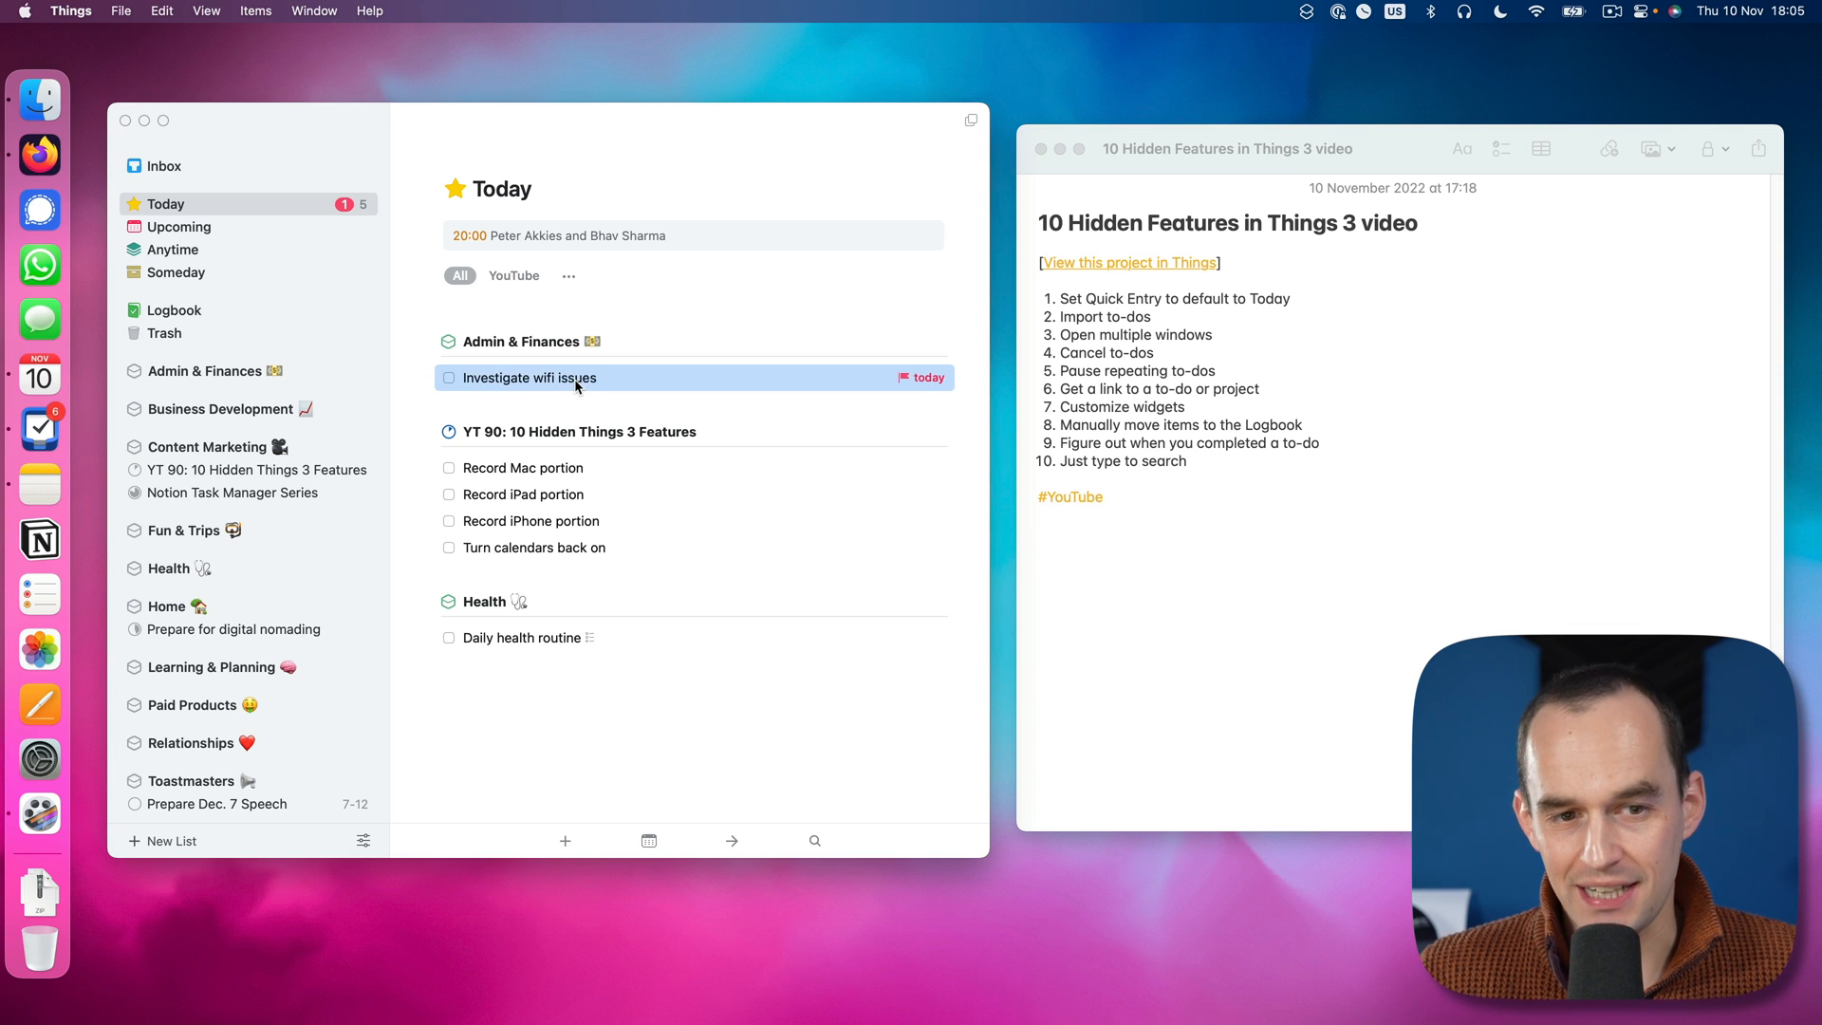
click(448, 377)
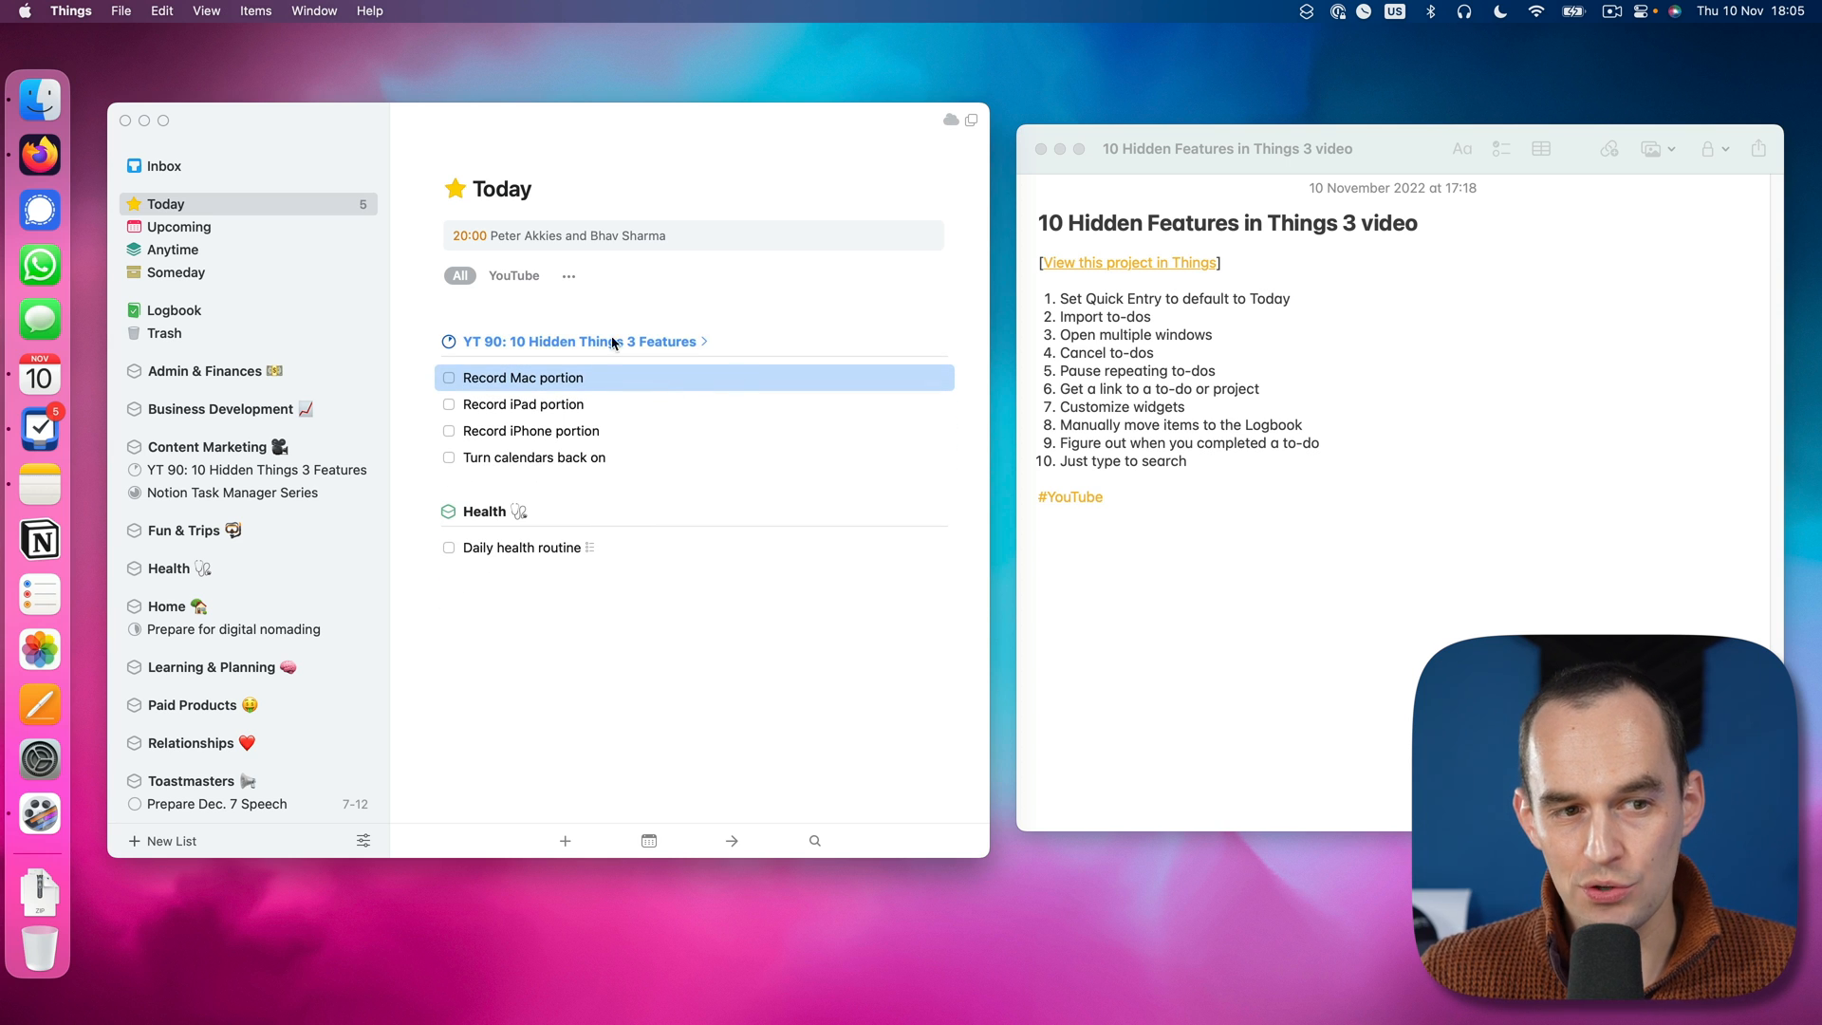
click(175, 312)
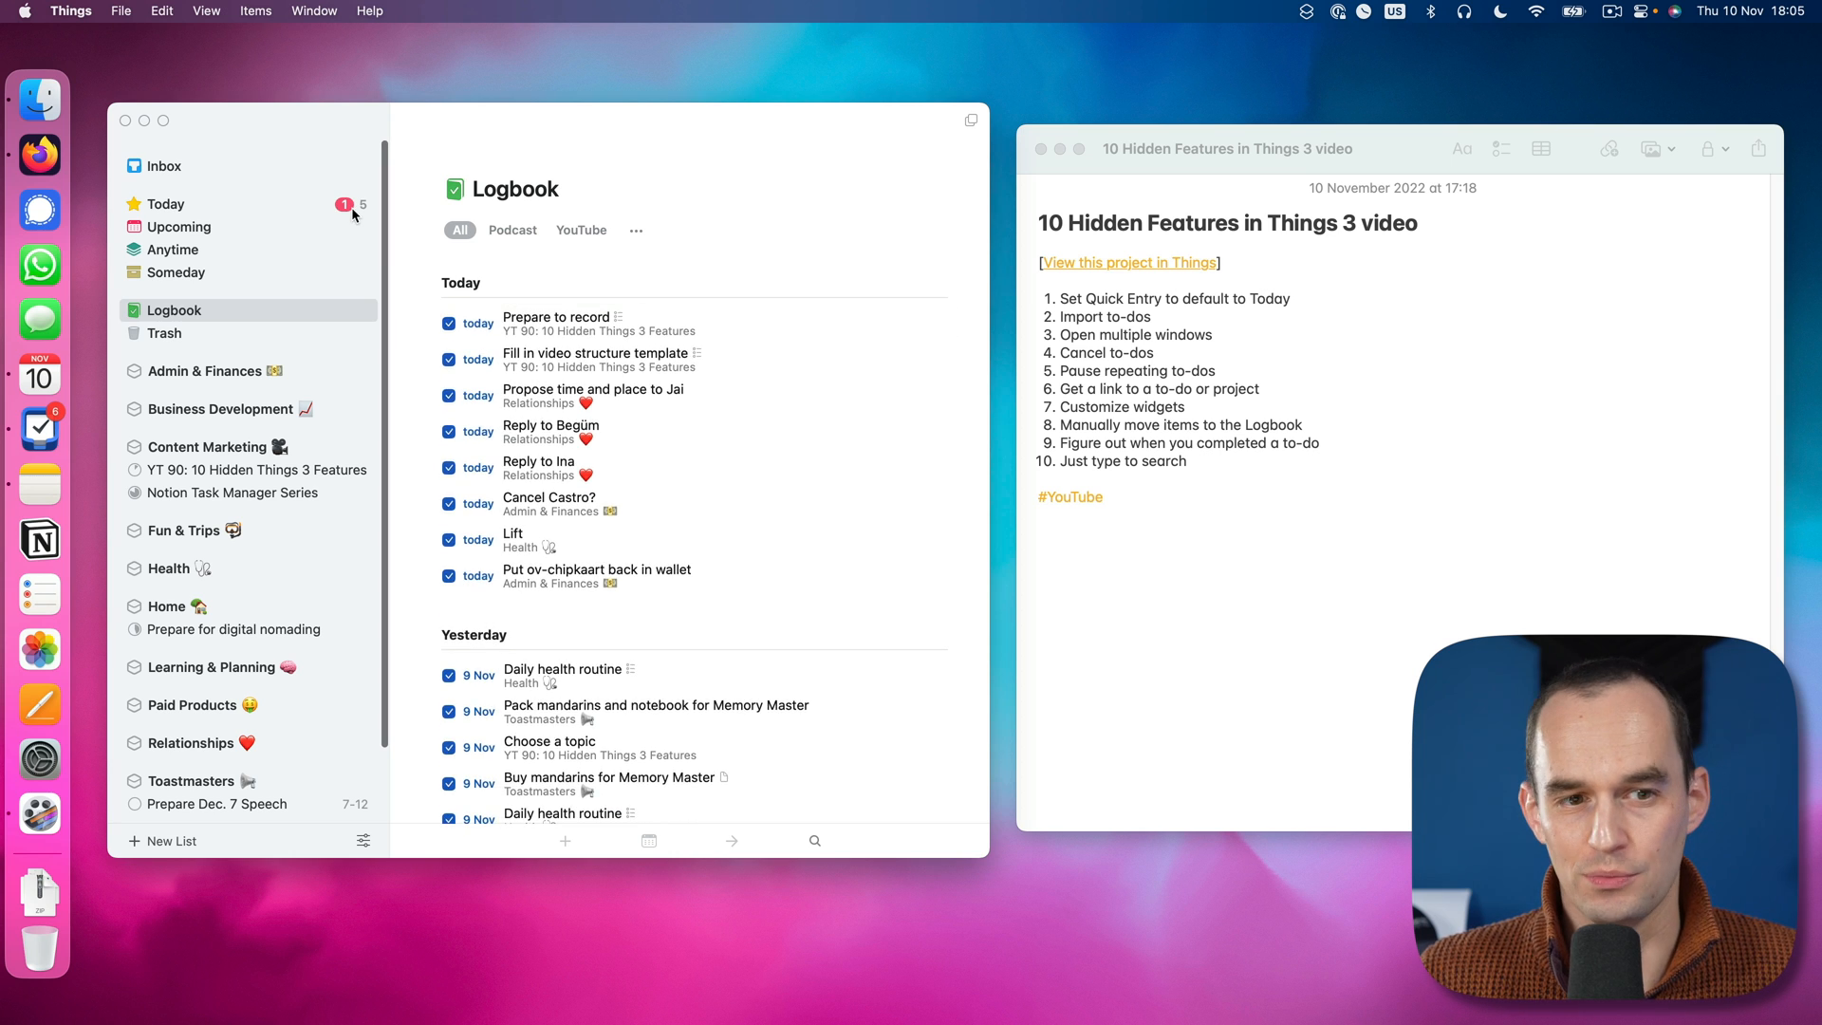
click(167, 205)
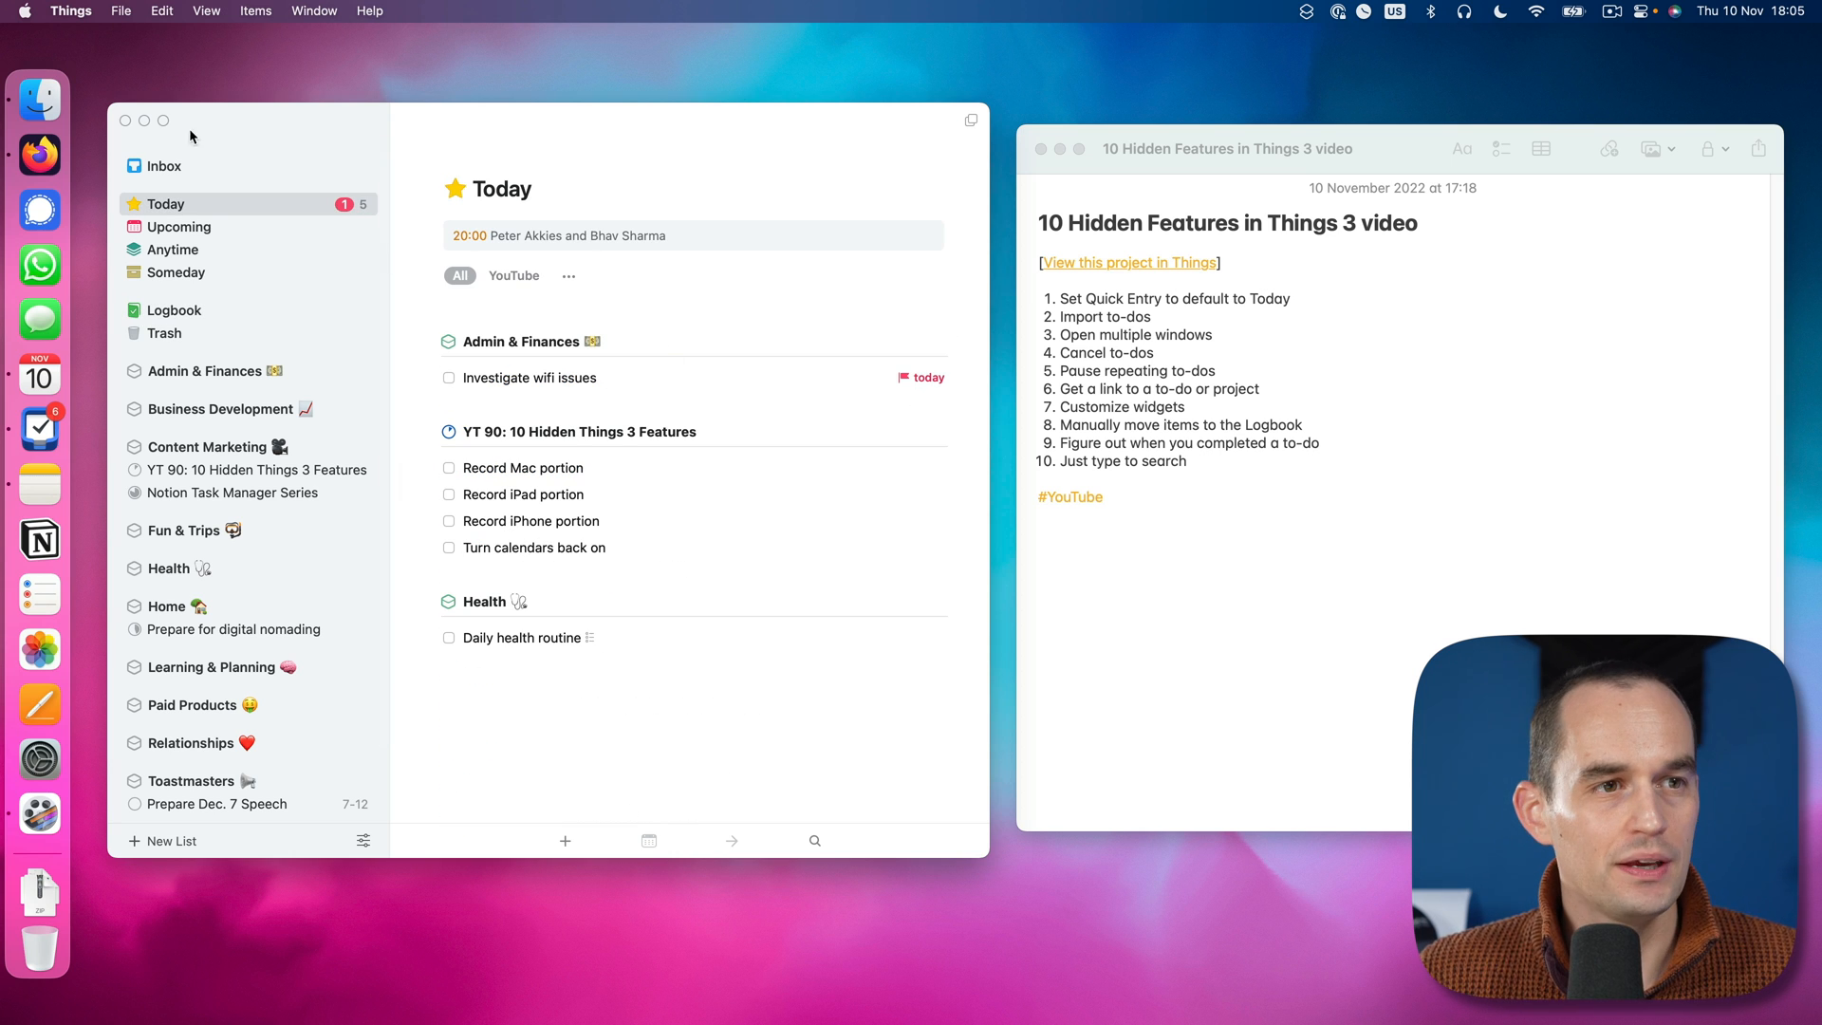
mouse_move(795, 351)
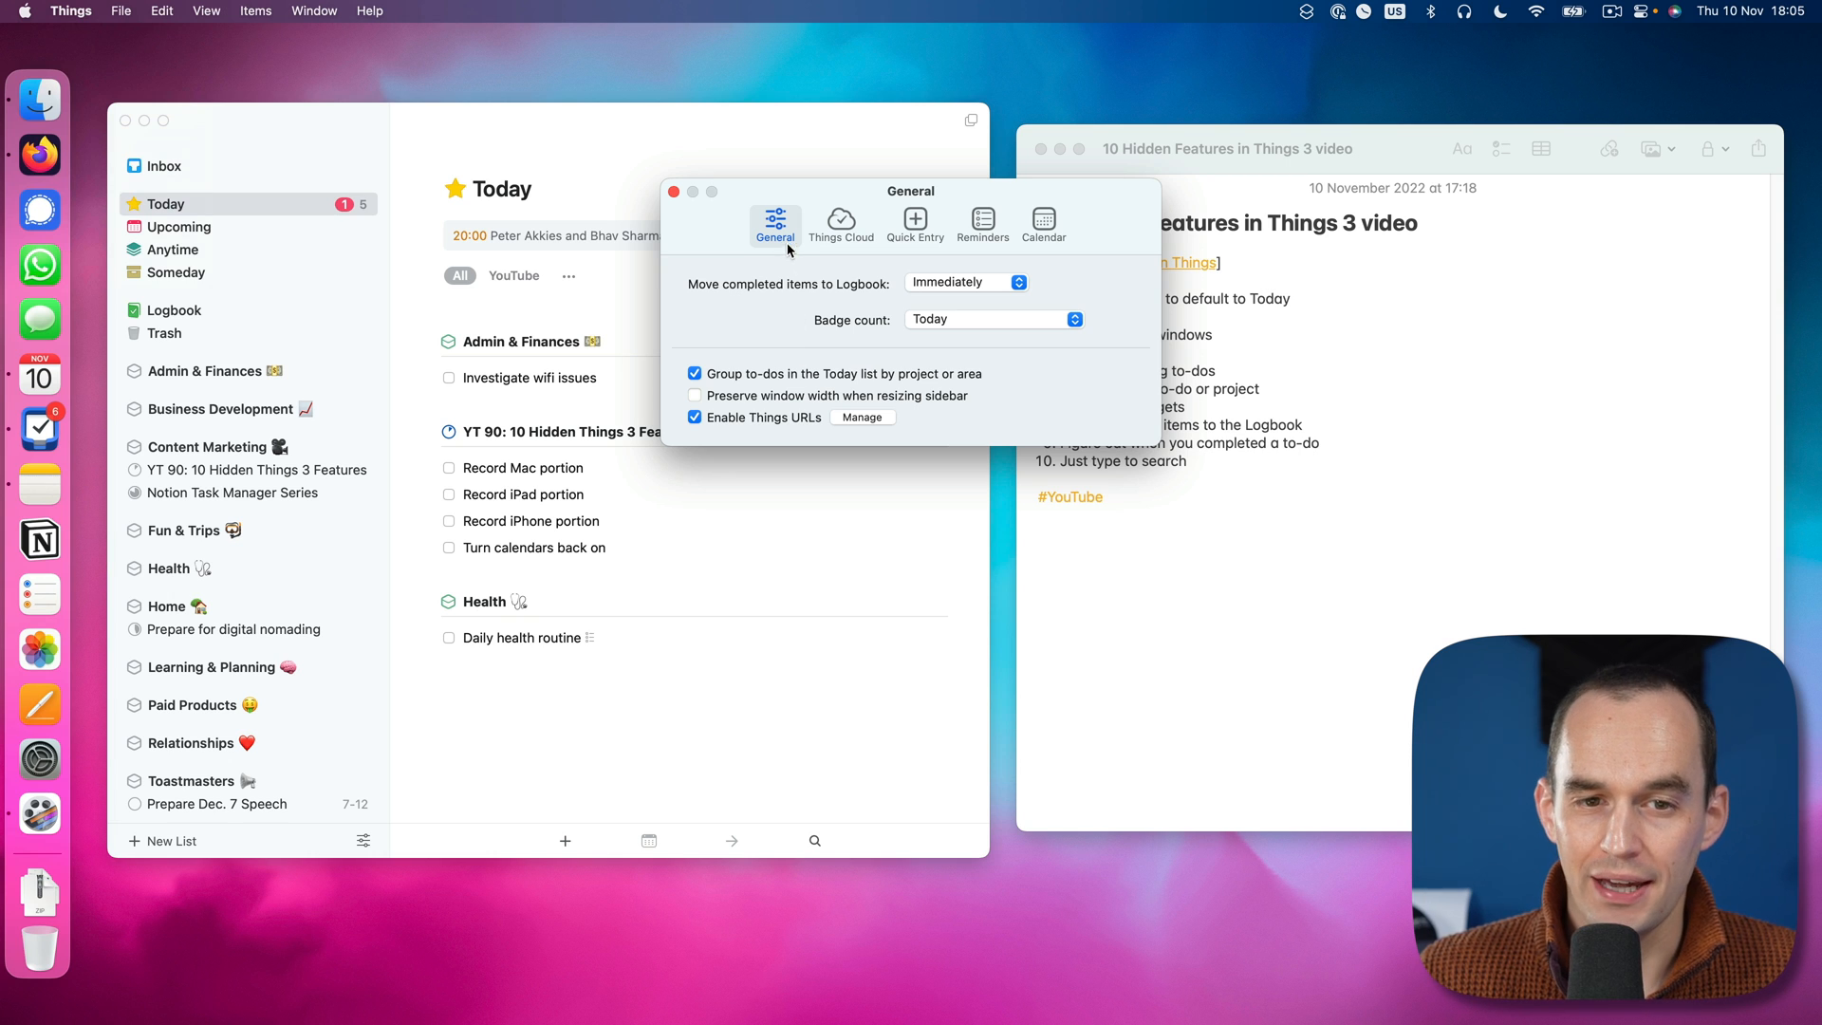
Step: Set 'Move completed items to Logbook' to Manually and close settings
click(964, 281)
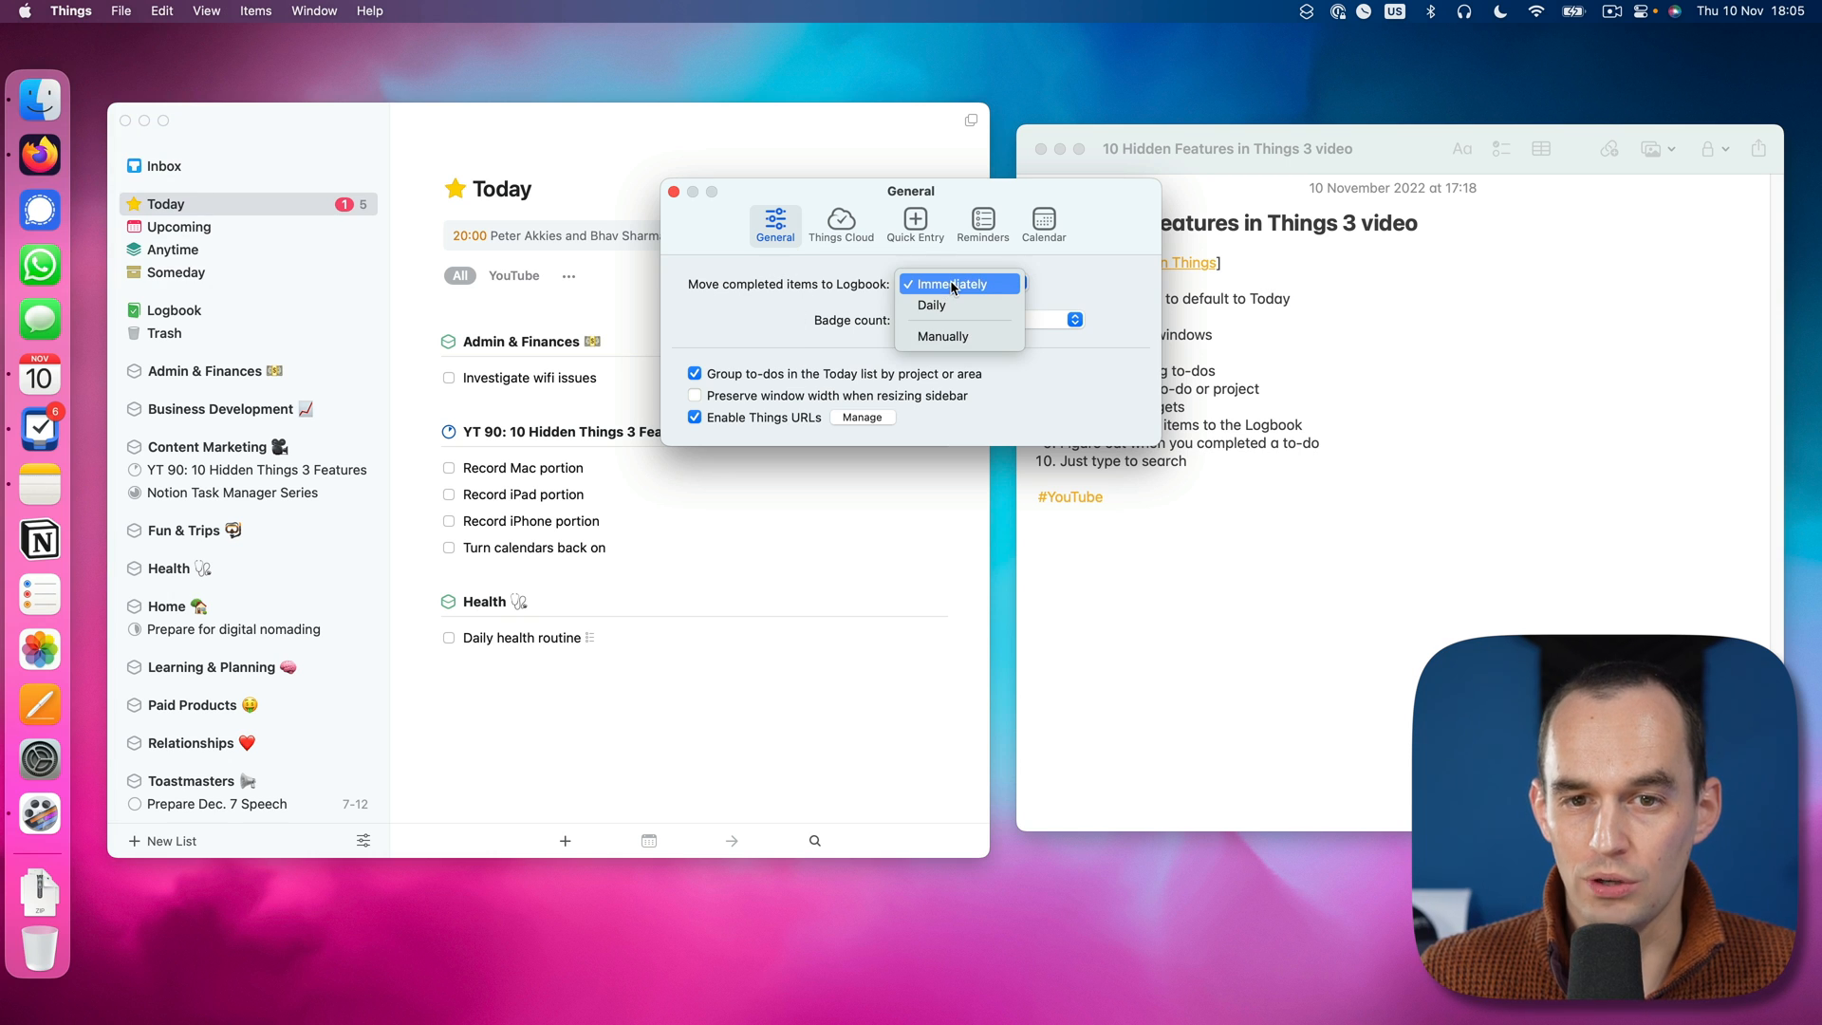
mouse_move(958, 303)
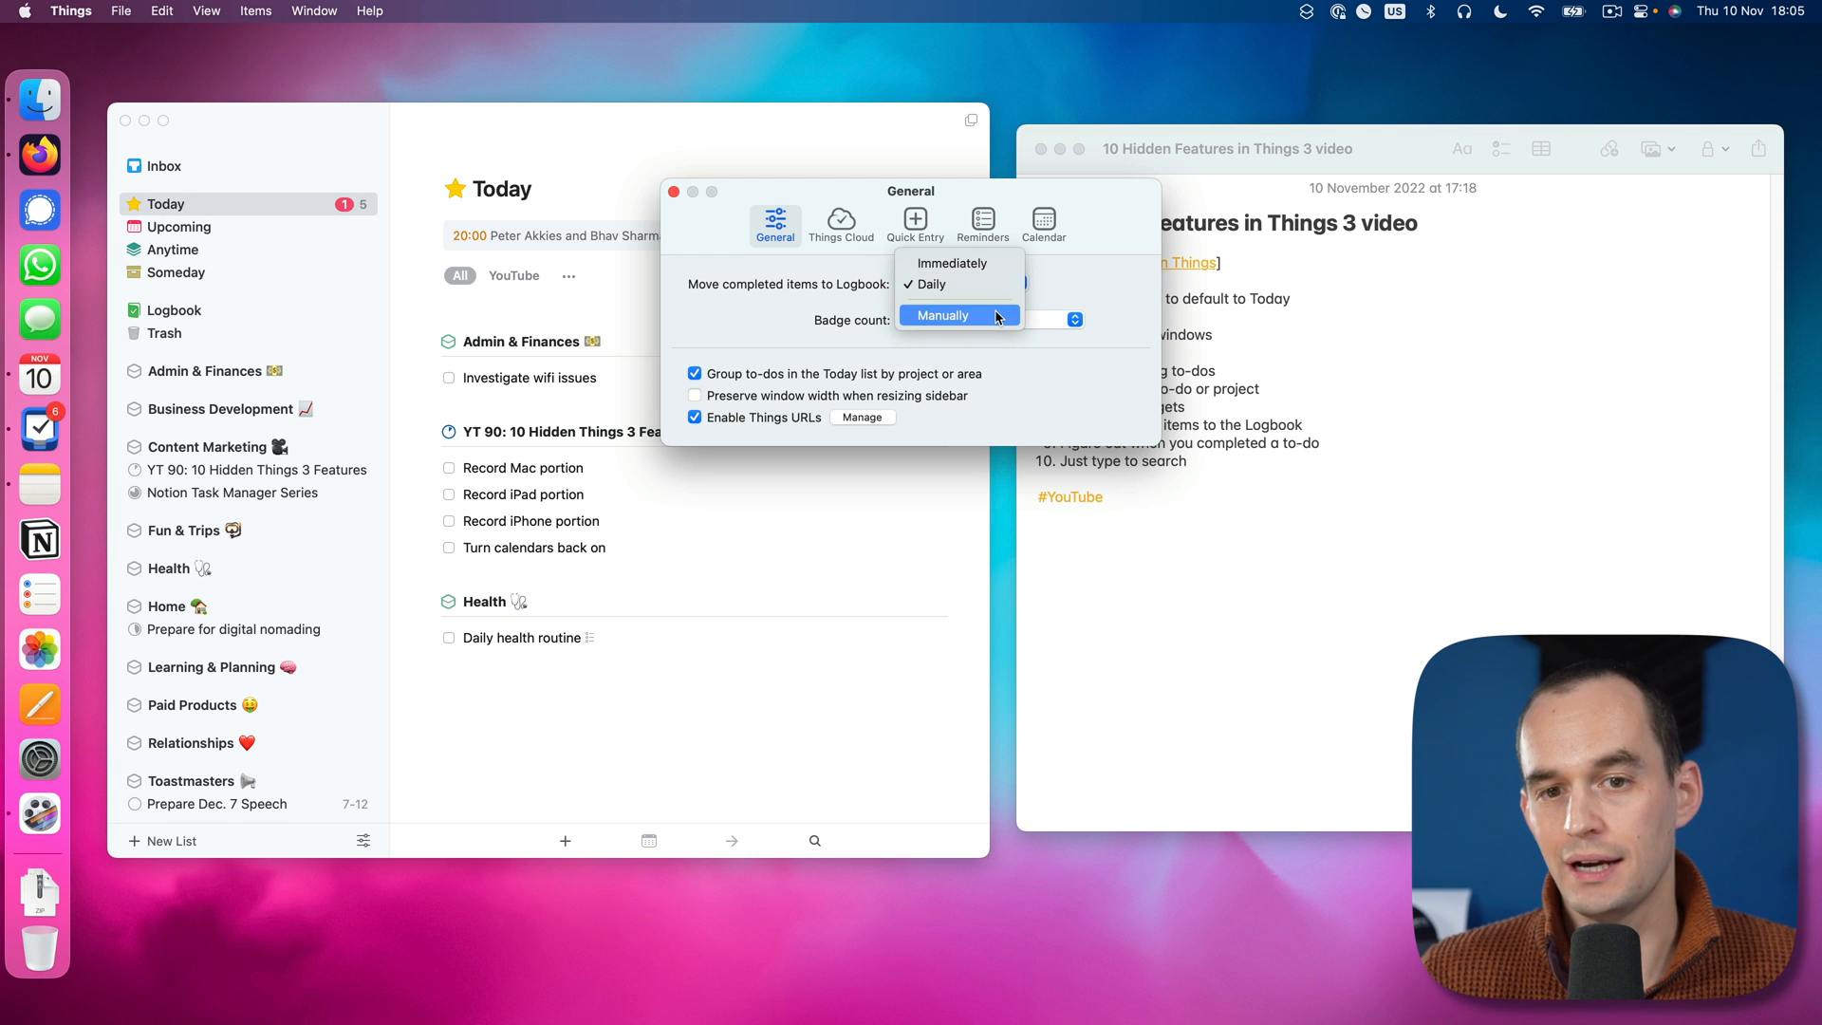
click(957, 315)
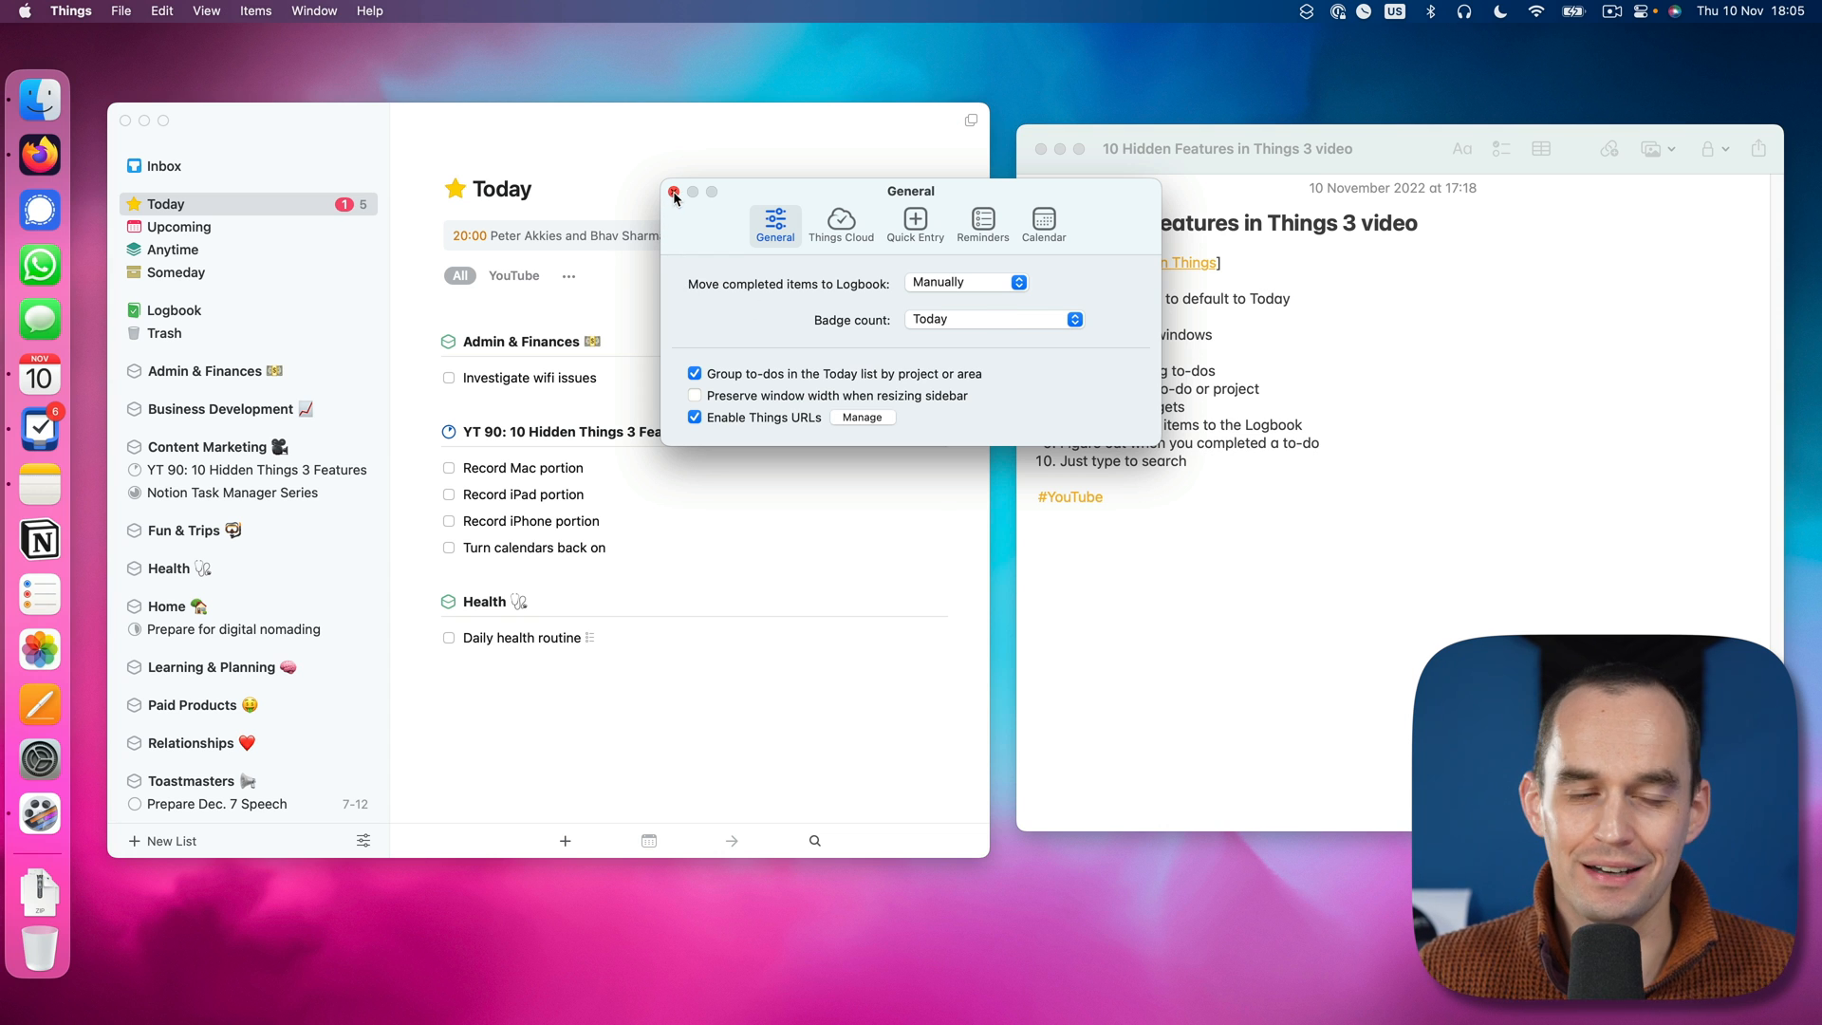
click(676, 191)
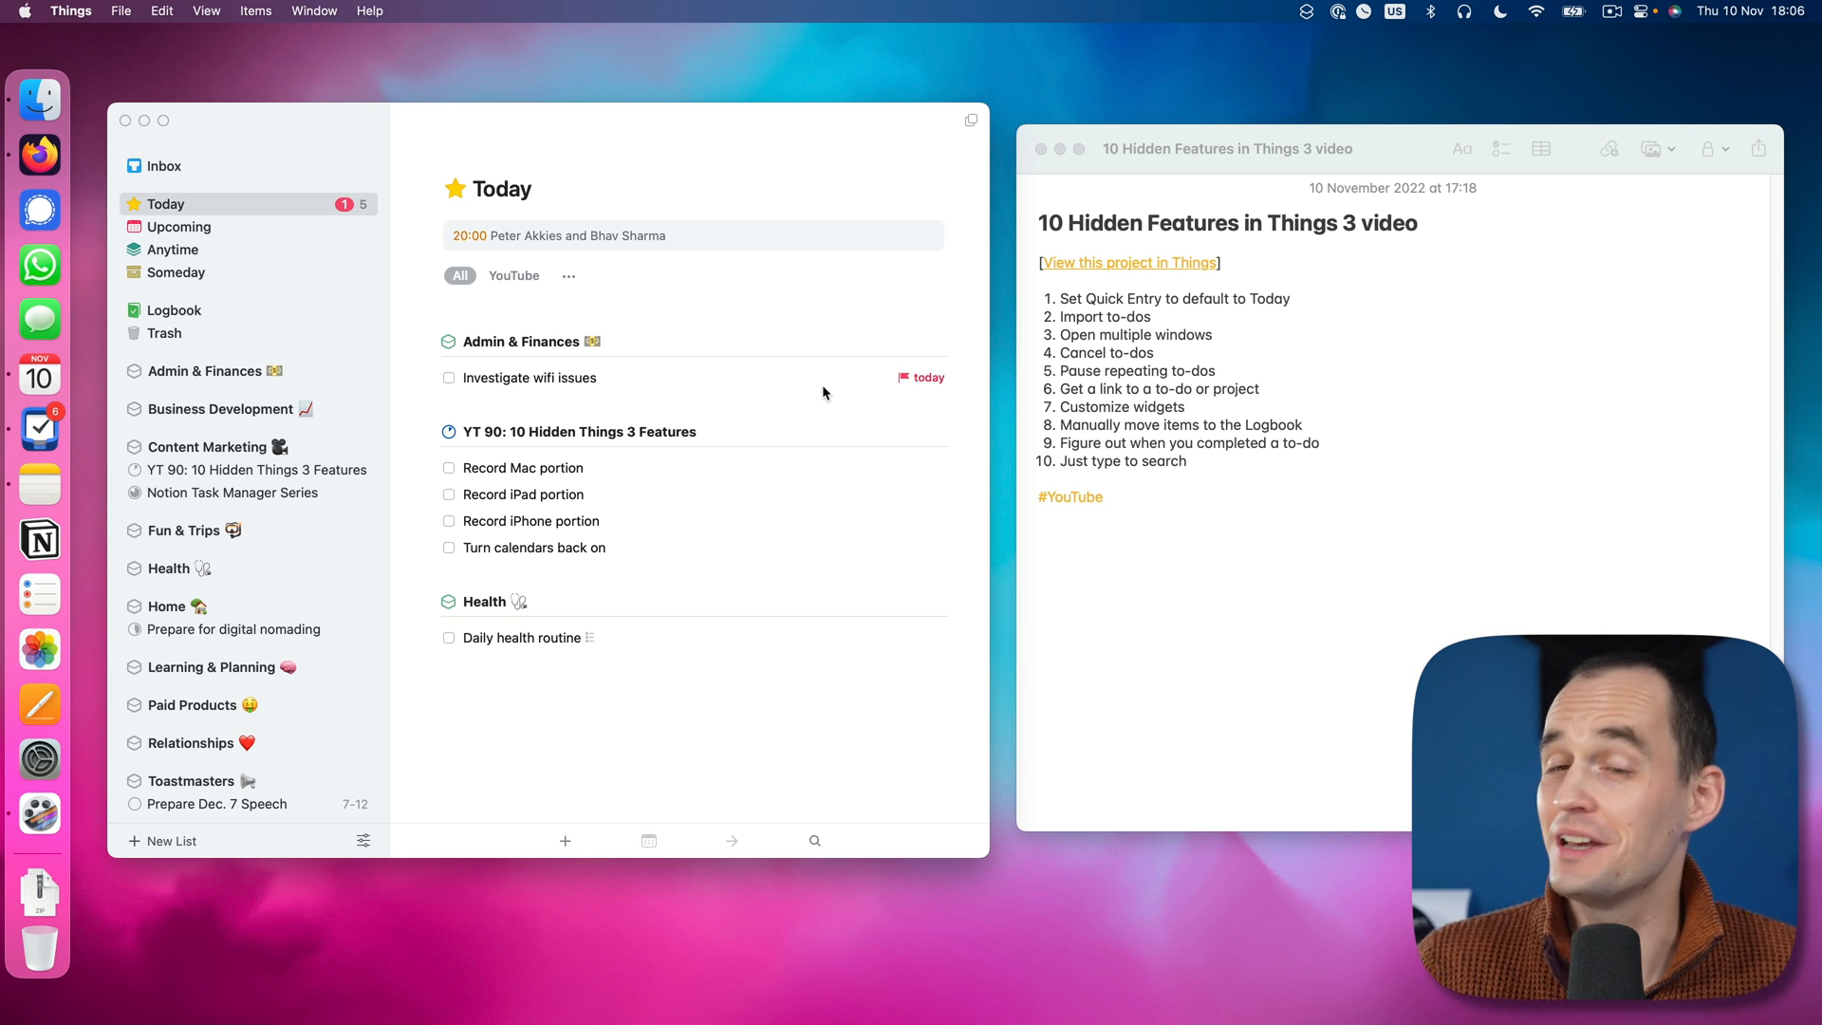
mouse_move(452, 410)
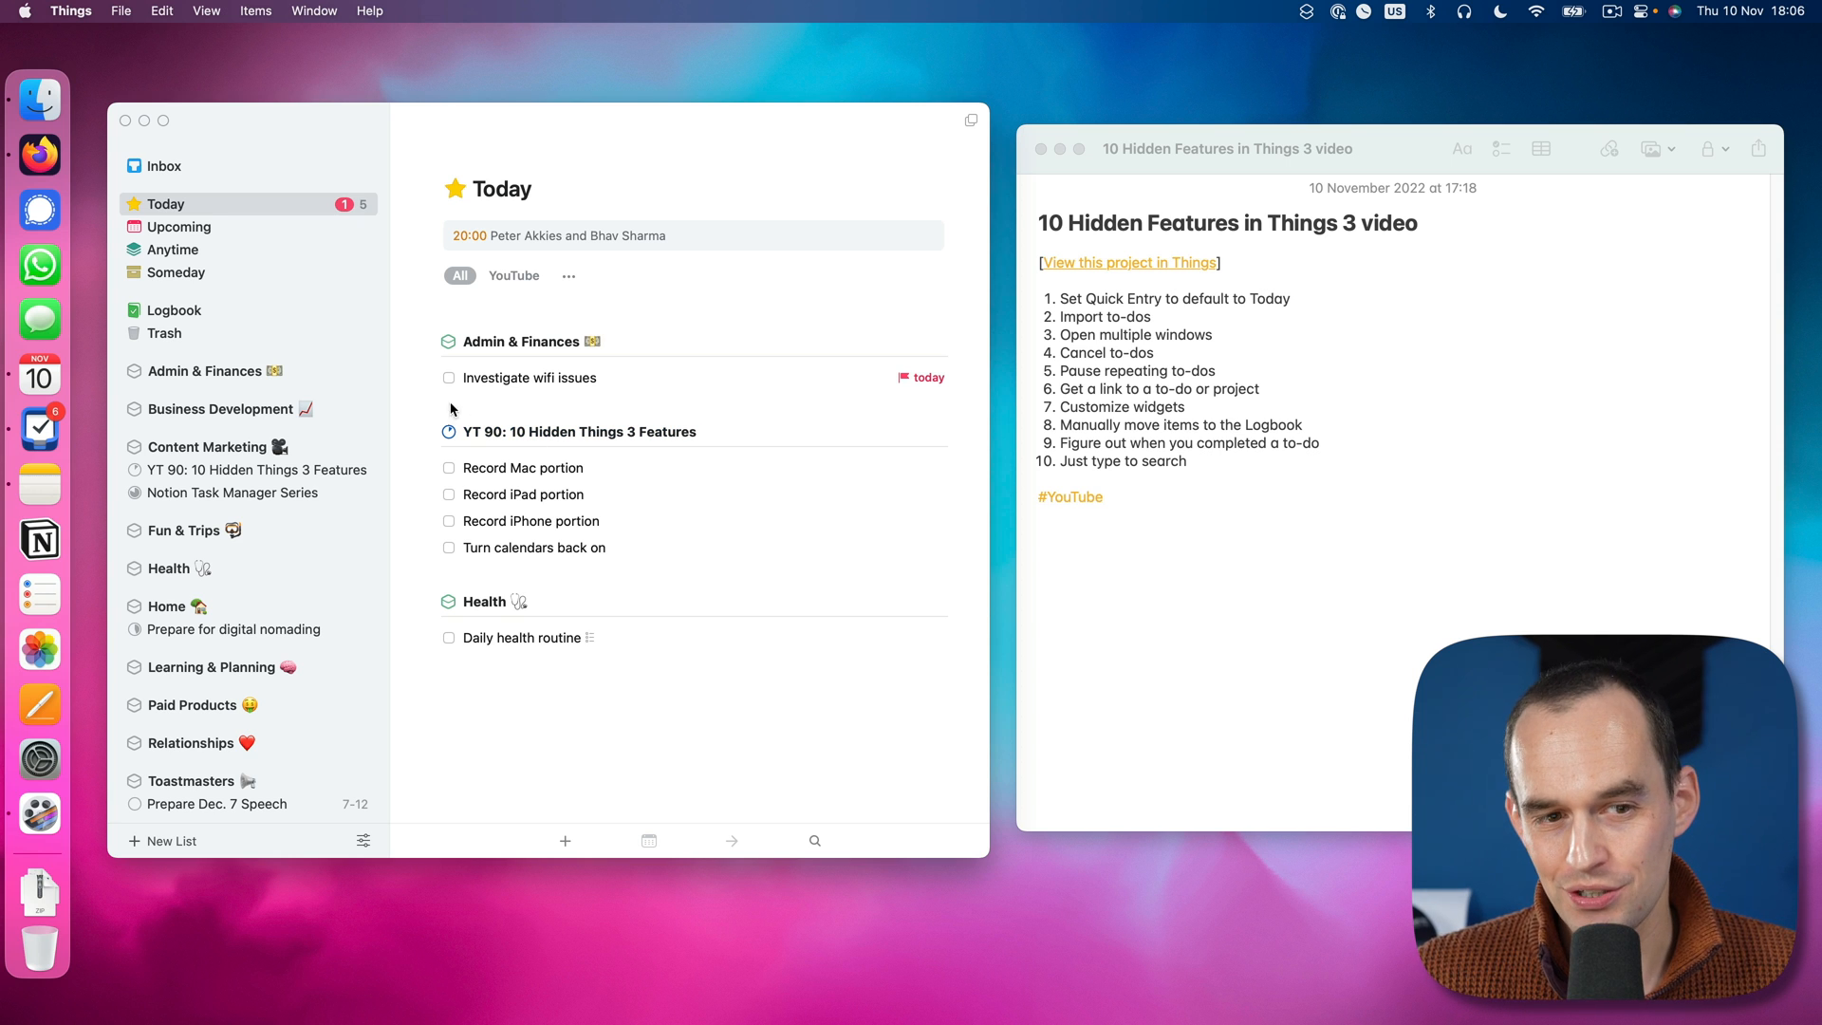
Step: Check off Record Mac portion and Record iPad portion in the Today list
click(448, 467)
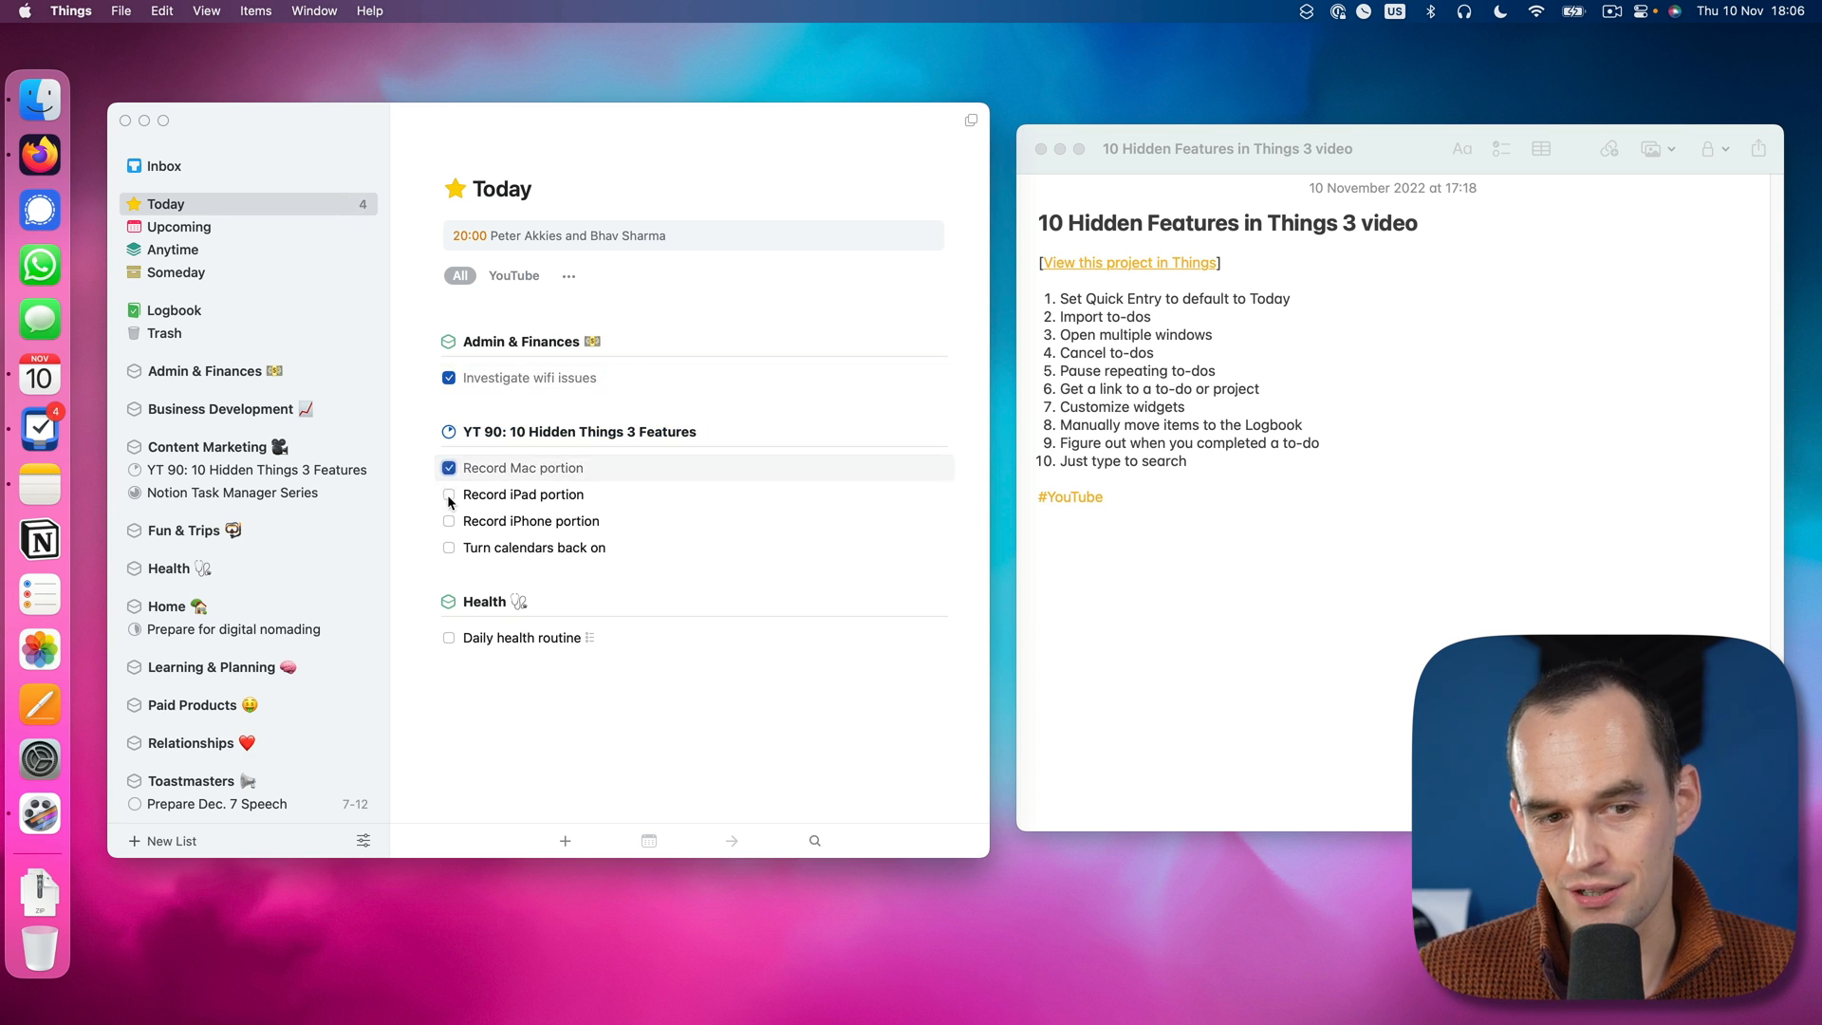
click(448, 493)
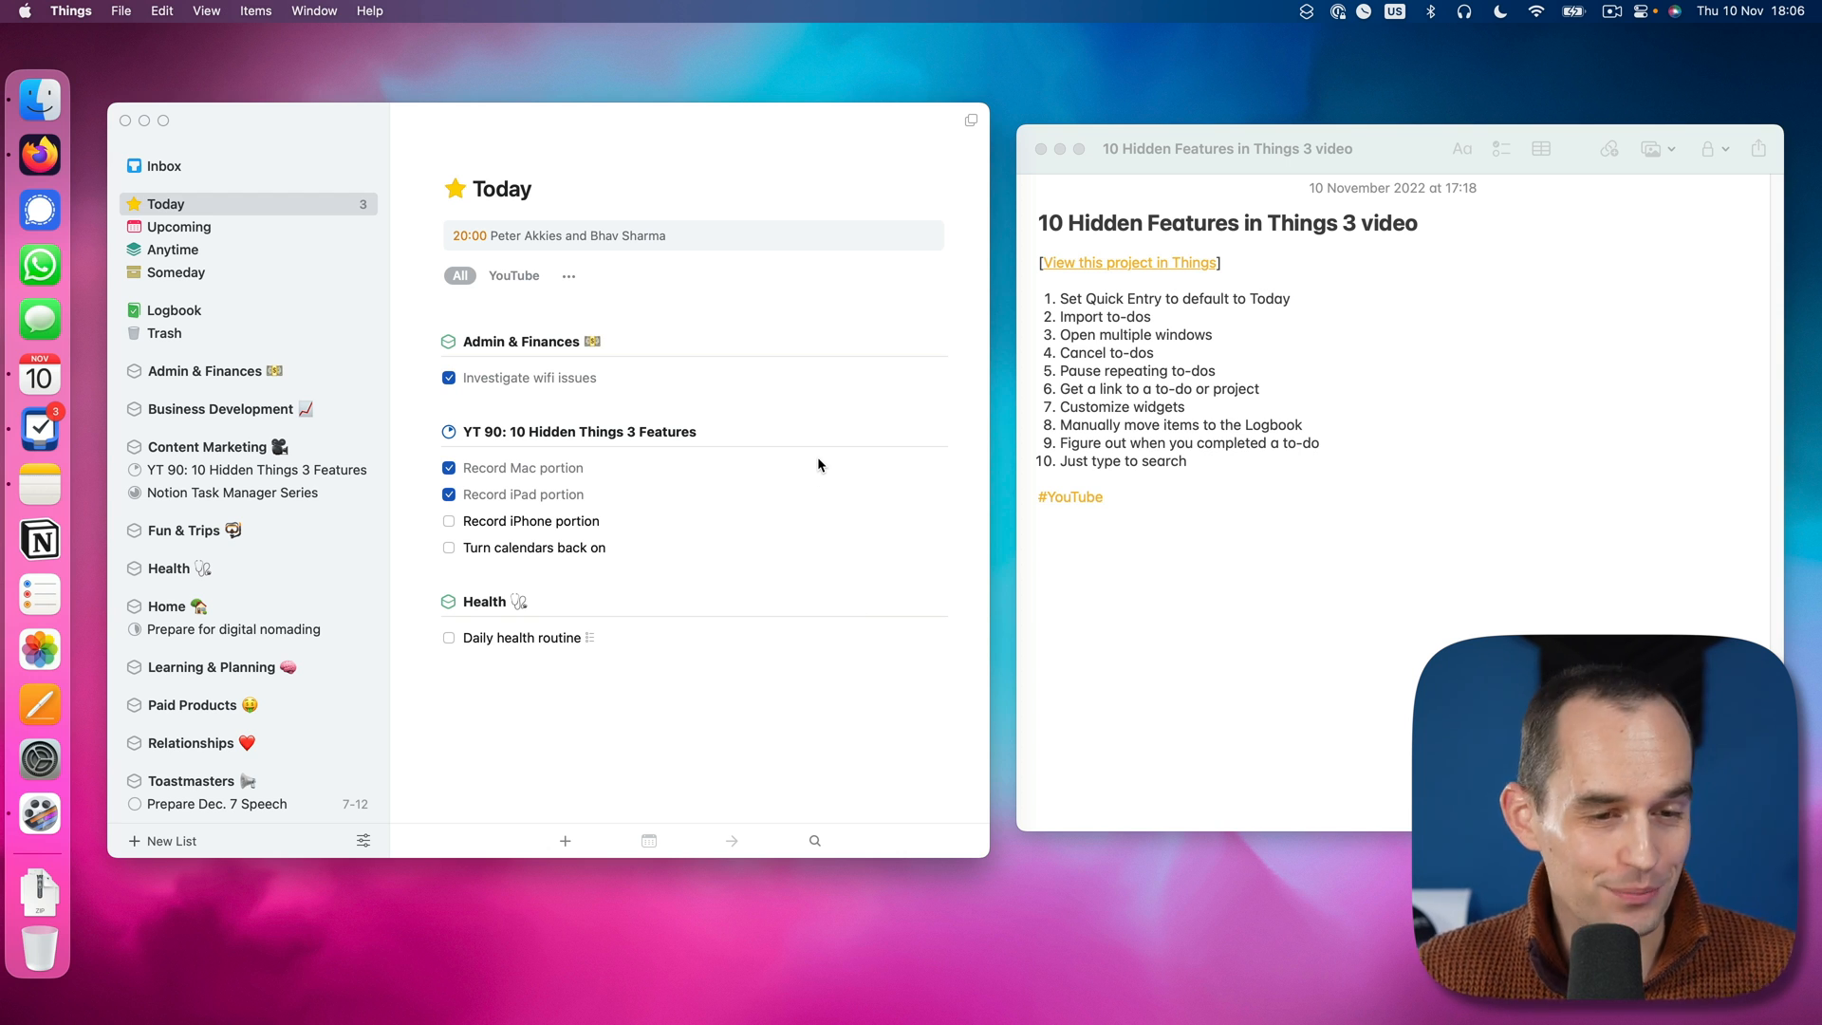
mouse_move(307, 399)
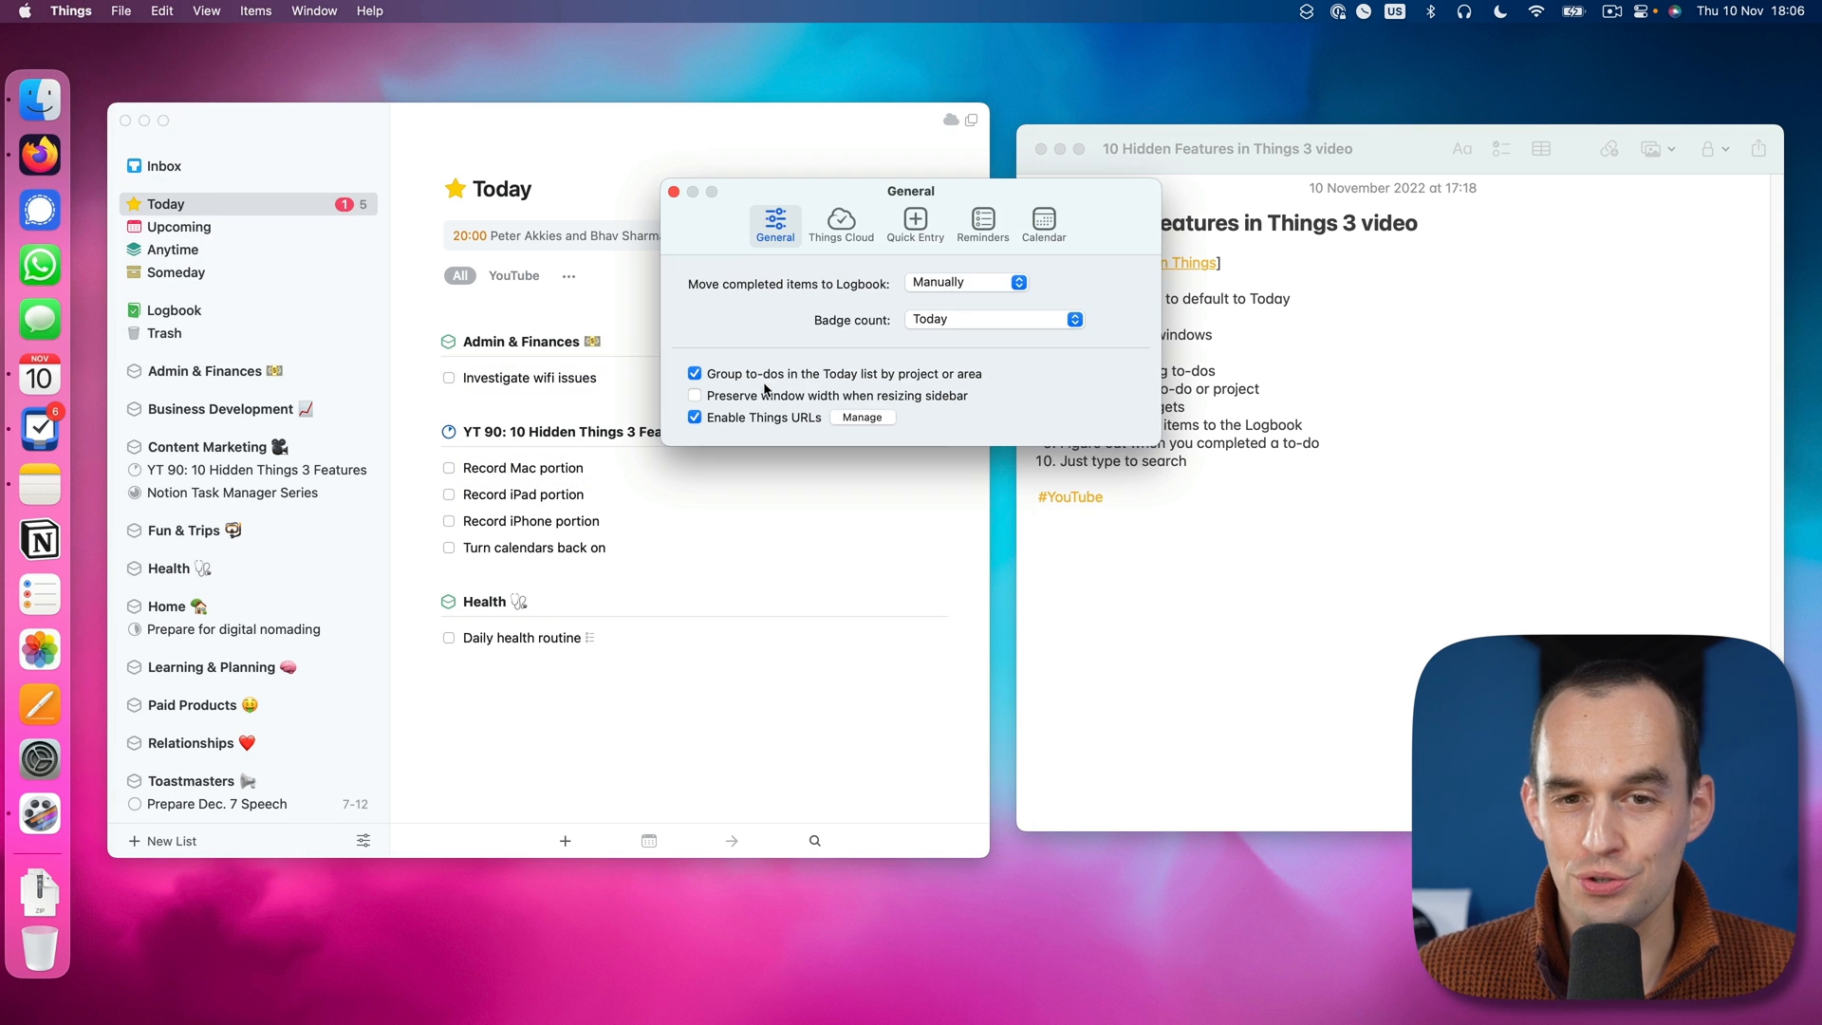
Step: Set 'Move completed items to Logbook' back to Immediately and close settings
click(966, 281)
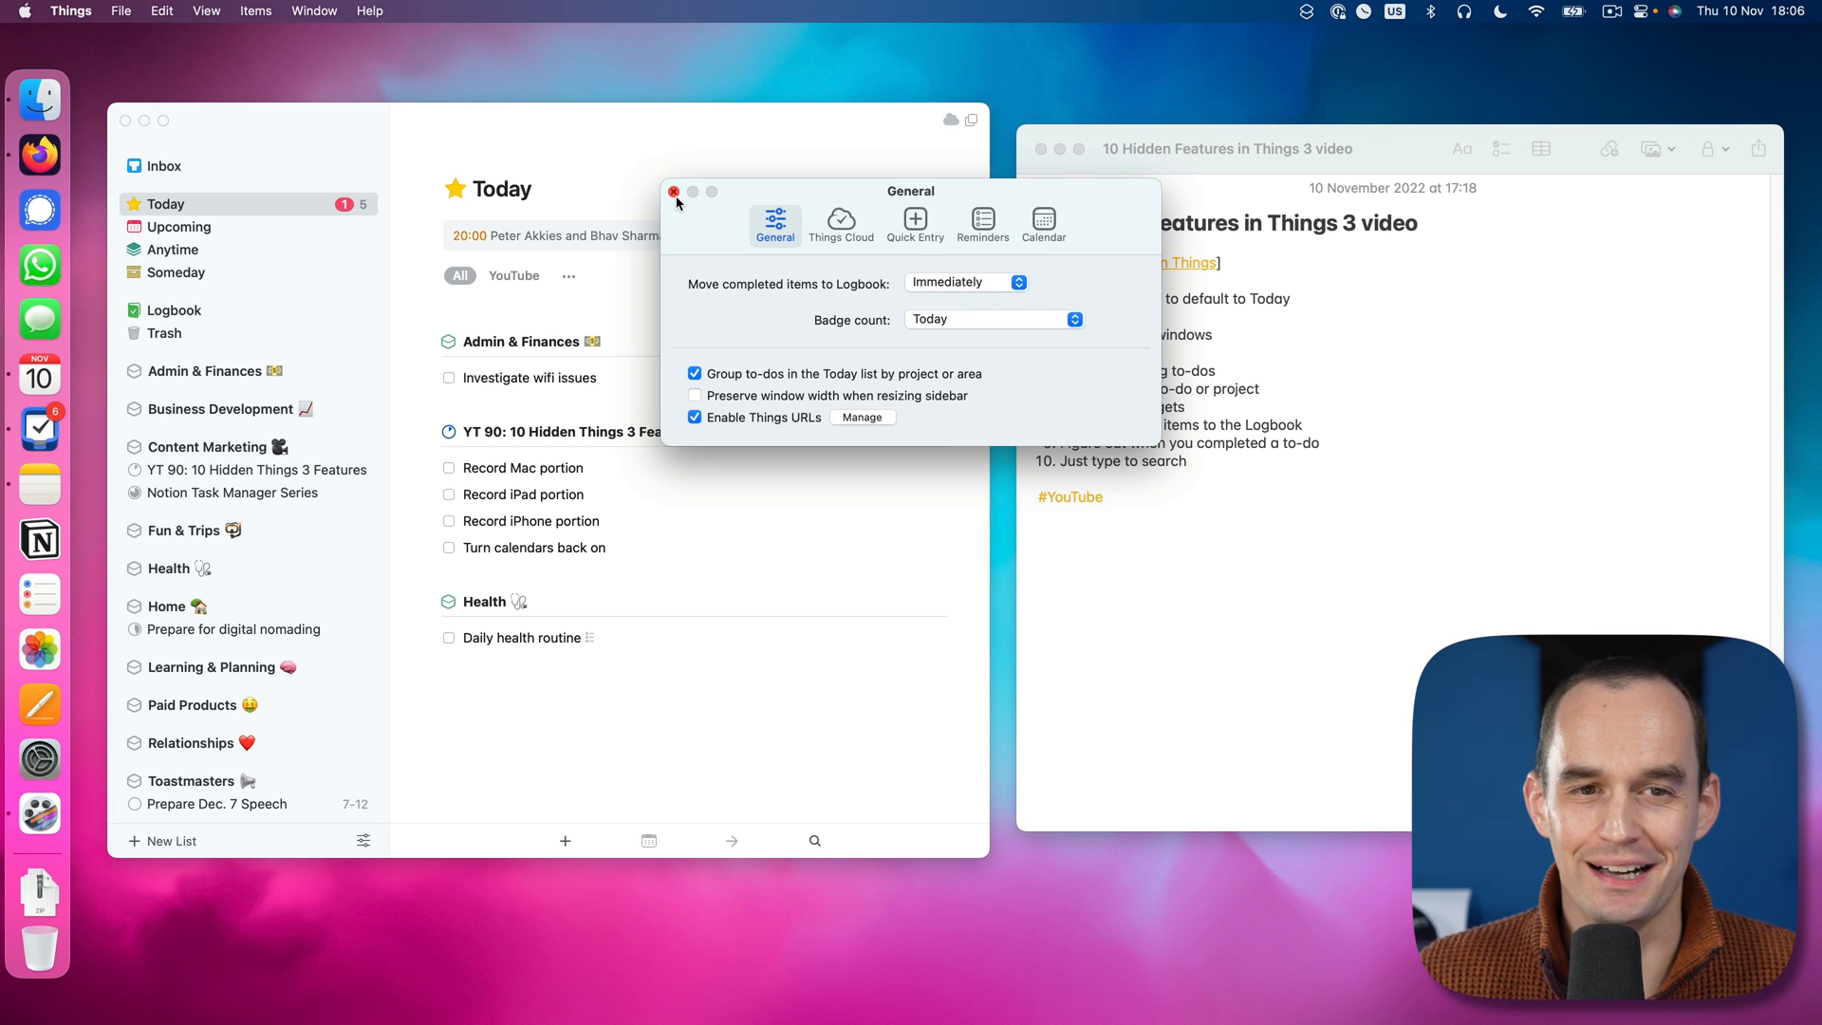
click(675, 192)
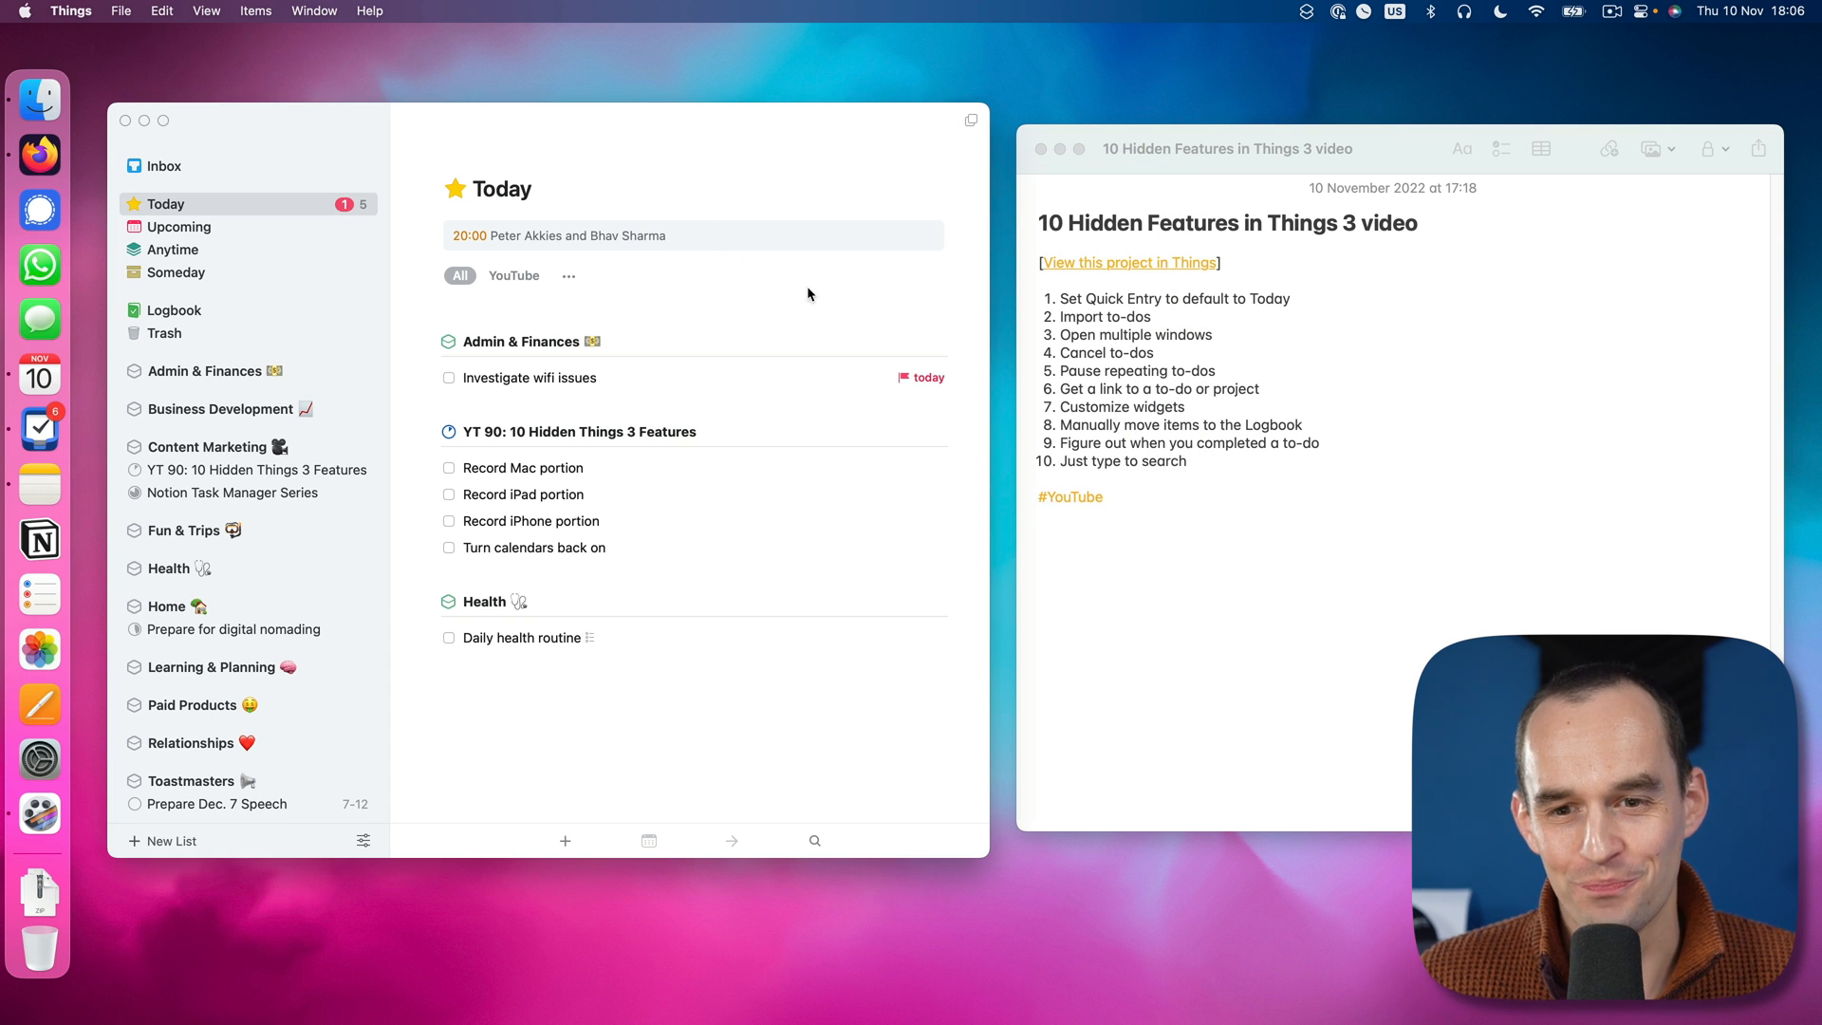
click(1299, 443)
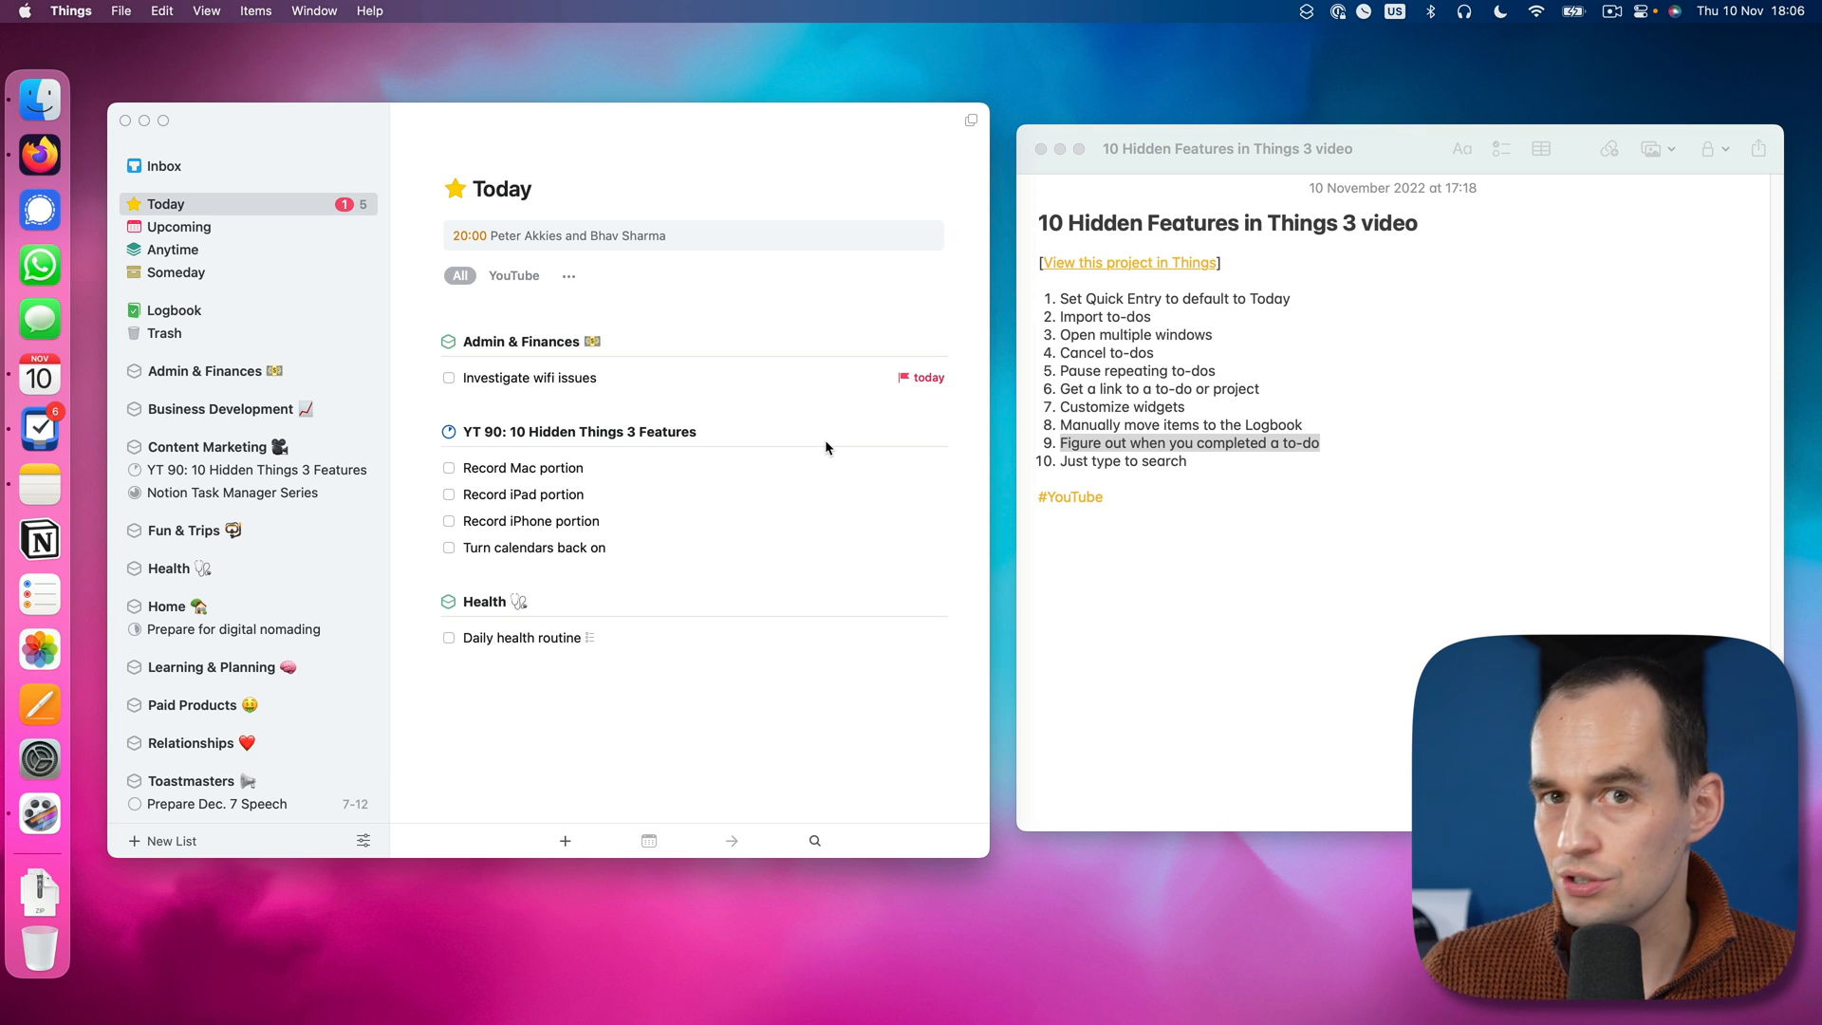
mouse_move(839, 503)
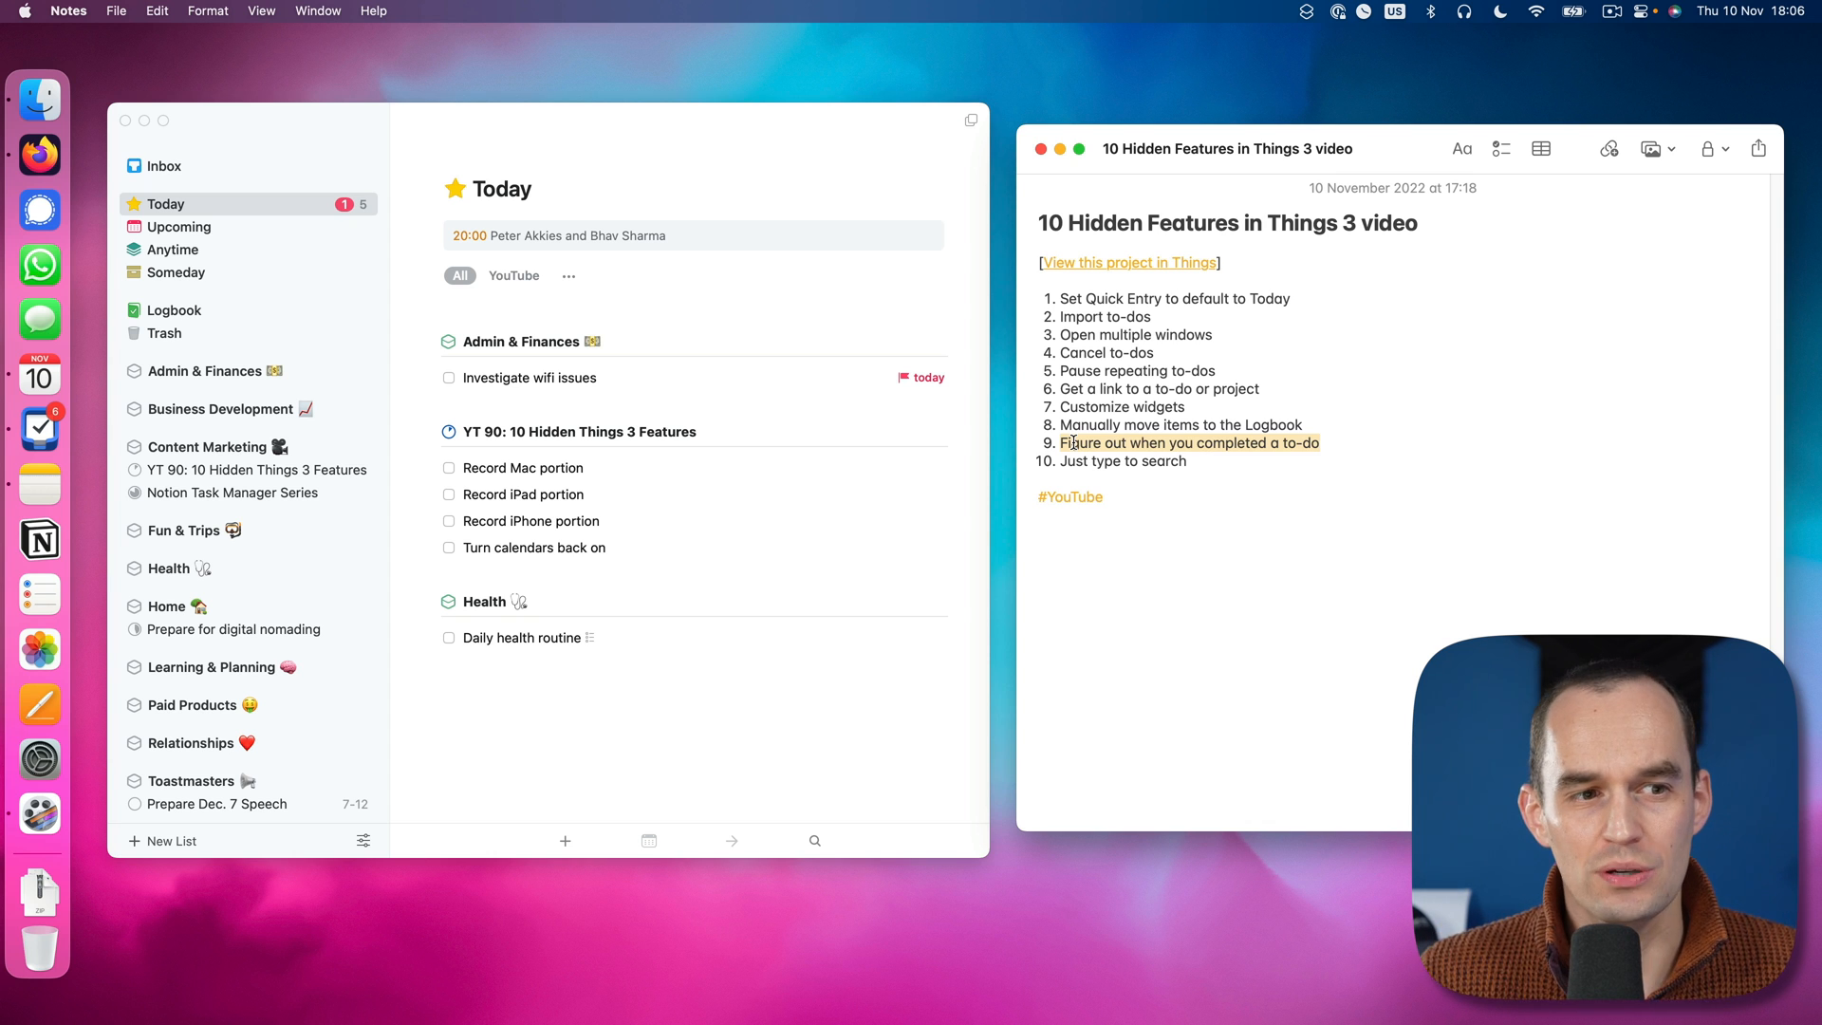
Step: Show Get Info for the completed 'Fill in video structure template' to-do from the Logbook
click(175, 311)
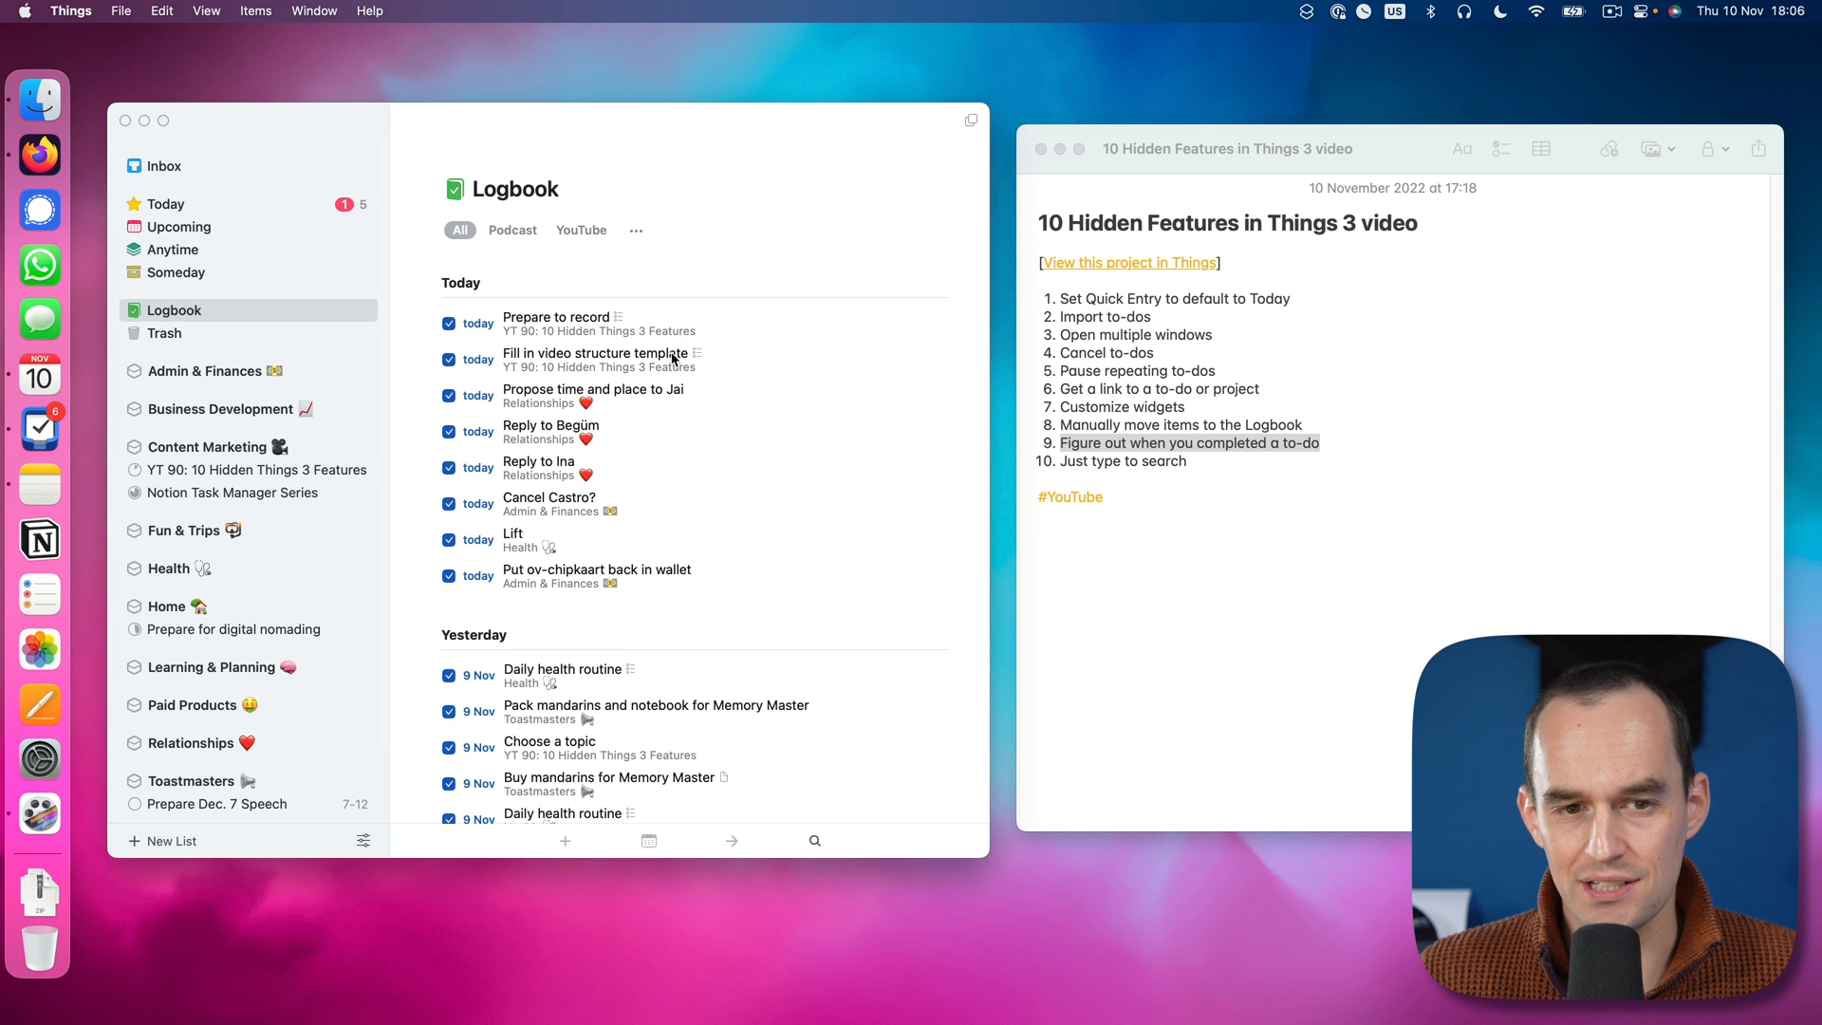
click(634, 359)
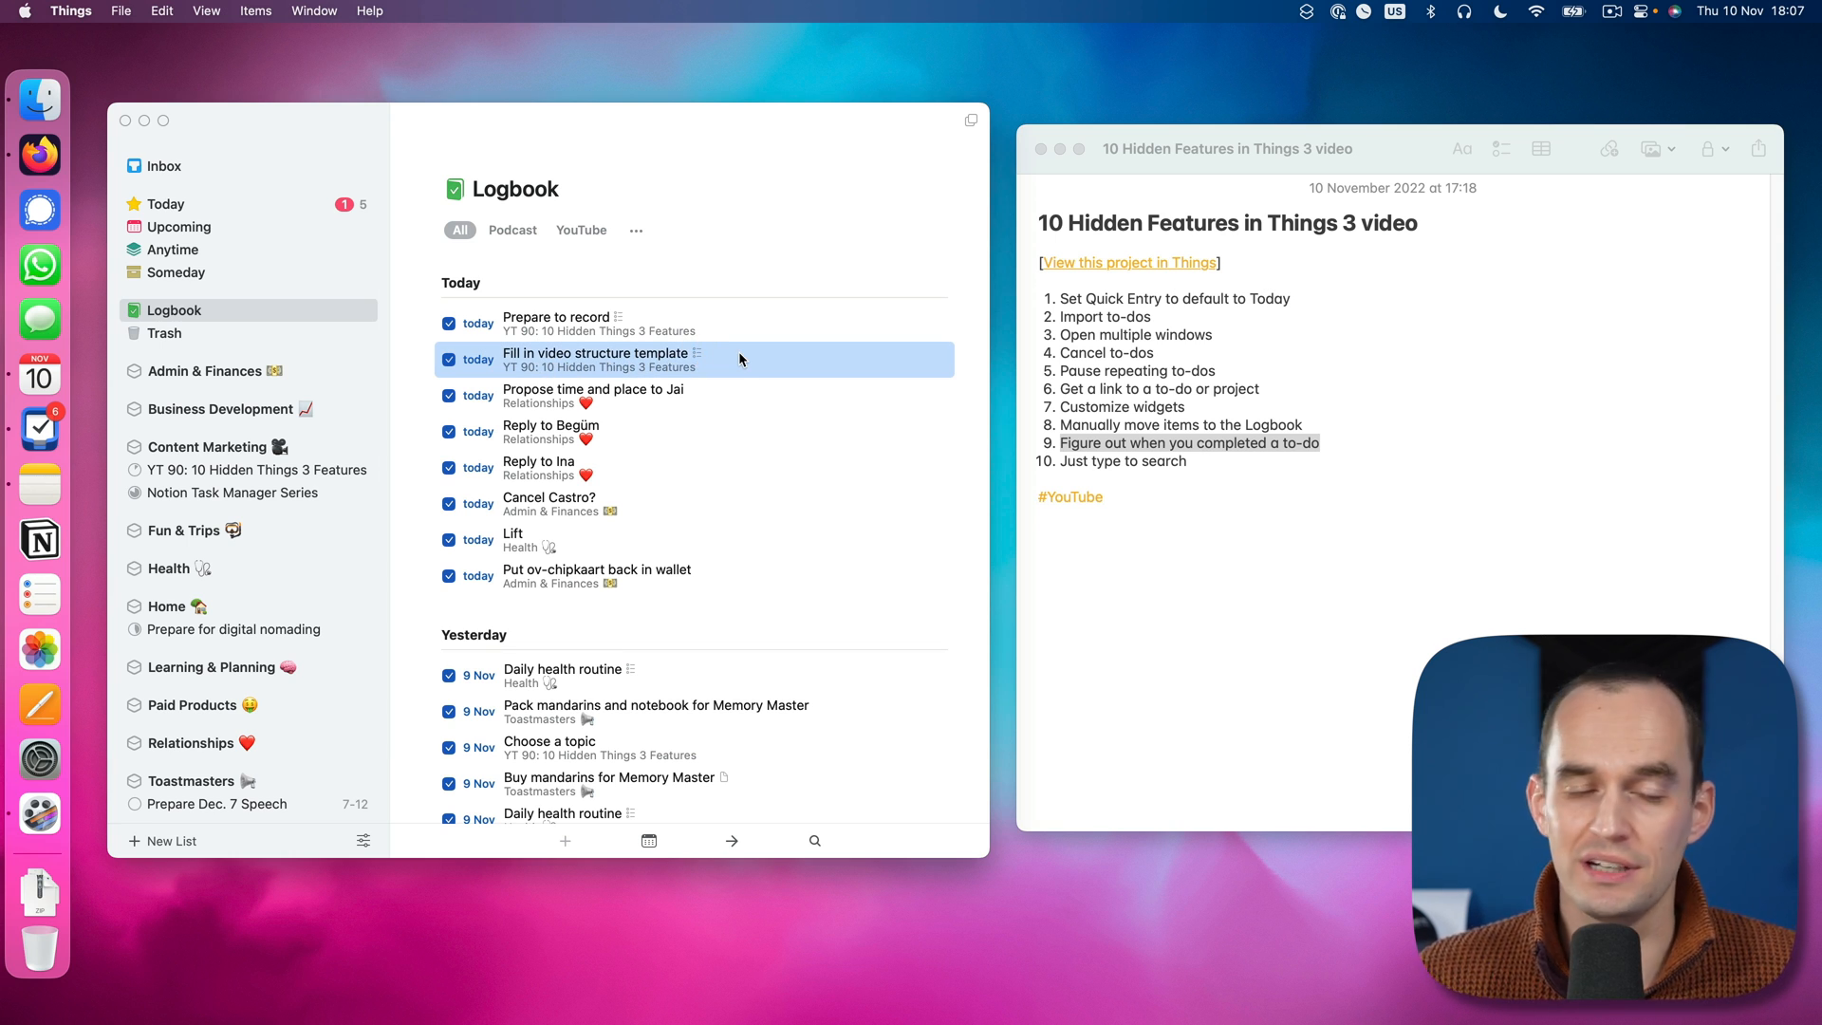
right_click(740, 358)
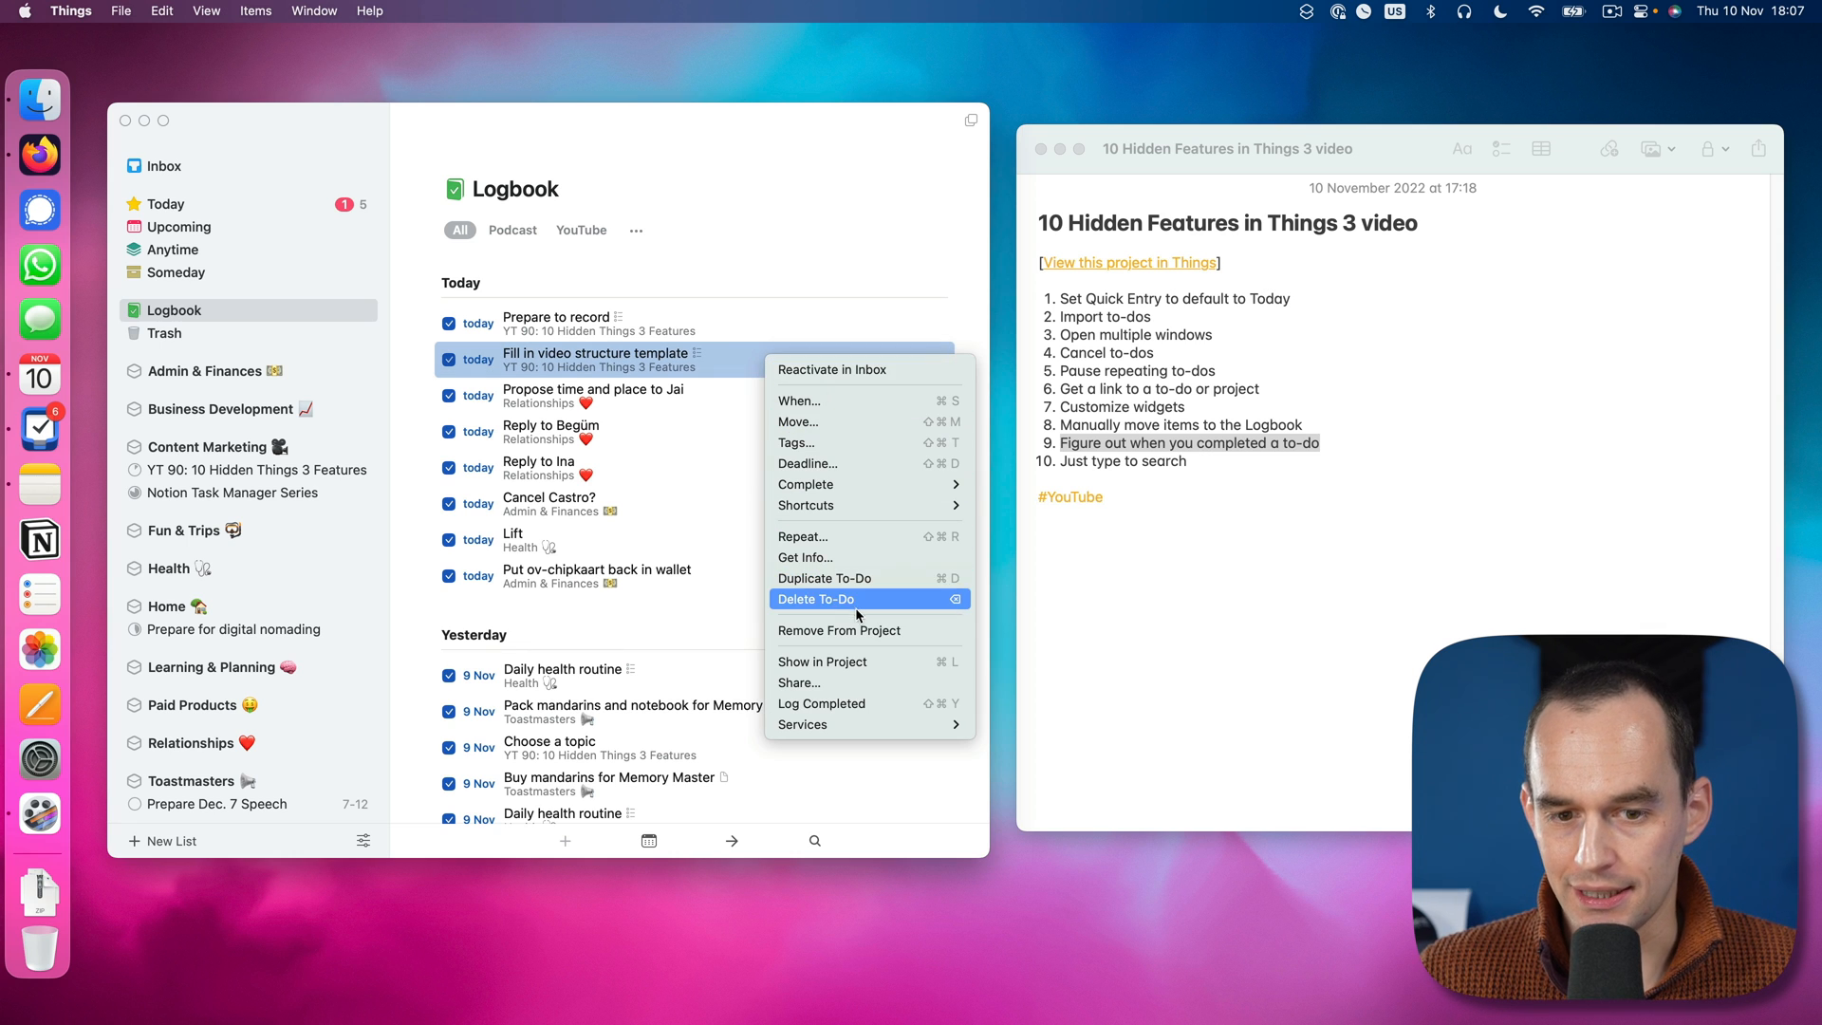
click(846, 560)
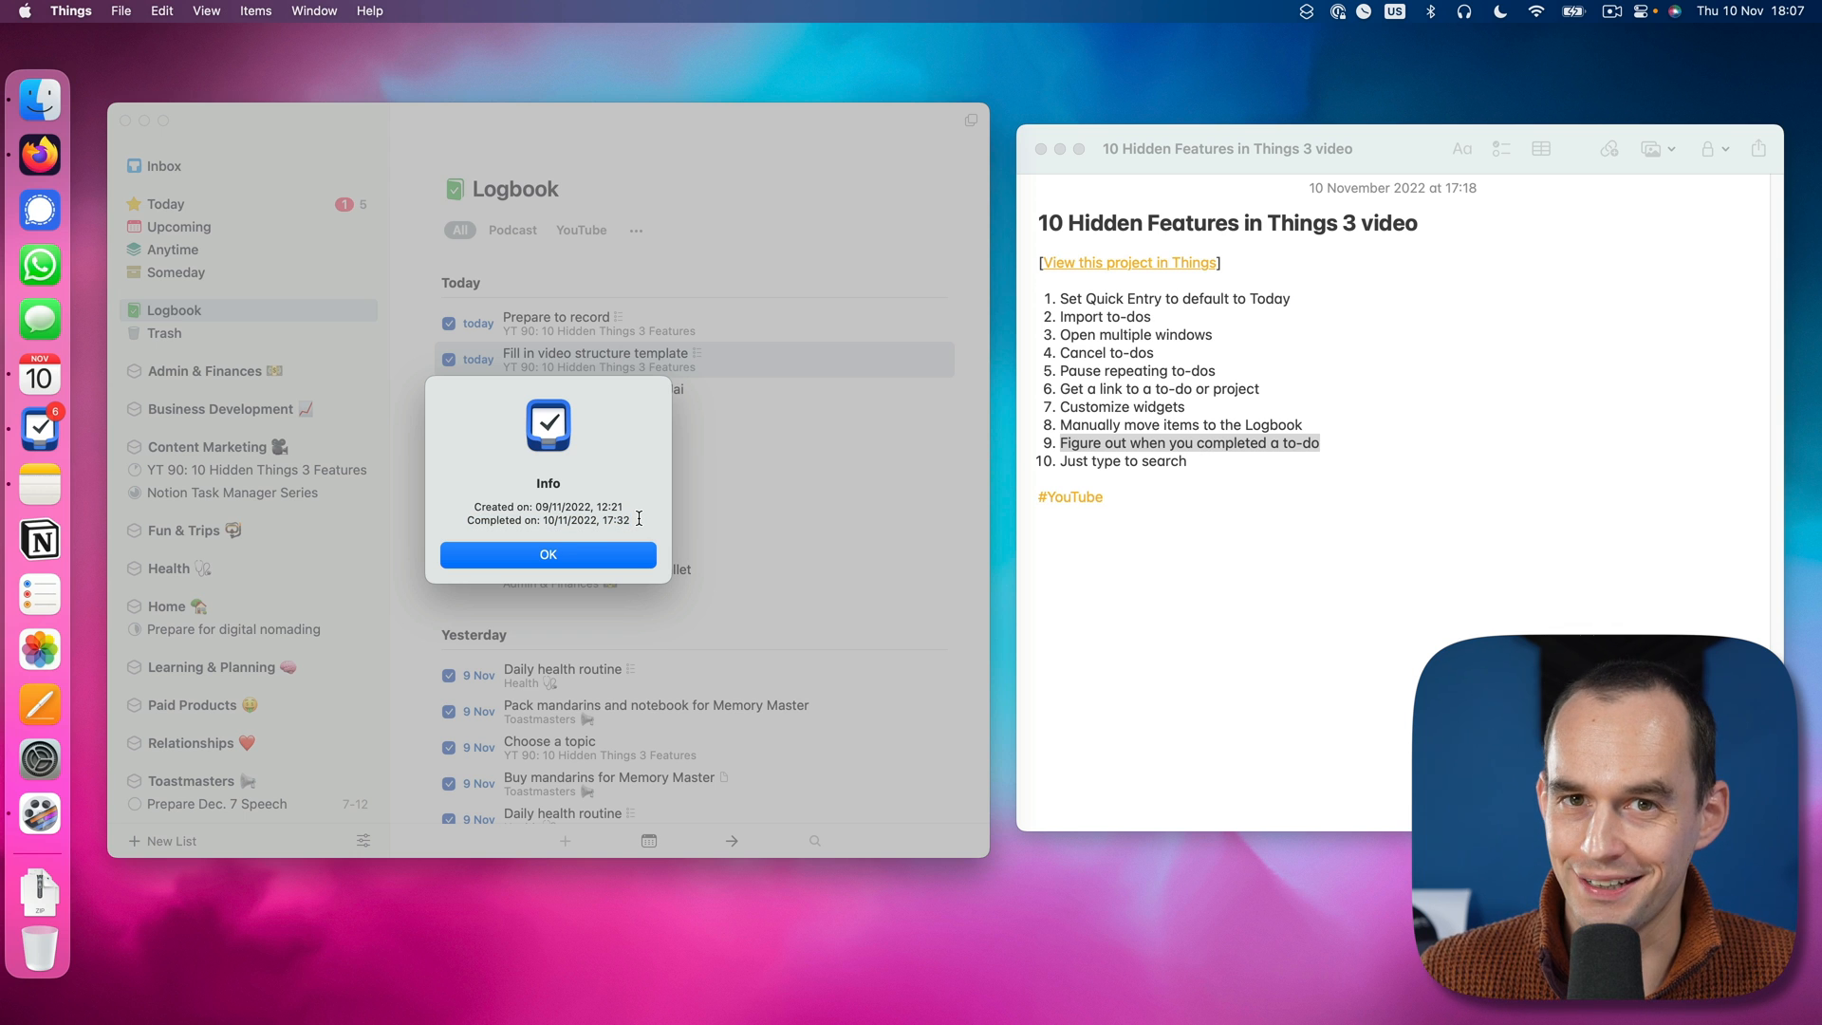
Step: Dismiss the creation/completion info and return to the Today list
click(547, 554)
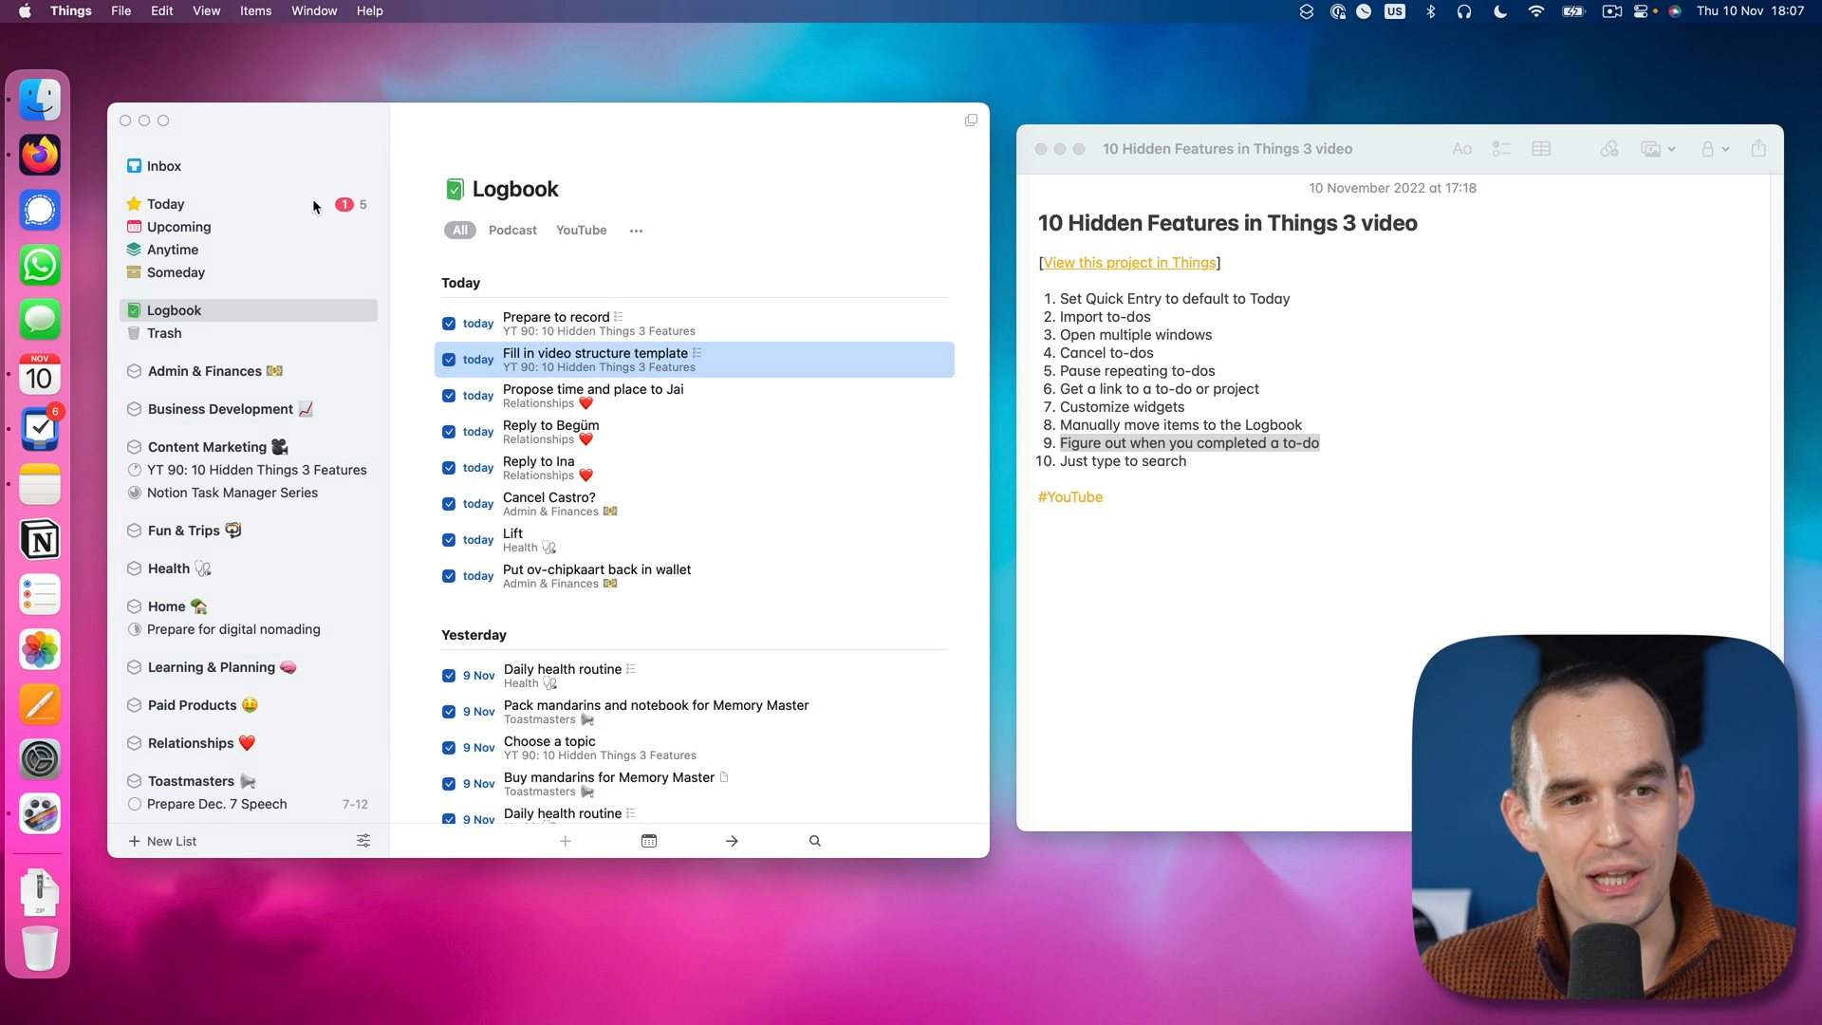
click(167, 205)
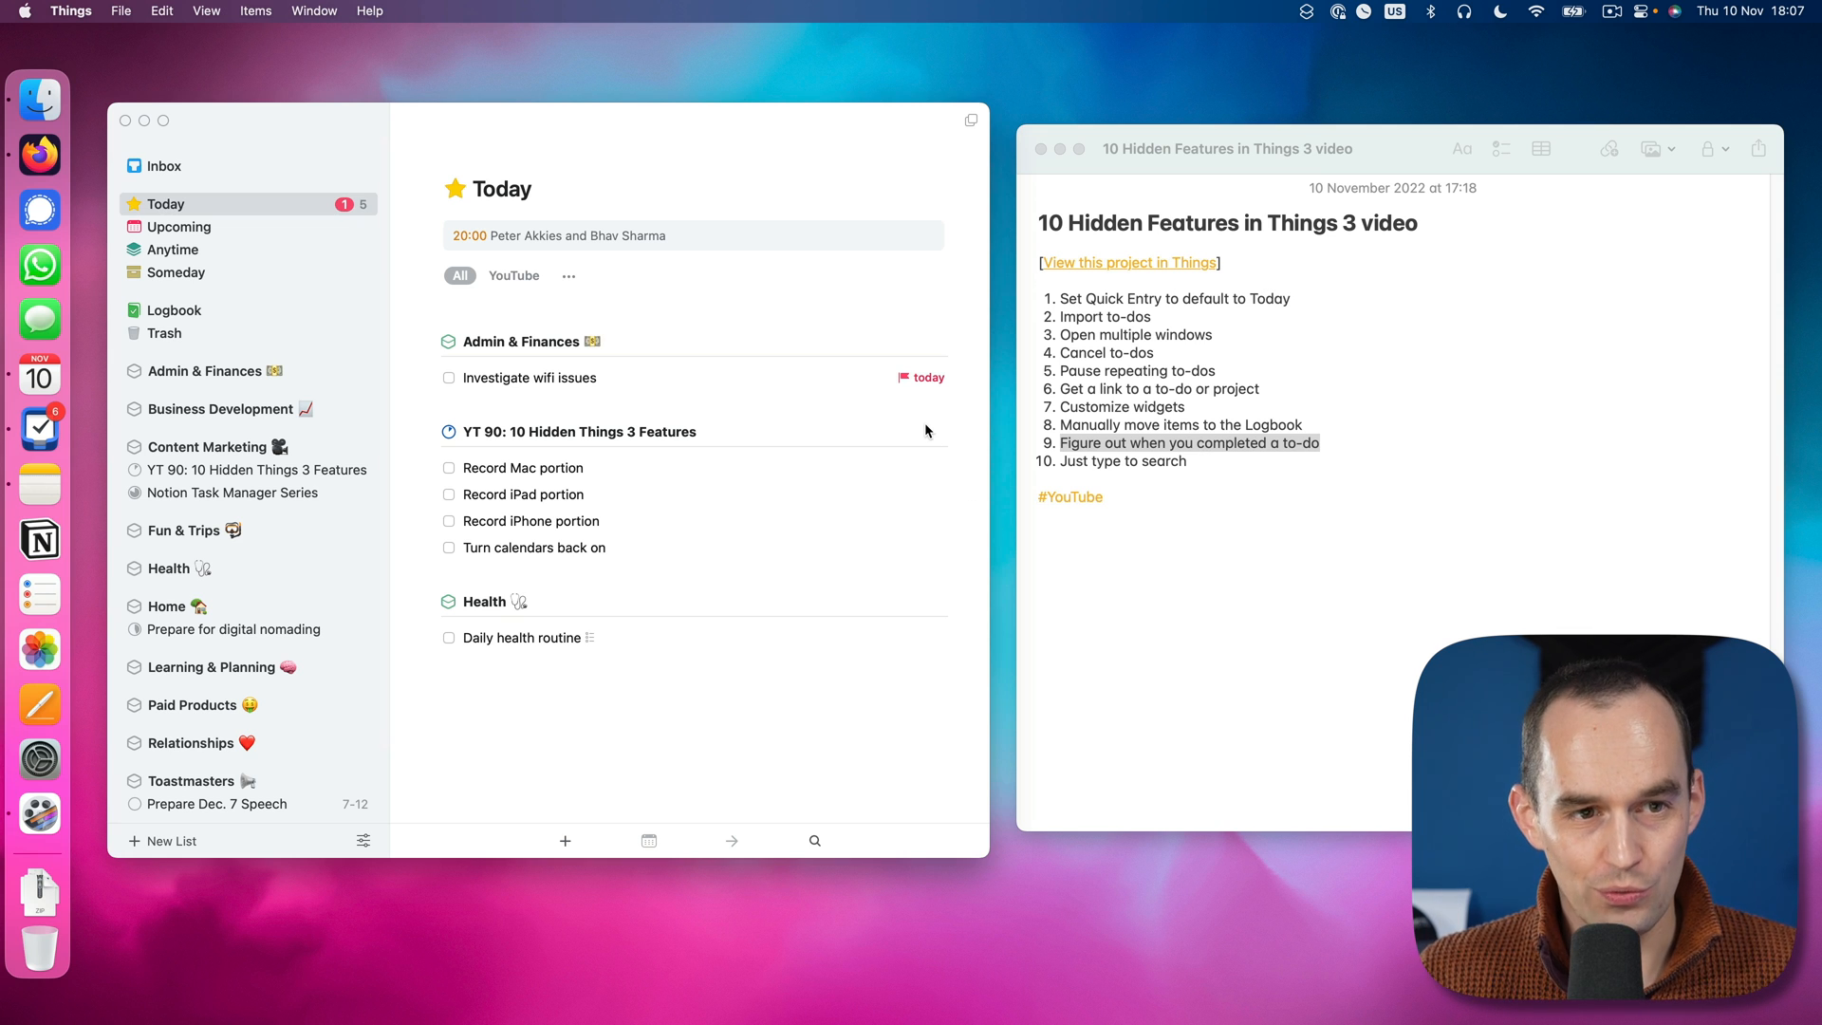
mouse_move(892, 281)
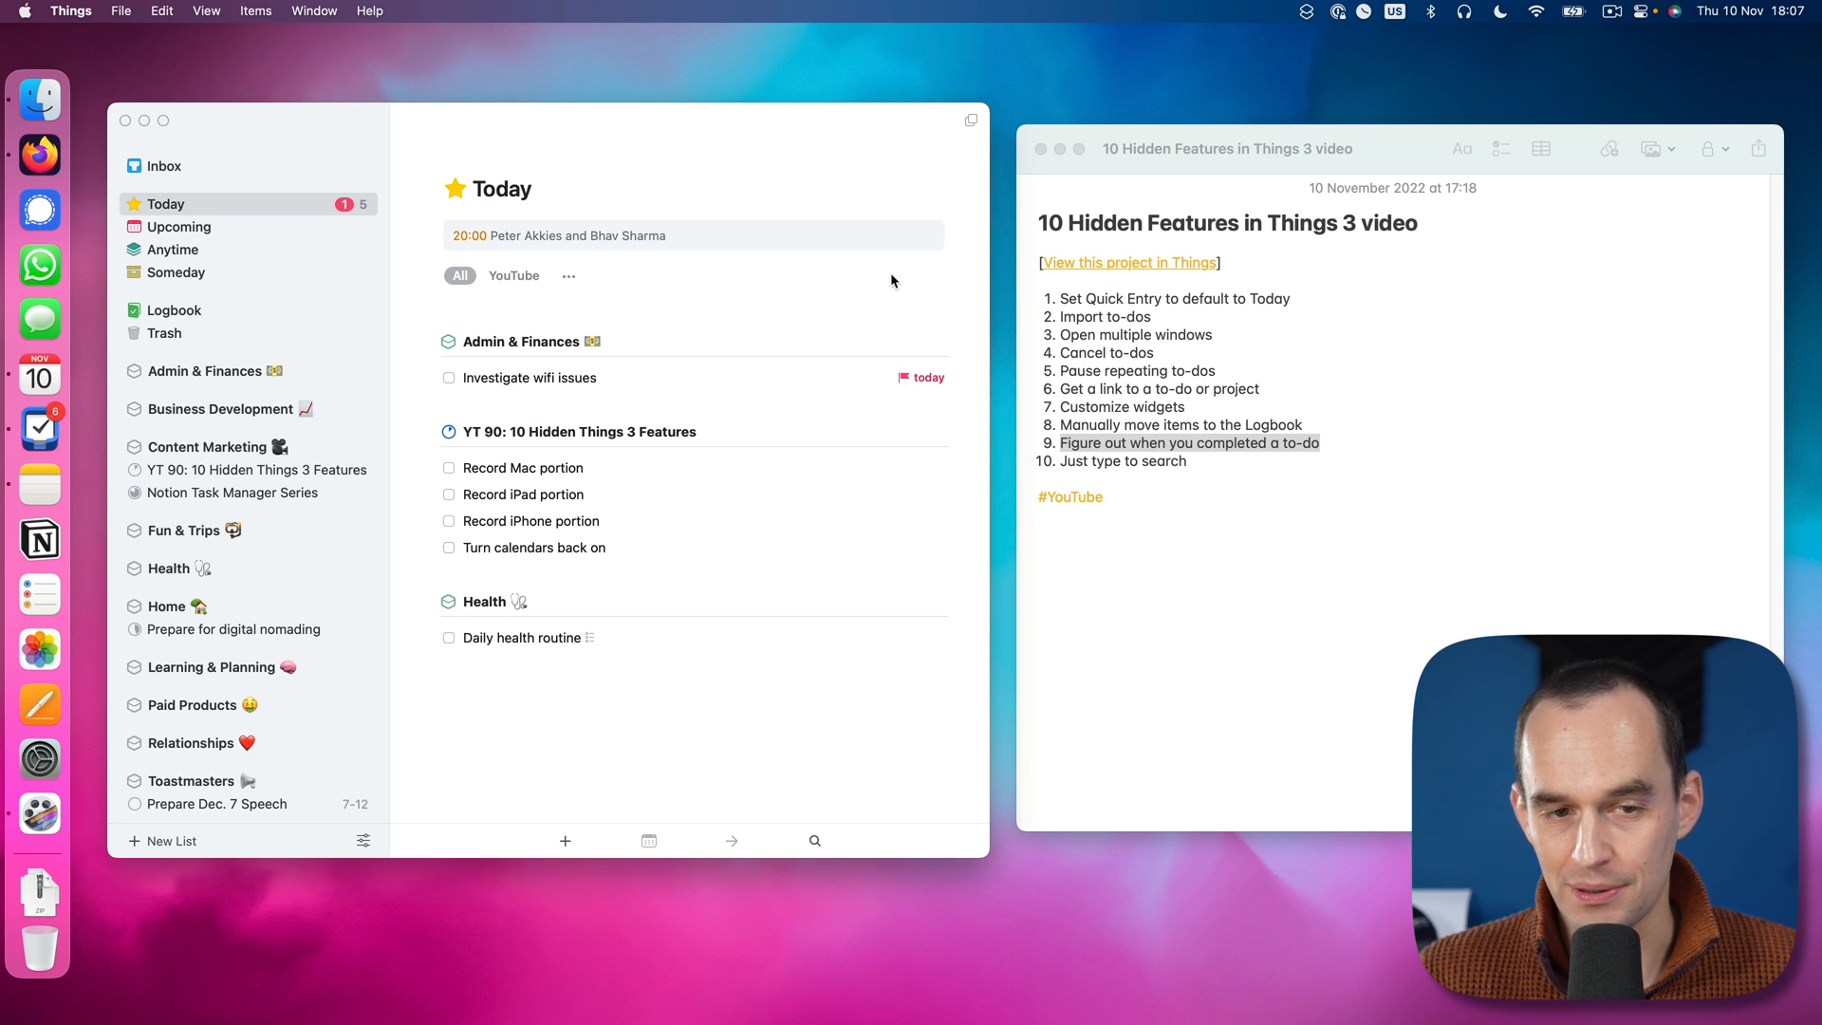
Step: Type-to-search 'wifi' then 'calendar', surfacing 'Turn calendars back on'
text(wifi)
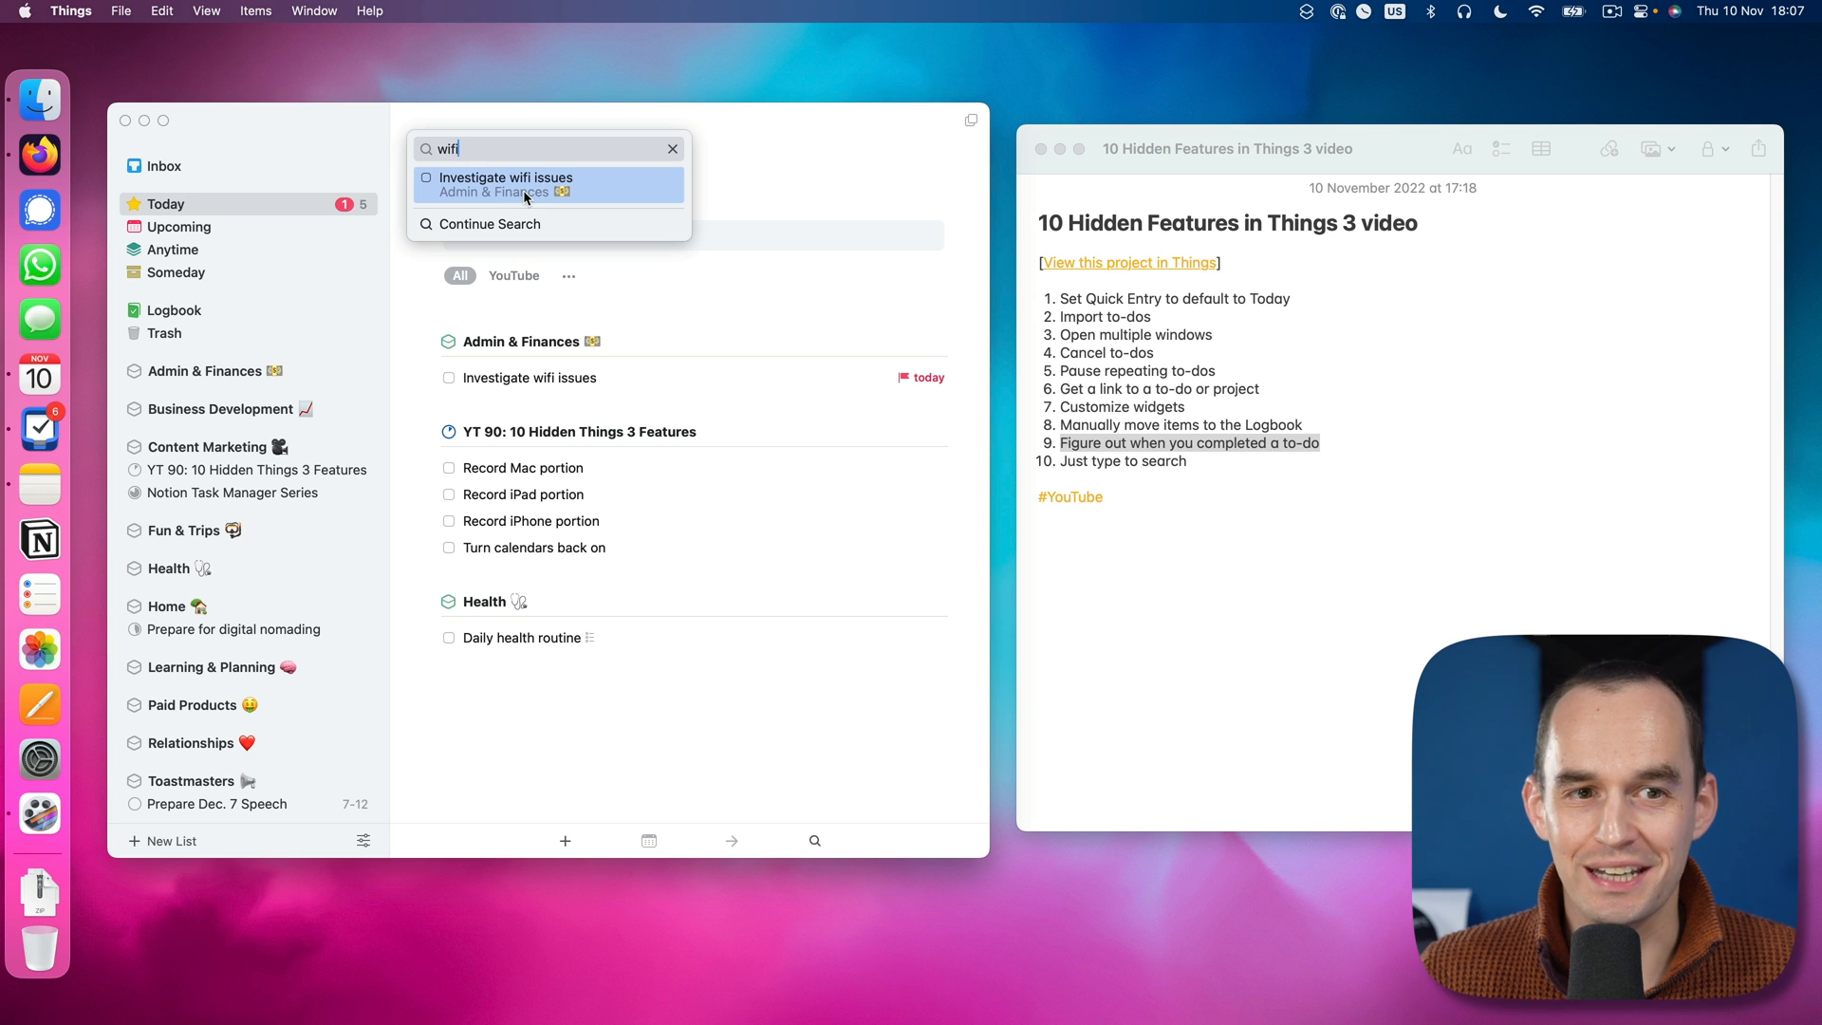
mouse_move(710, 354)
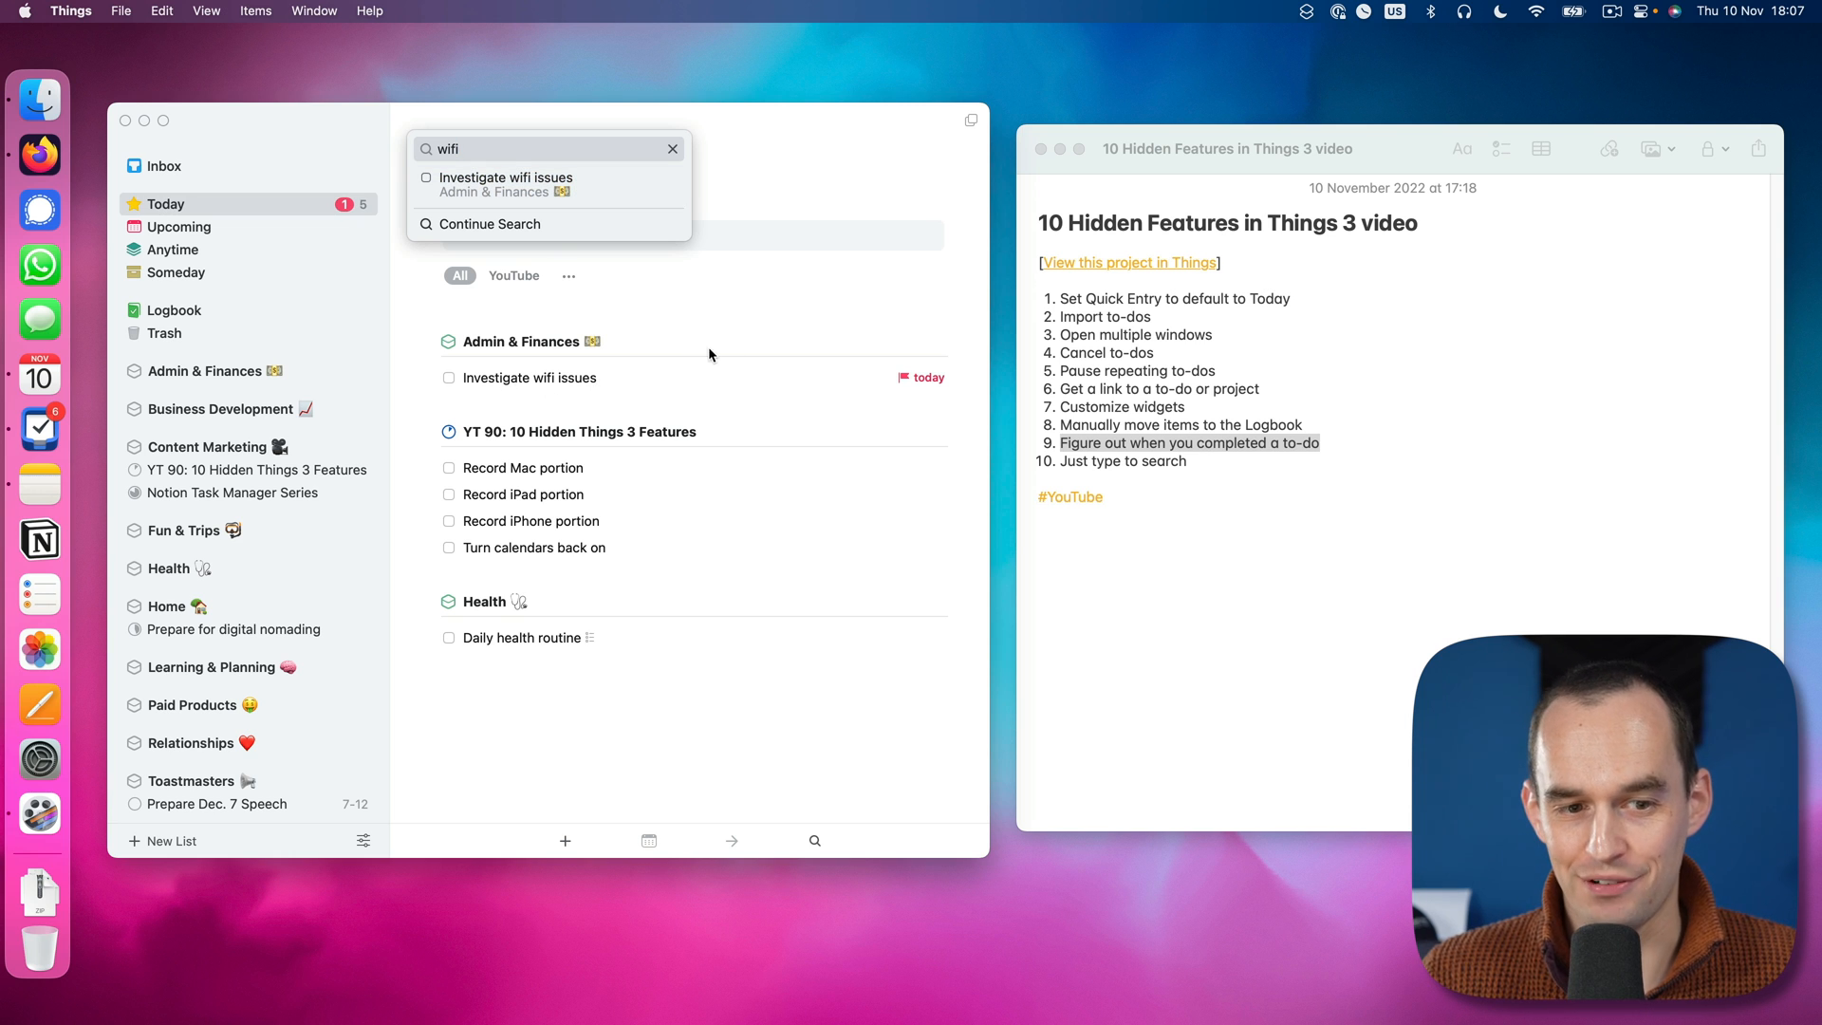
text(calendar)
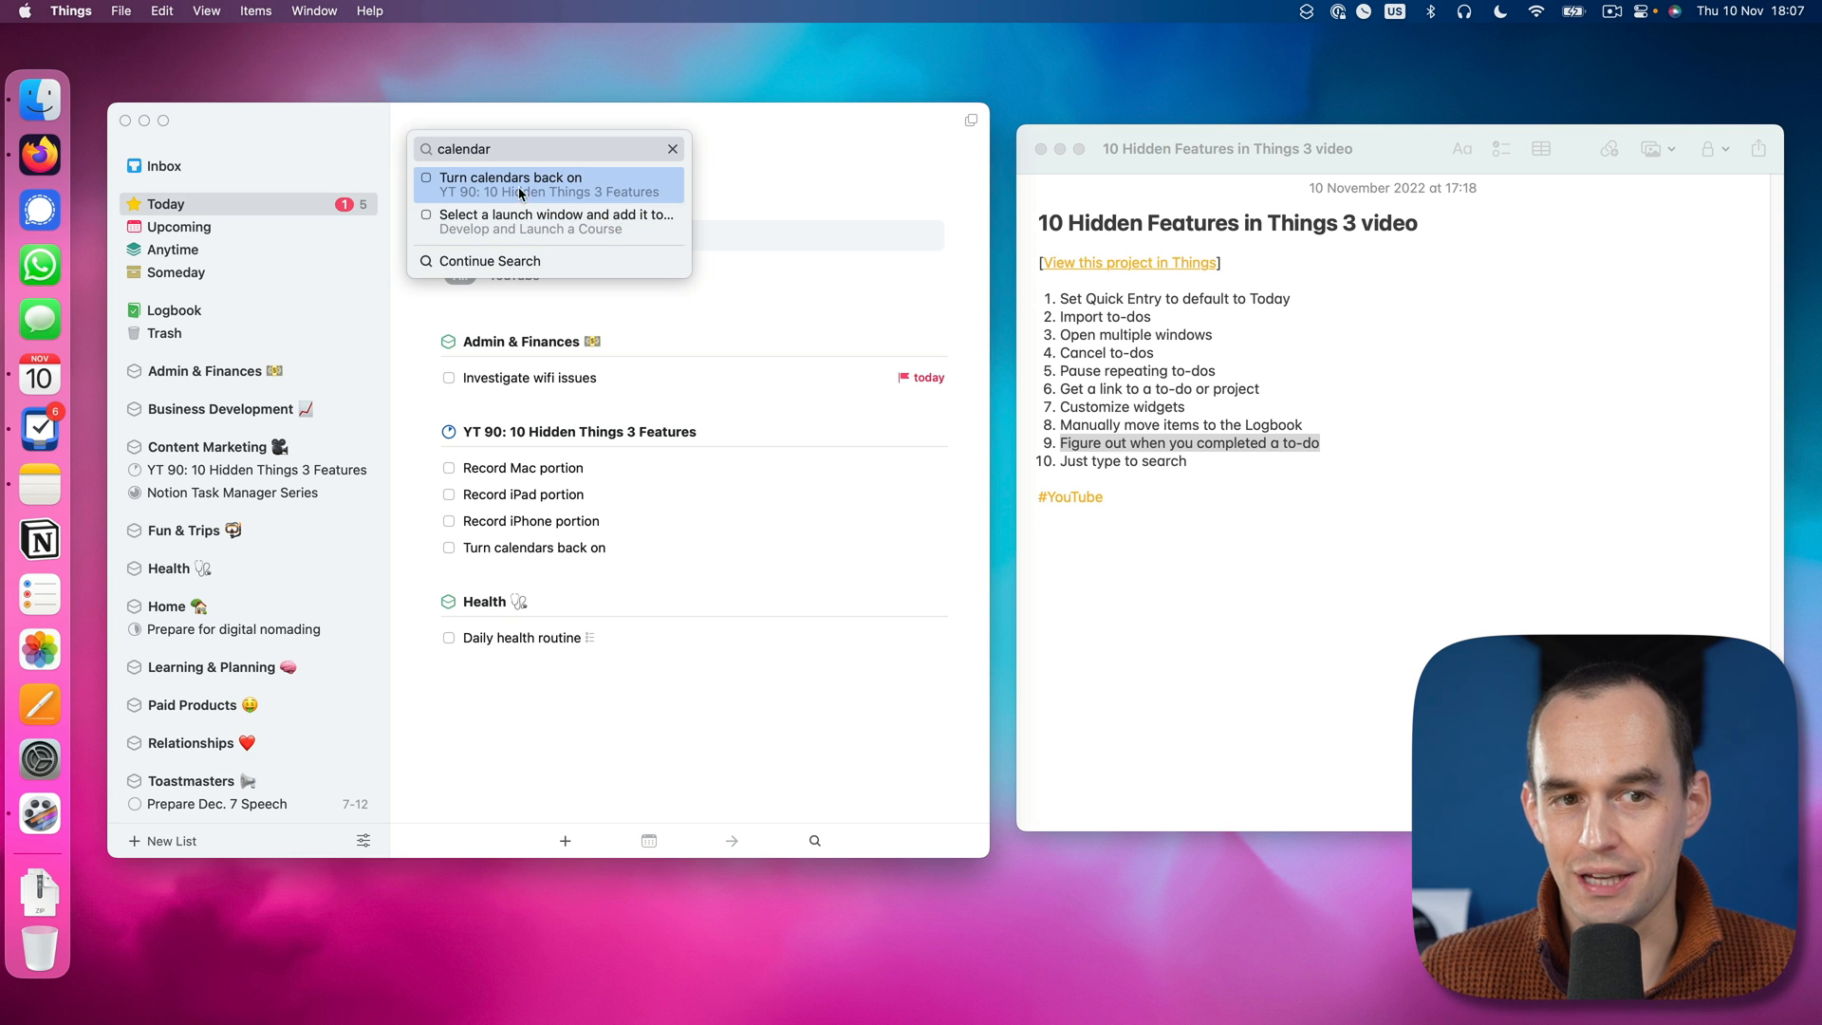
mouse_move(596, 184)
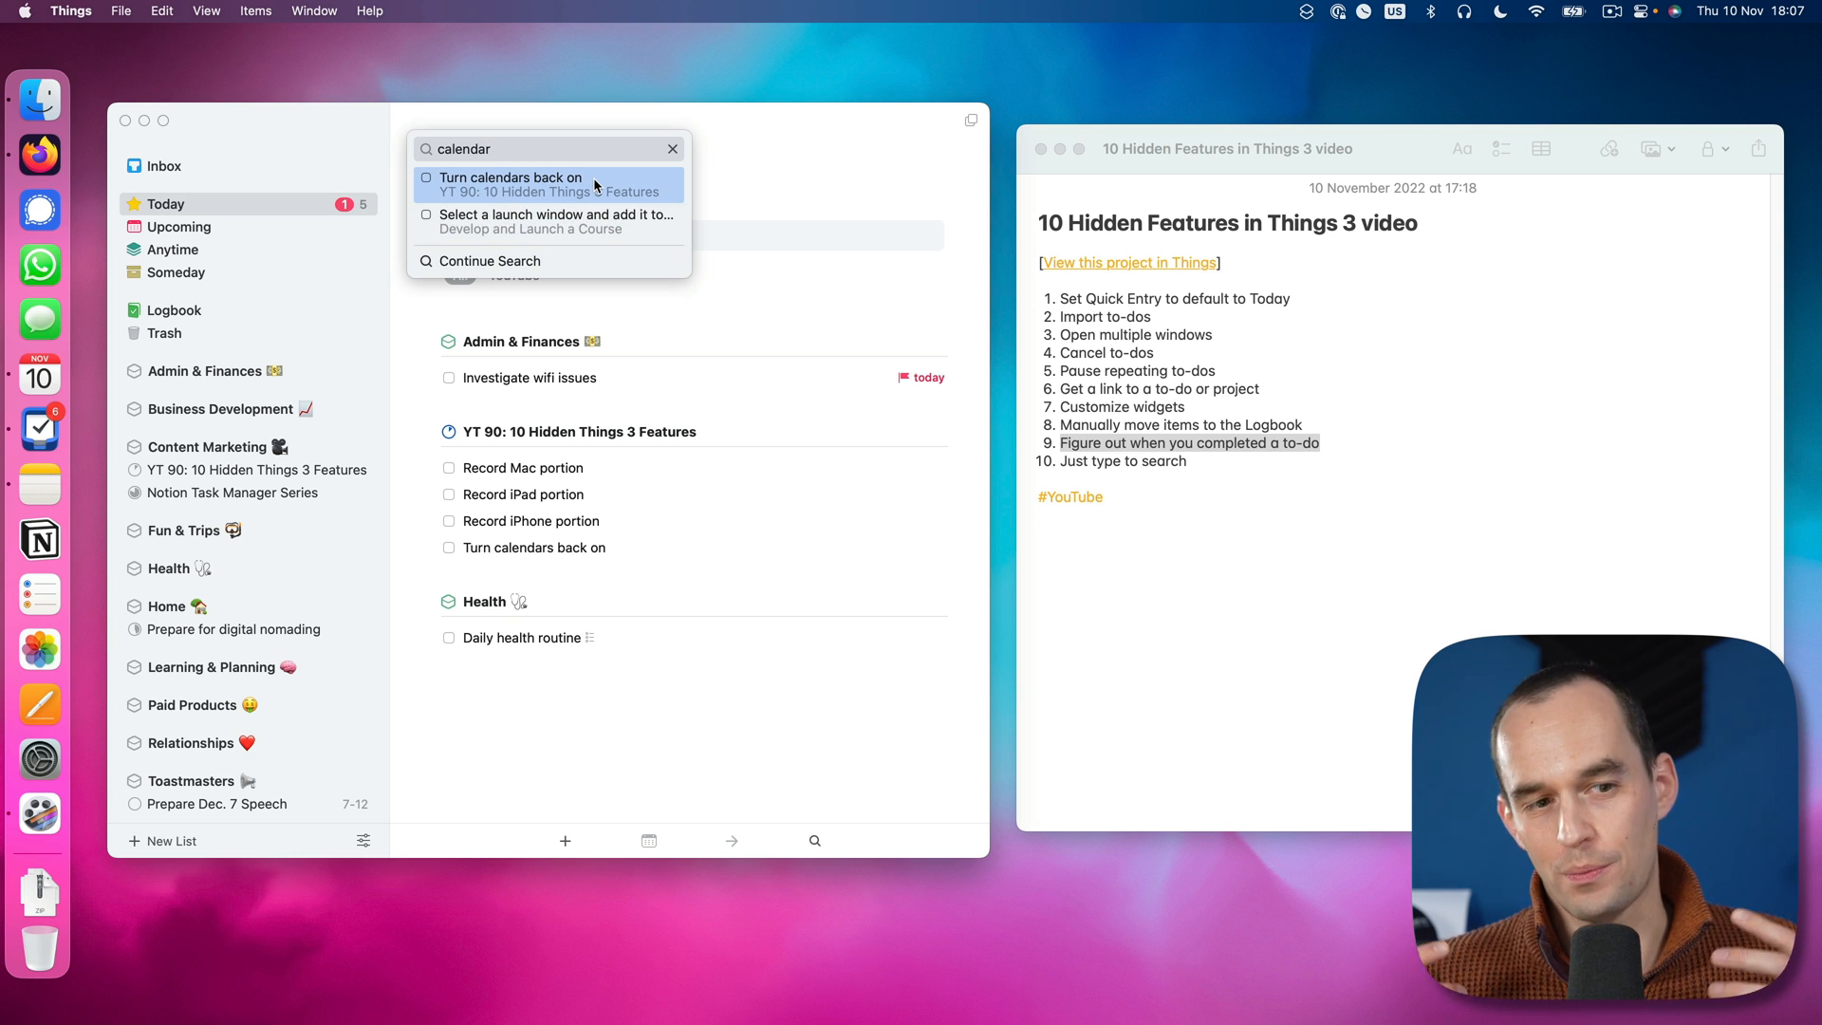